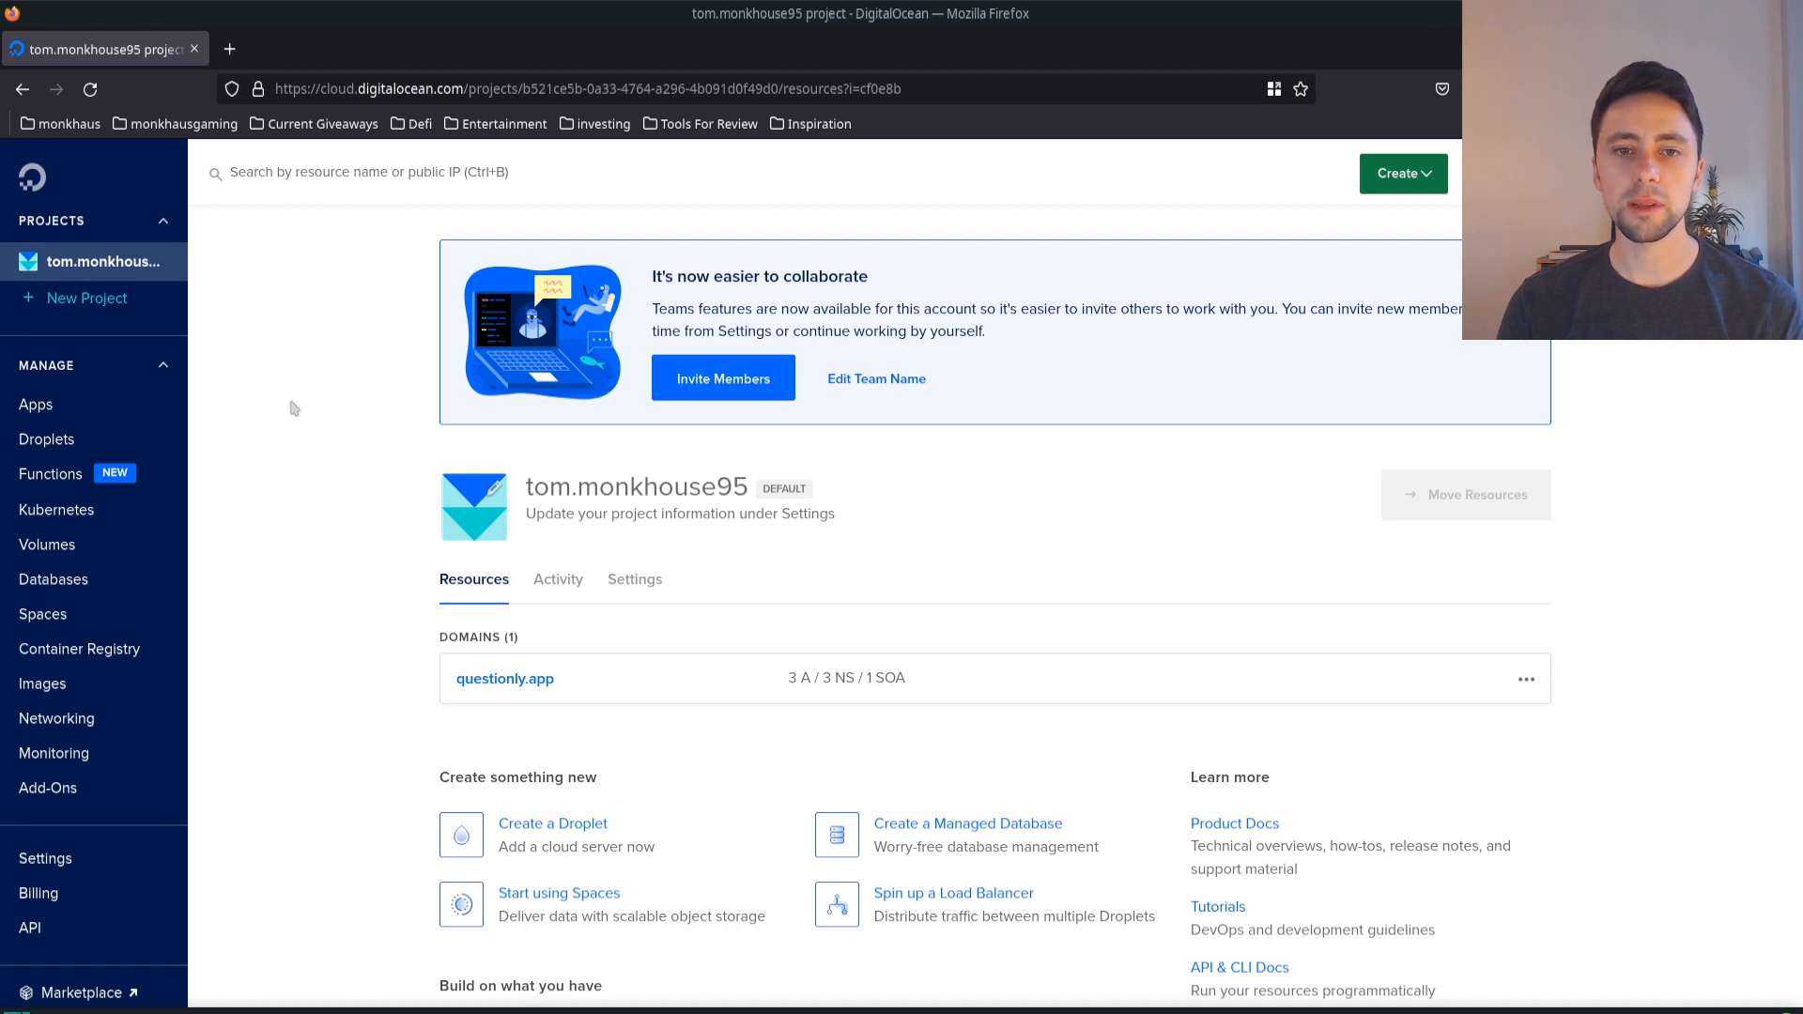
{"action": "mouse_move", "coordinate": [914, 578]}
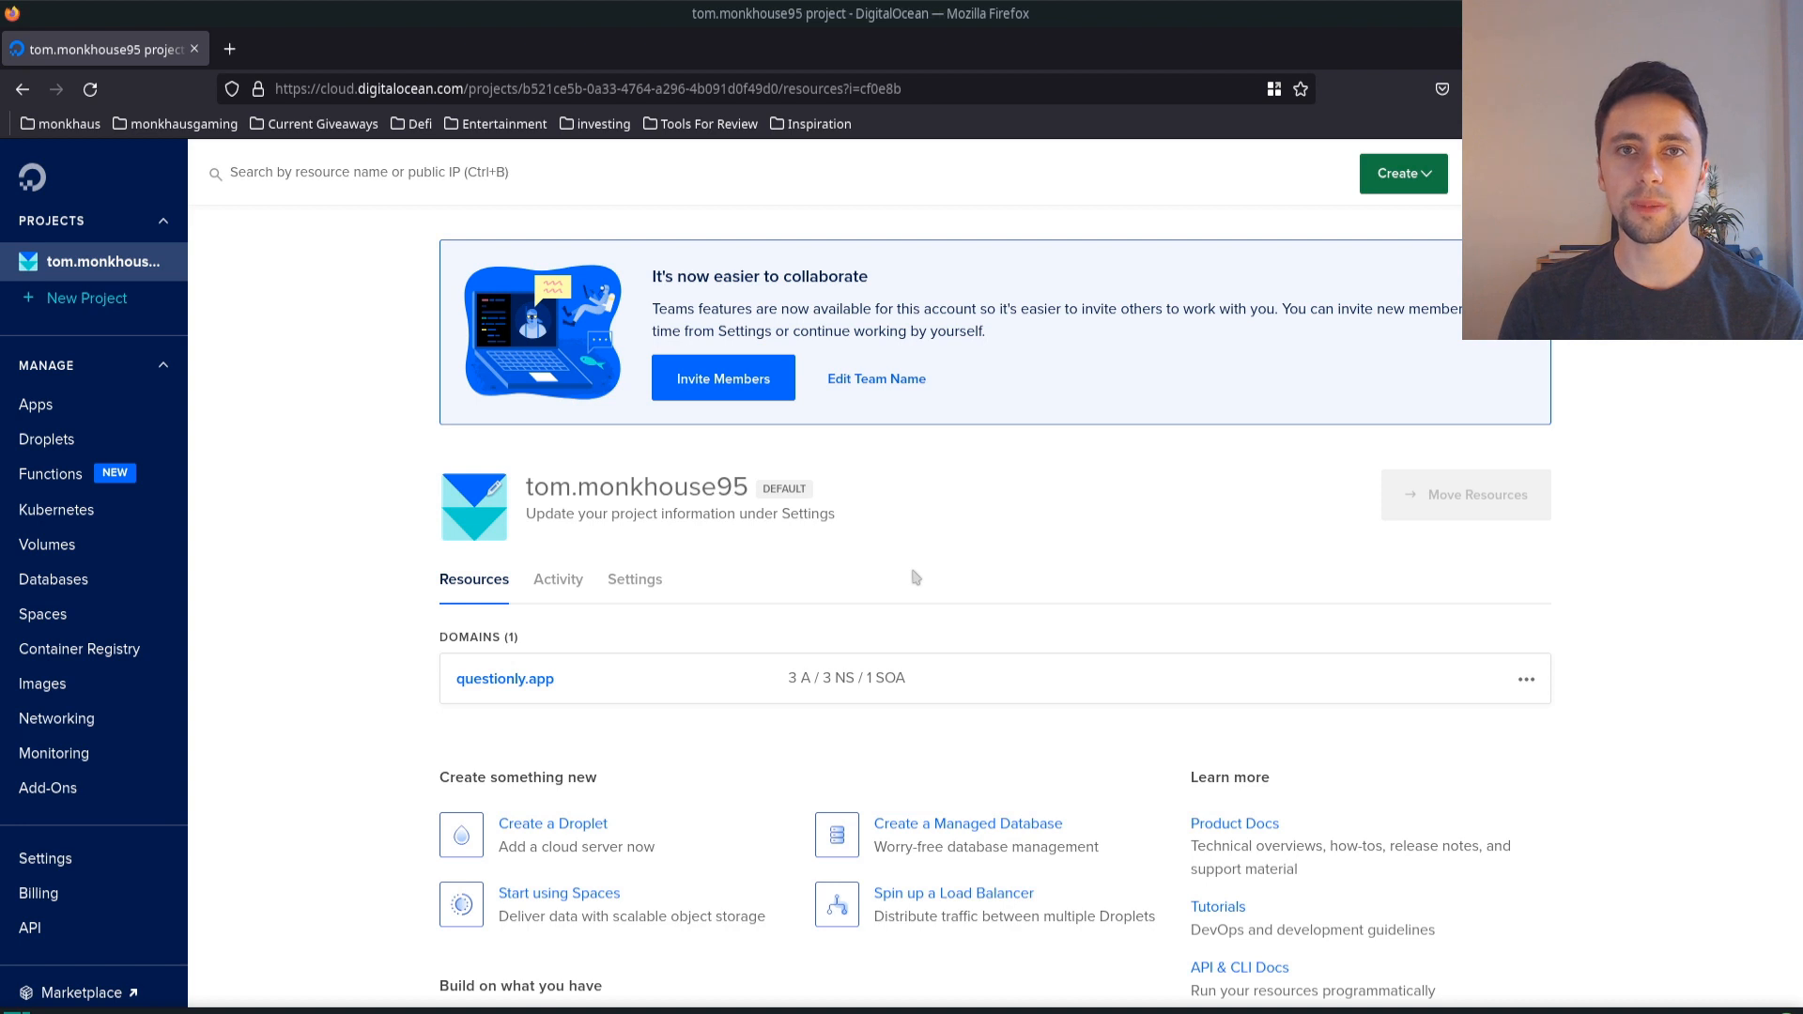
{"action": "mouse_move", "coordinate": [291, 508]}
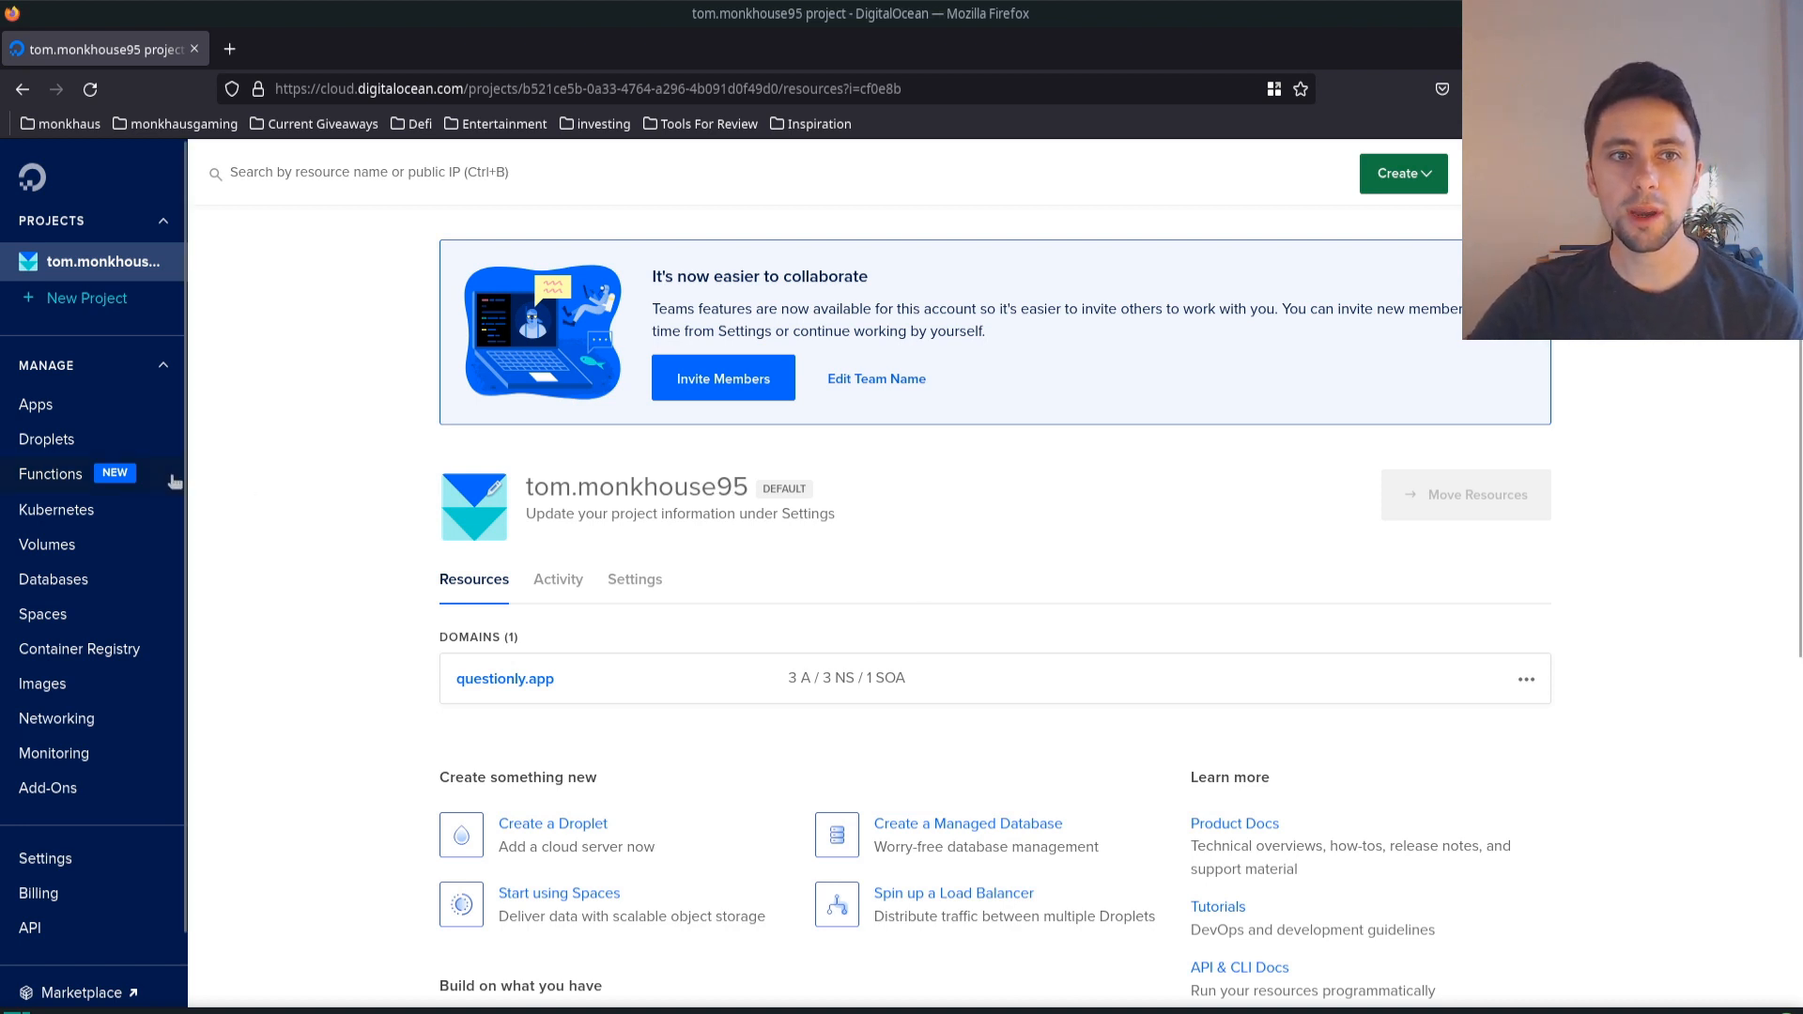
Start a new droplet, choose the Basic 2 CPU / 4 GB plan and reach Authentication
{"action": "left_click", "coordinate": [46, 439]}
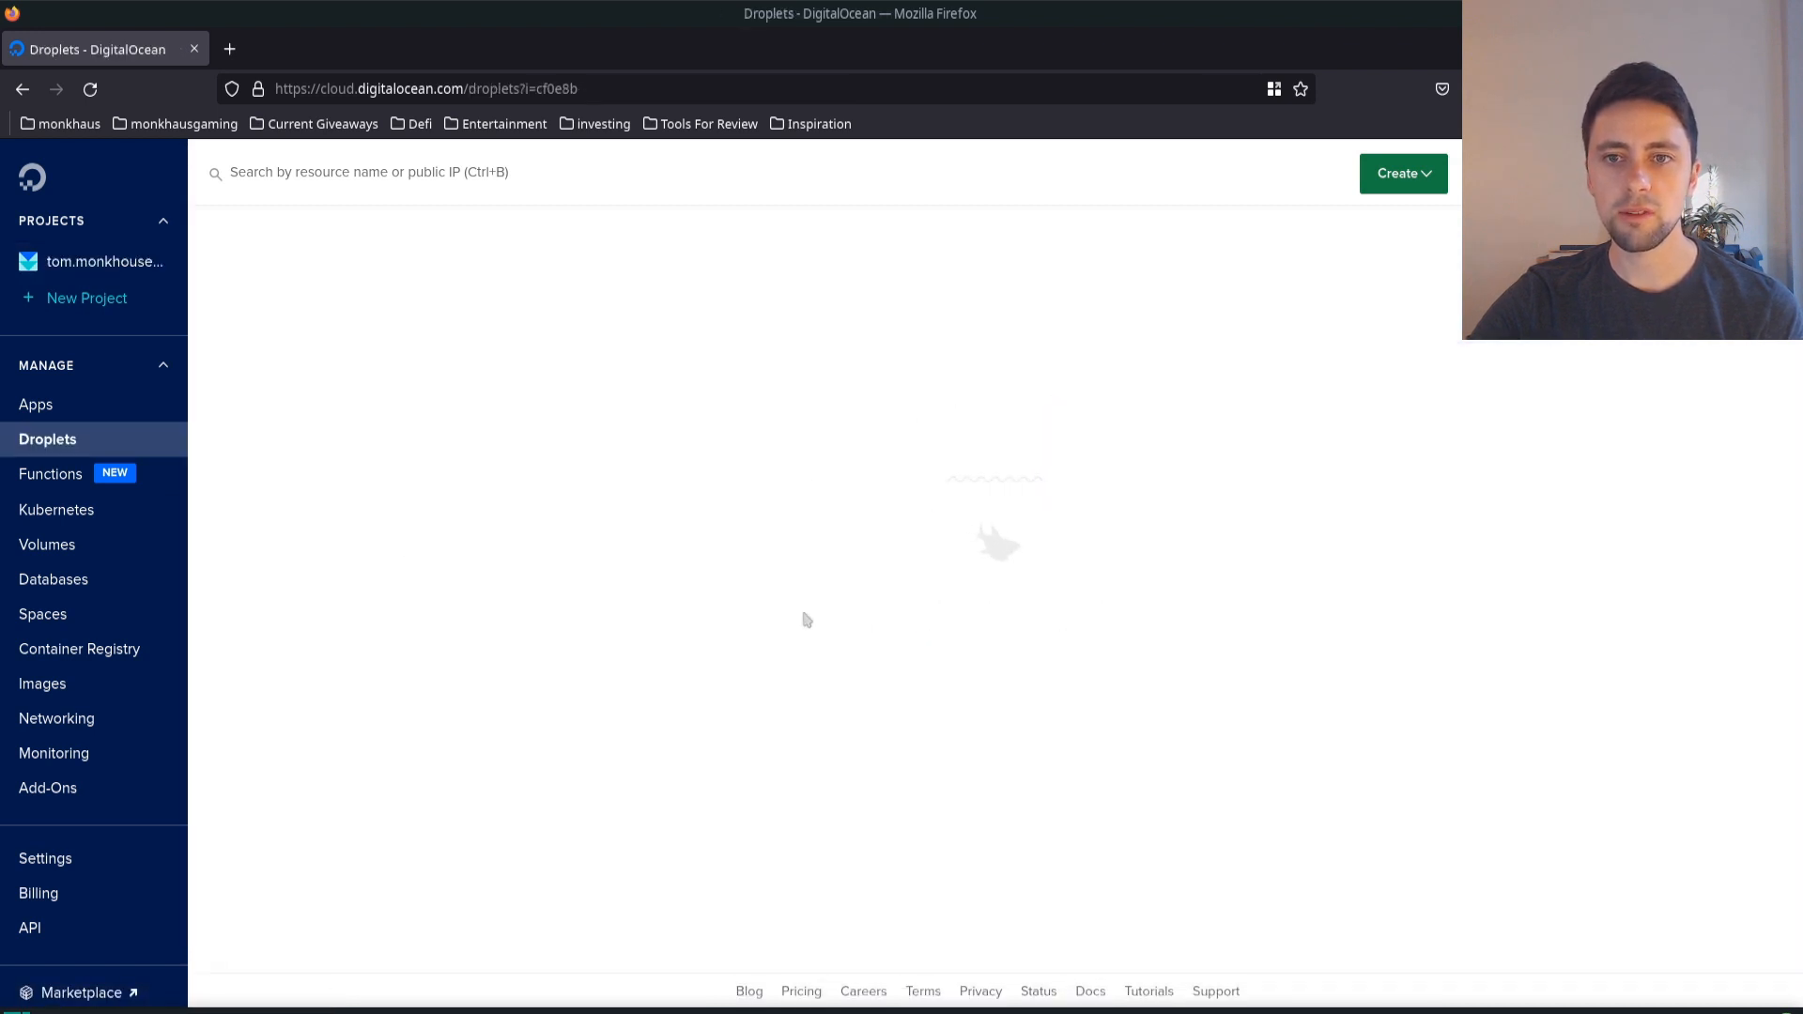
{"action": "left_click", "coordinate": [1400, 174]}
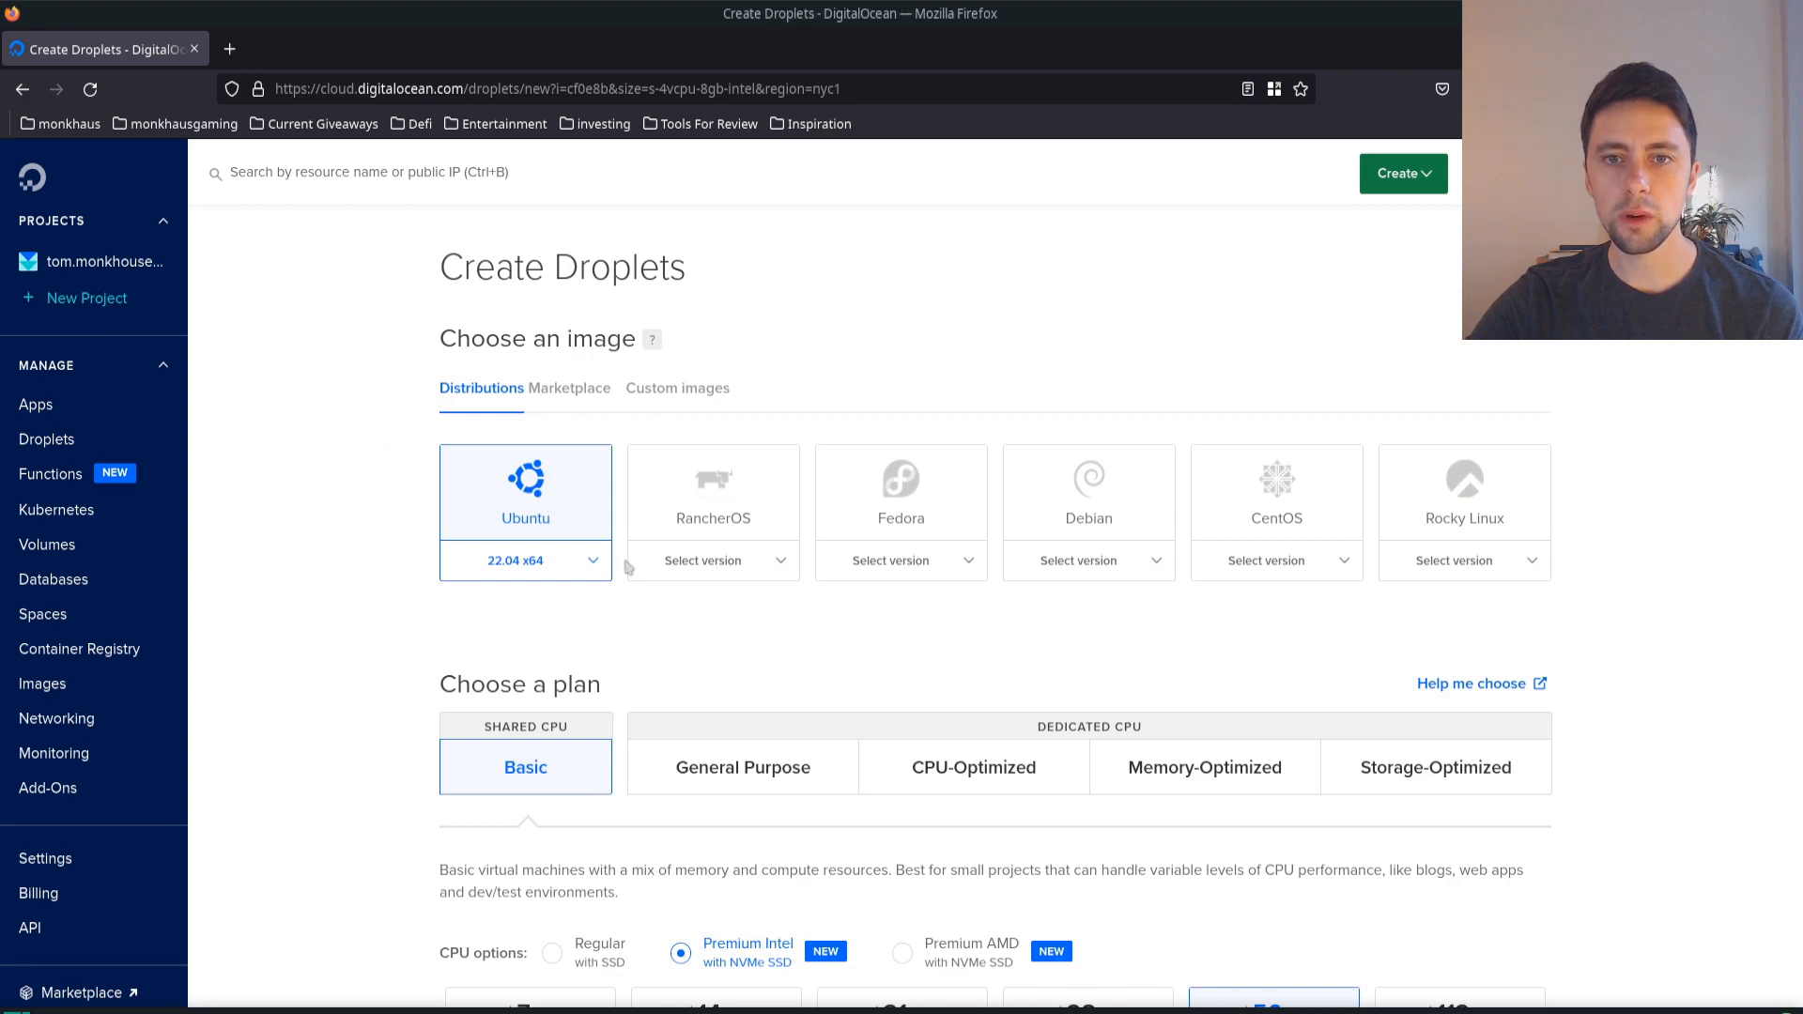
{"action": "scroll", "scroll_direction": "down", "scroll_amount": 3}
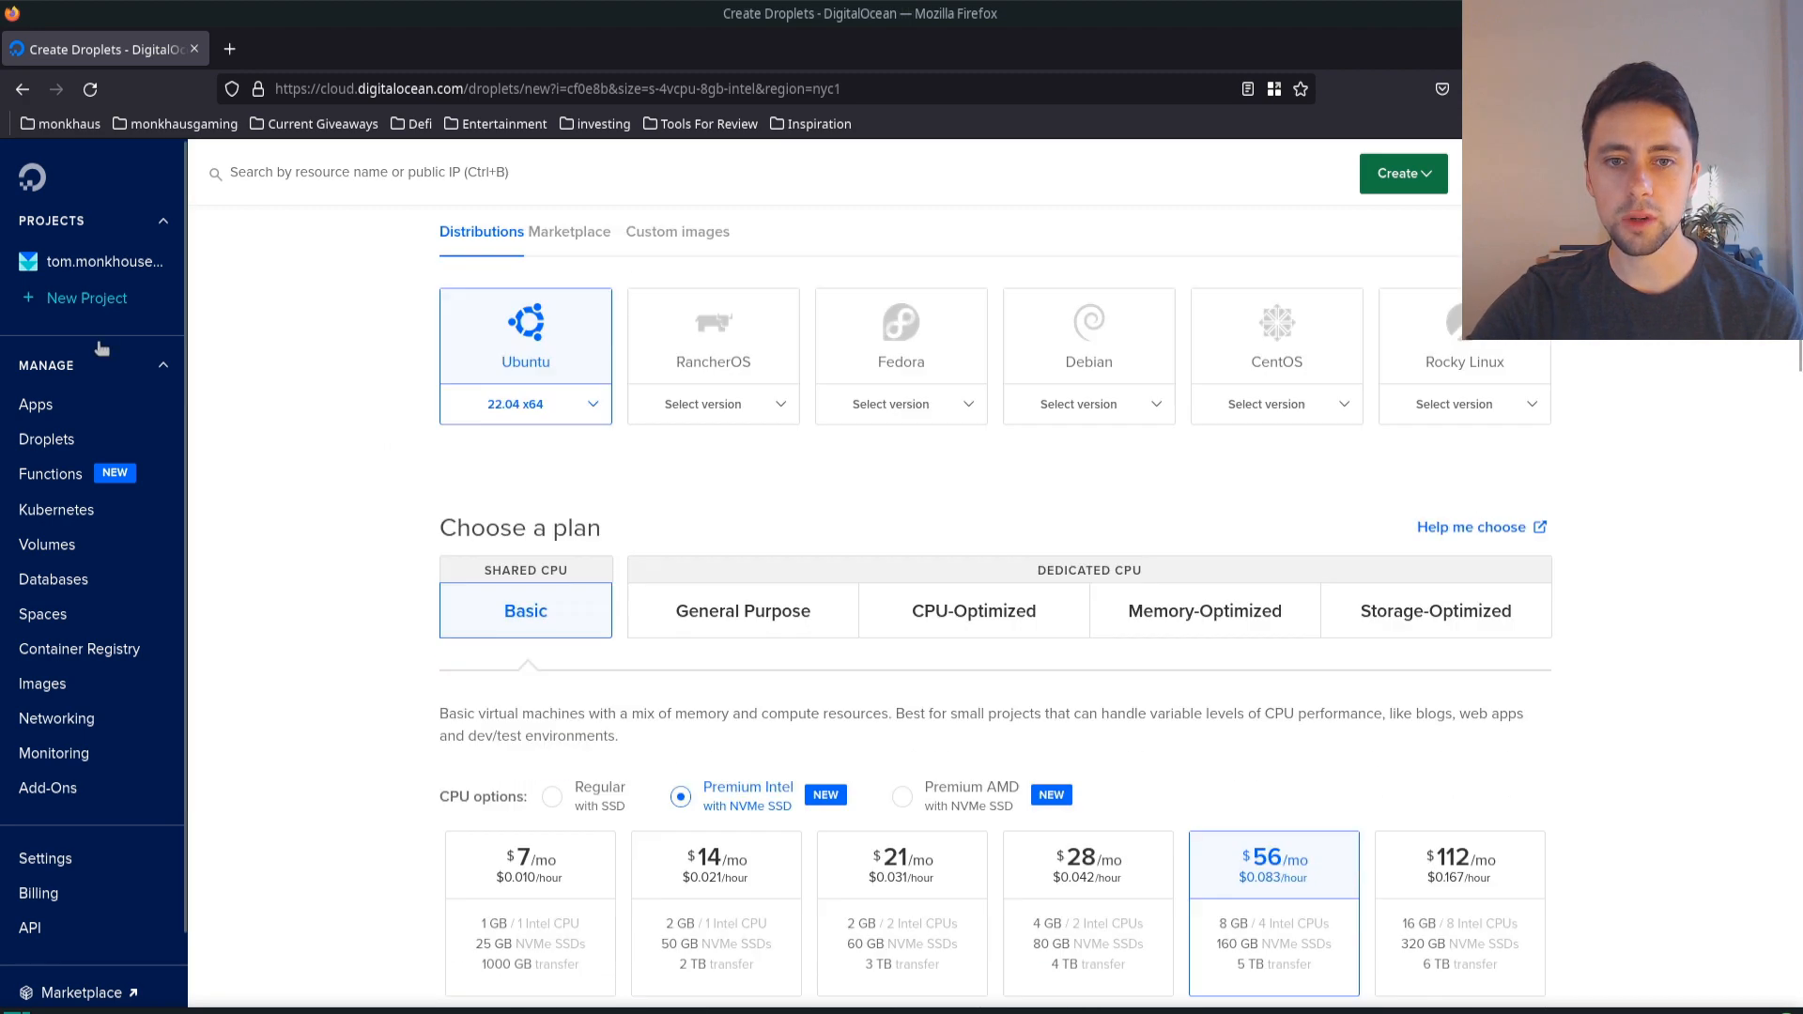
{"action": "scroll", "scroll_direction": "down", "scroll_amount": 3}
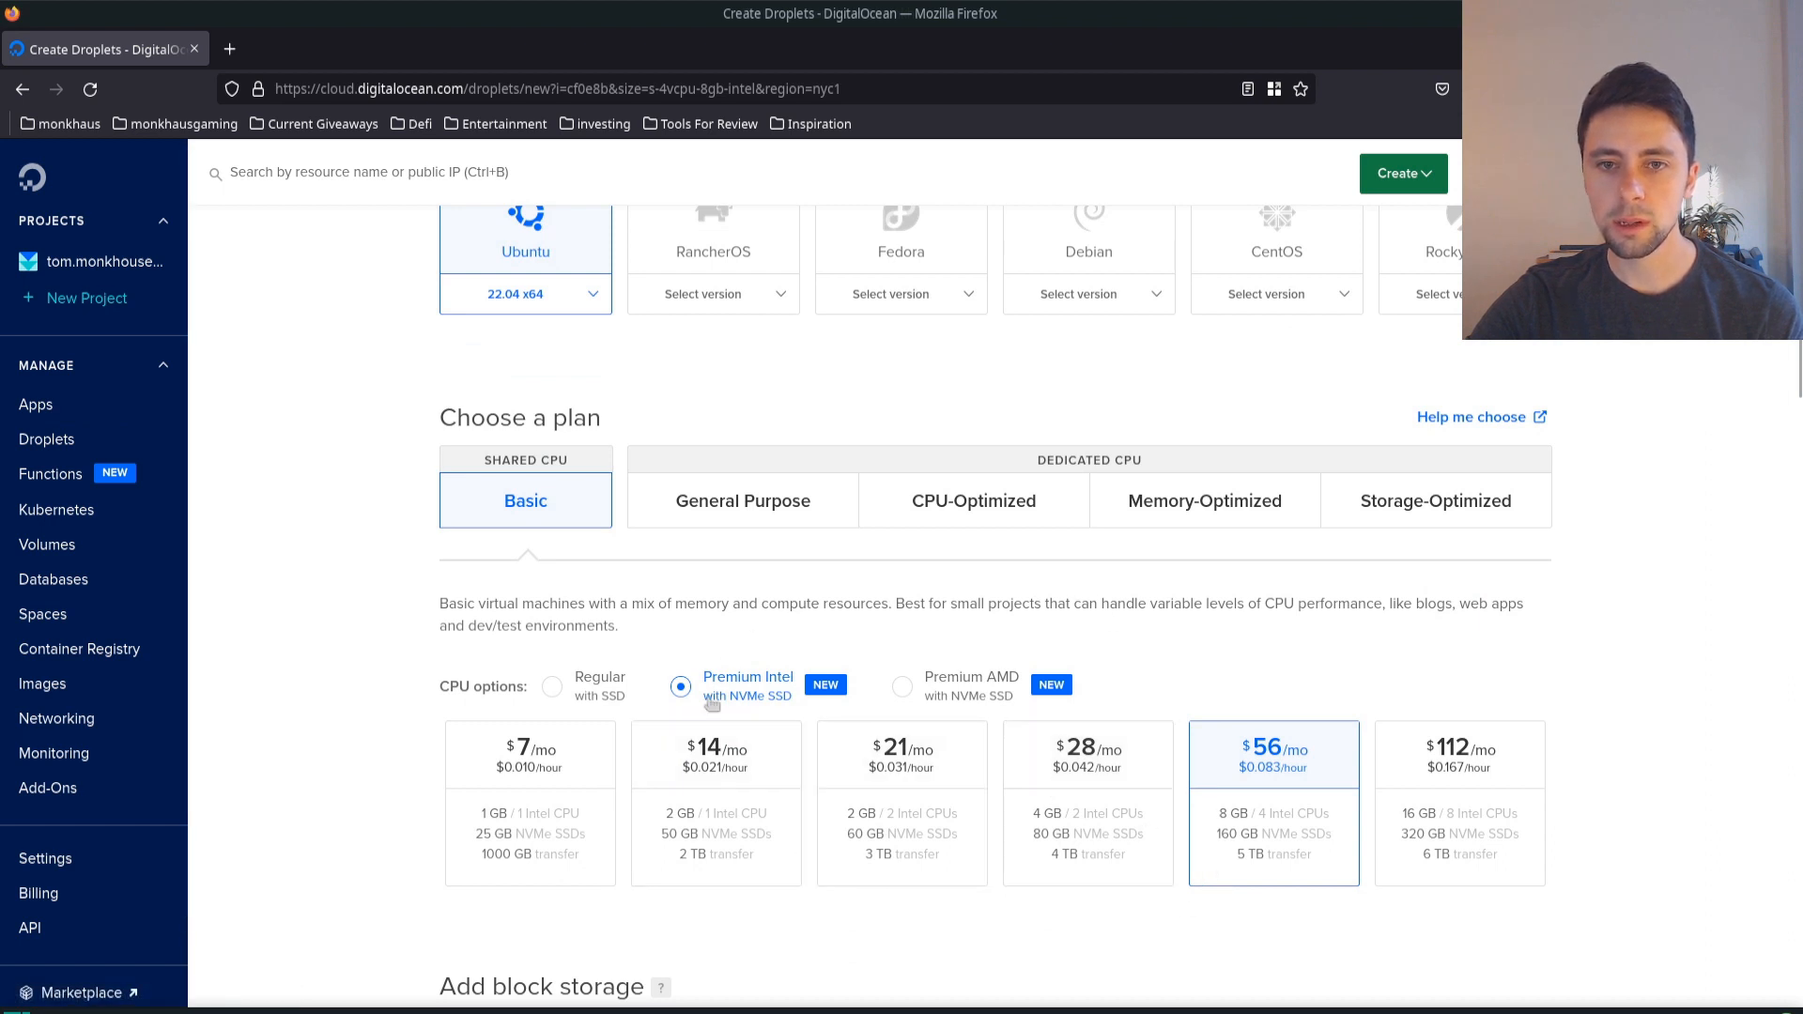
{"action": "left_click", "coordinate": [553, 686]}
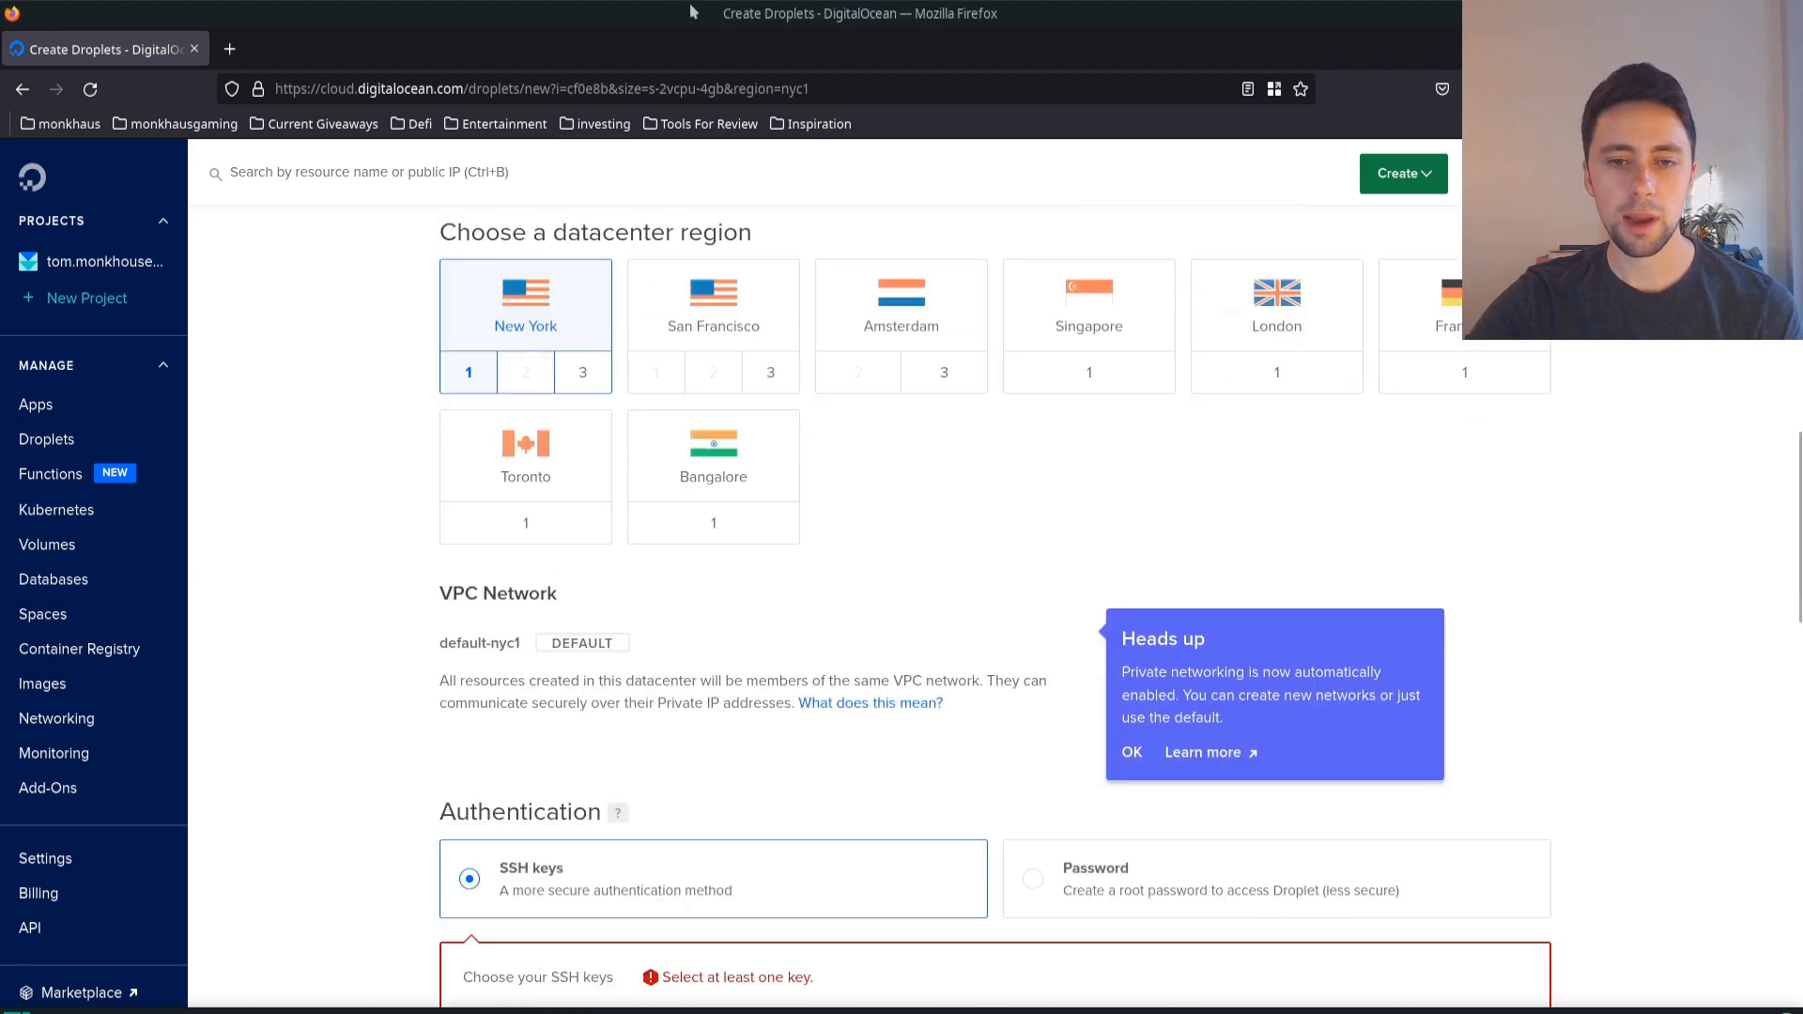
{"action": "scroll", "scroll_direction": "down", "scroll_amount": 3}
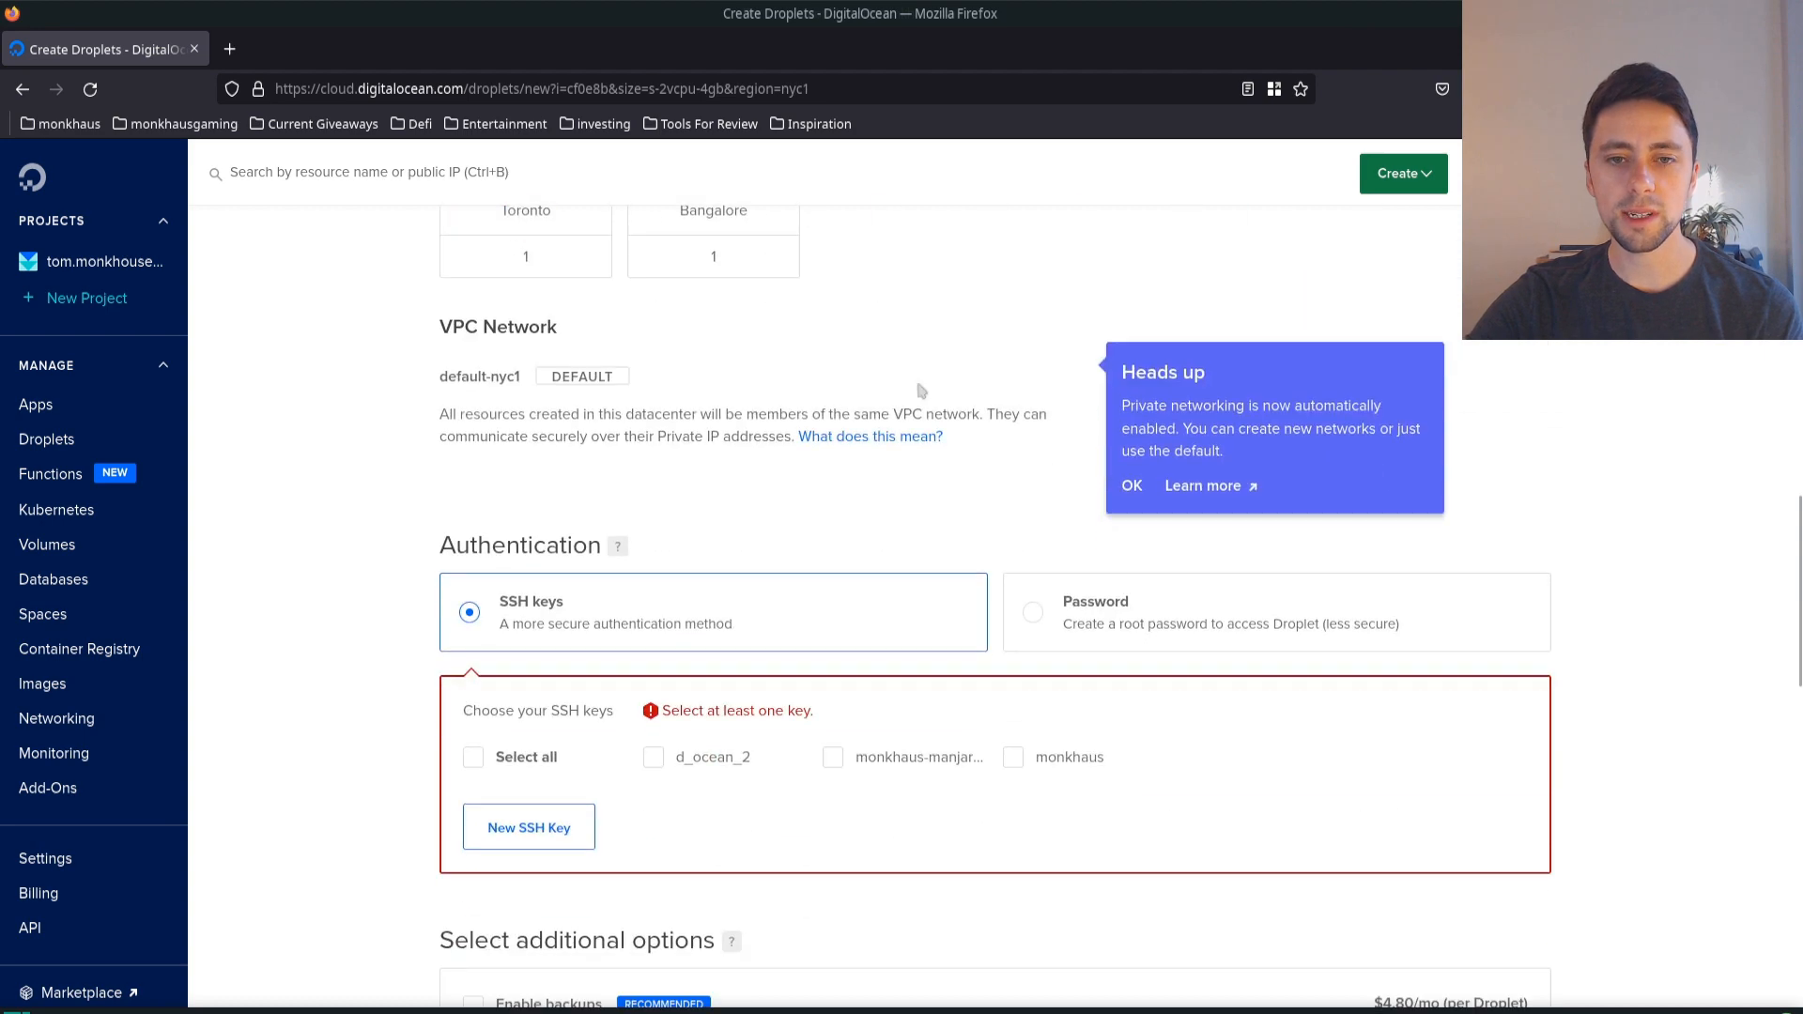
{"action": "scroll", "scroll_direction": "down", "scroll_amount": 3}
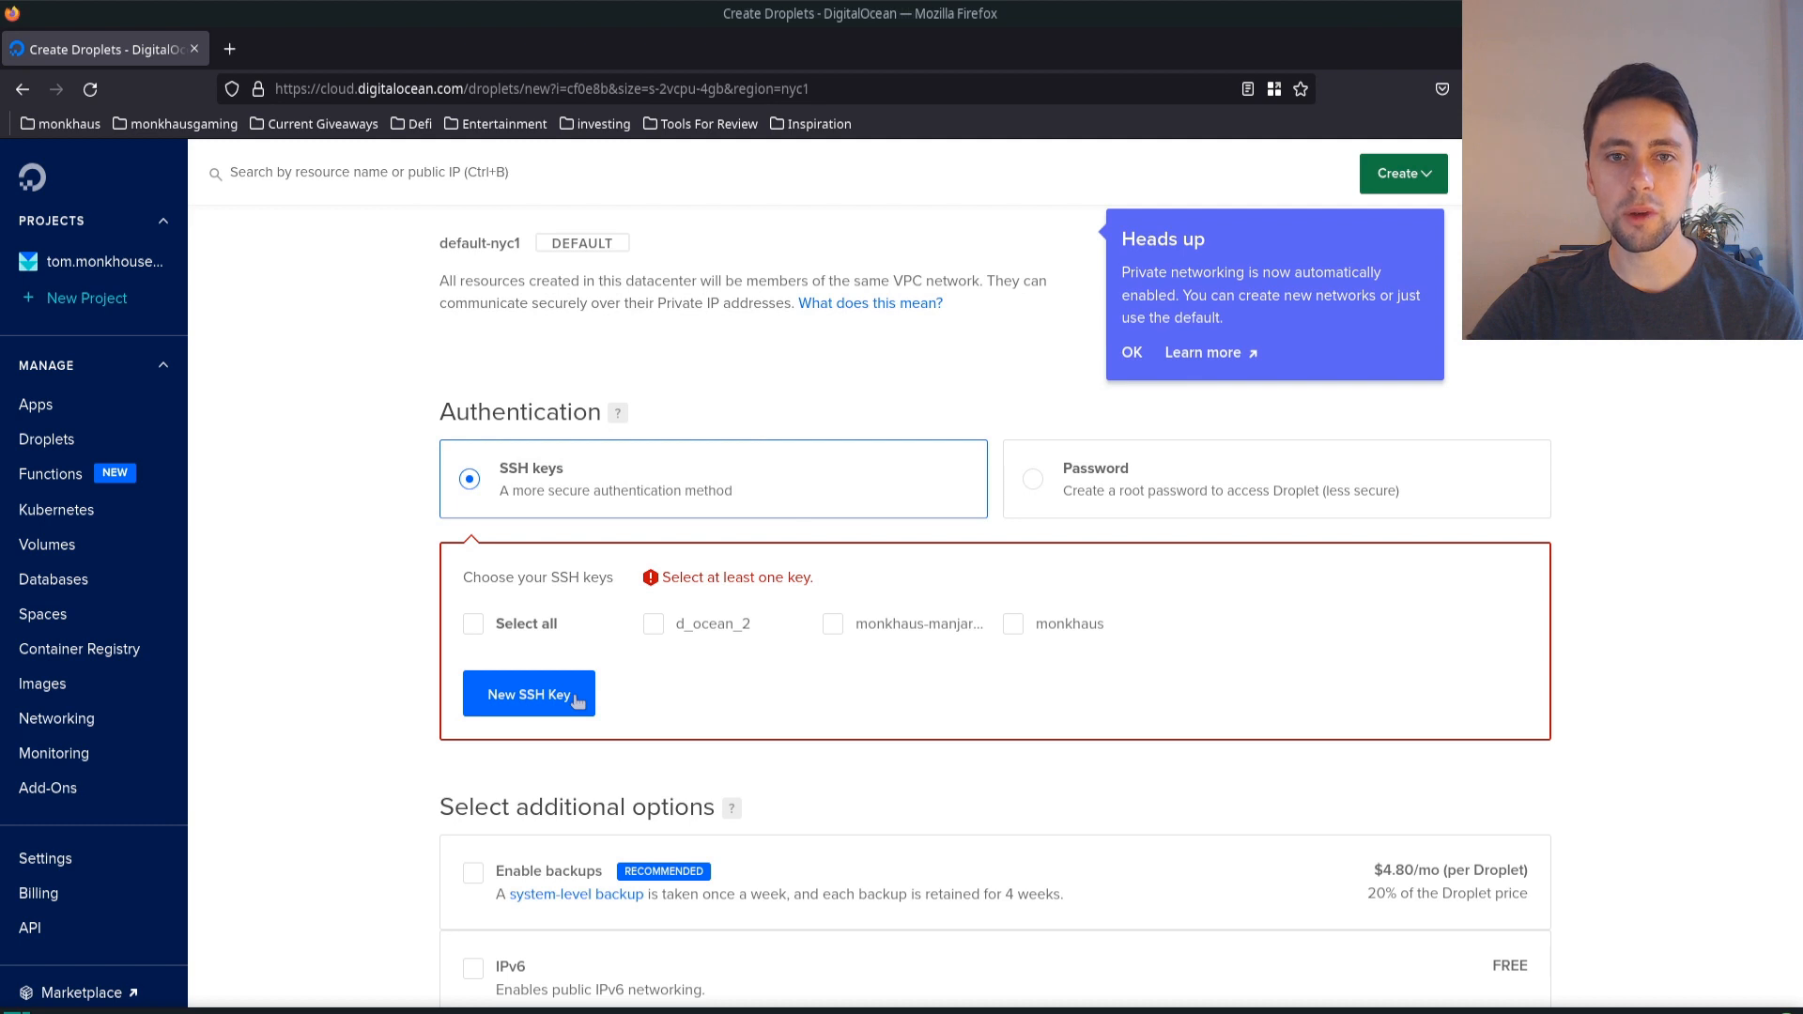
{"action": "mouse_move", "coordinate": [800, 671]}
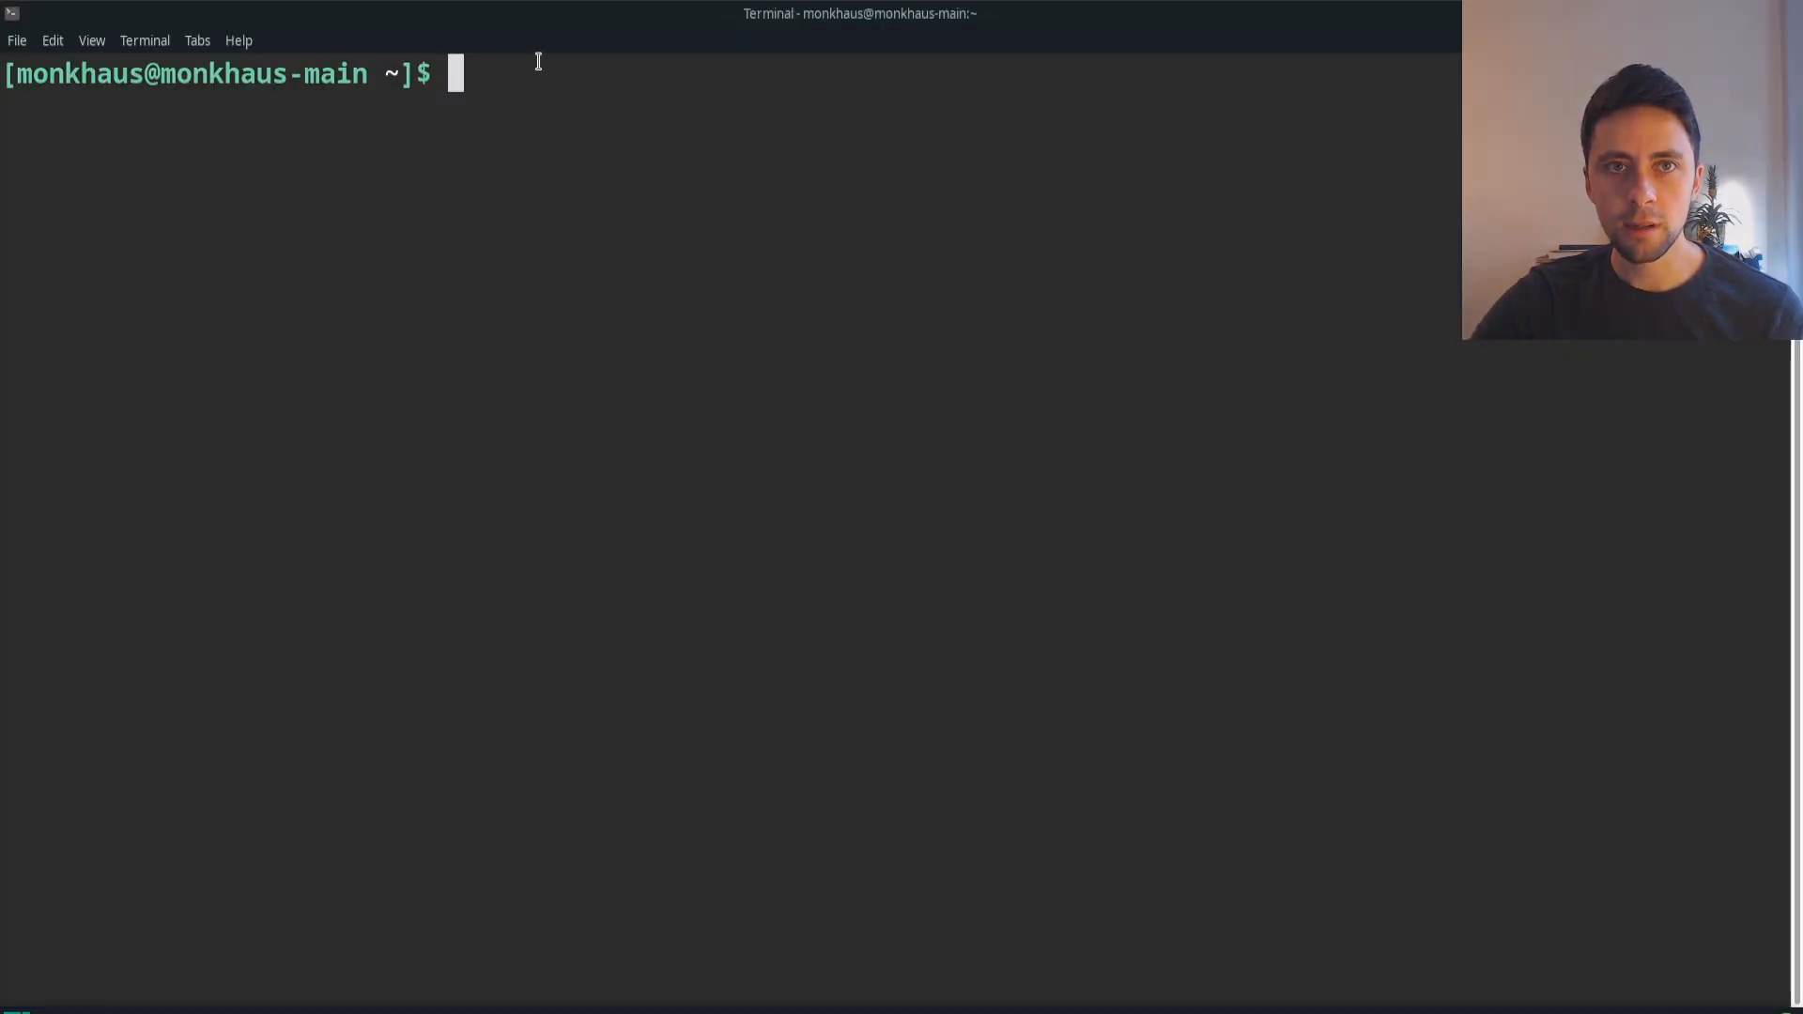
List the ~/.ssh folder, delete d_ocean_test.pub and clear the terminal
{"action": "type", "text": "pwd"}
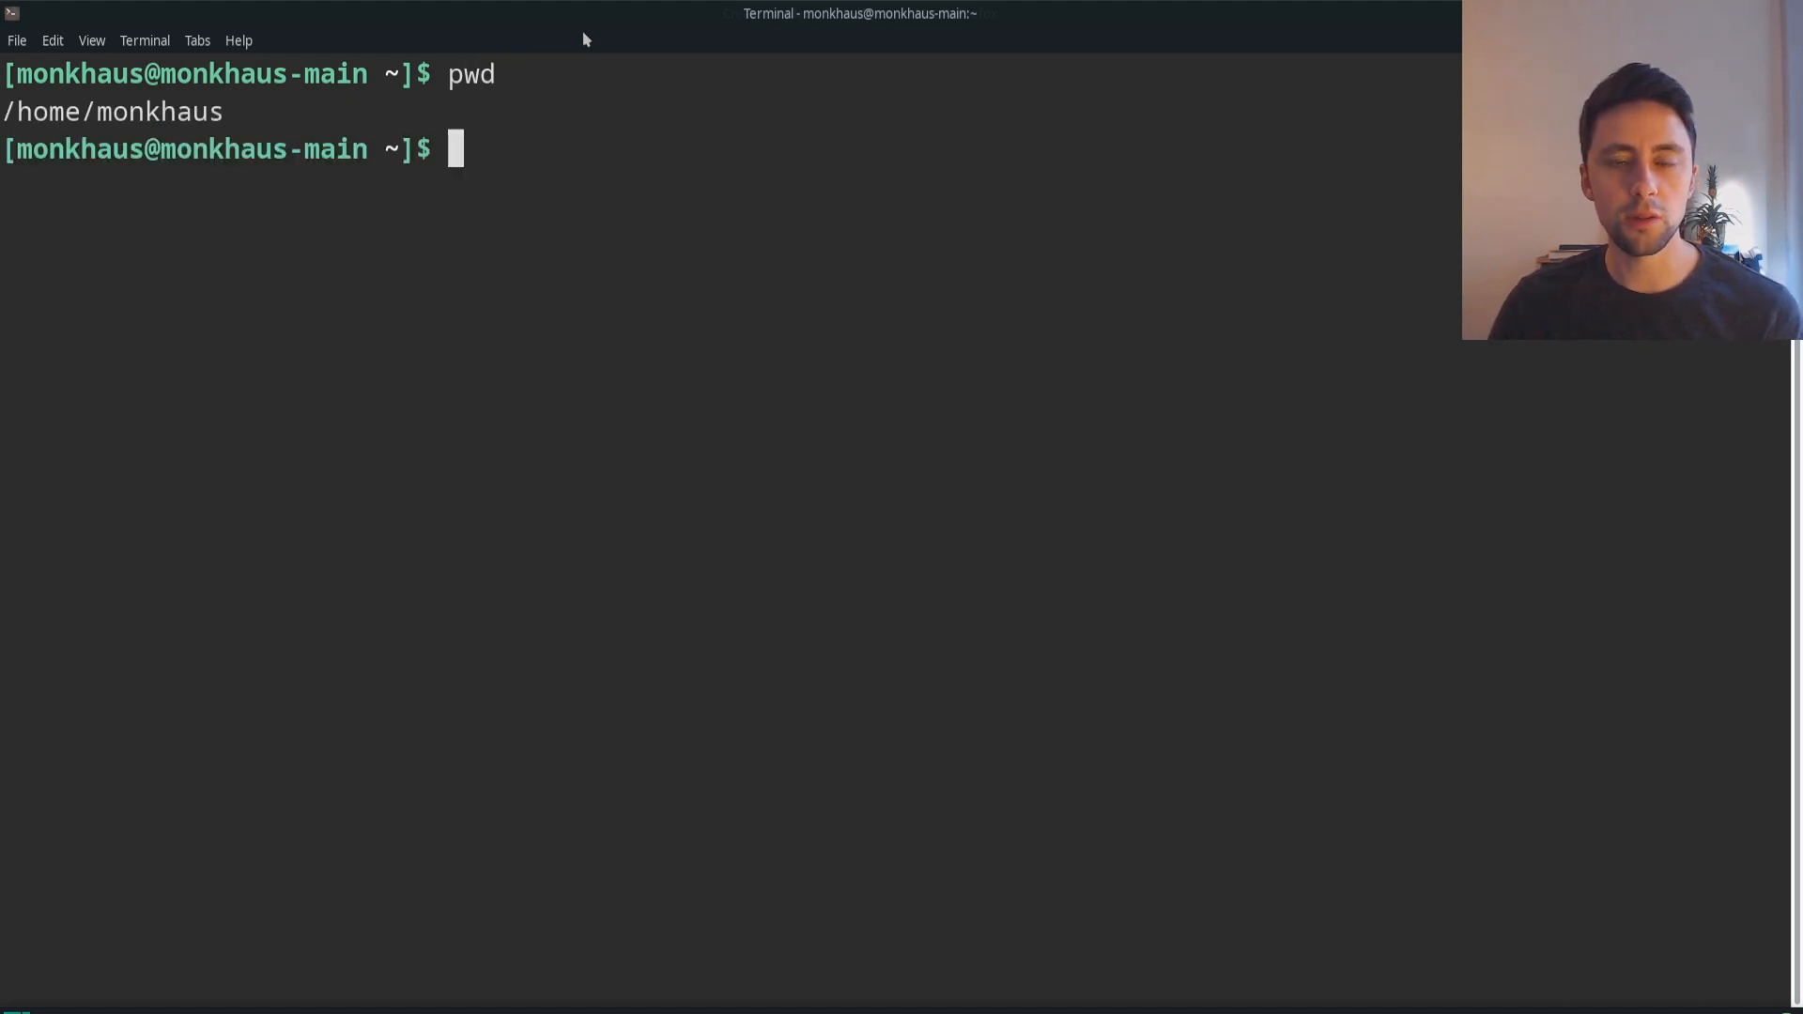
{"action": "type", "text": "cd"}
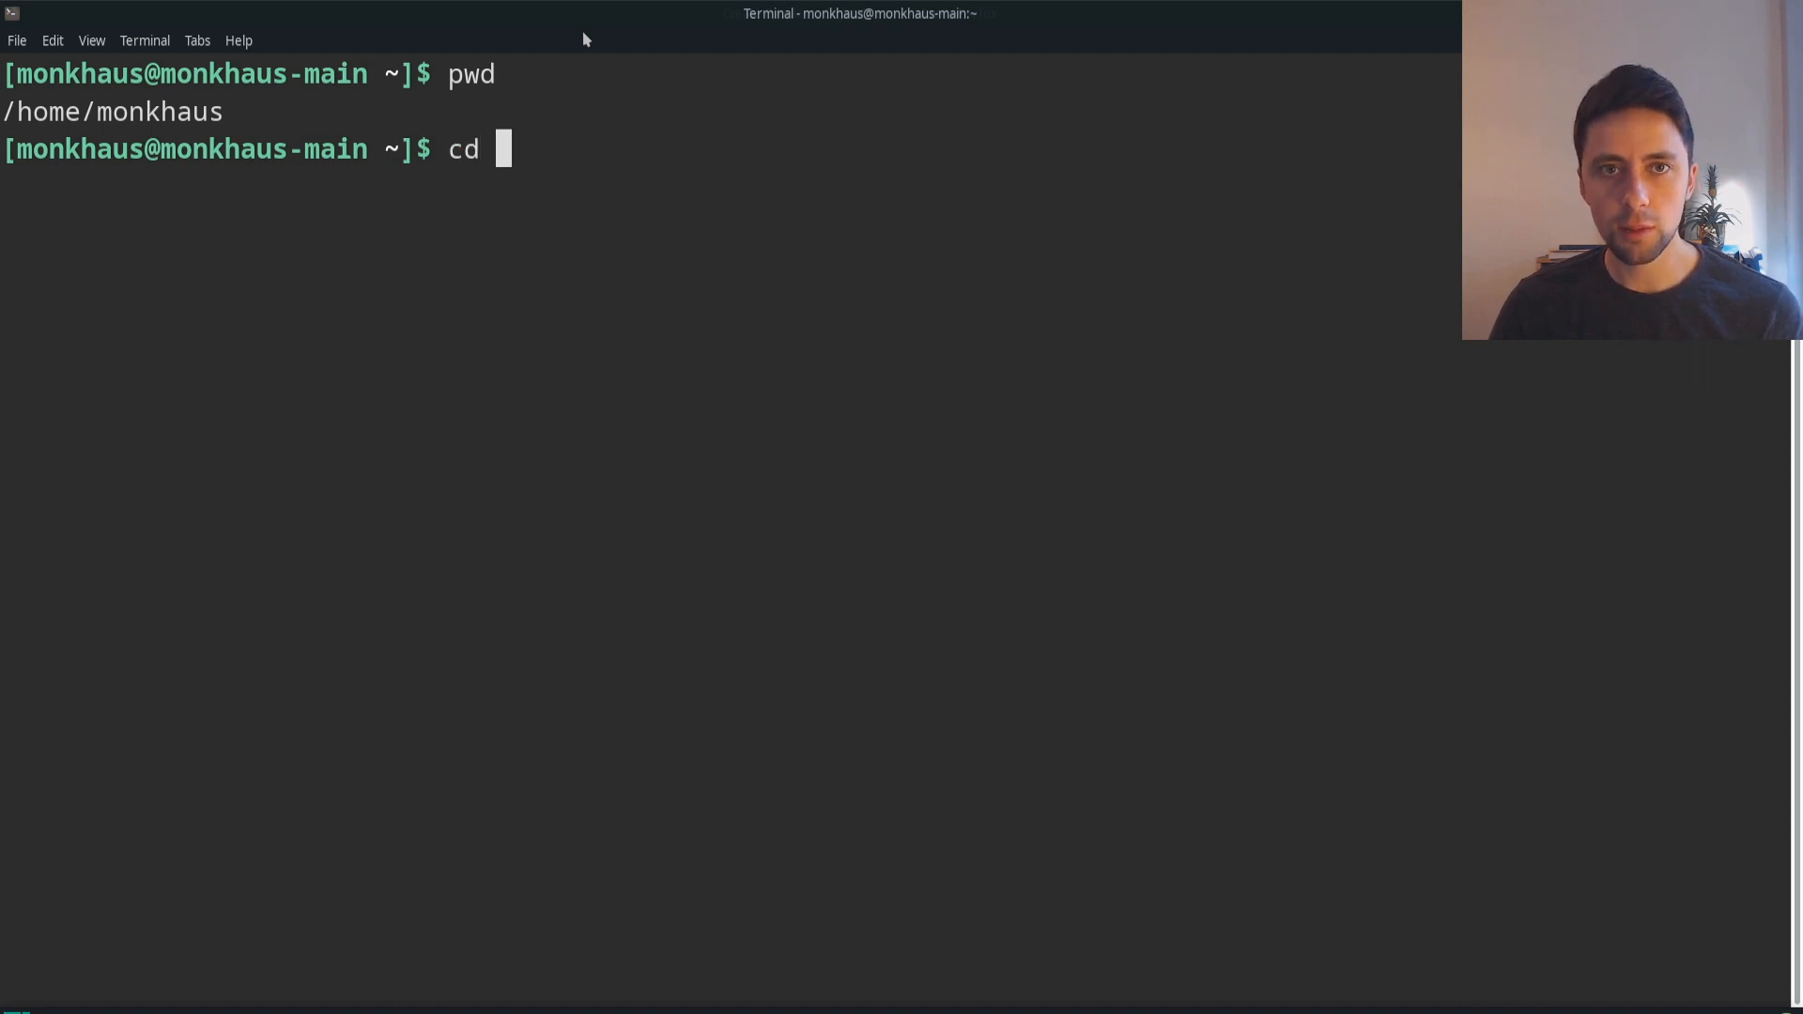
{"action": "type", "text": ".ssh/"}
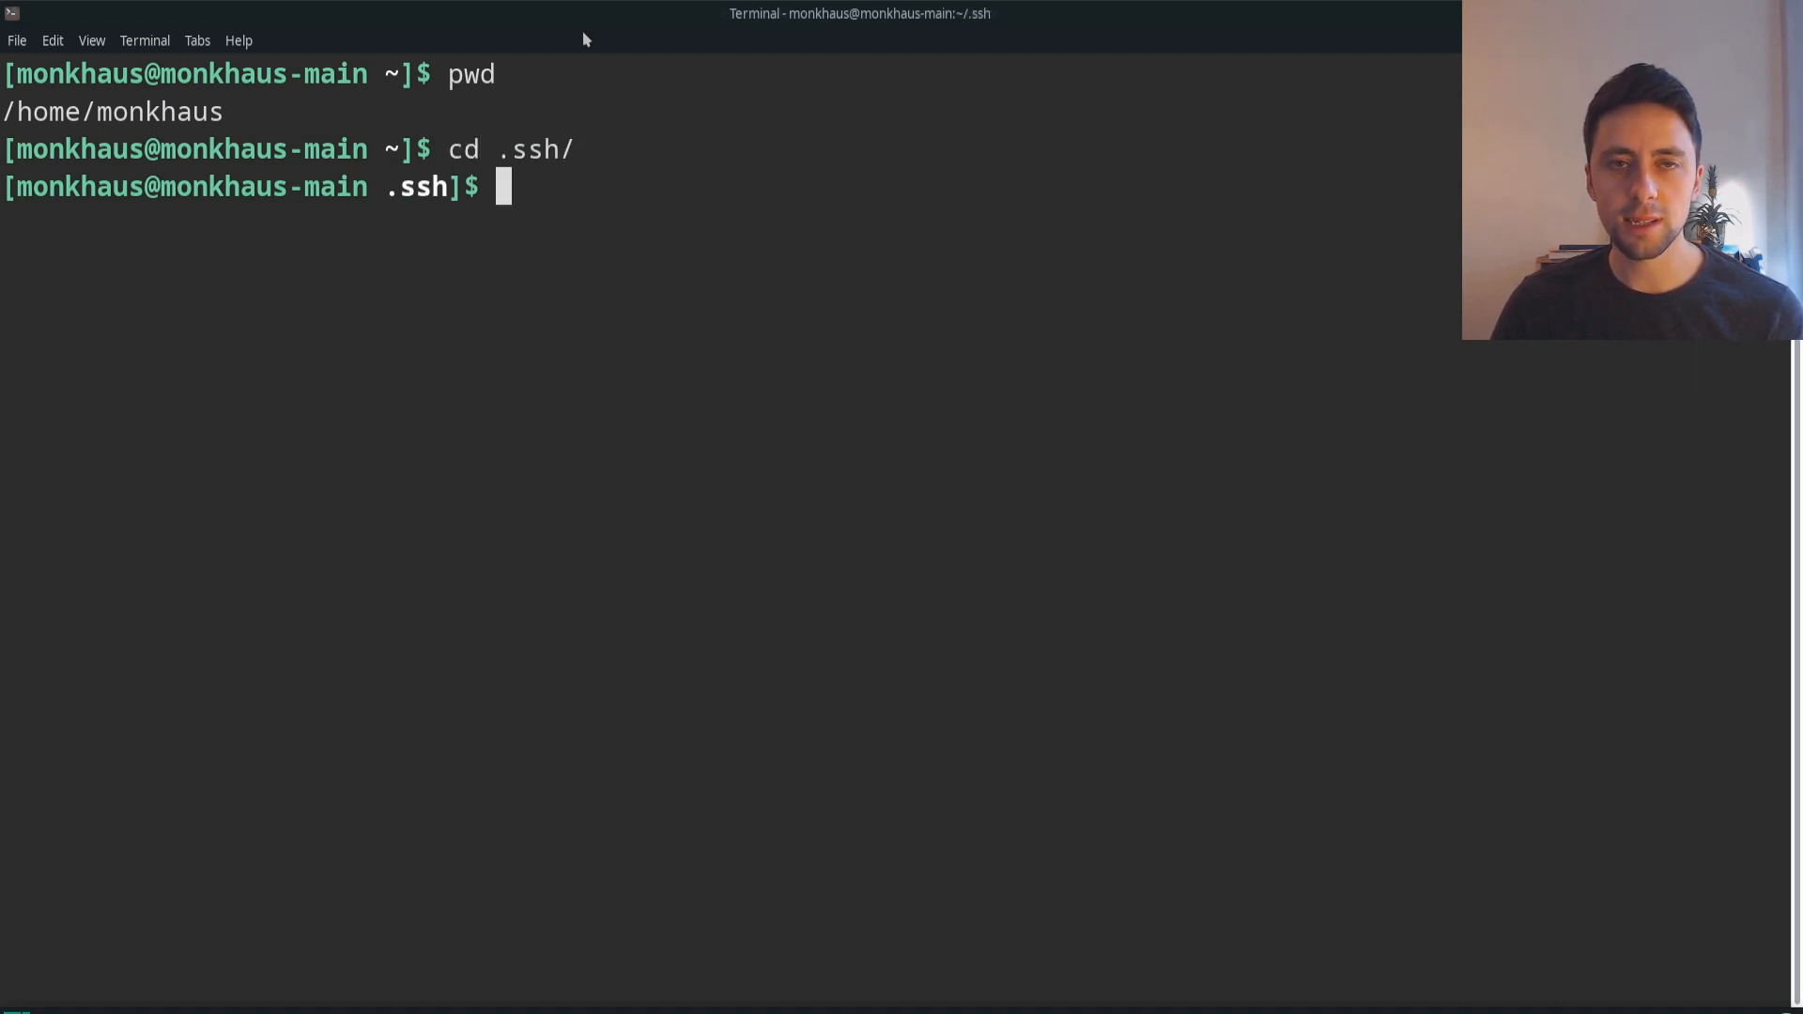
{"action": "type", "text": "ls"}
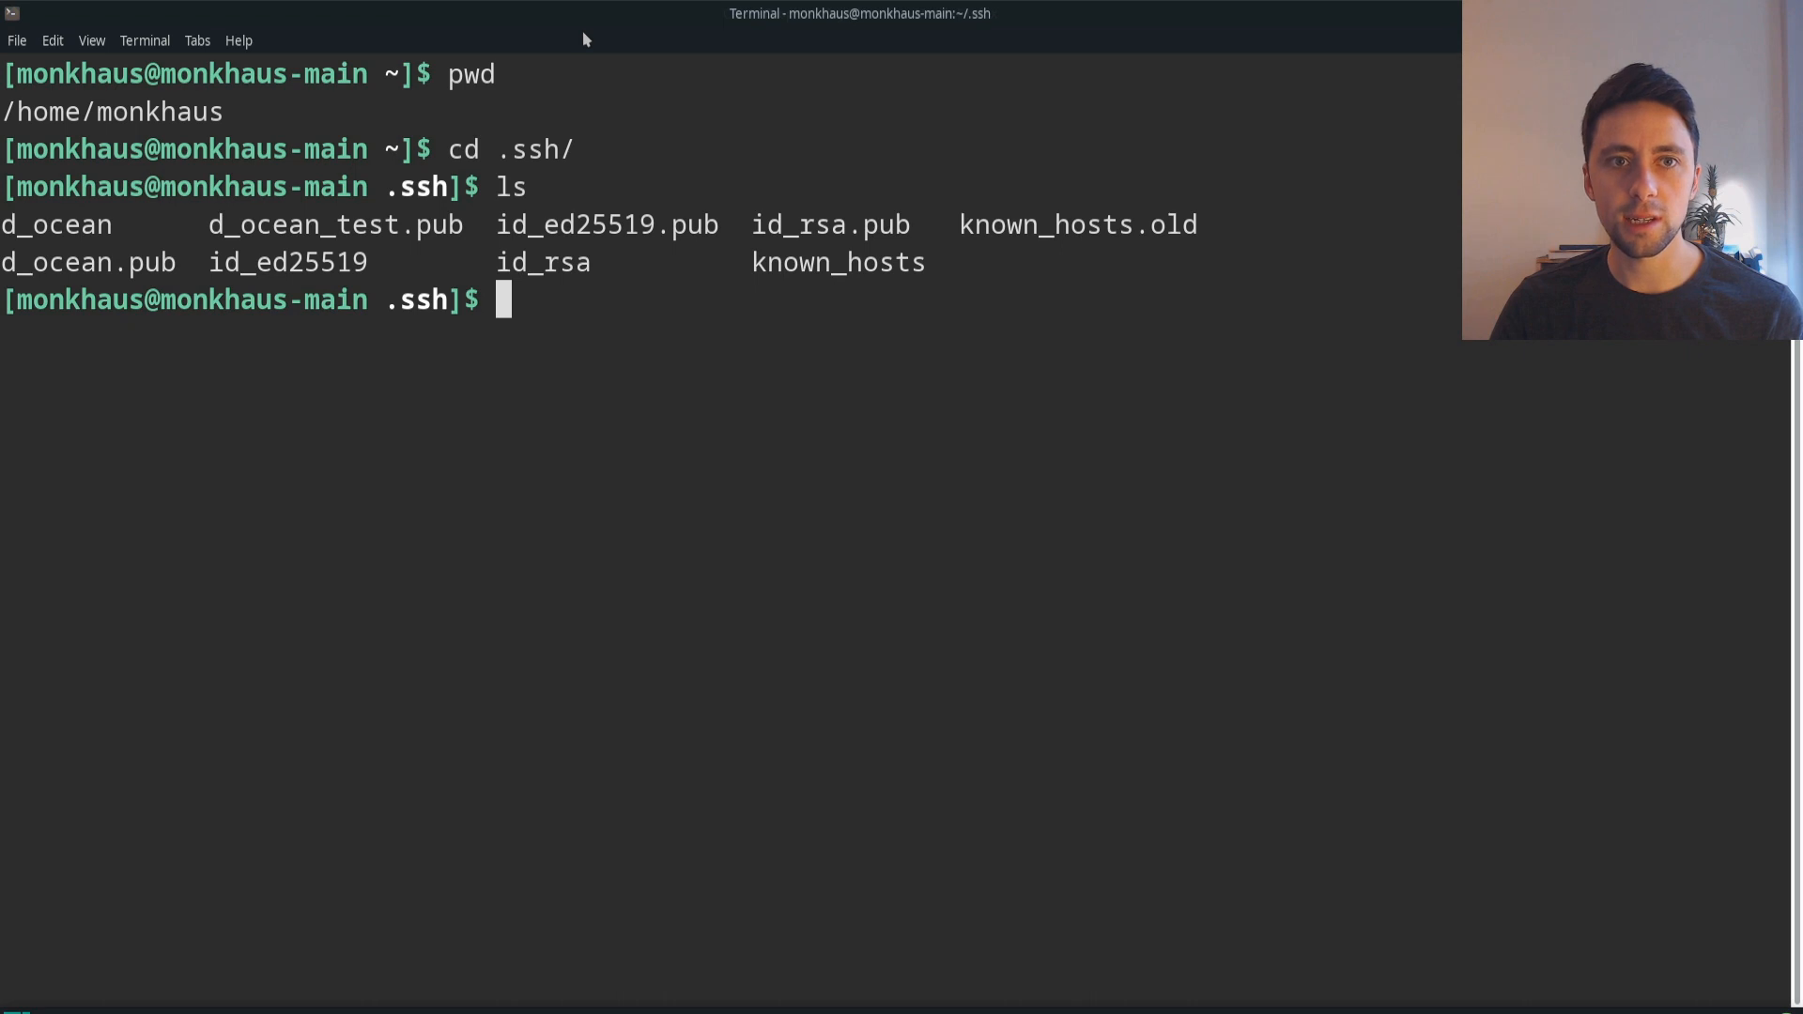
{"action": "type", "text": "rm -"}
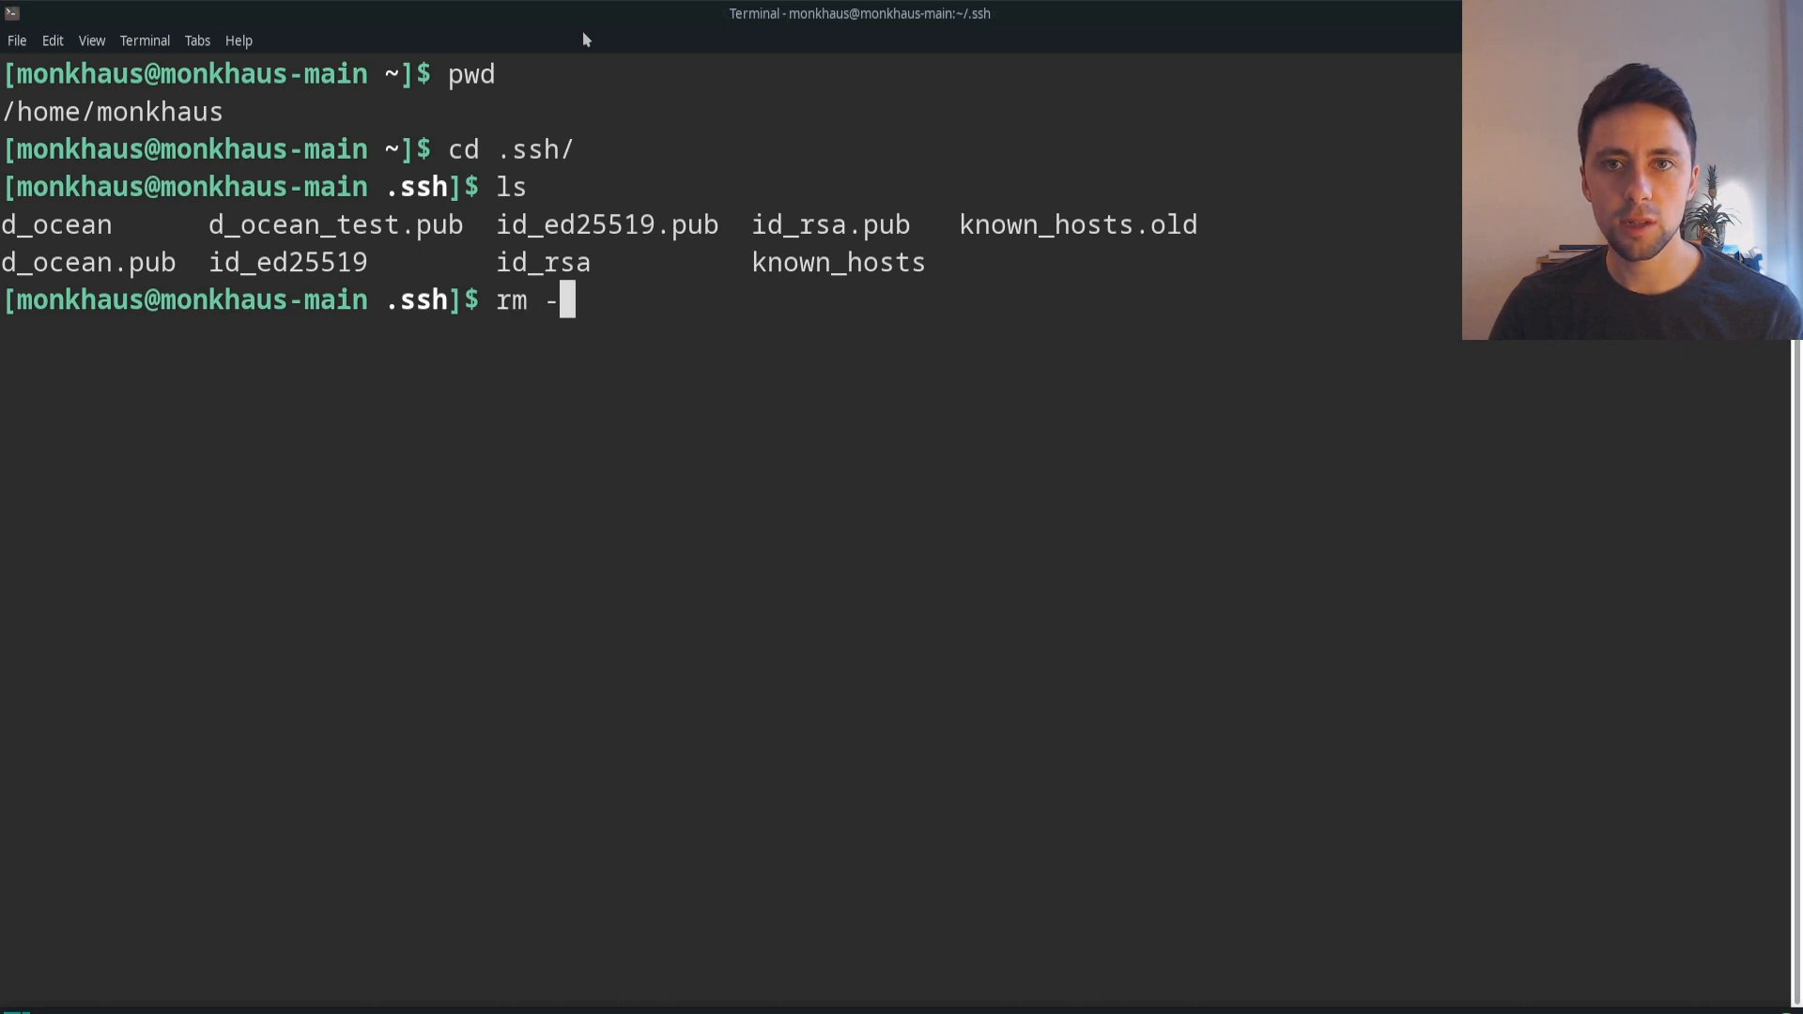
{"action": "type", "text": "d_ocean_test.pub"}
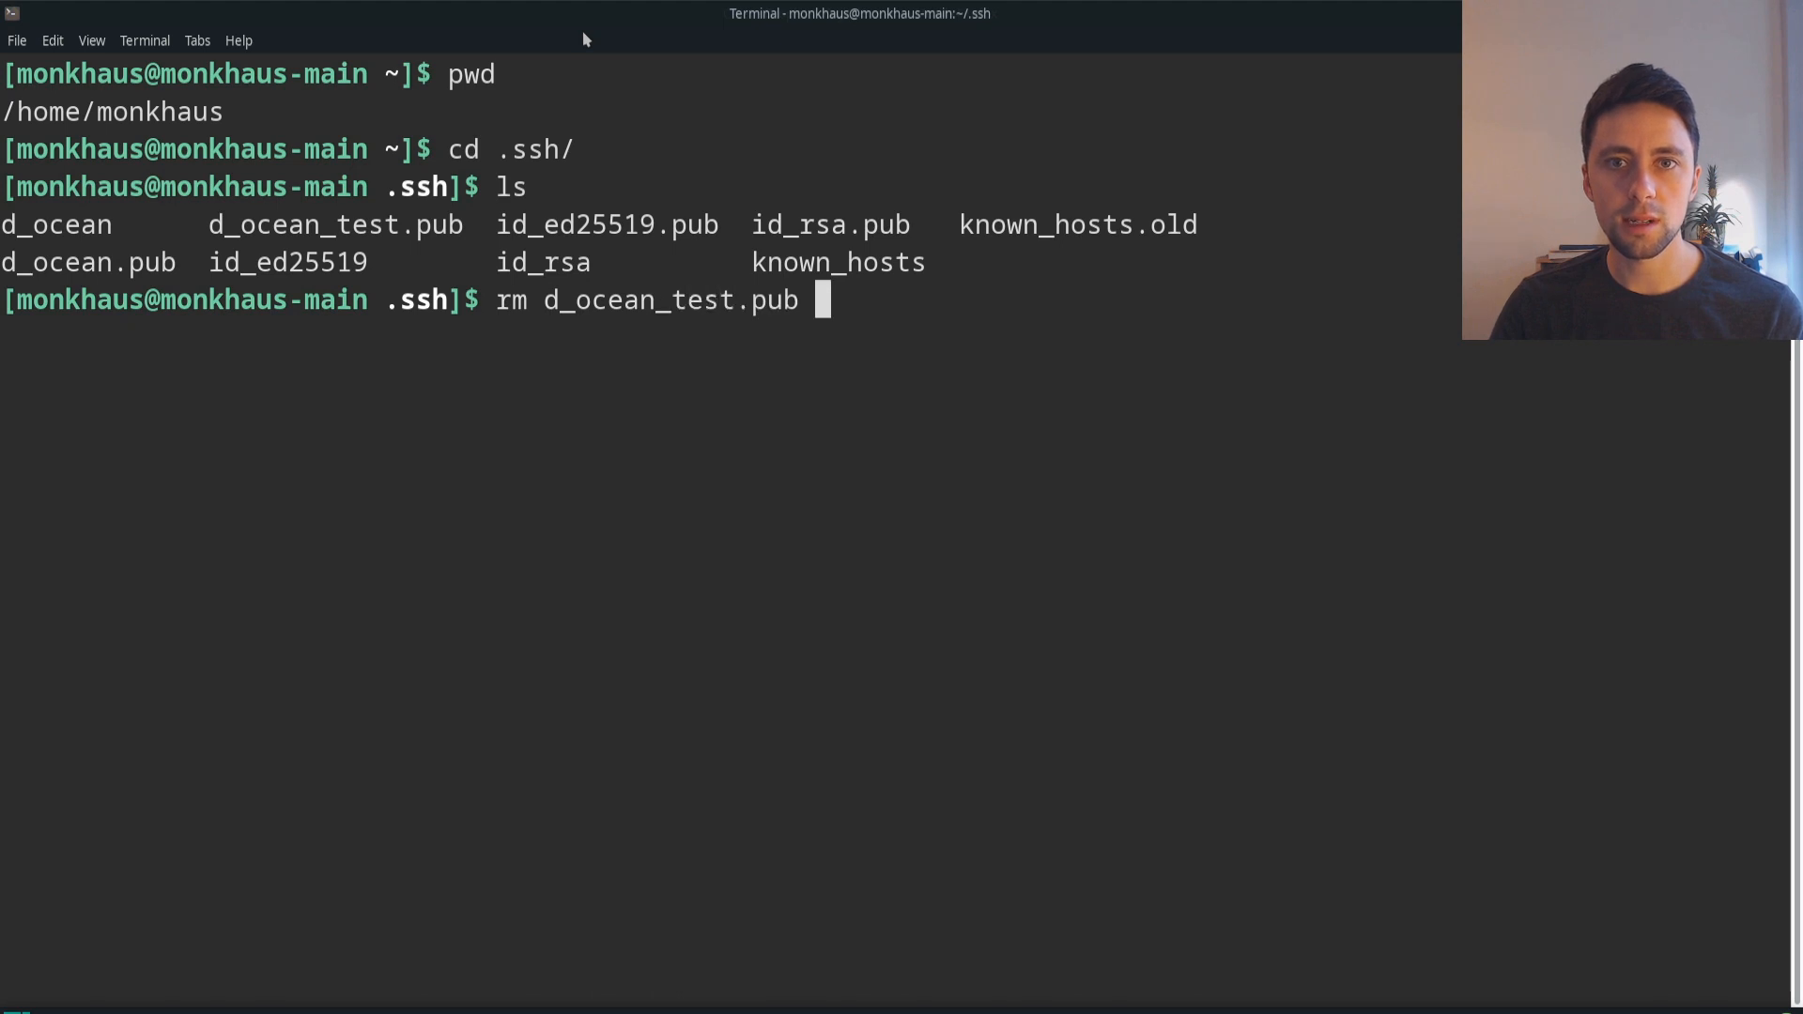
{"action": "type", "text": "clear"}
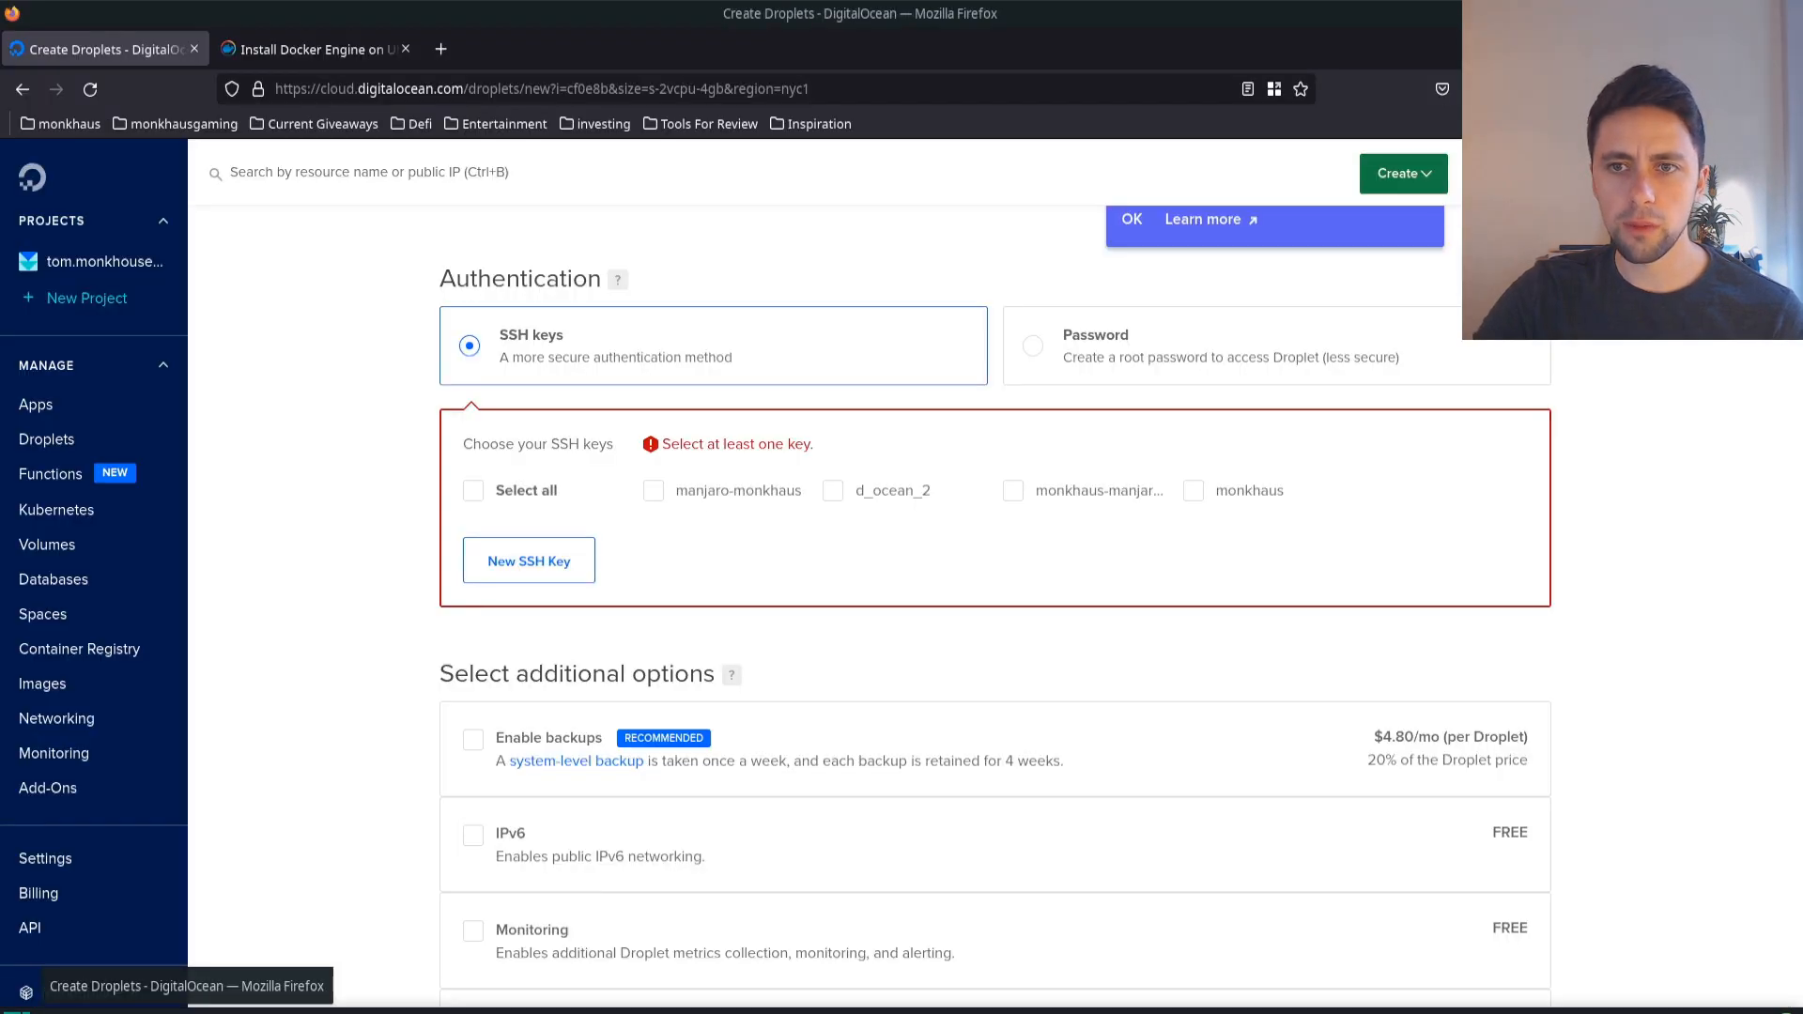
{"action": "mouse_move", "coordinate": [887, 491]}
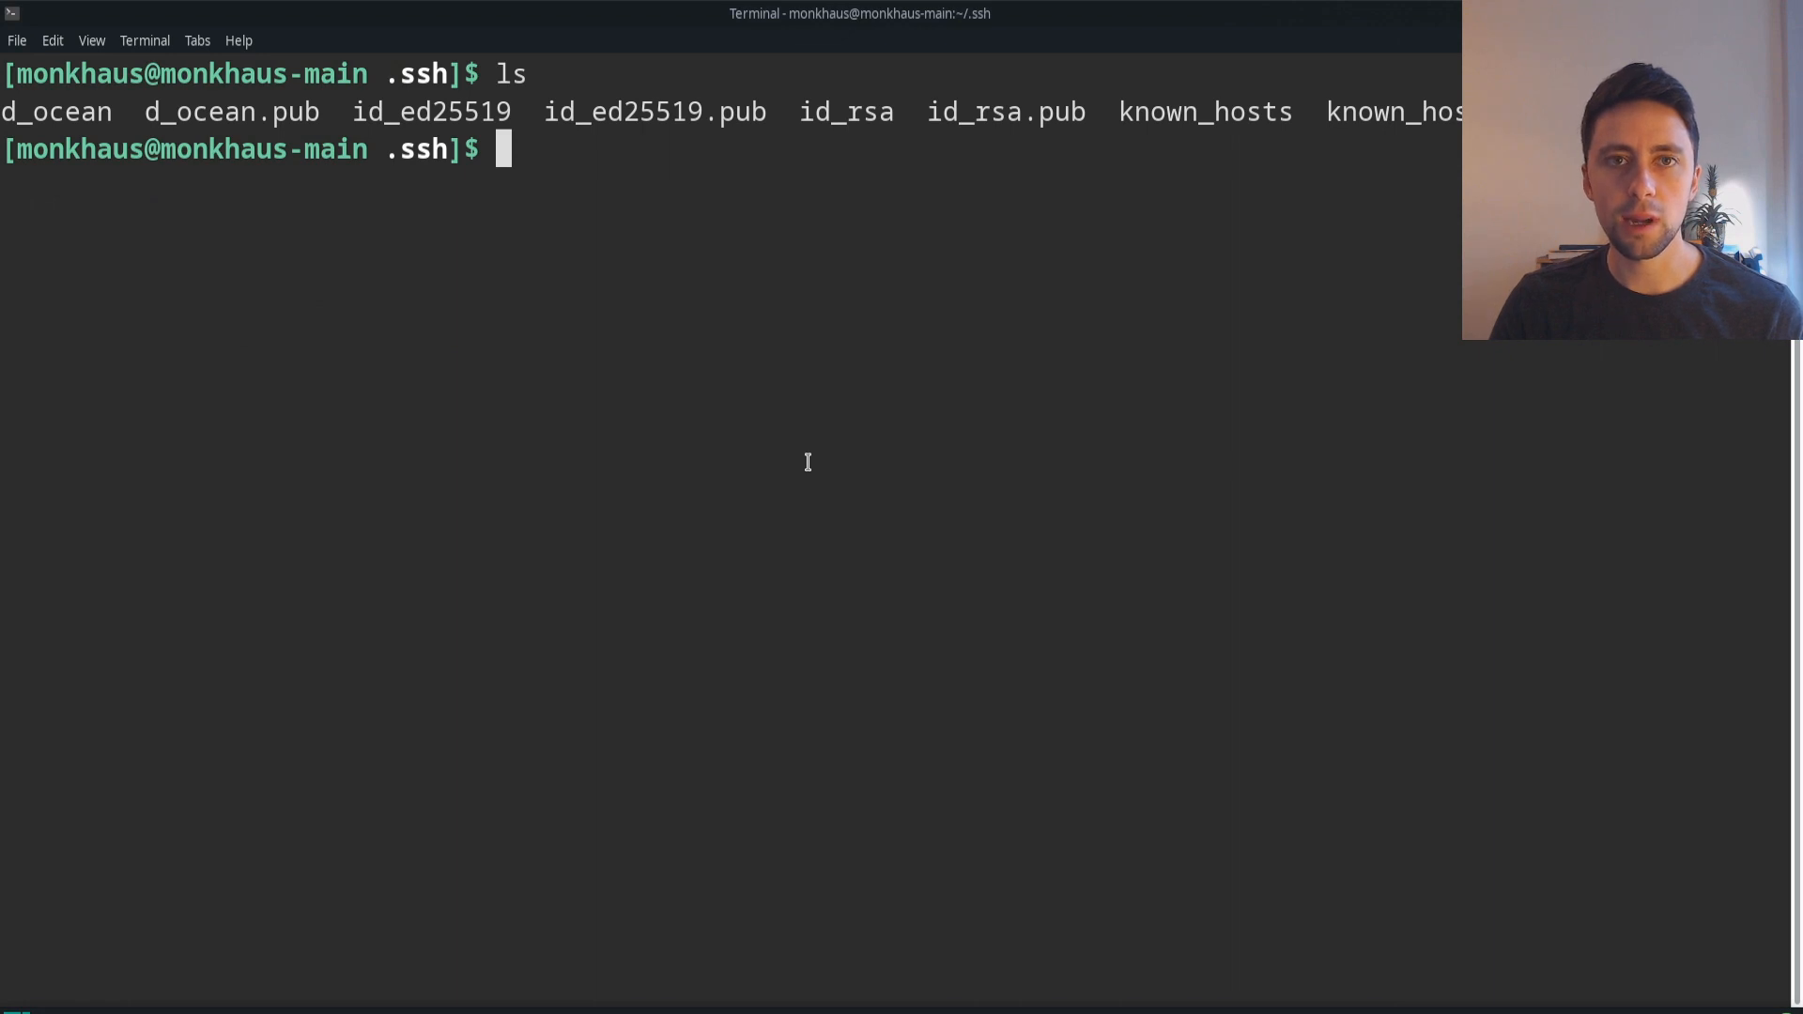
Generate an RSA key pair with ssh-keygen, saved as ddd with no passphrase
{"action": "type", "text": "ssh-"}
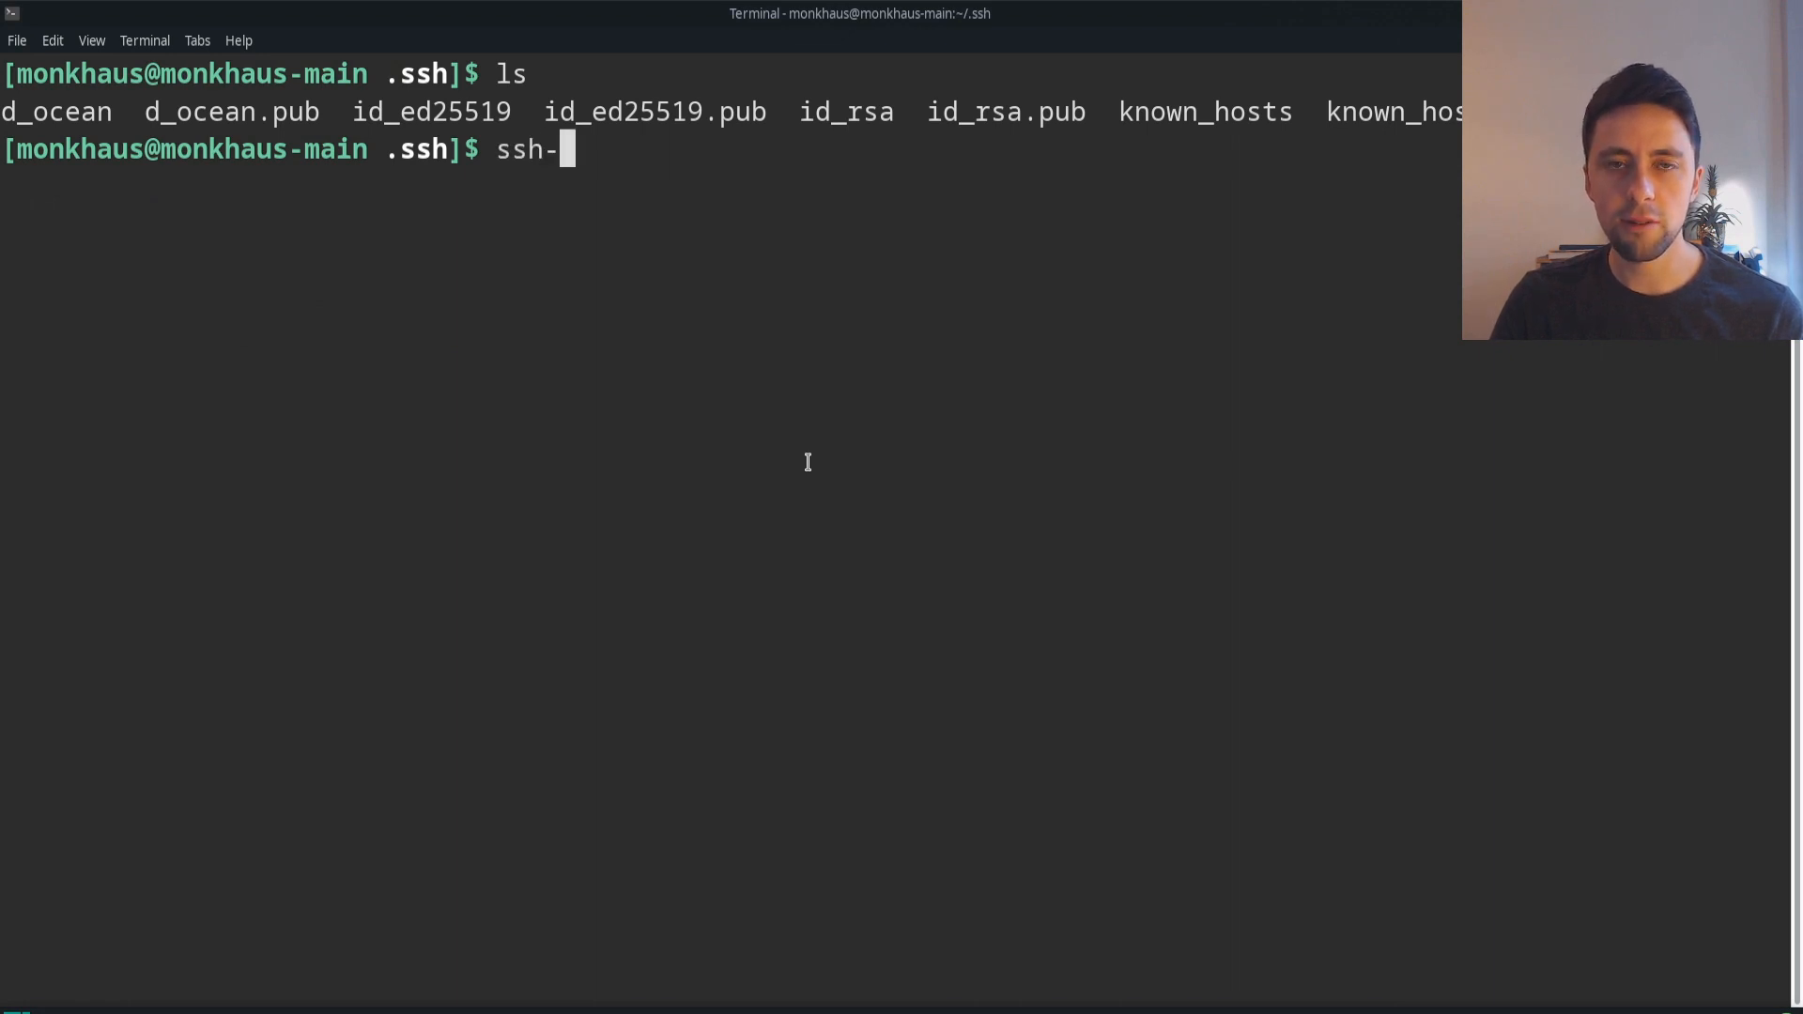
{"action": "type", "text": "kegen"}
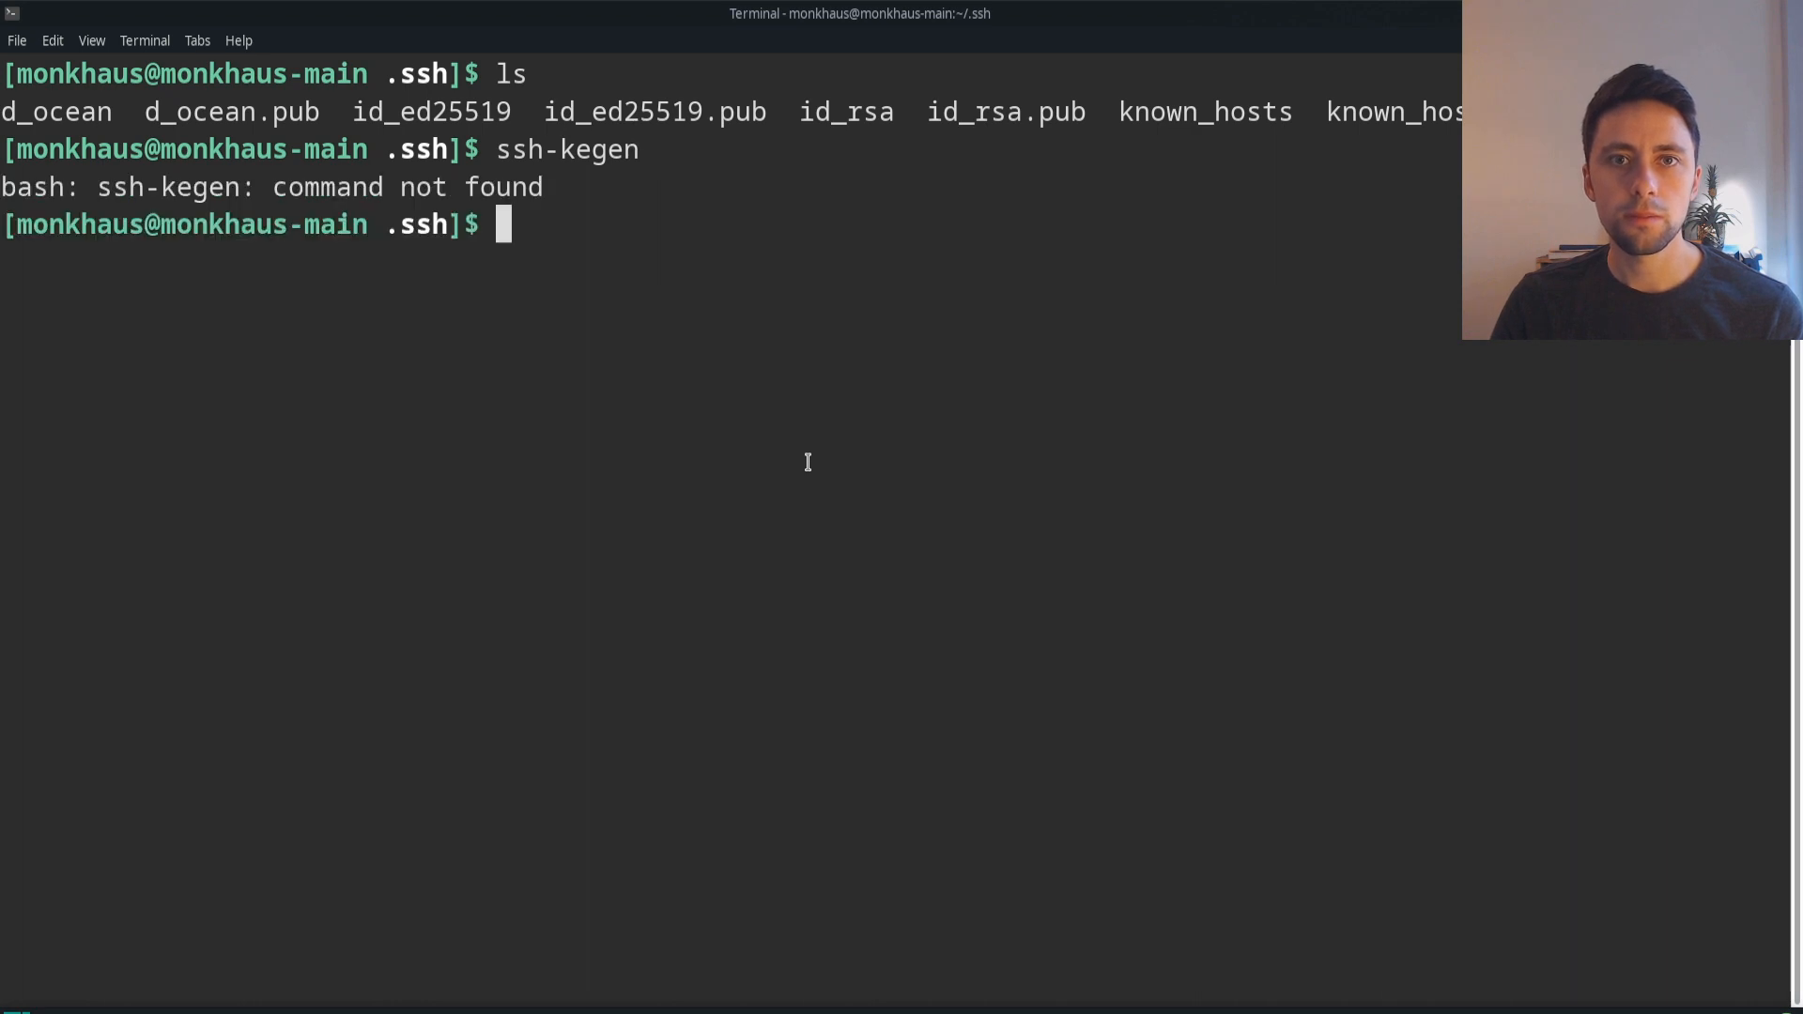
{"action": "type", "text": "ssh-keygen"}
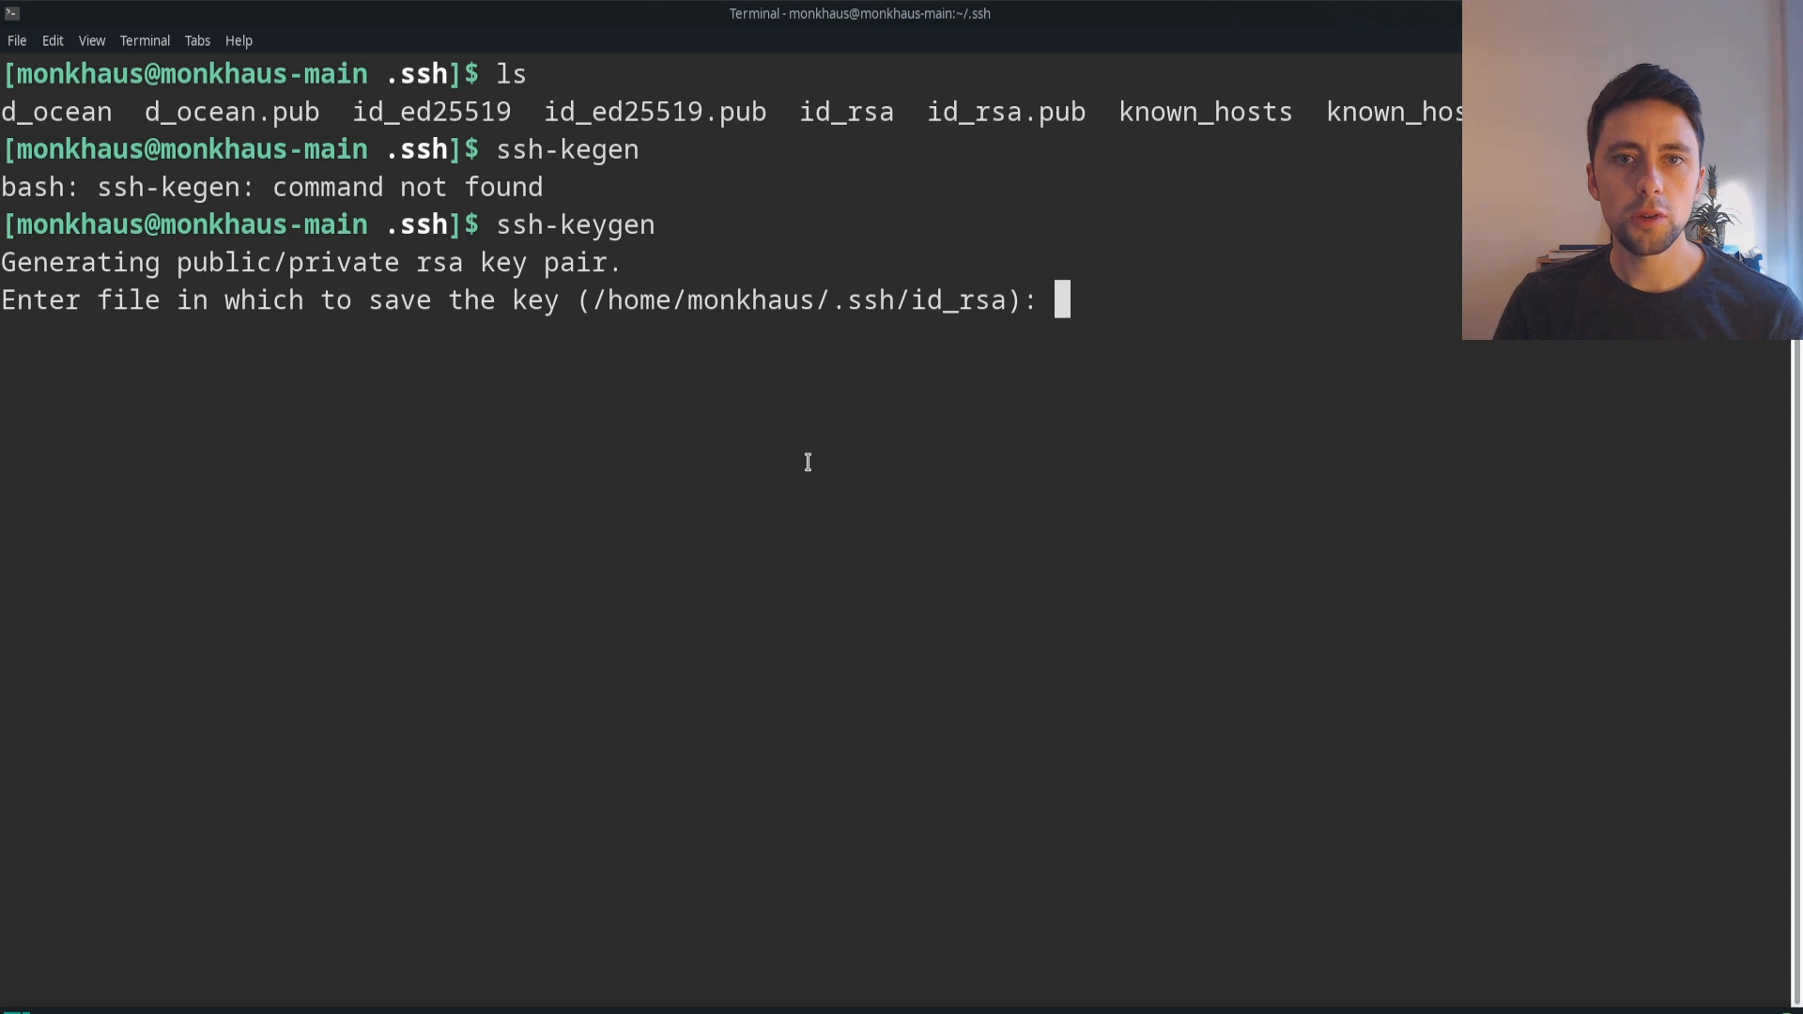
{"action": "type", "text": "/ho"}
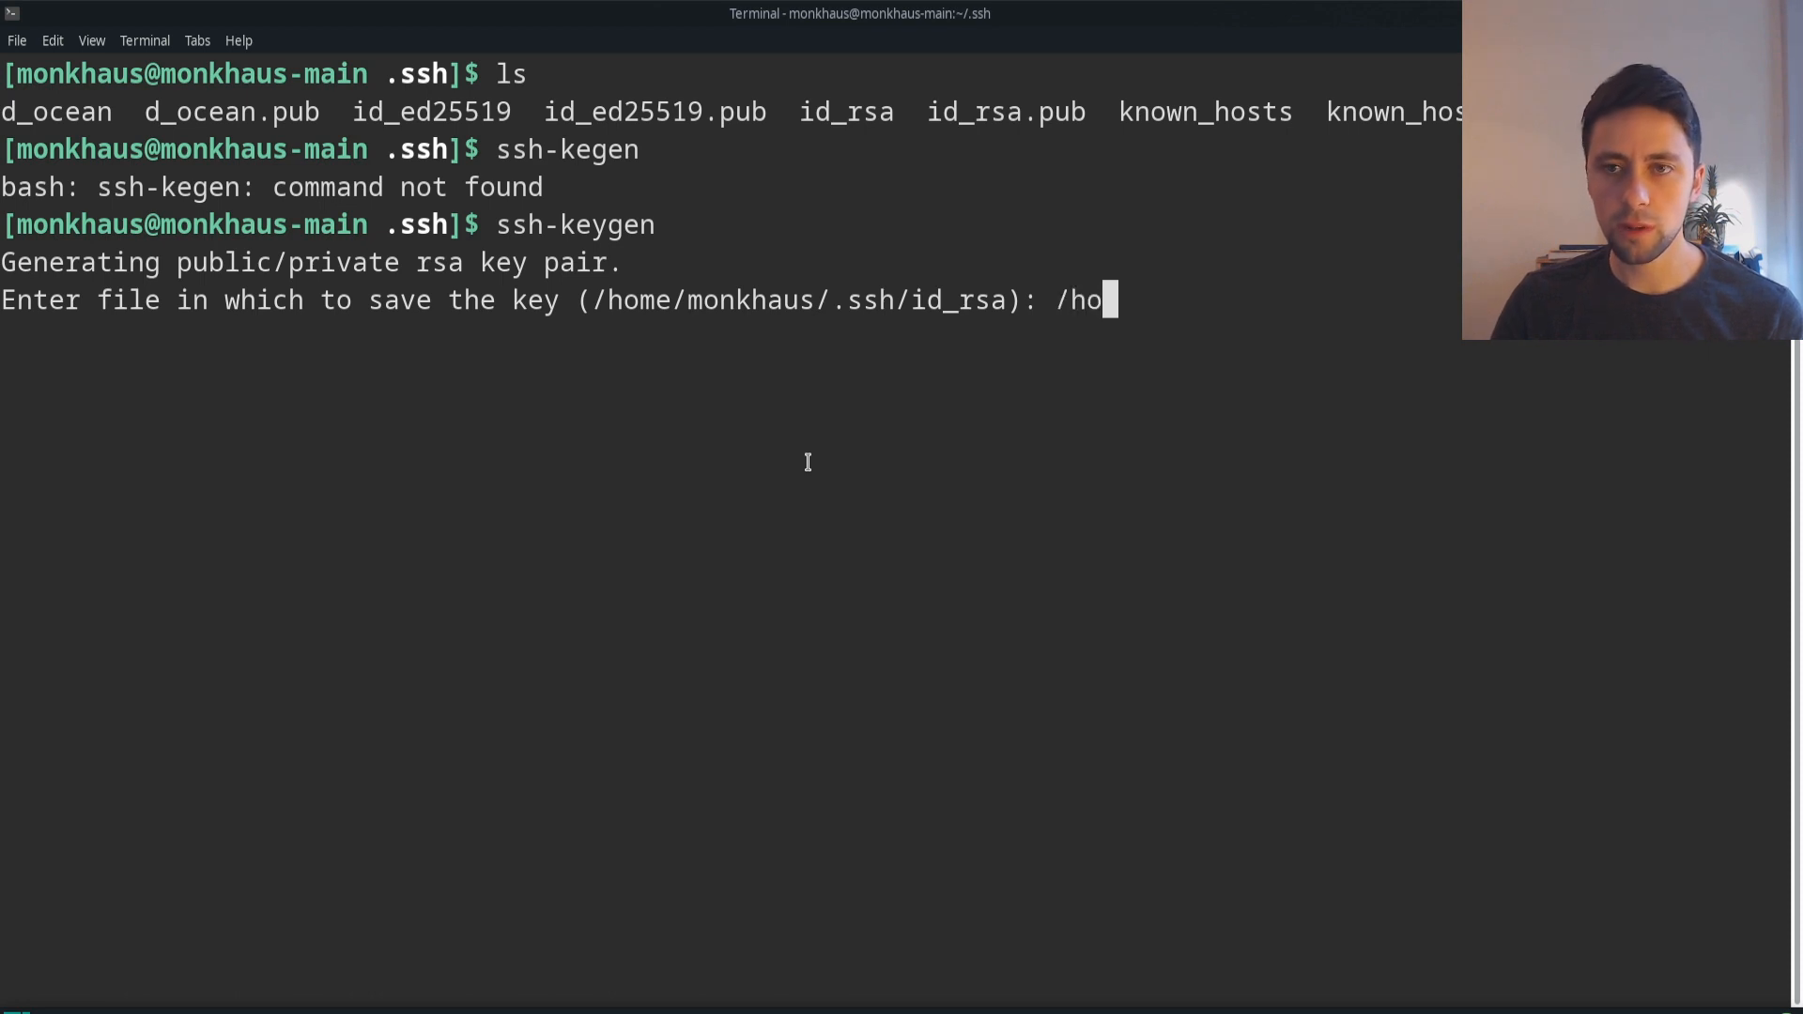
{"action": "type", "text": "me/m"}
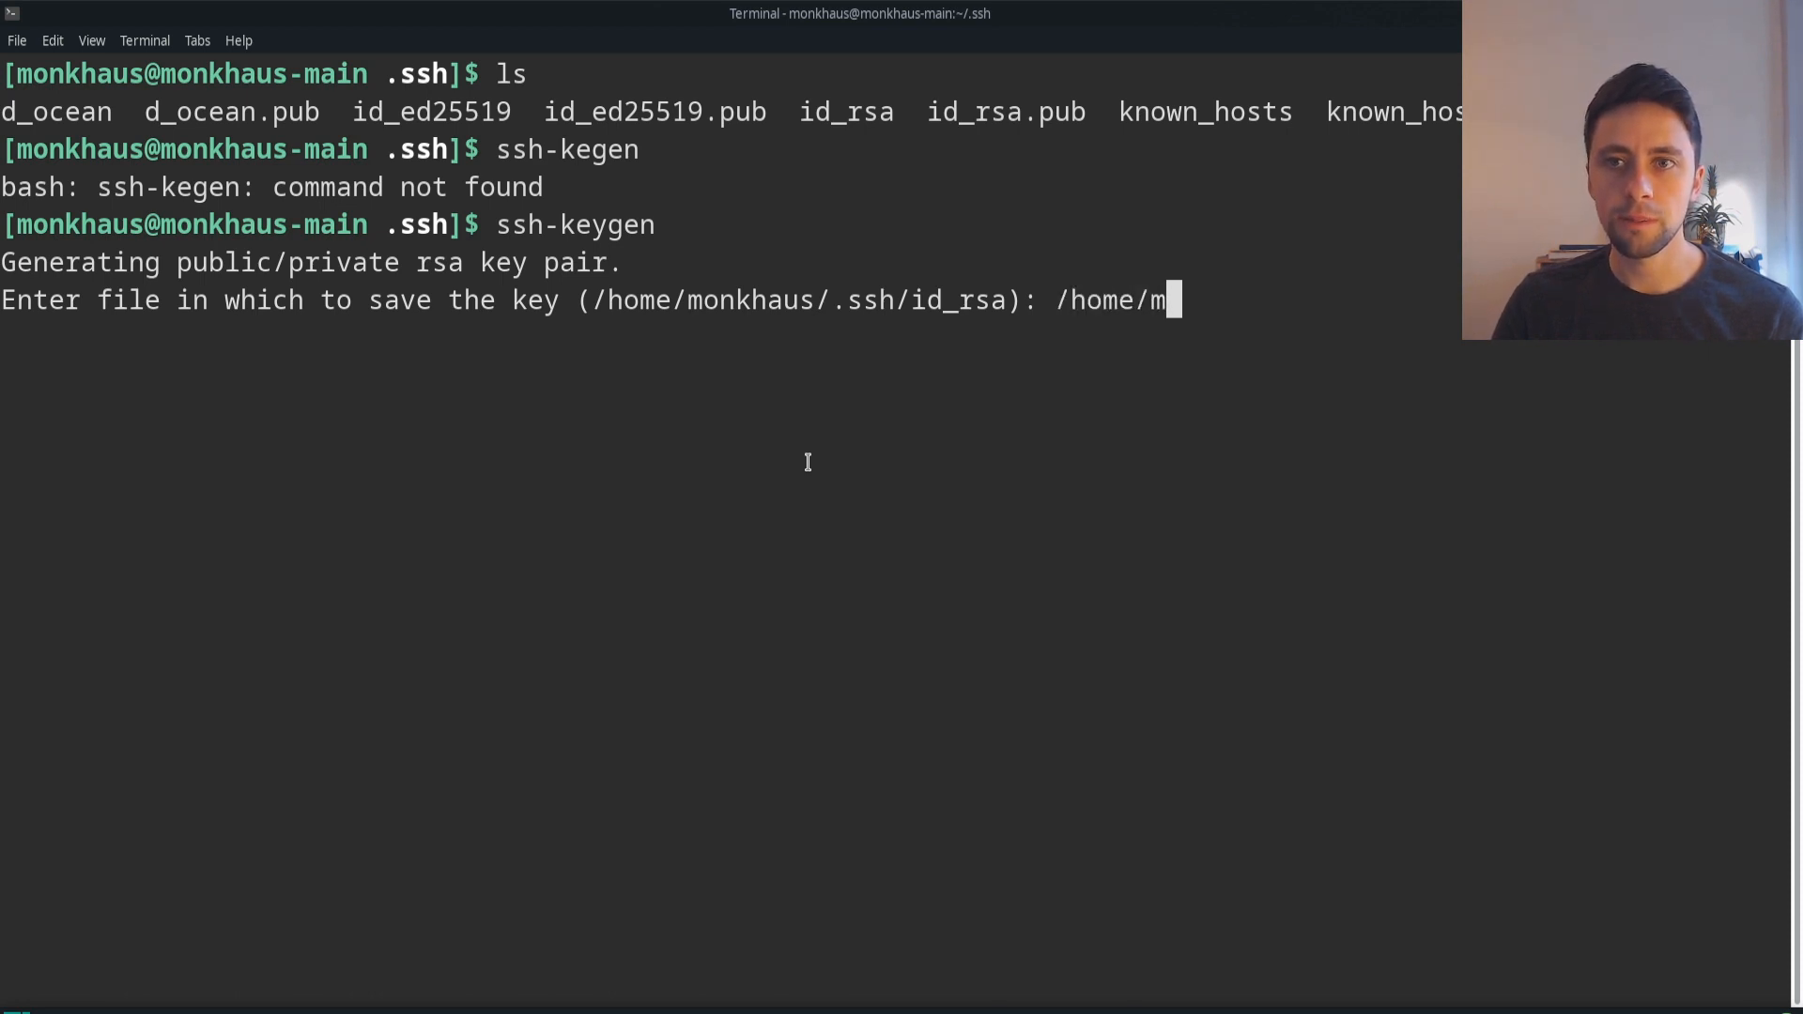
{"action": "key", "text": "BackSpace"}
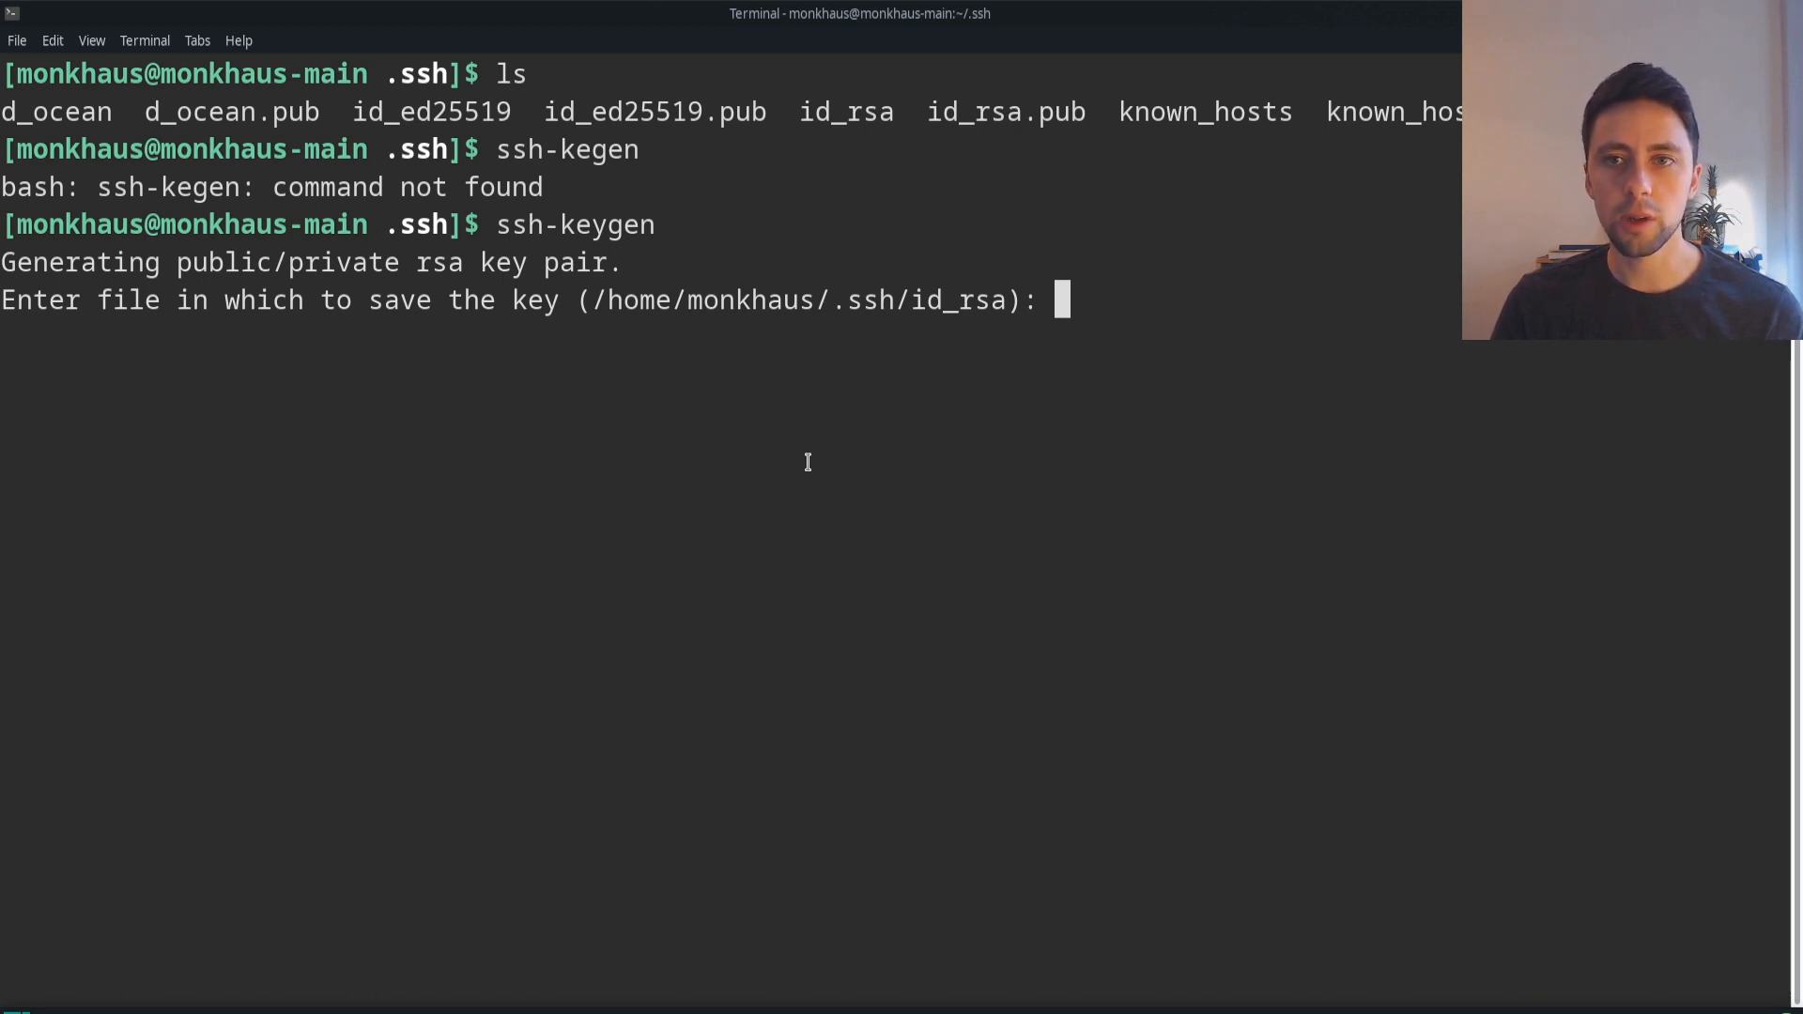
{"action": "type", "text": "d_"}
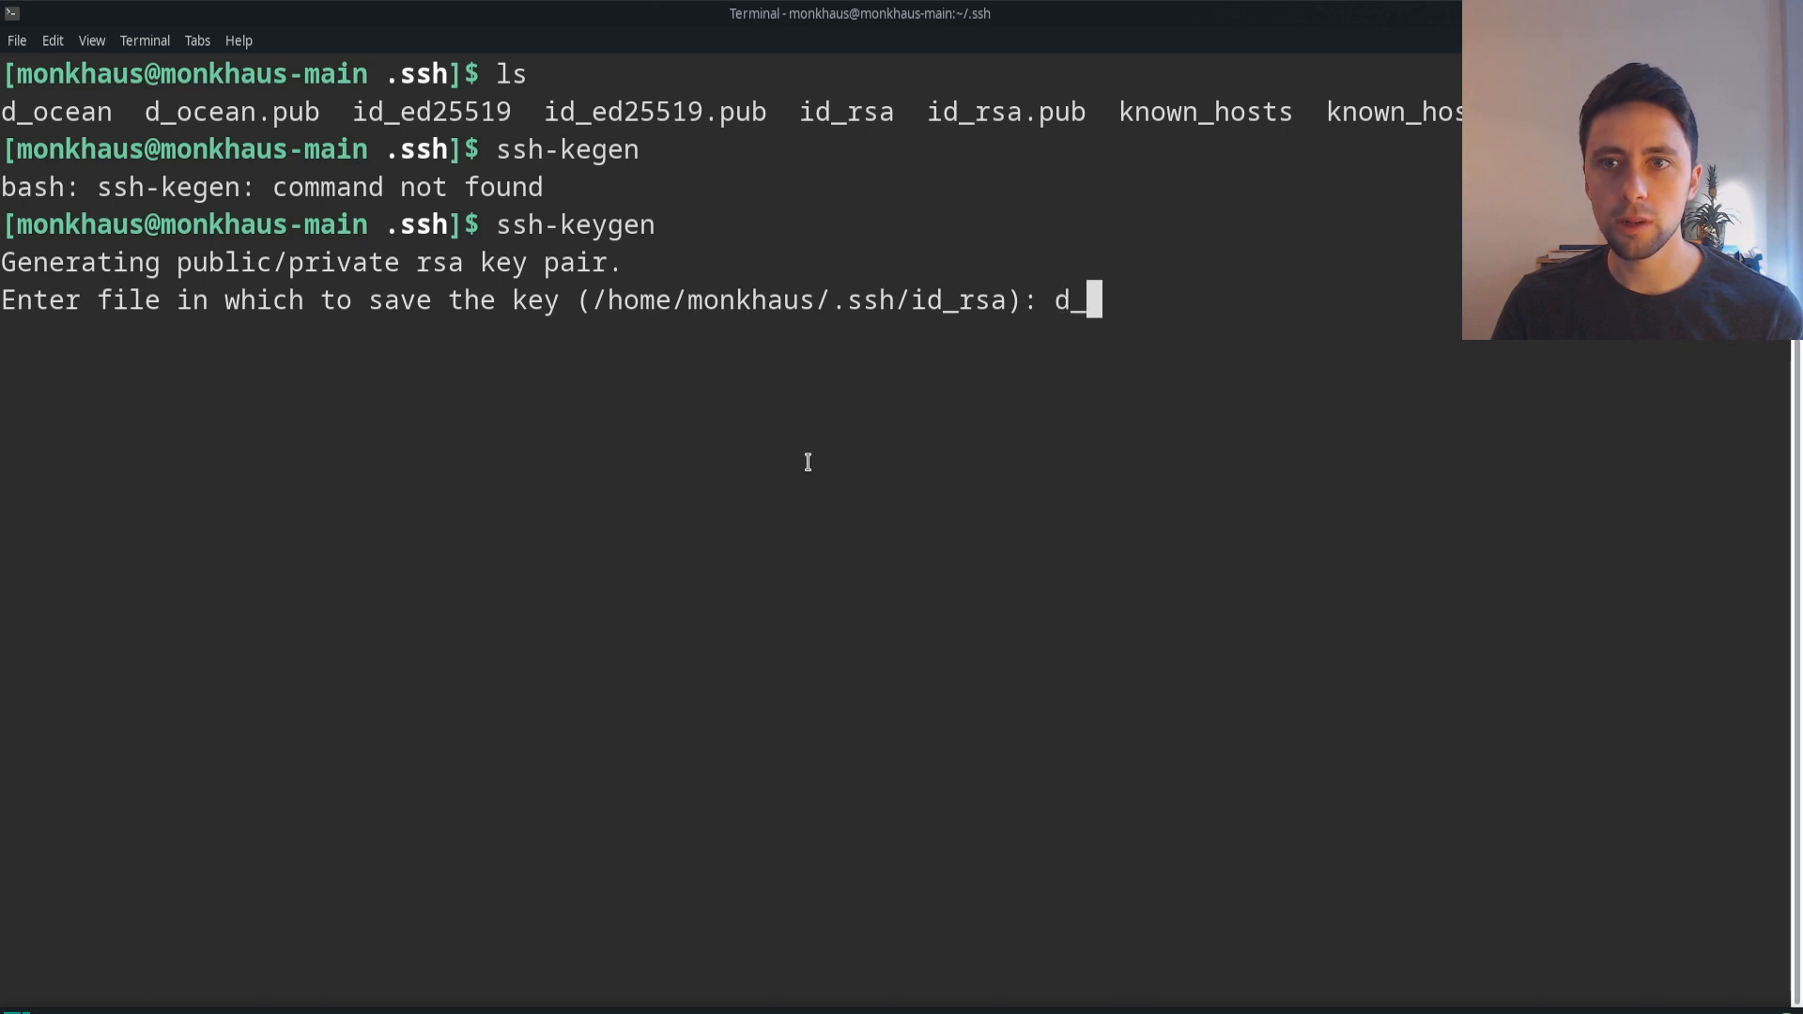
{"action": "type", "text": "ocean_test"}
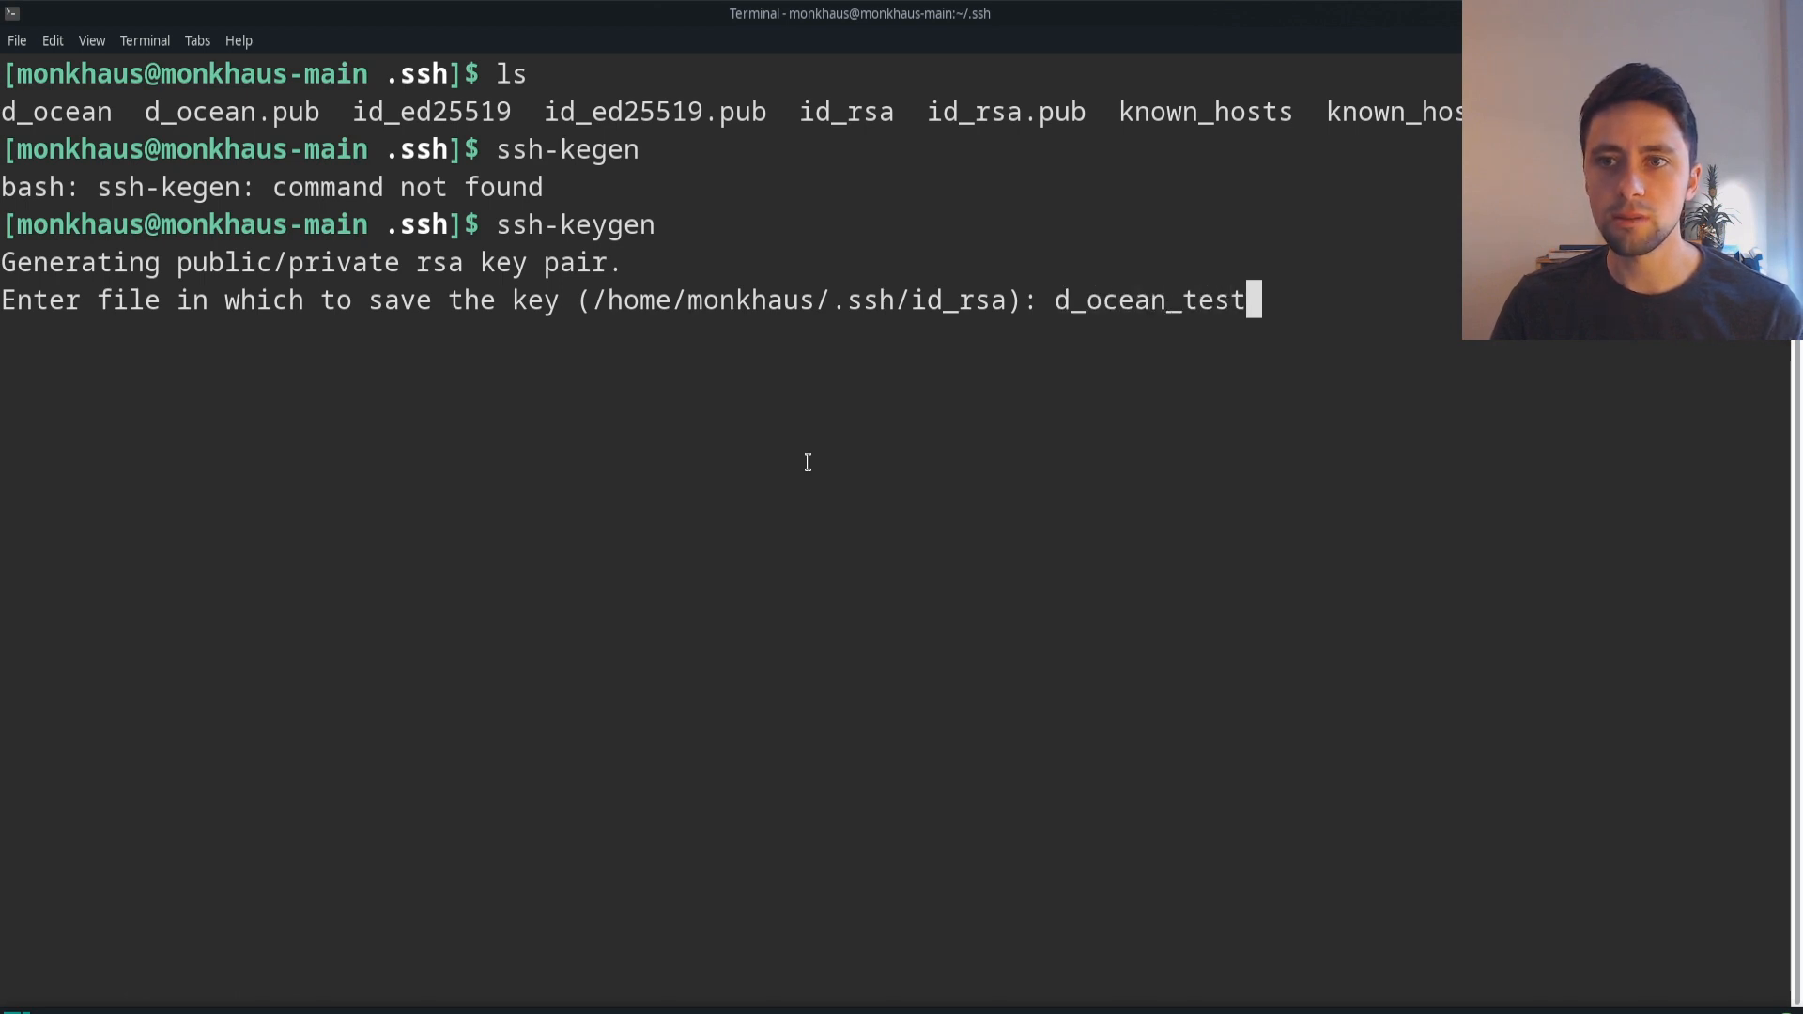
{"action": "key", "text": "BackSpace"}
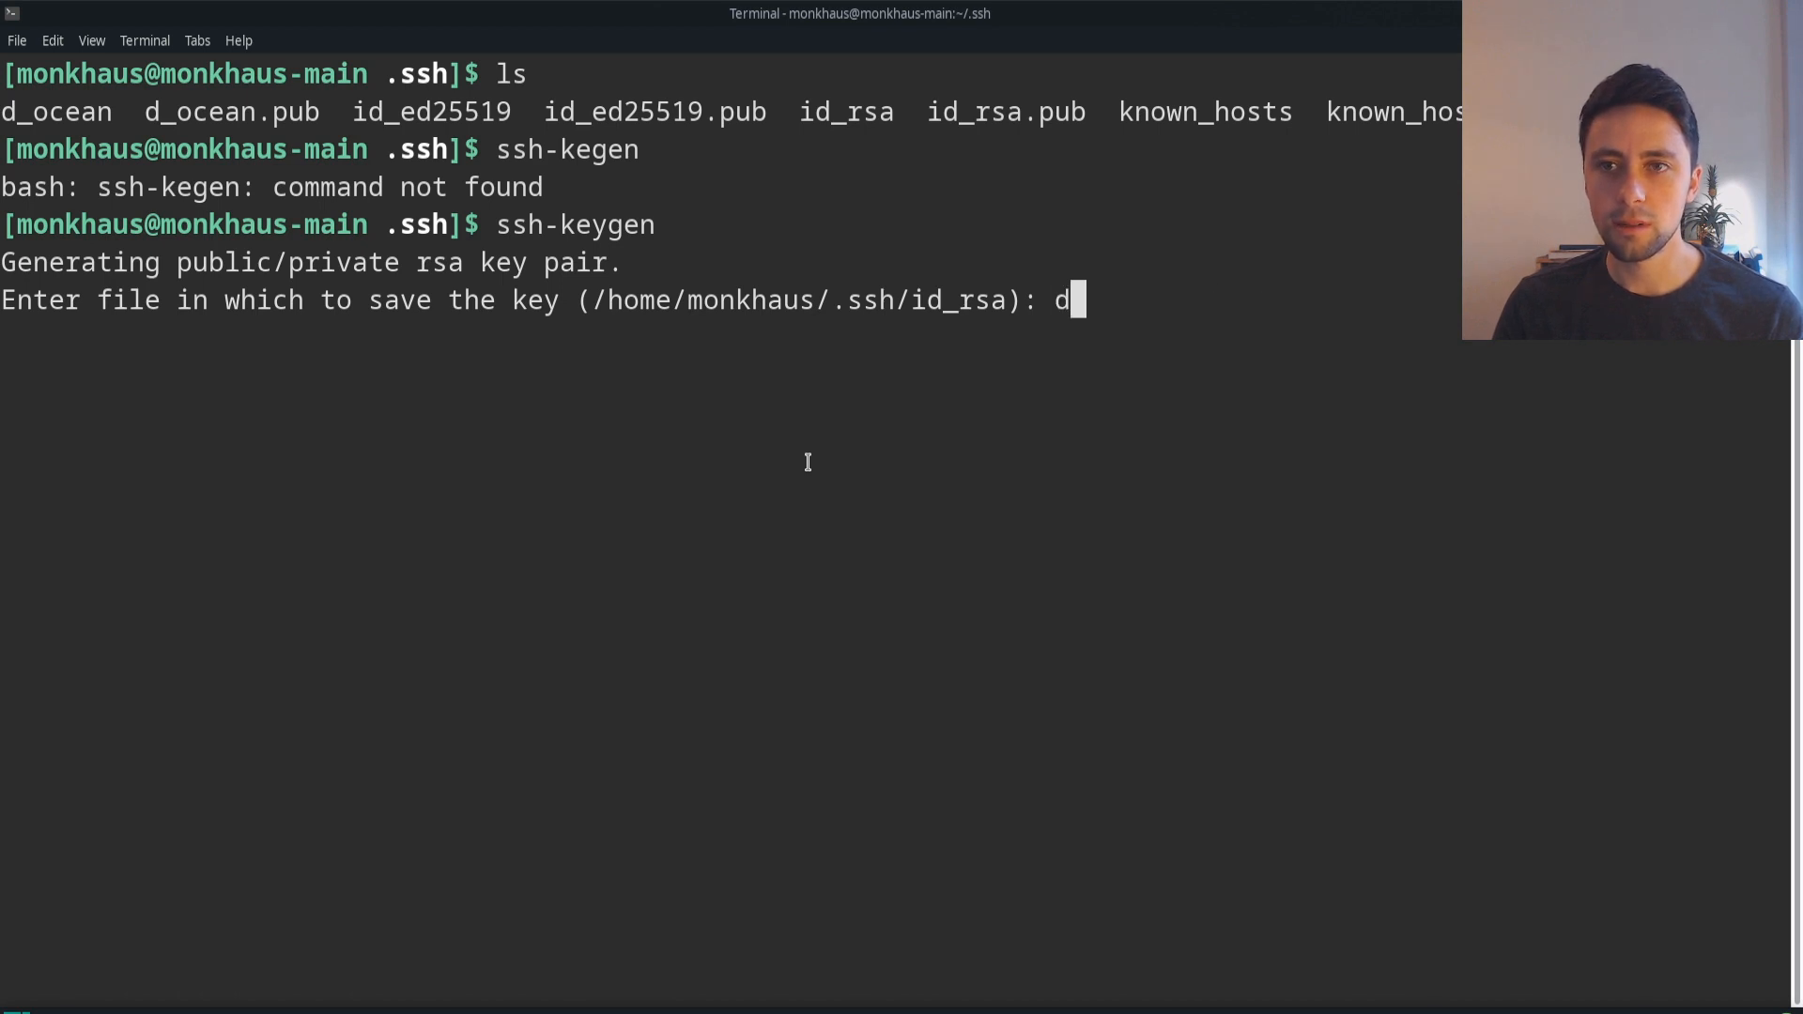
{"action": "type", "text": "dd"}
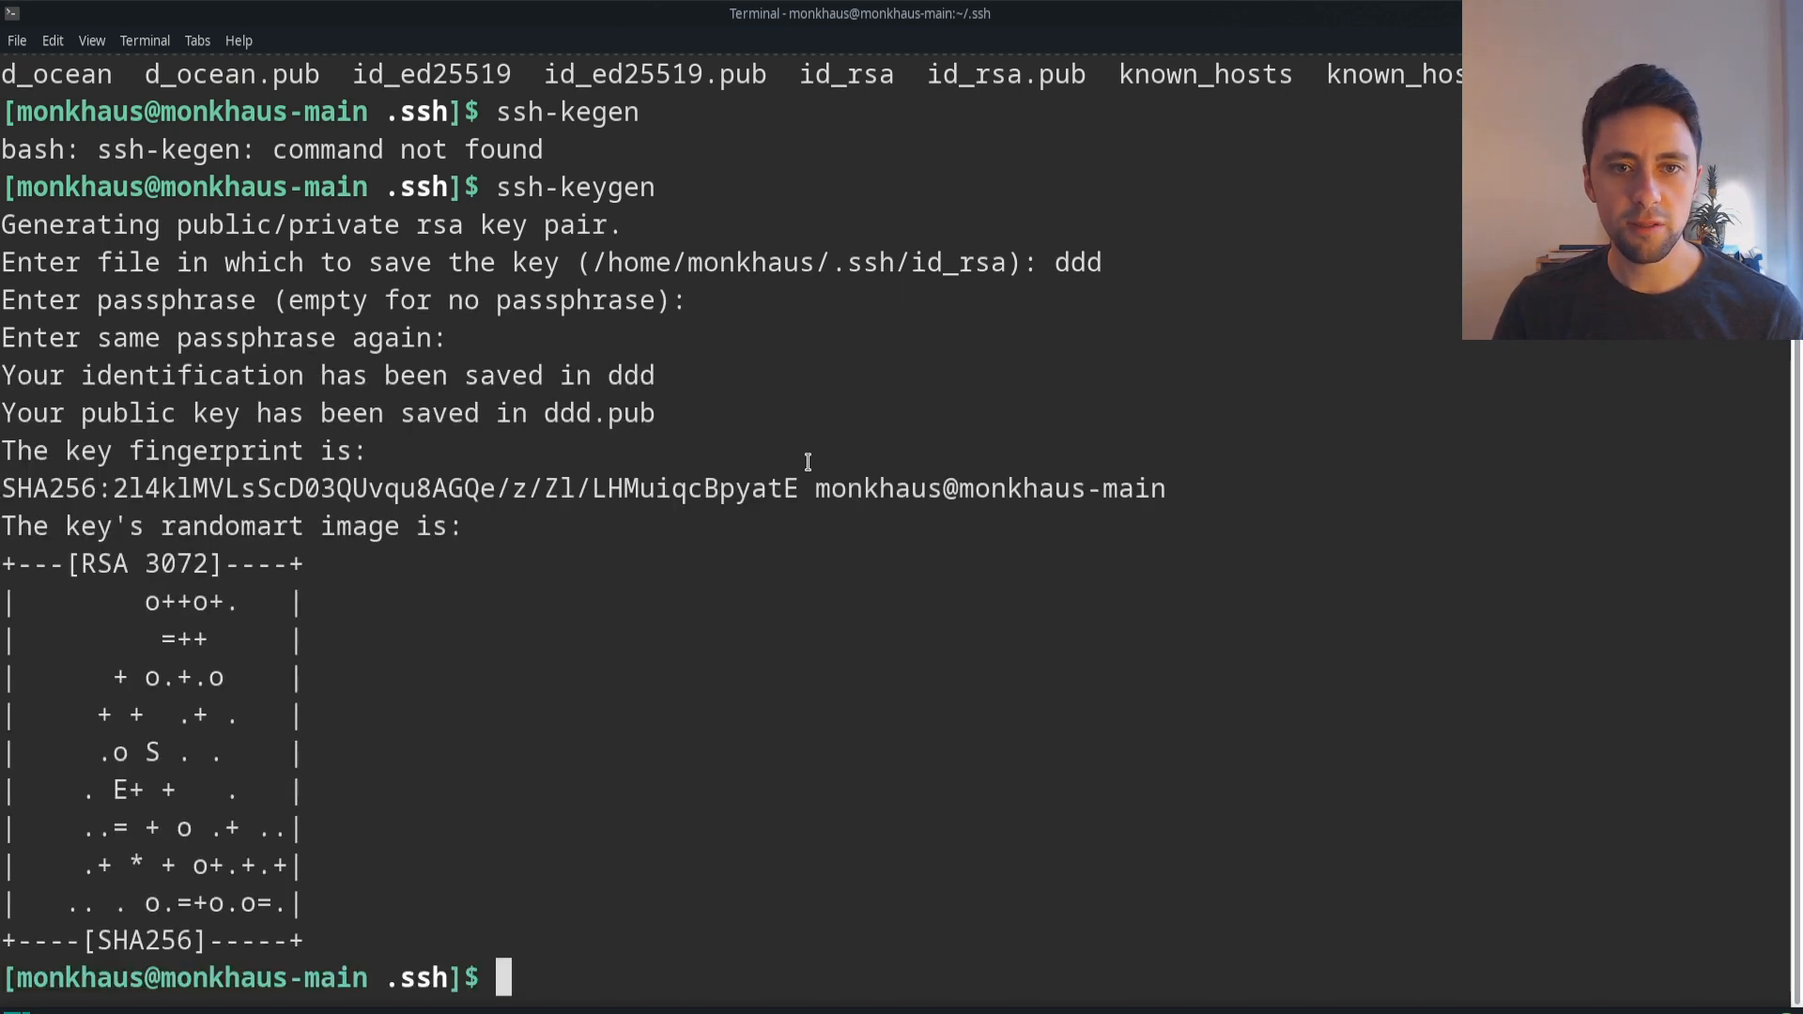
Display the contents of the public key ddd.pub
{"action": "type", "text": "cat"}
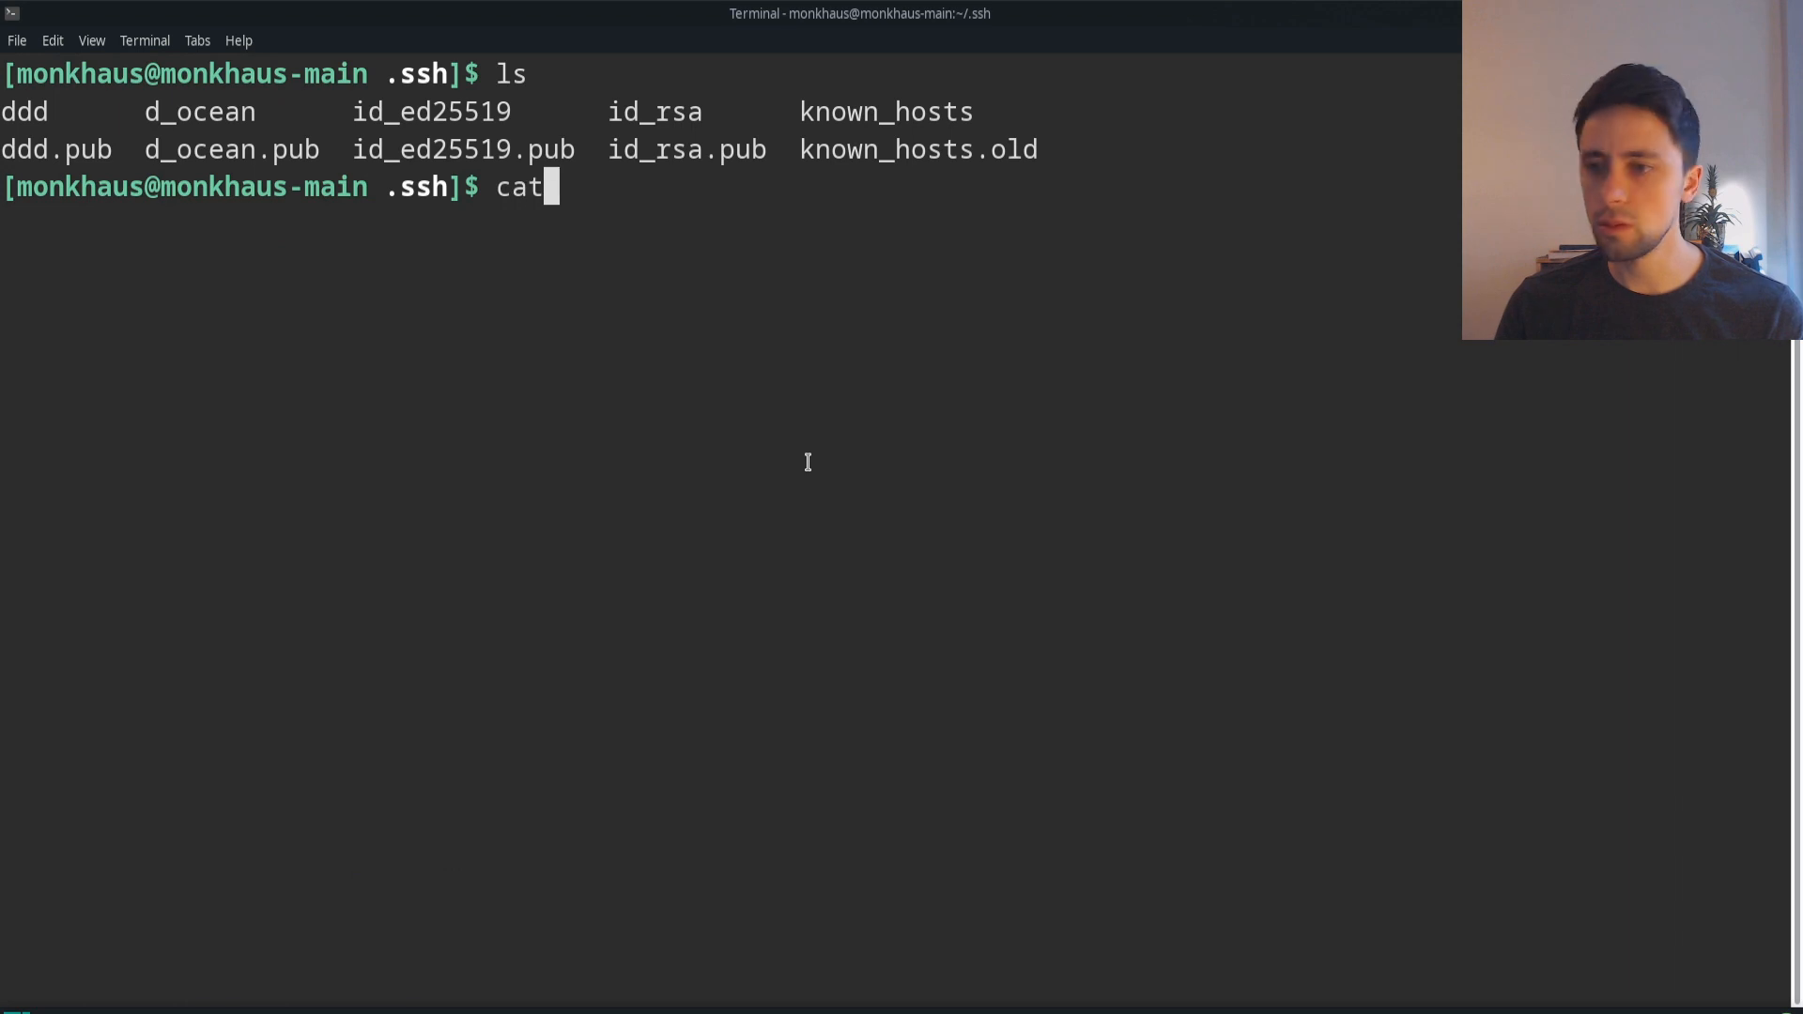
{"action": "type", "text": "d"}
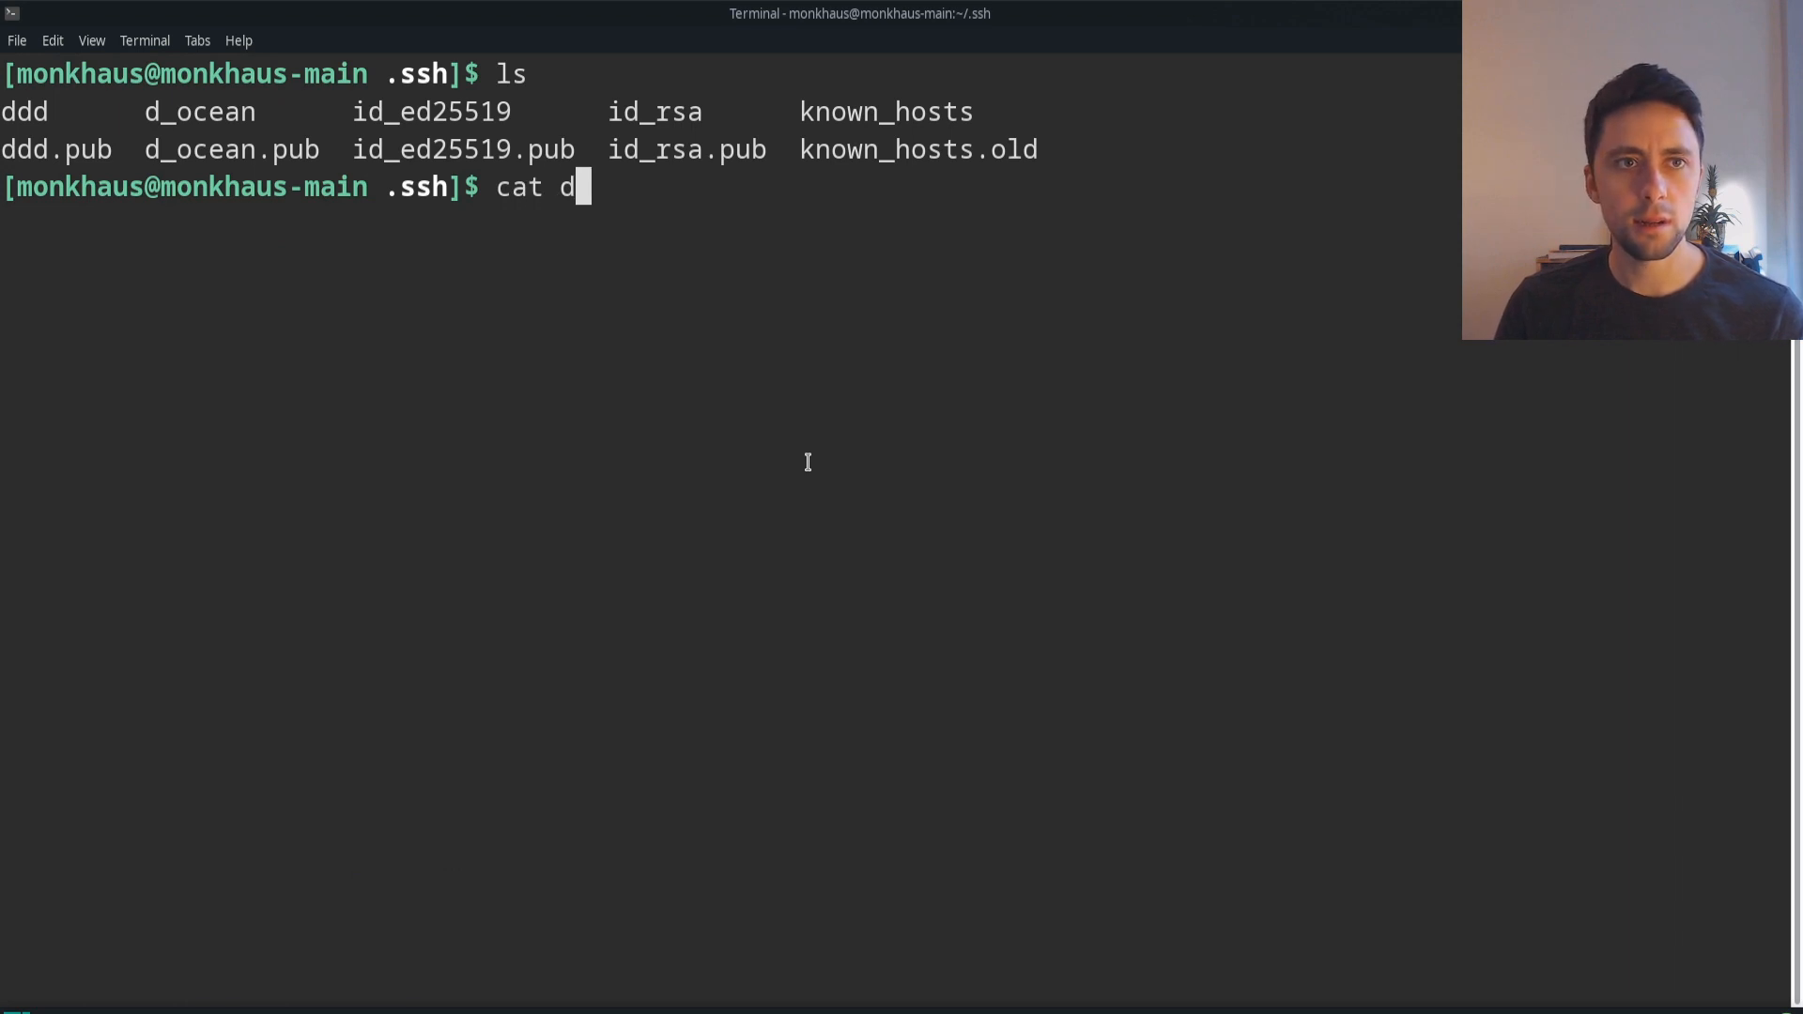
{"action": "type", "text": "dd.pub"}
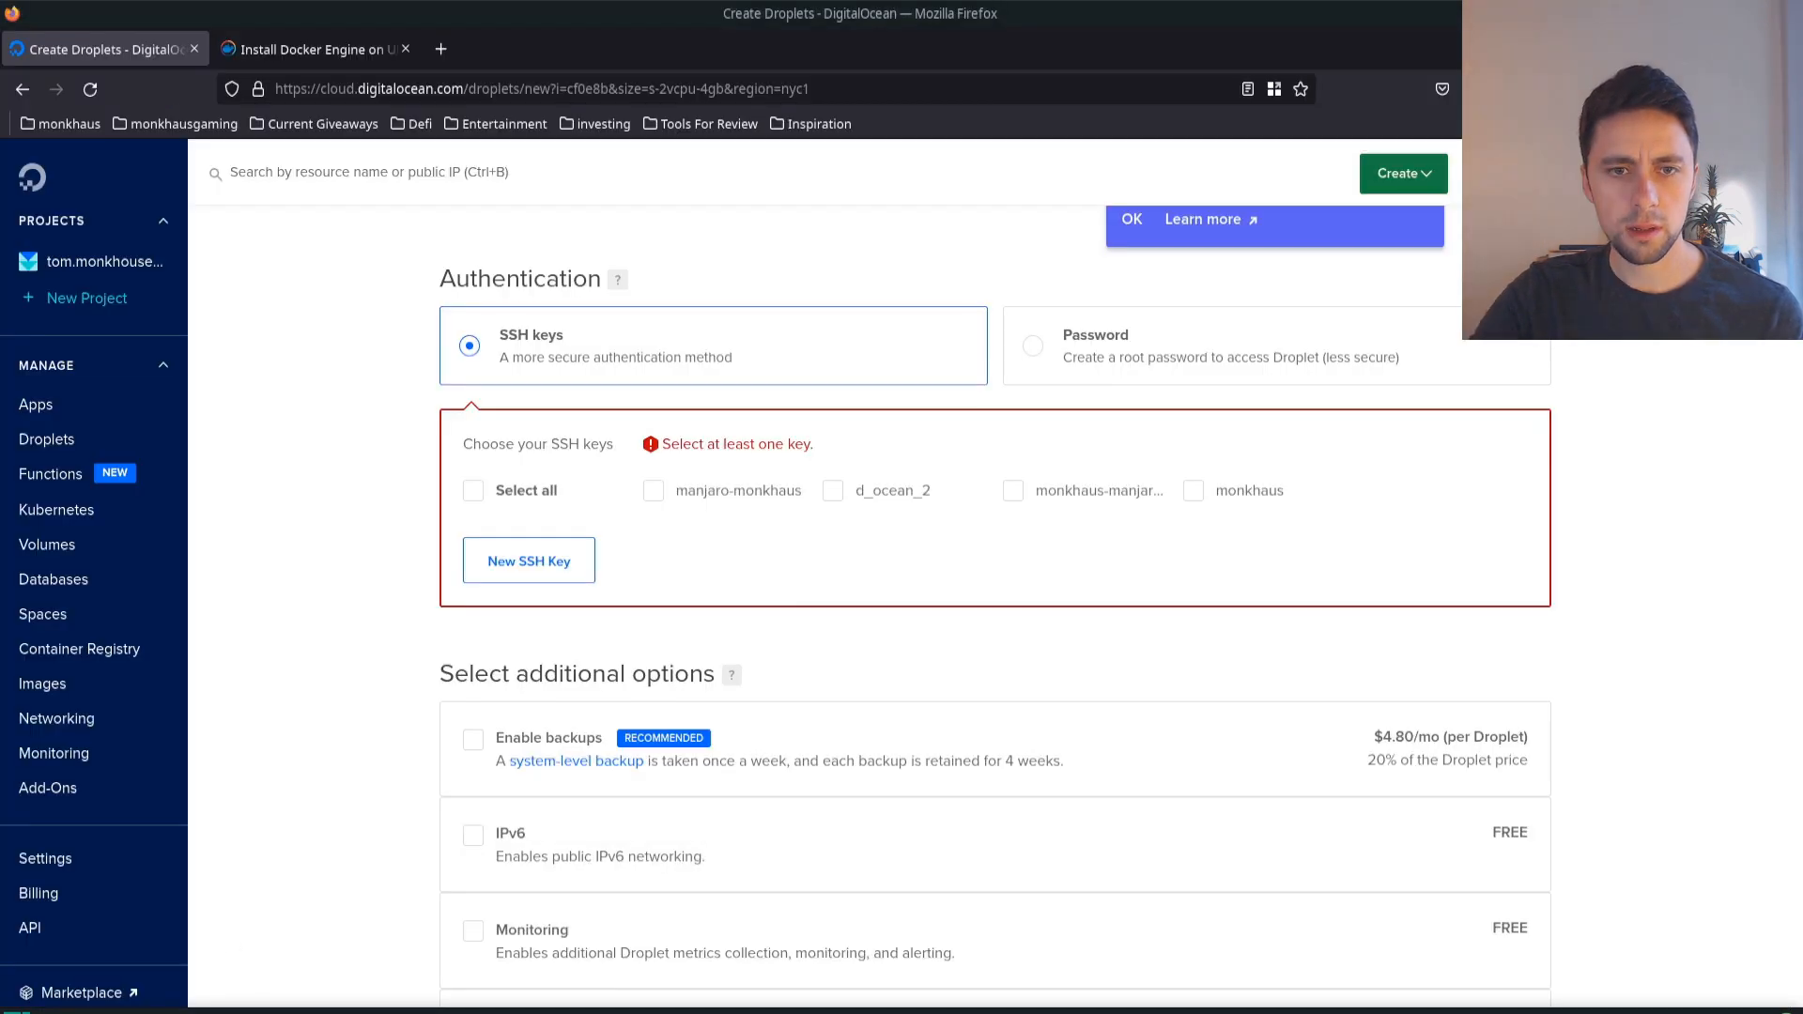
Add the pasted public key to DigitalOcean as SSH key 'ddd' for the droplet
{"action": "left_click", "coordinate": [528, 560]}
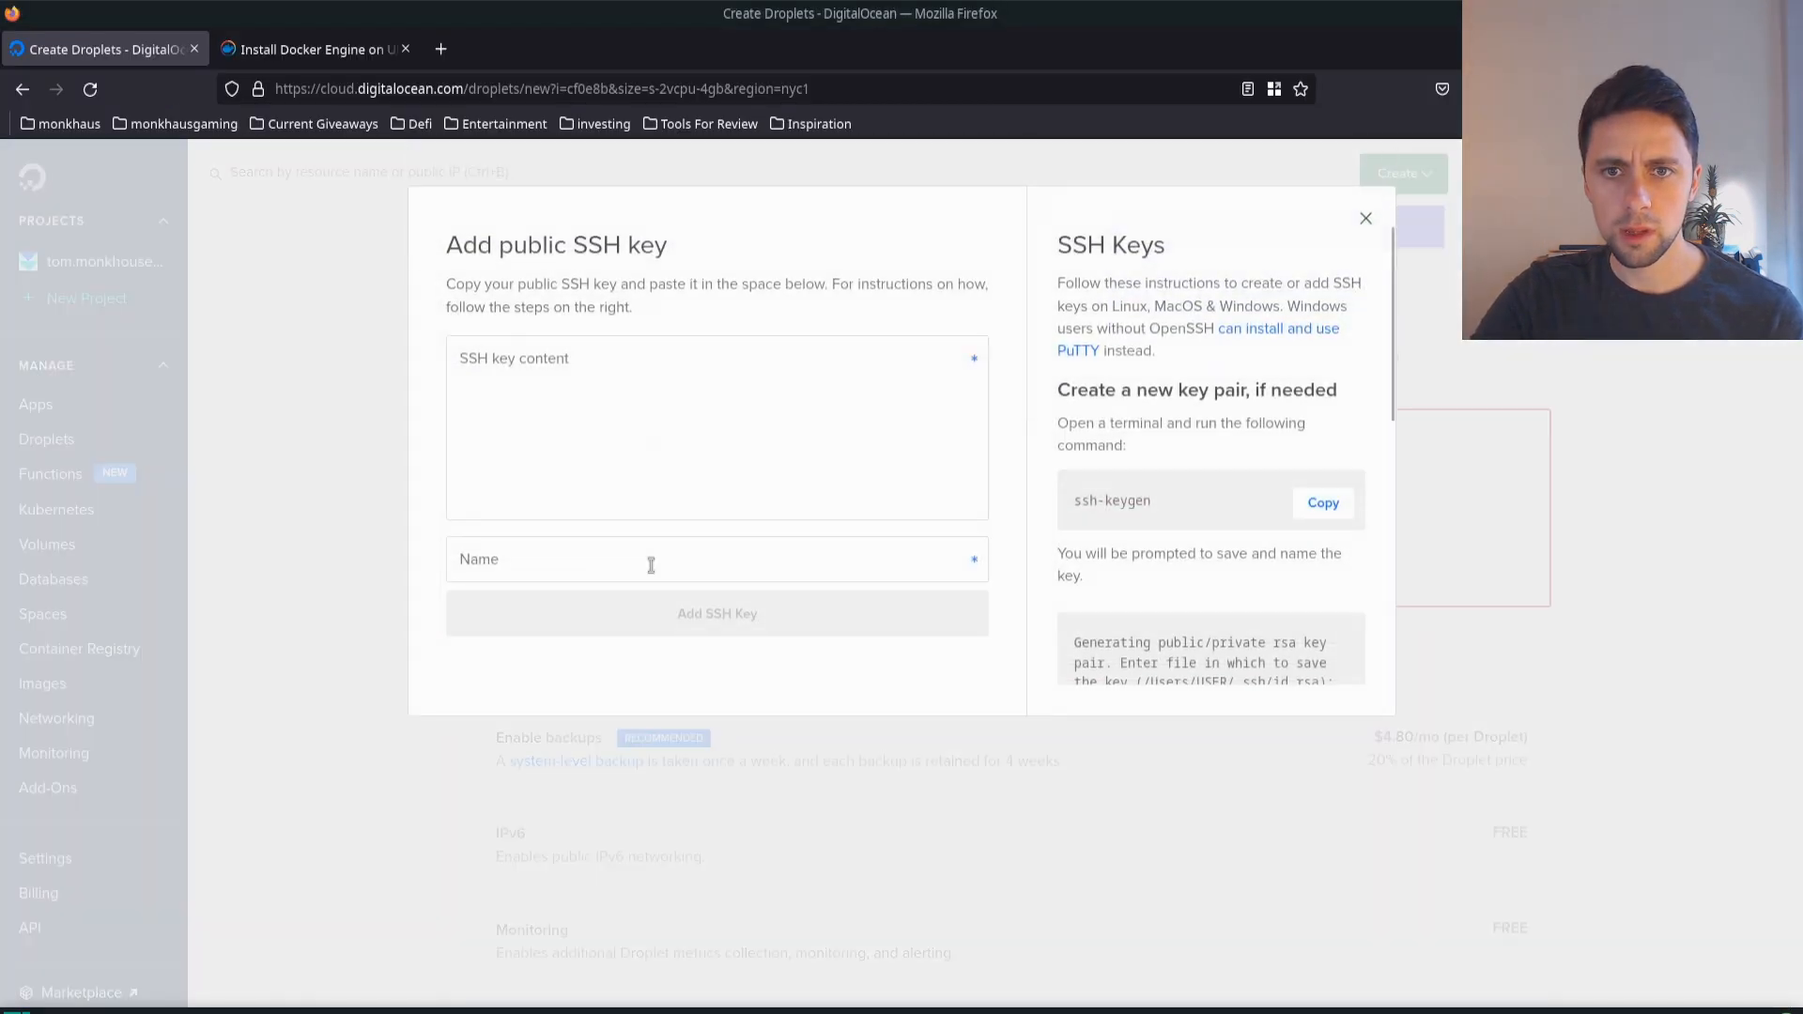
{"action": "type", "text": "d"}
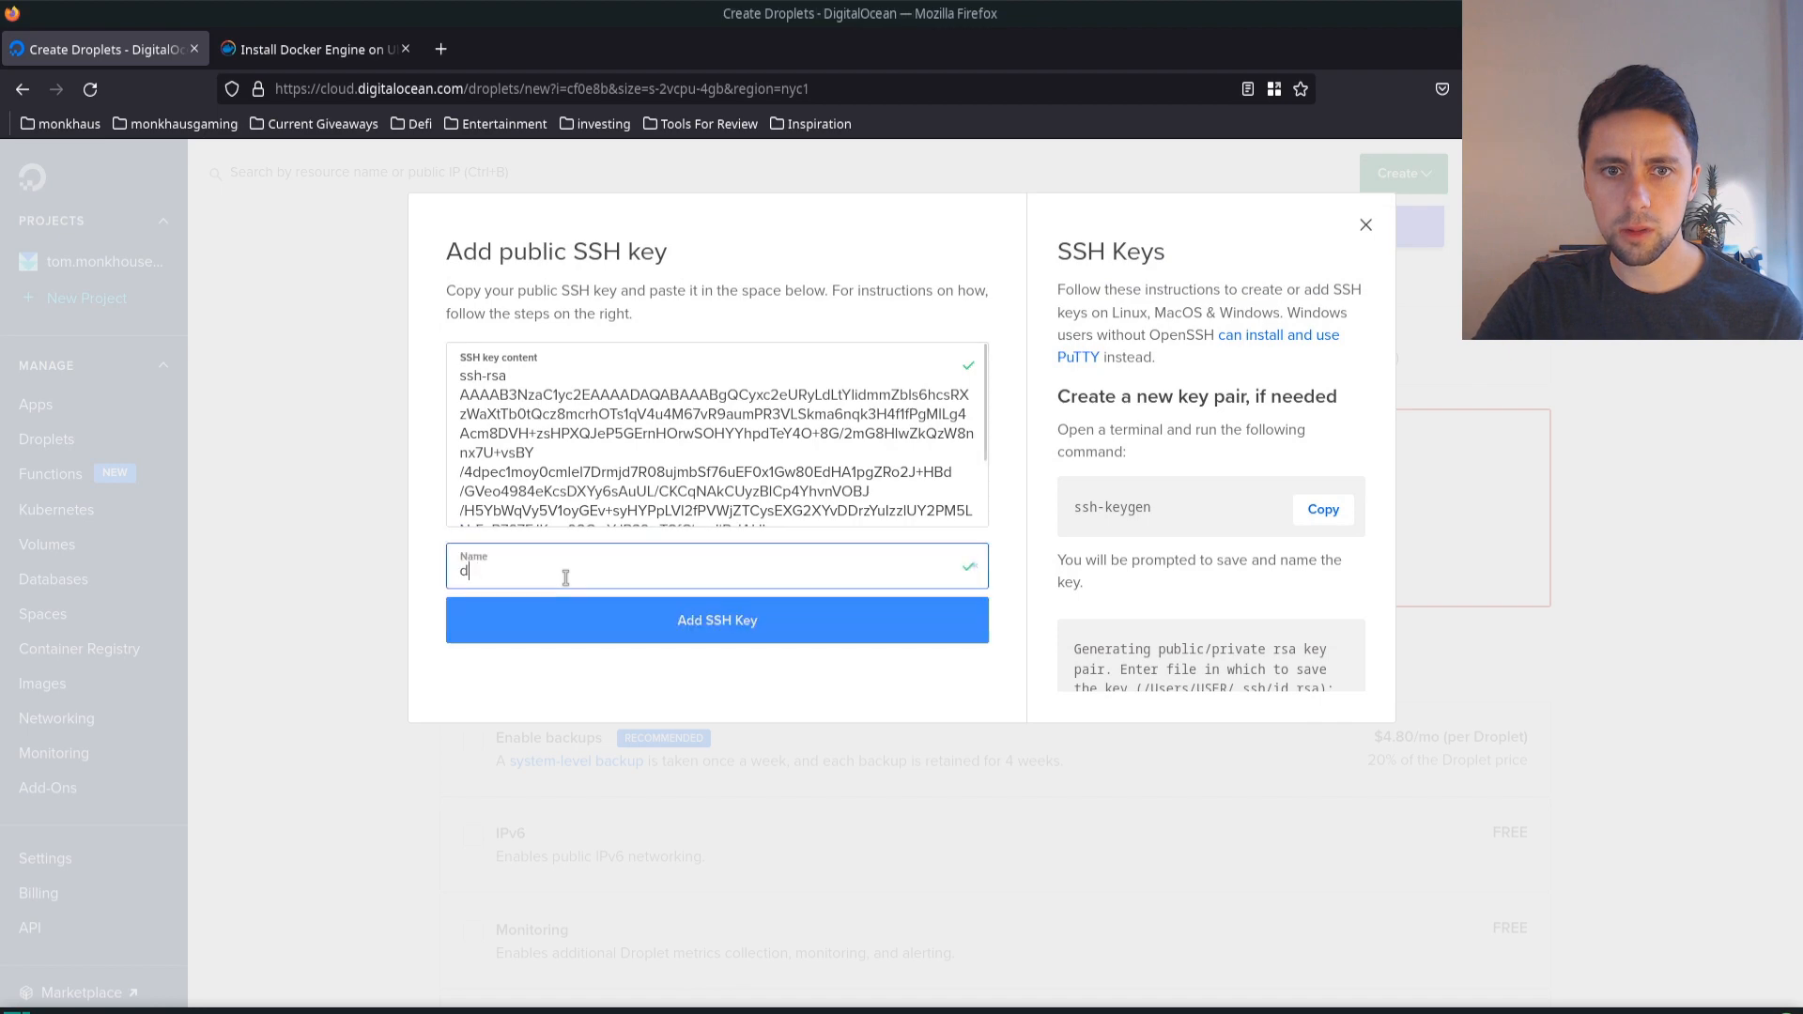
{"action": "left_click", "coordinate": [717, 620]}
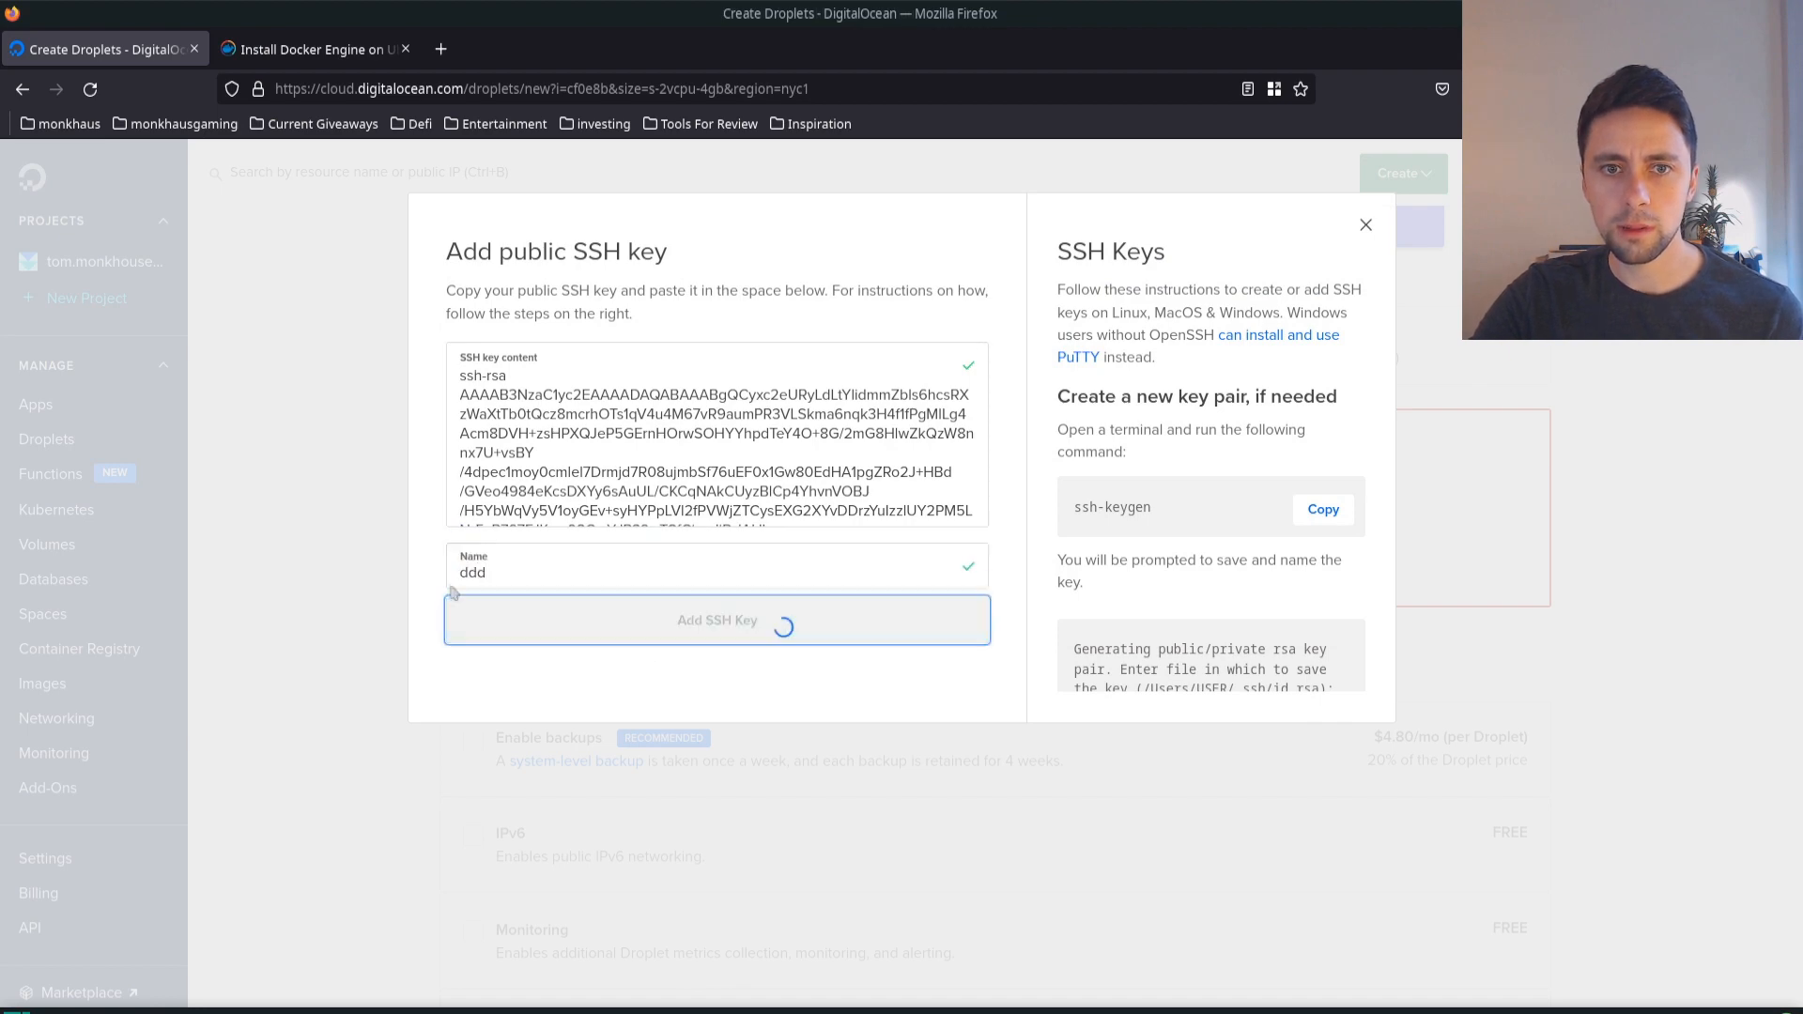
{"action": "left_click", "coordinate": [716, 620]}
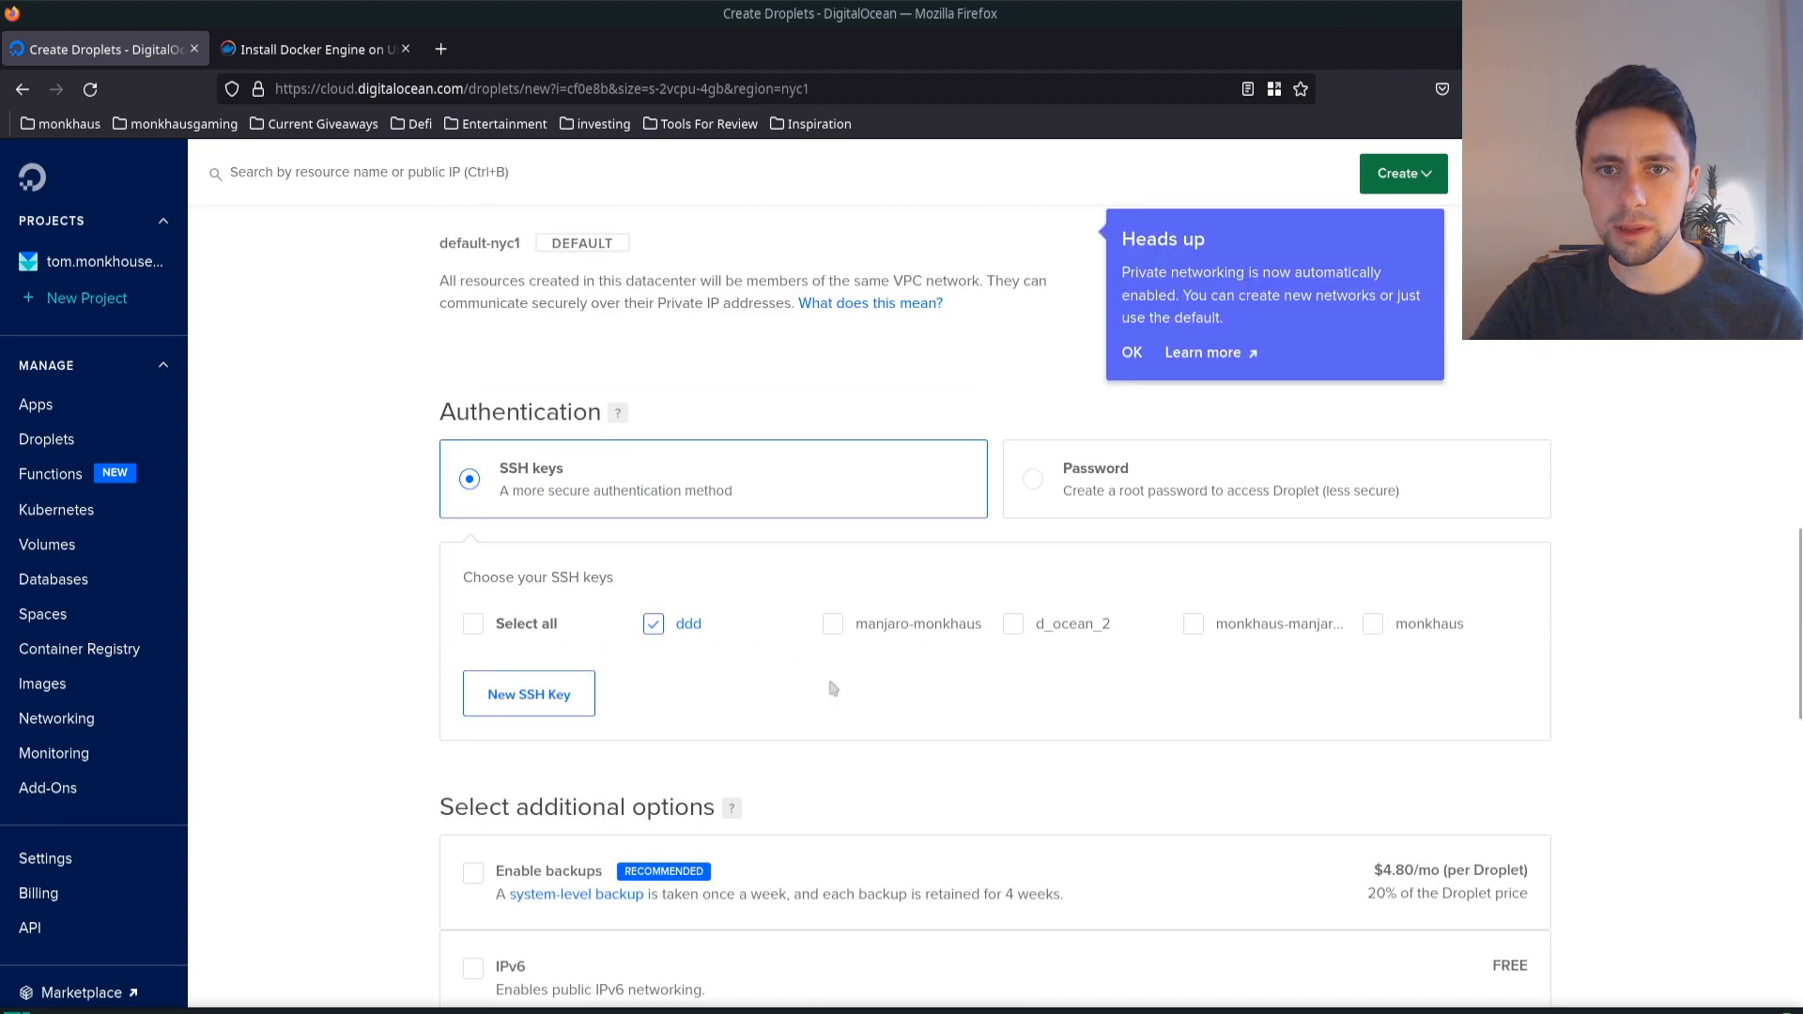
{"action": "scroll", "scroll_direction": "down", "scroll_amount": 3}
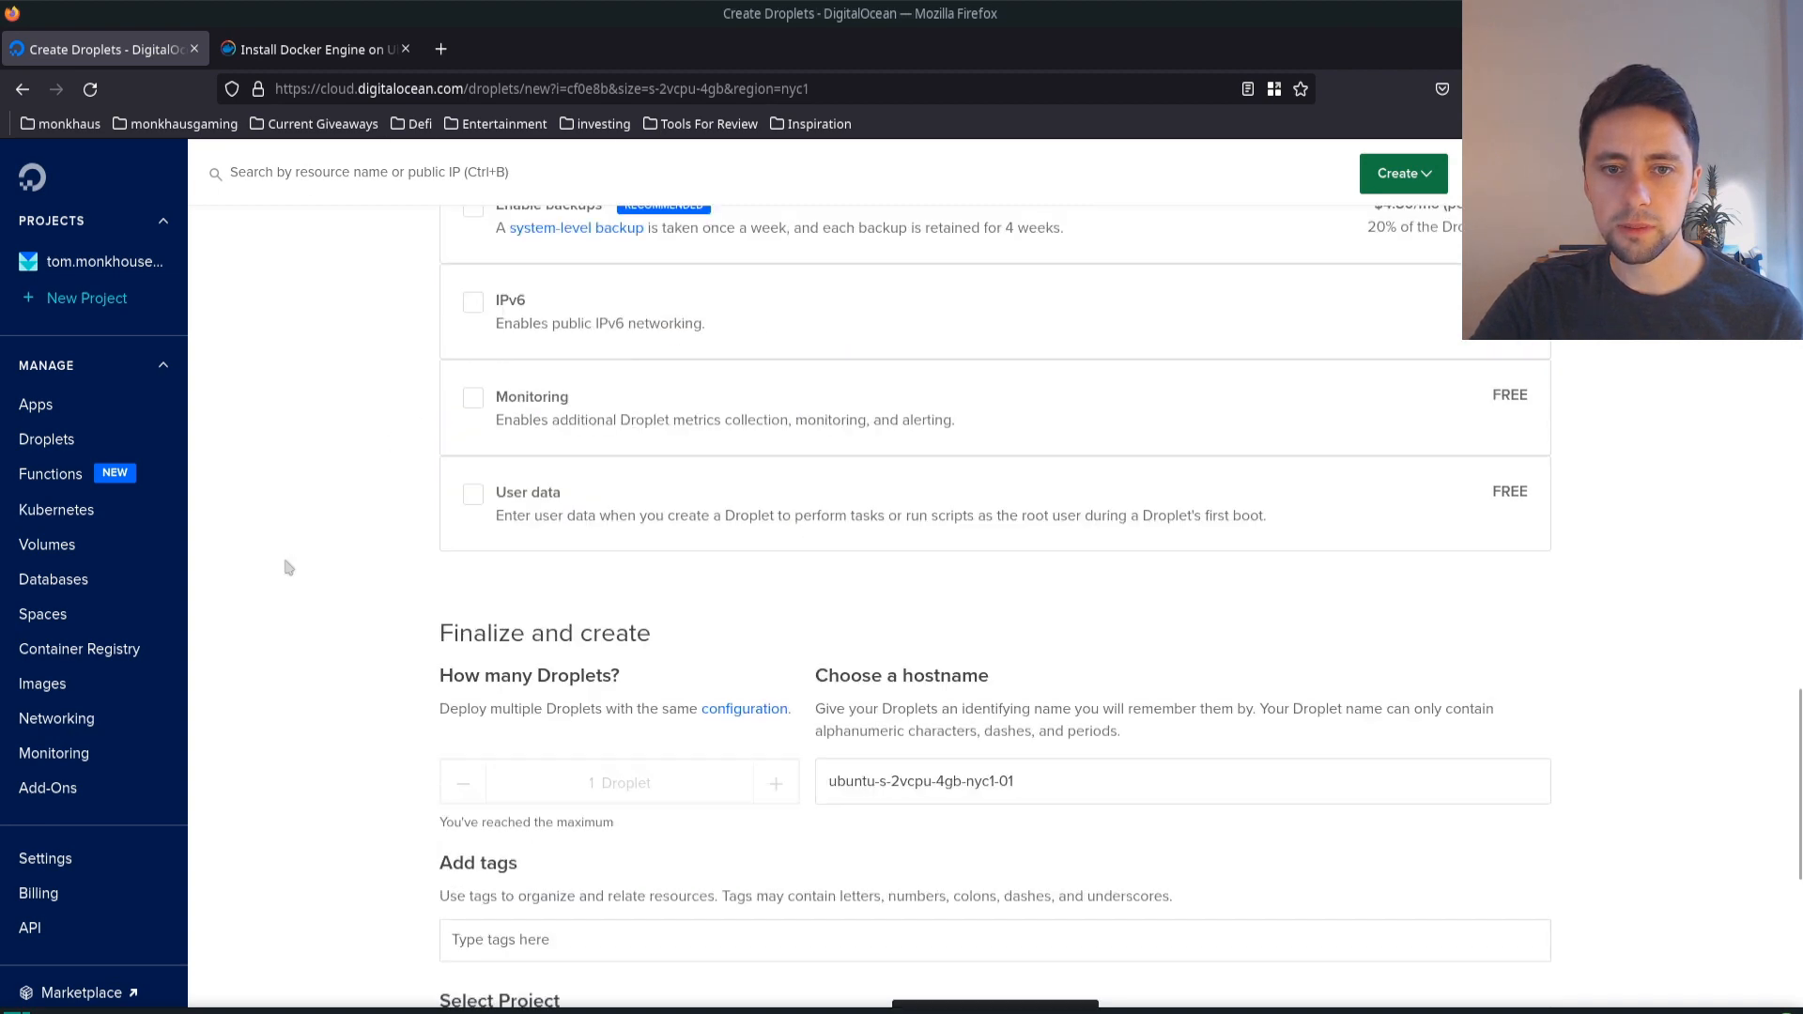
{"action": "scroll", "scroll_direction": "up", "scroll_amount": 3}
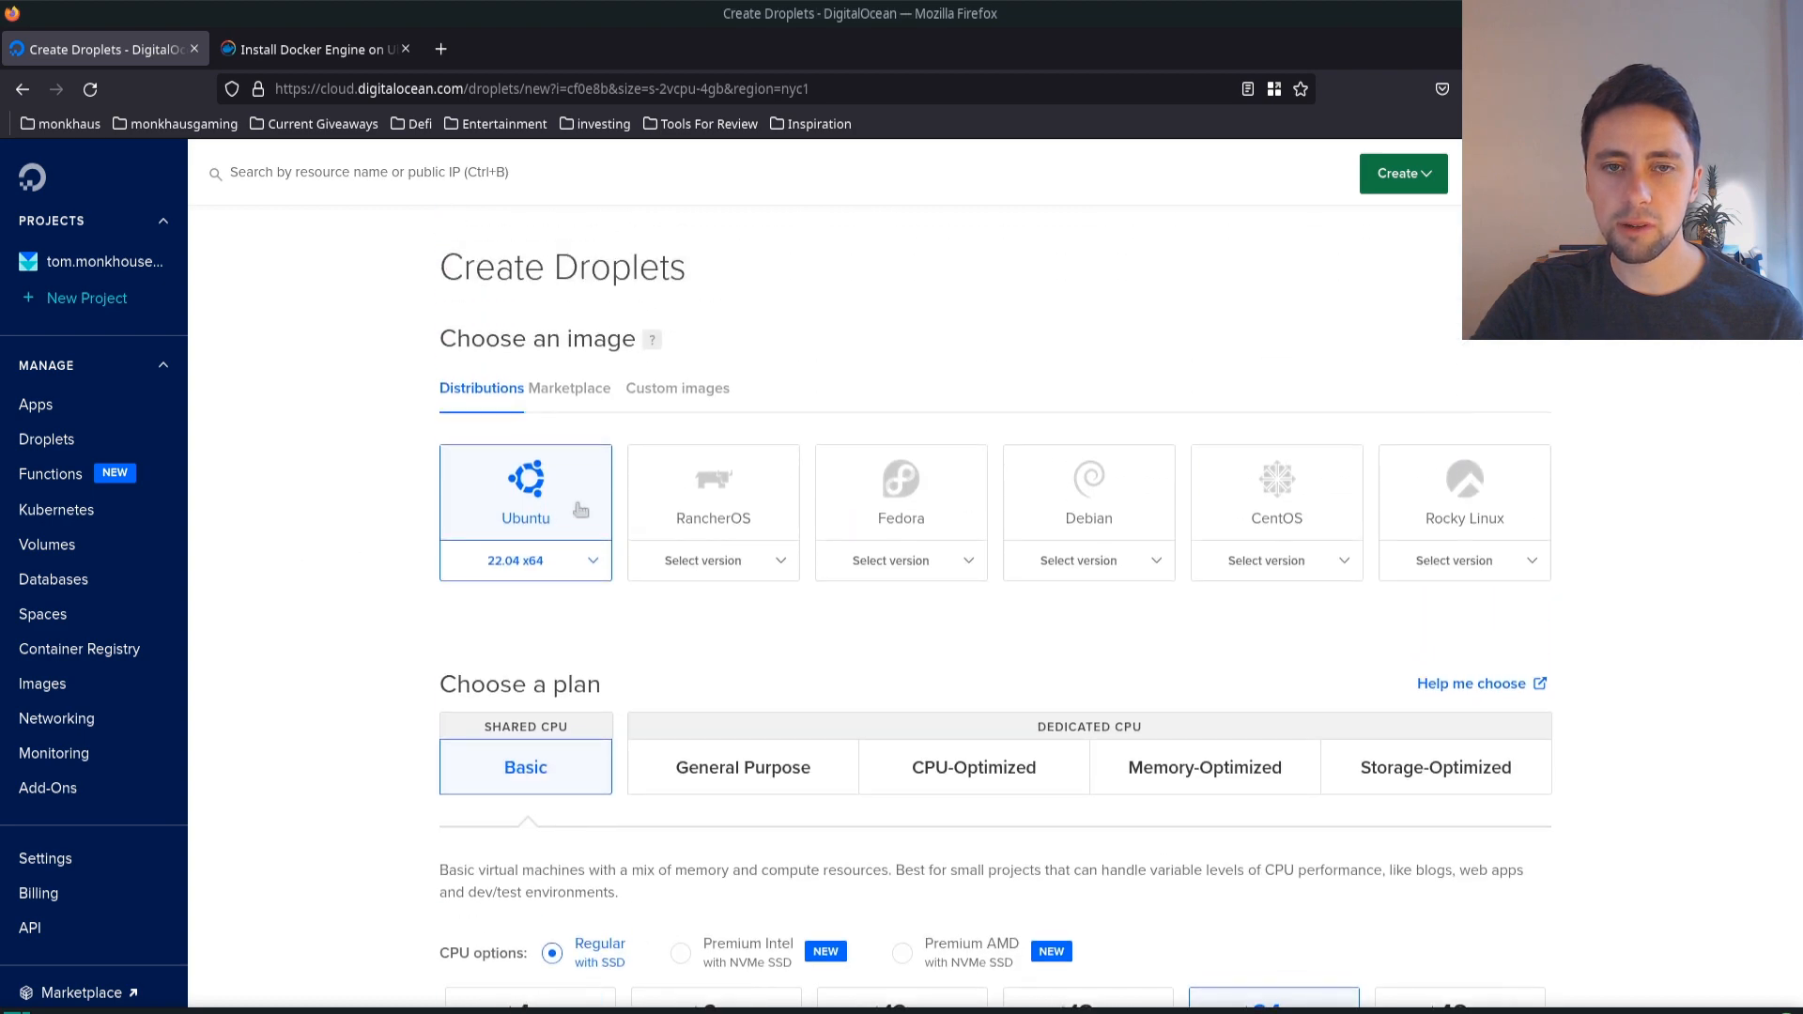
Review the Ubuntu image, 2 vCPU/4 GB plan and ddd key, then create the droplet
{"action": "scroll", "scroll_direction": "down", "scroll_amount": 3}
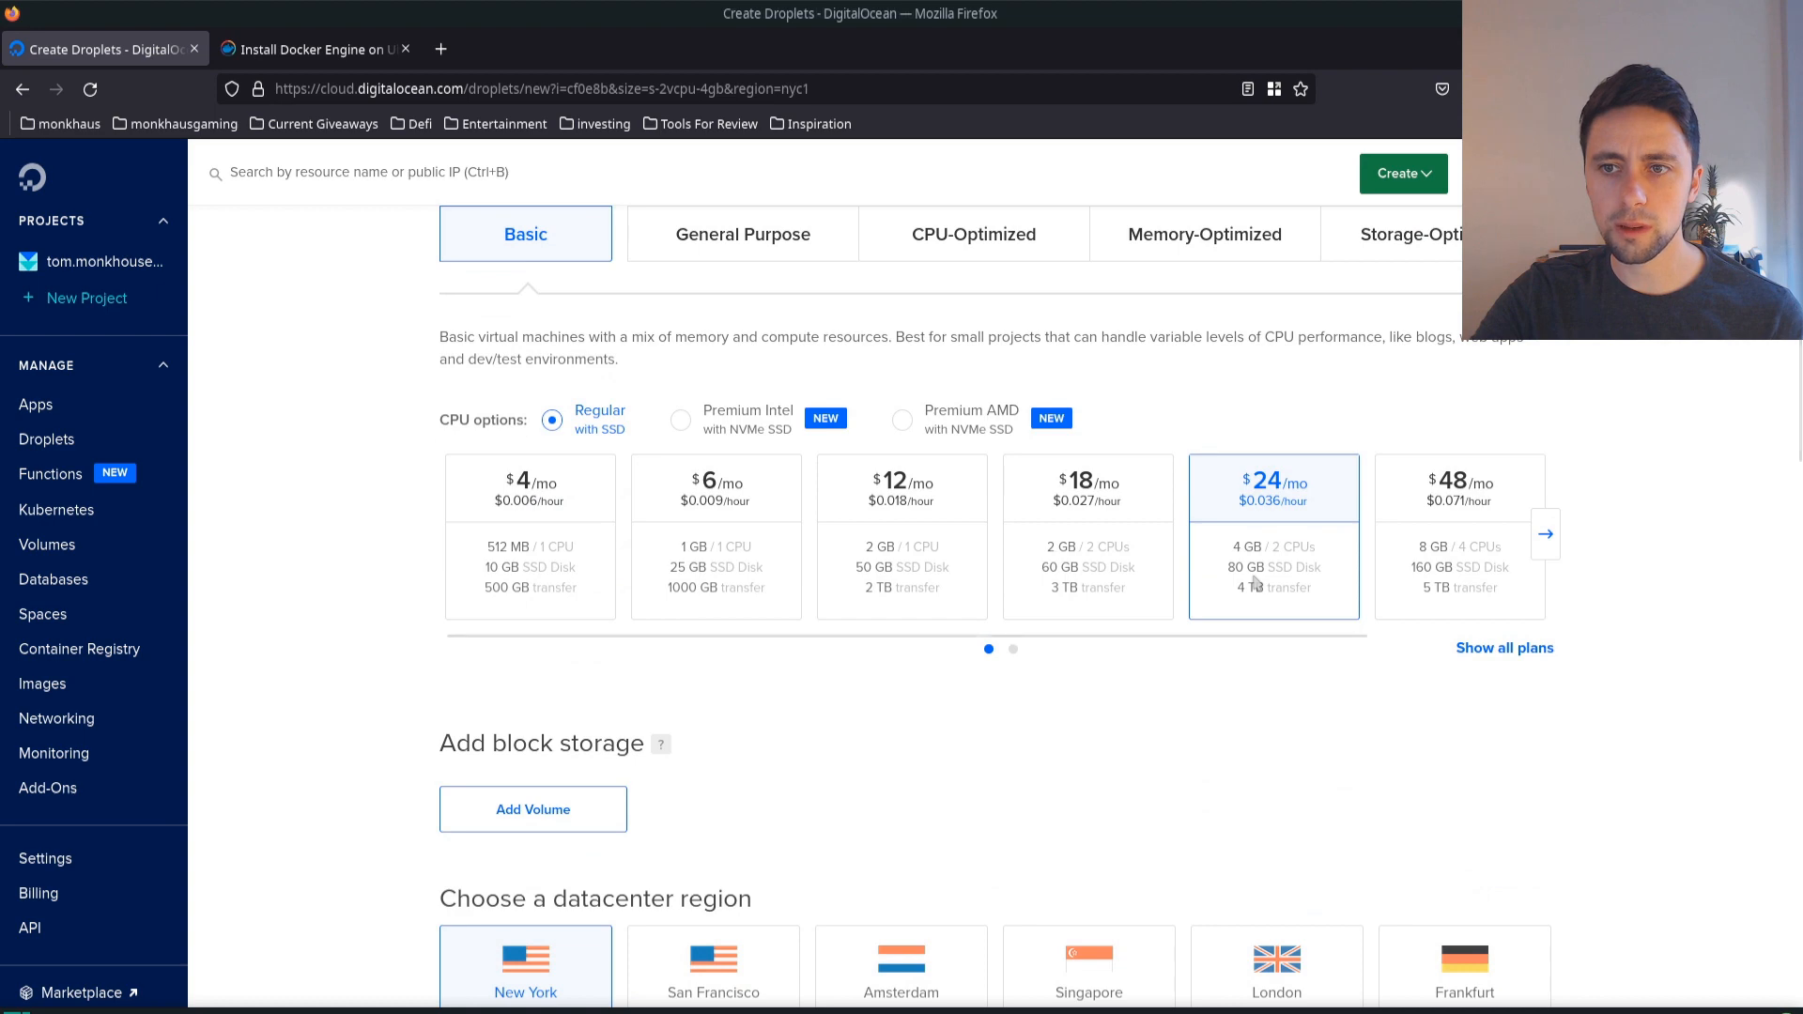
{"action": "scroll", "scroll_direction": "down", "scroll_amount": 3}
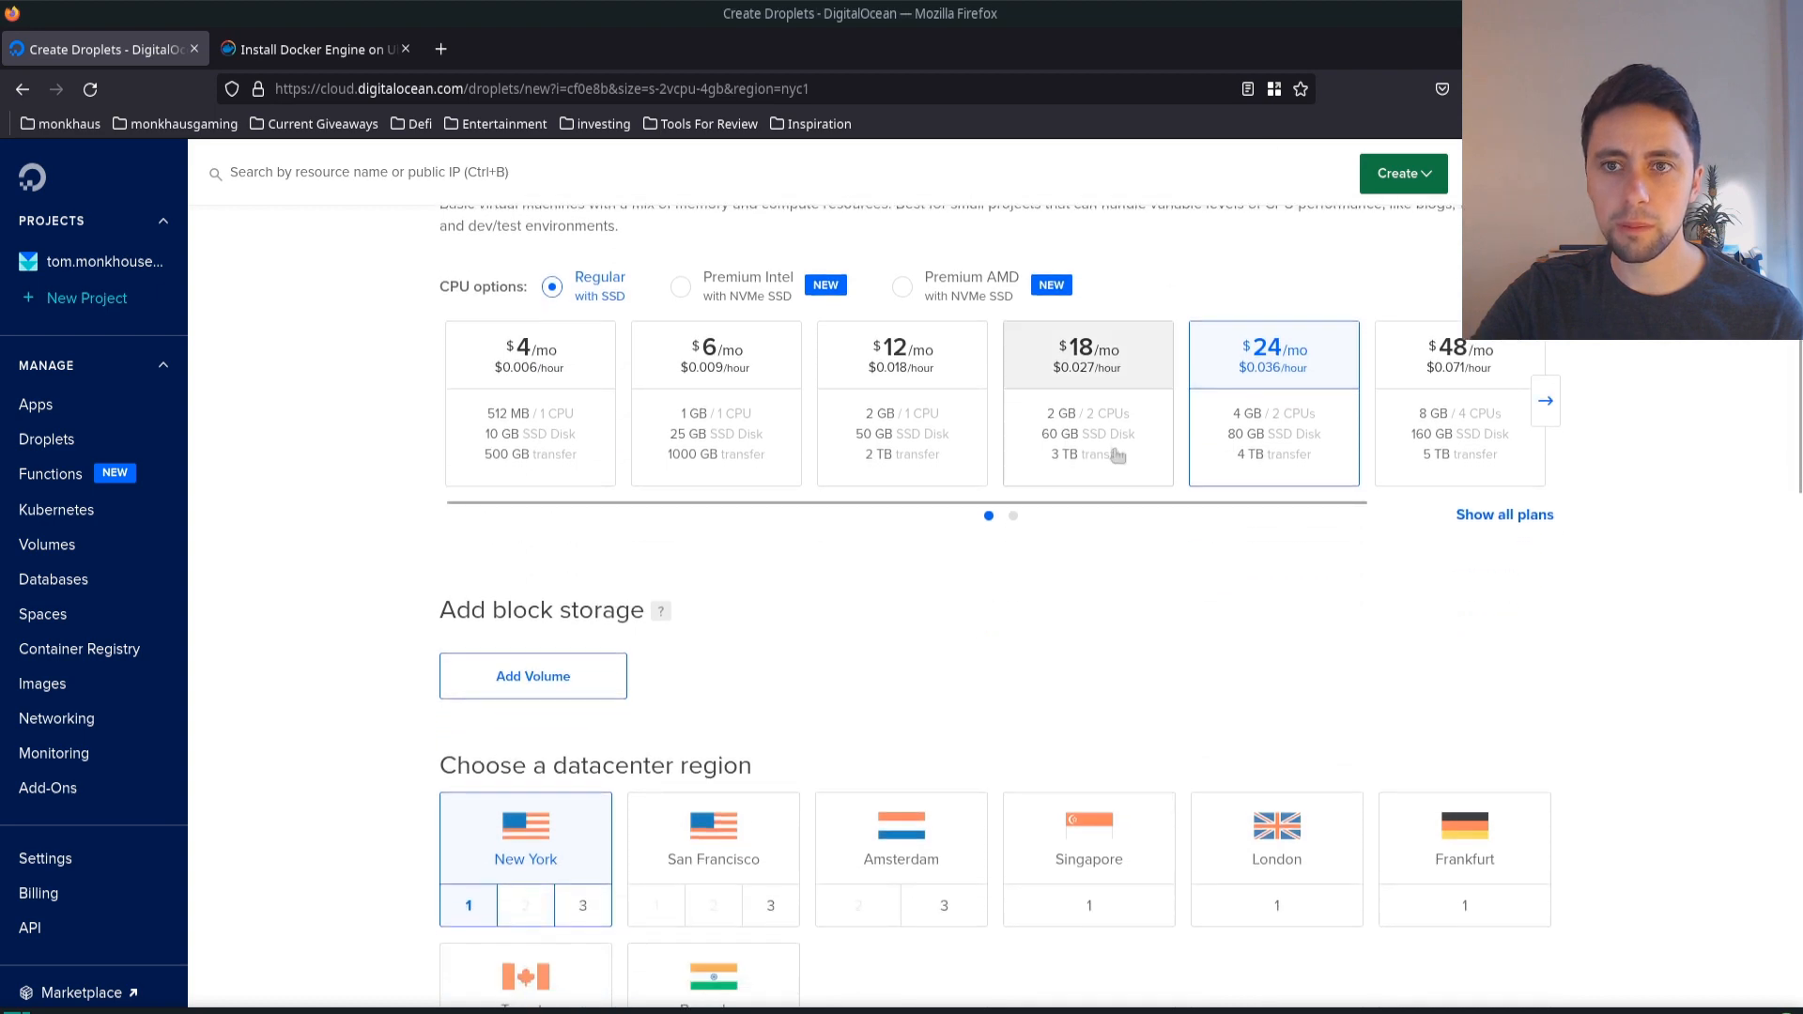
{"action": "scroll", "scroll_direction": "down", "scroll_amount": 3}
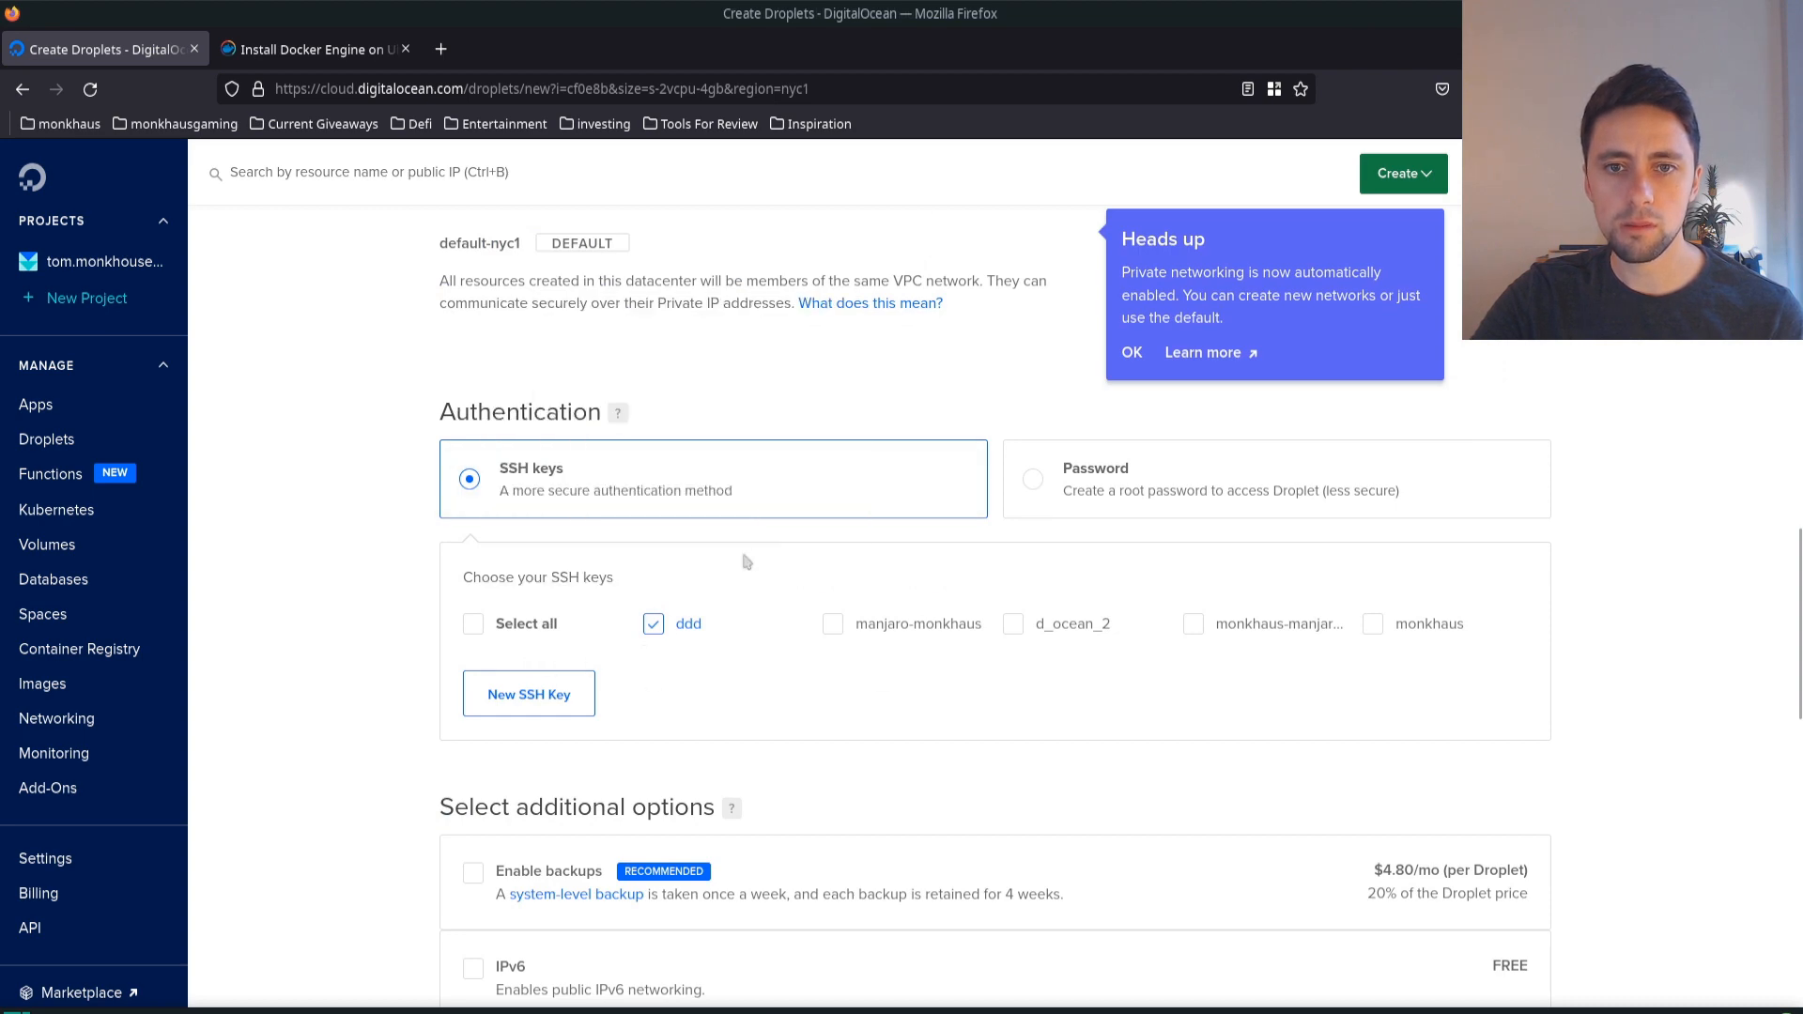
{"action": "scroll", "scroll_direction": "down", "scroll_amount": 3}
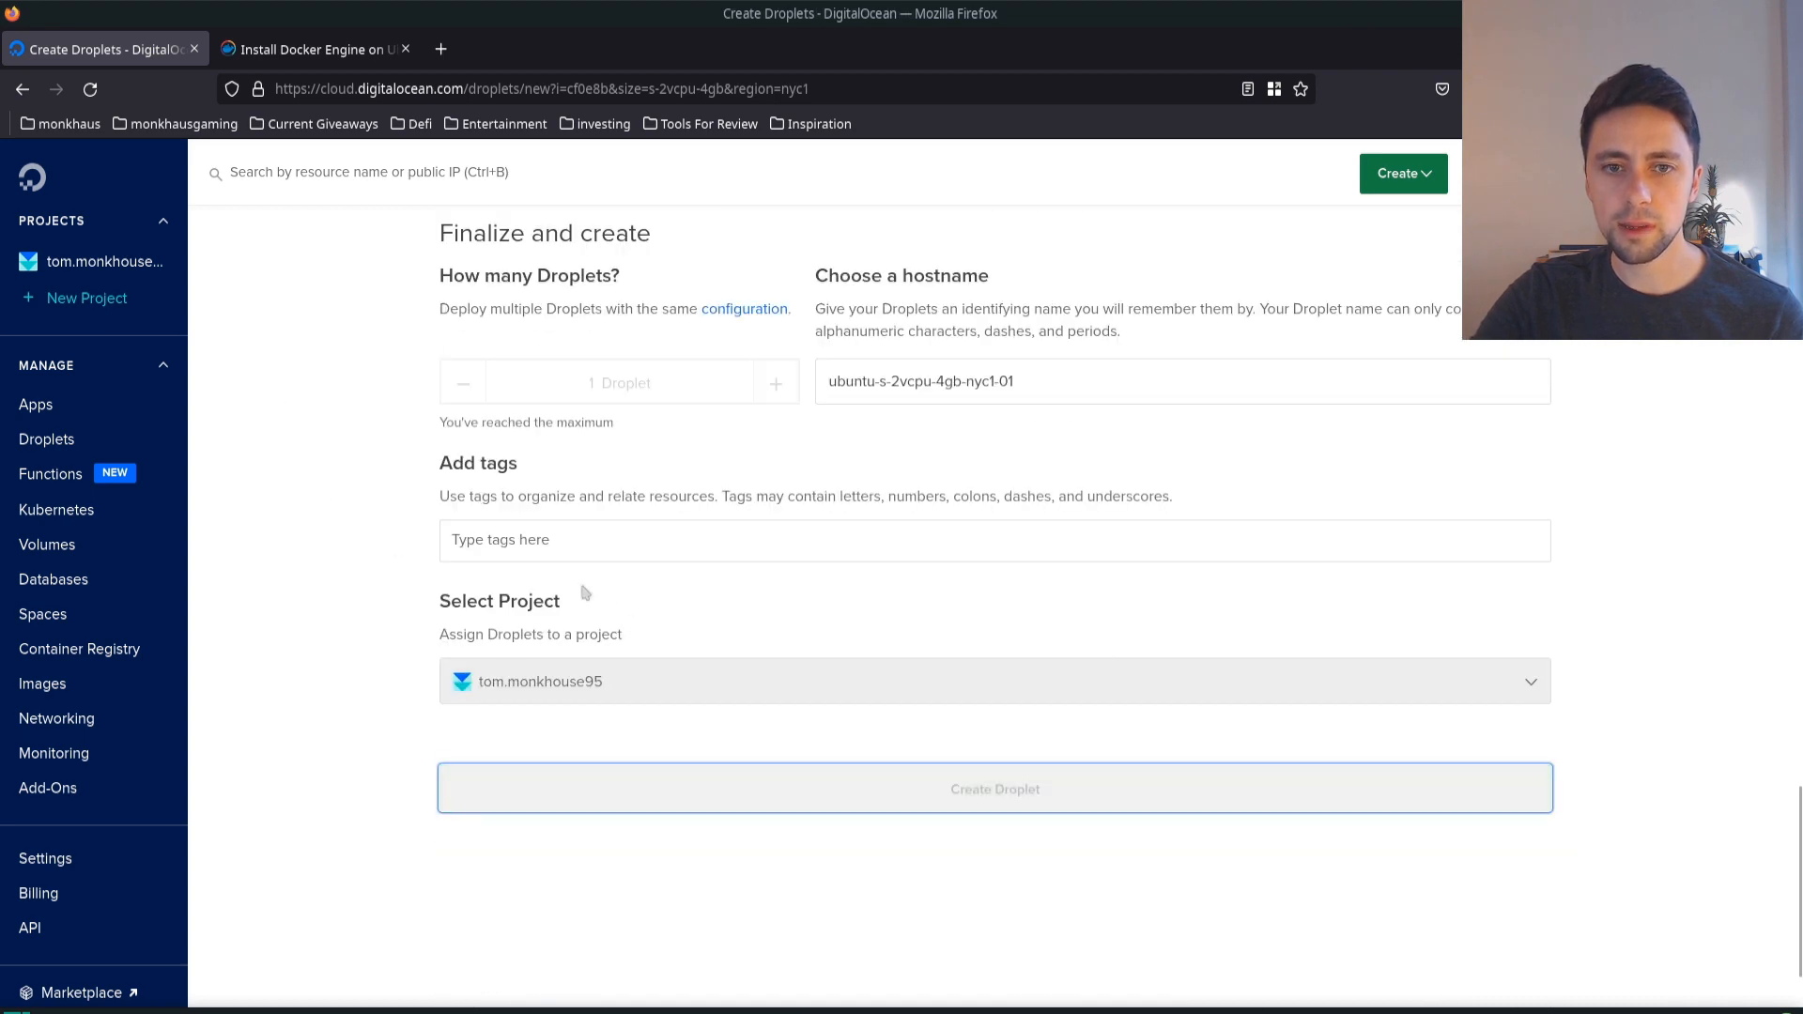
{"action": "left_click", "coordinate": [994, 788]}
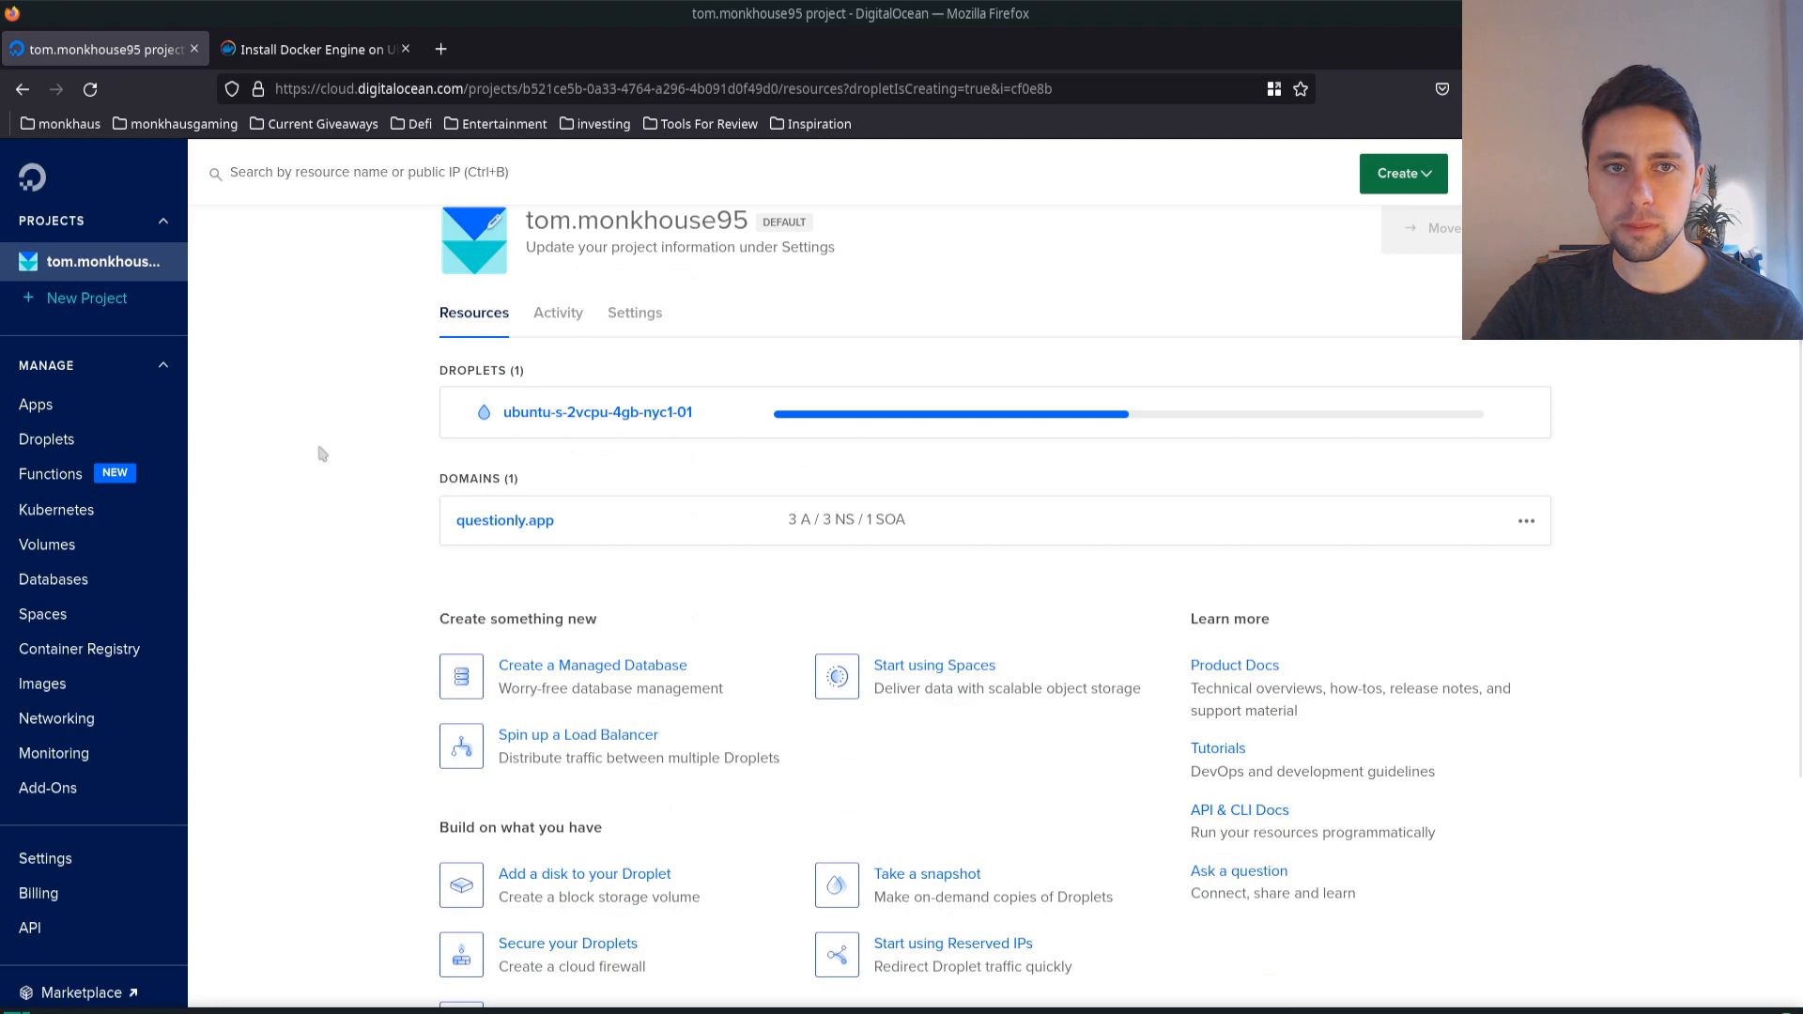
{"action": "key", "text": "alt+Tab"}
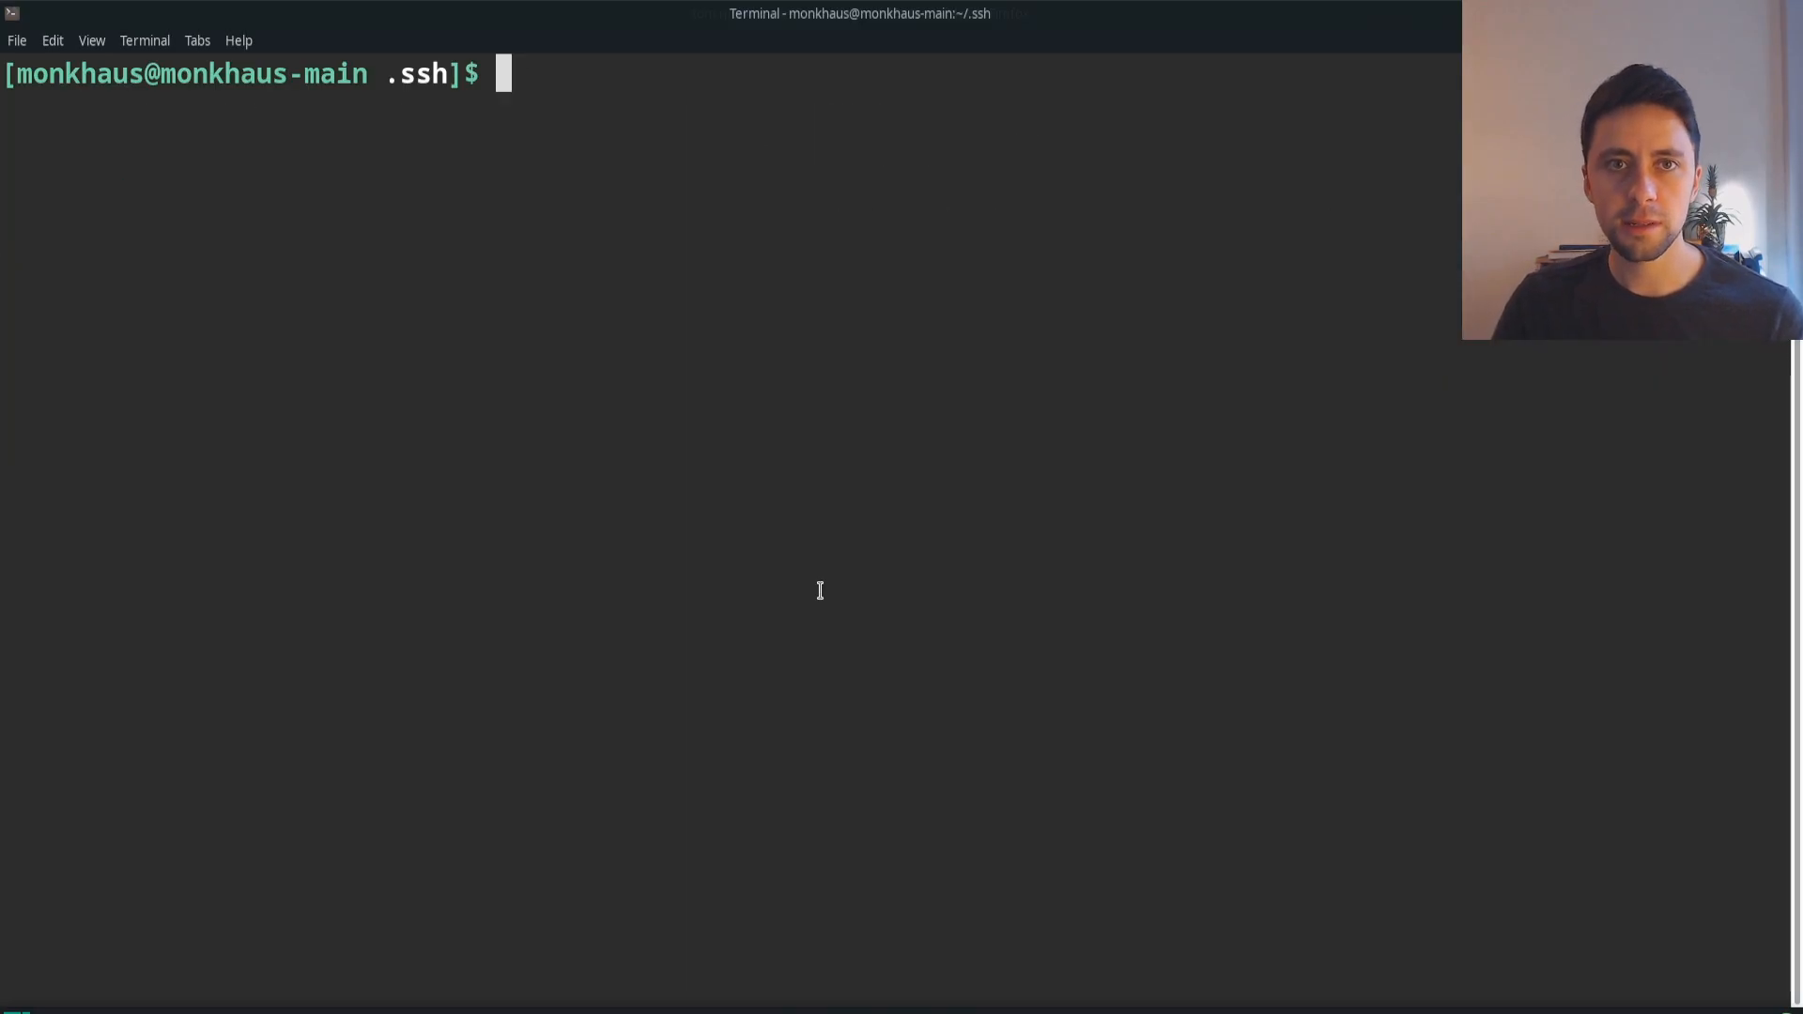
{"action": "type", "text": "l"}
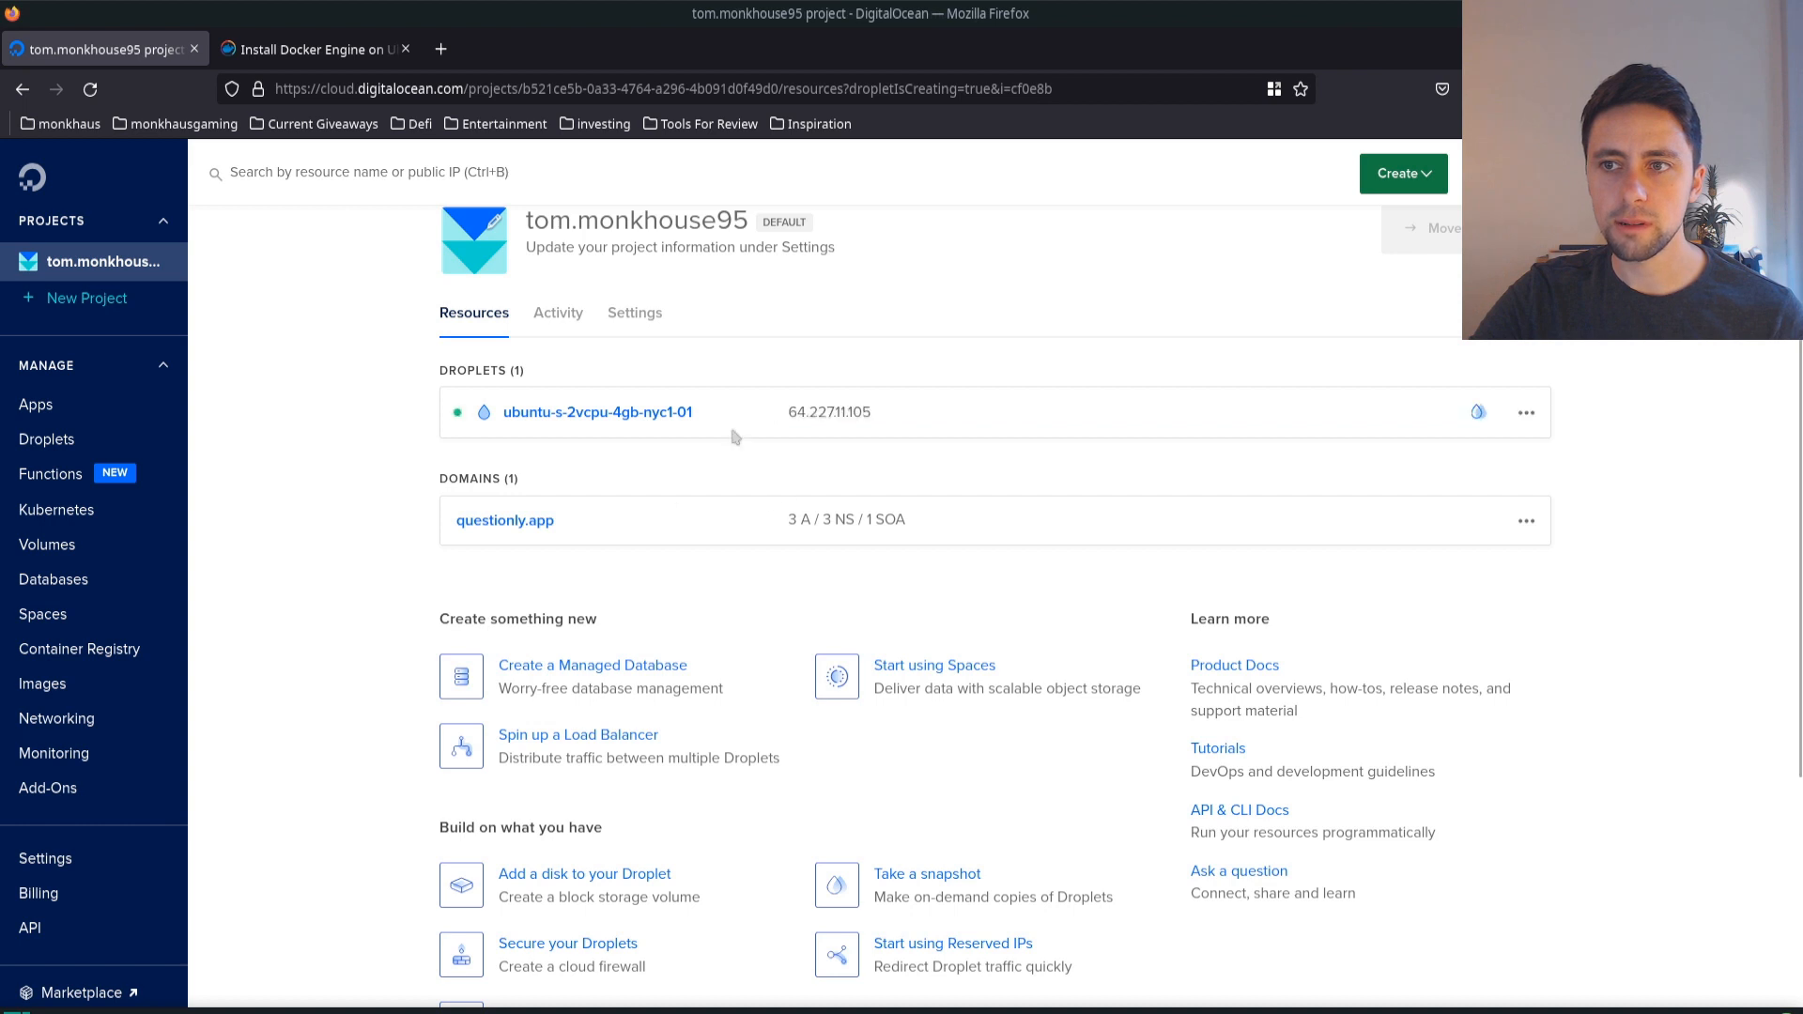
Expand the droplet's row in Resources to reveal its IPv4 address 64.227.11.105
{"action": "left_click", "coordinate": [598, 411]}
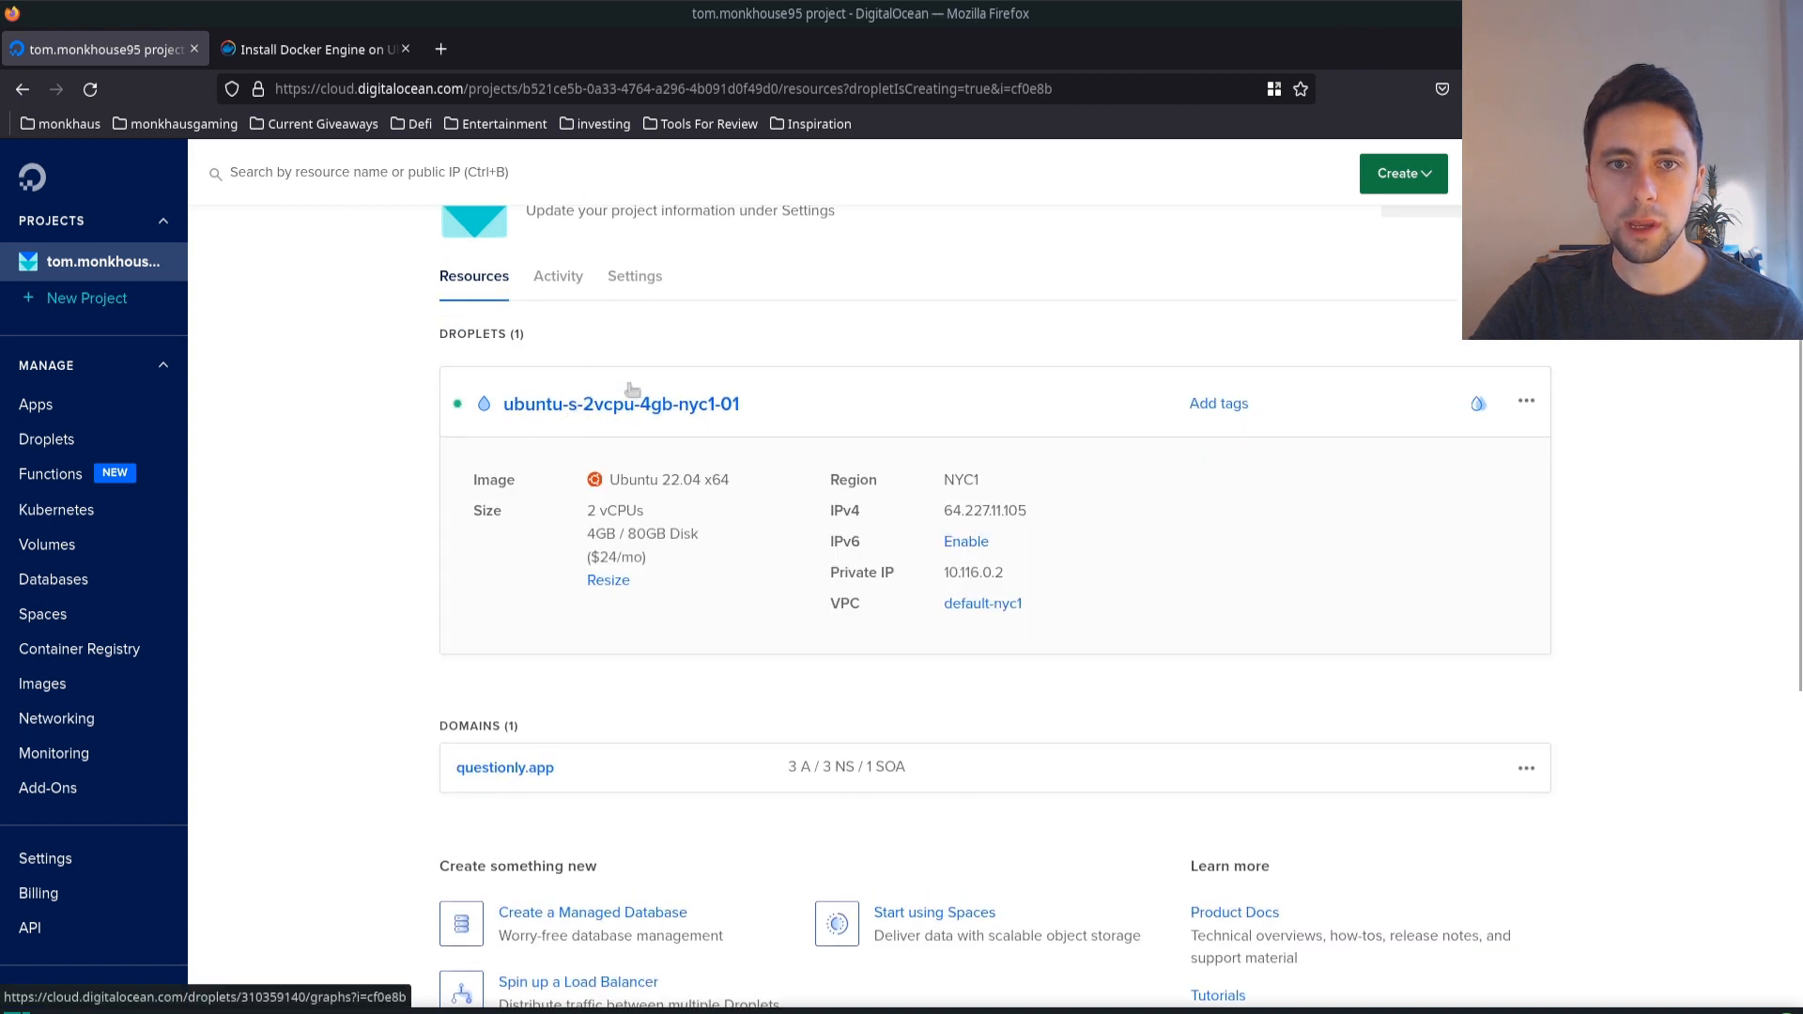
{"action": "left_click", "coordinate": [620, 404]}
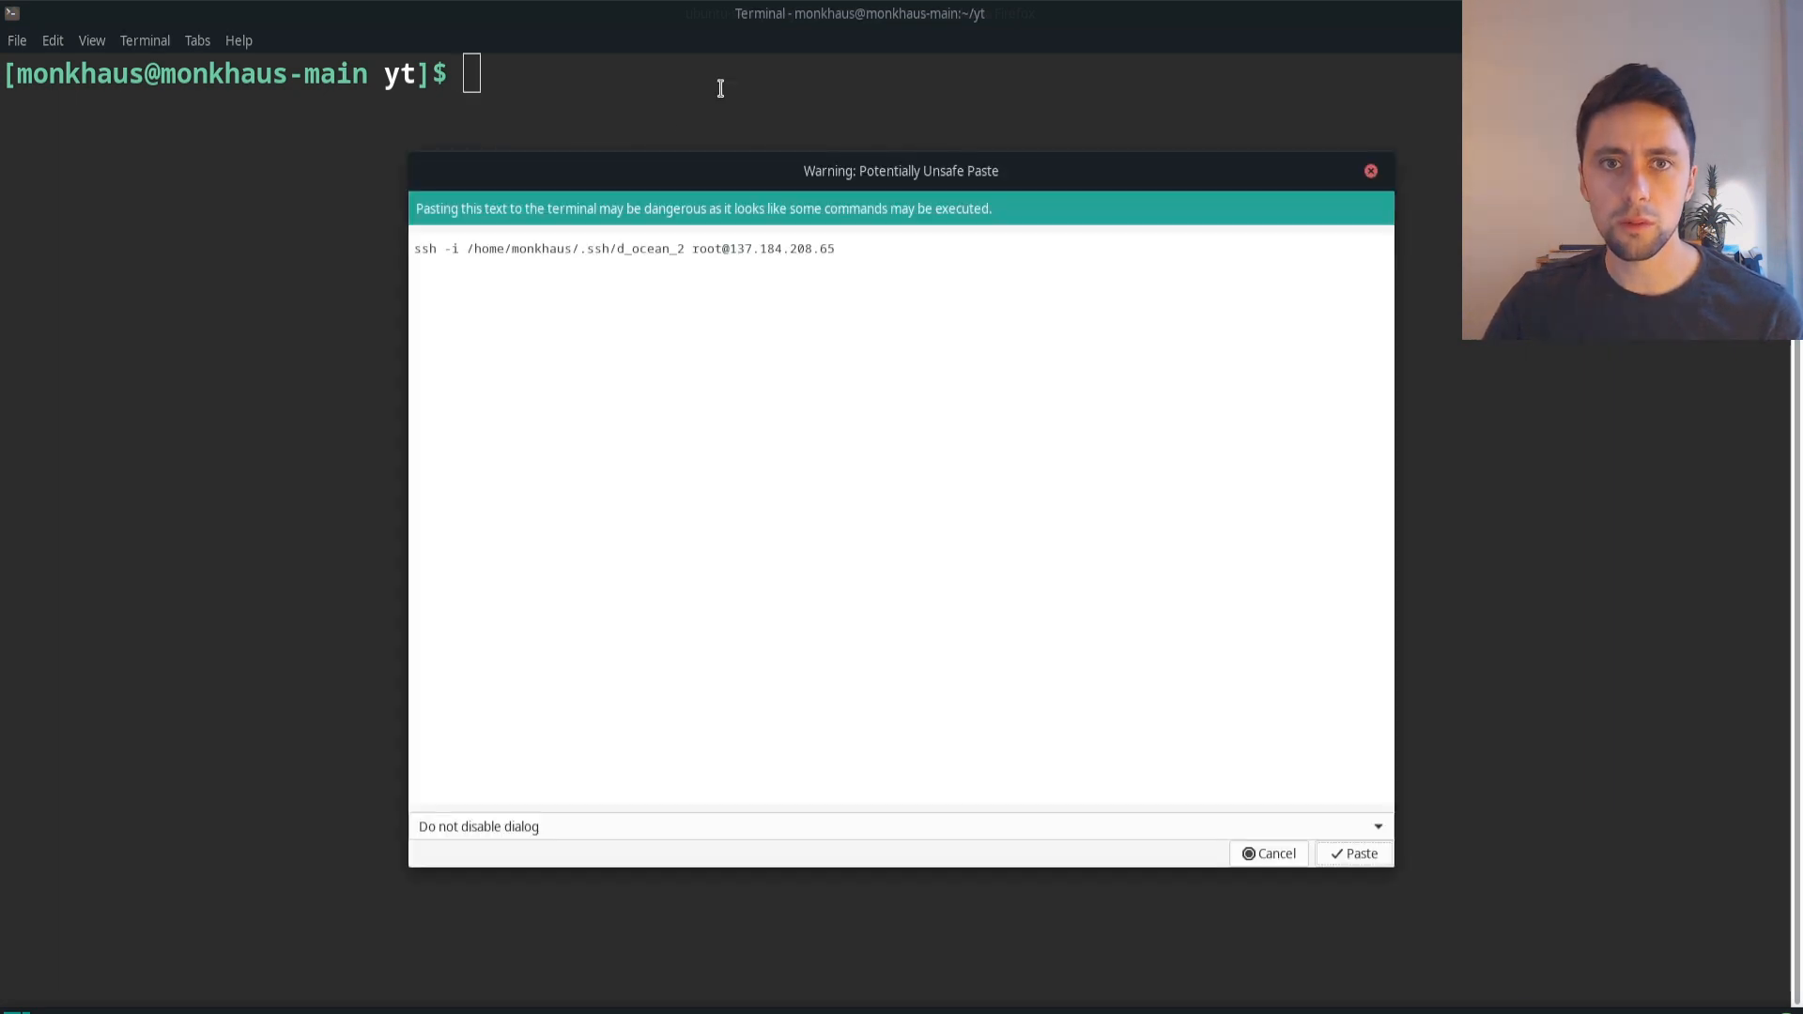
{"action": "left_click", "coordinate": [1353, 854]}
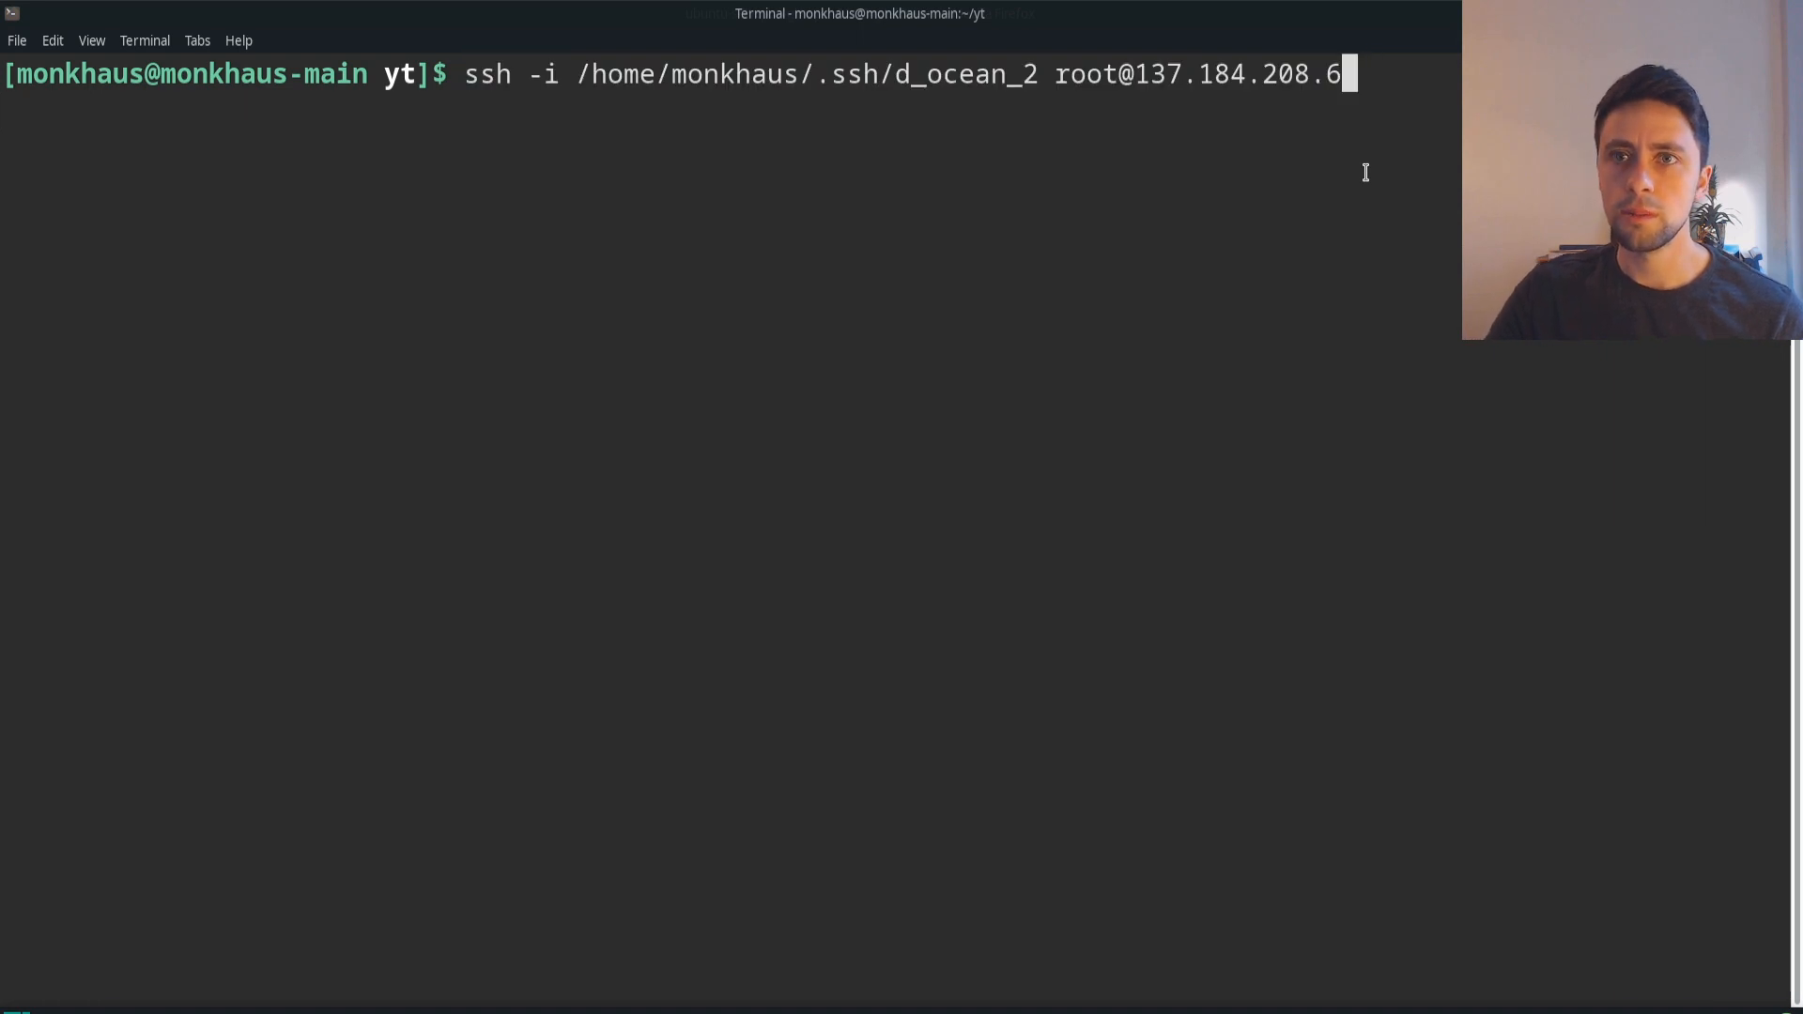
{"action": "key", "text": "BackSpace"}
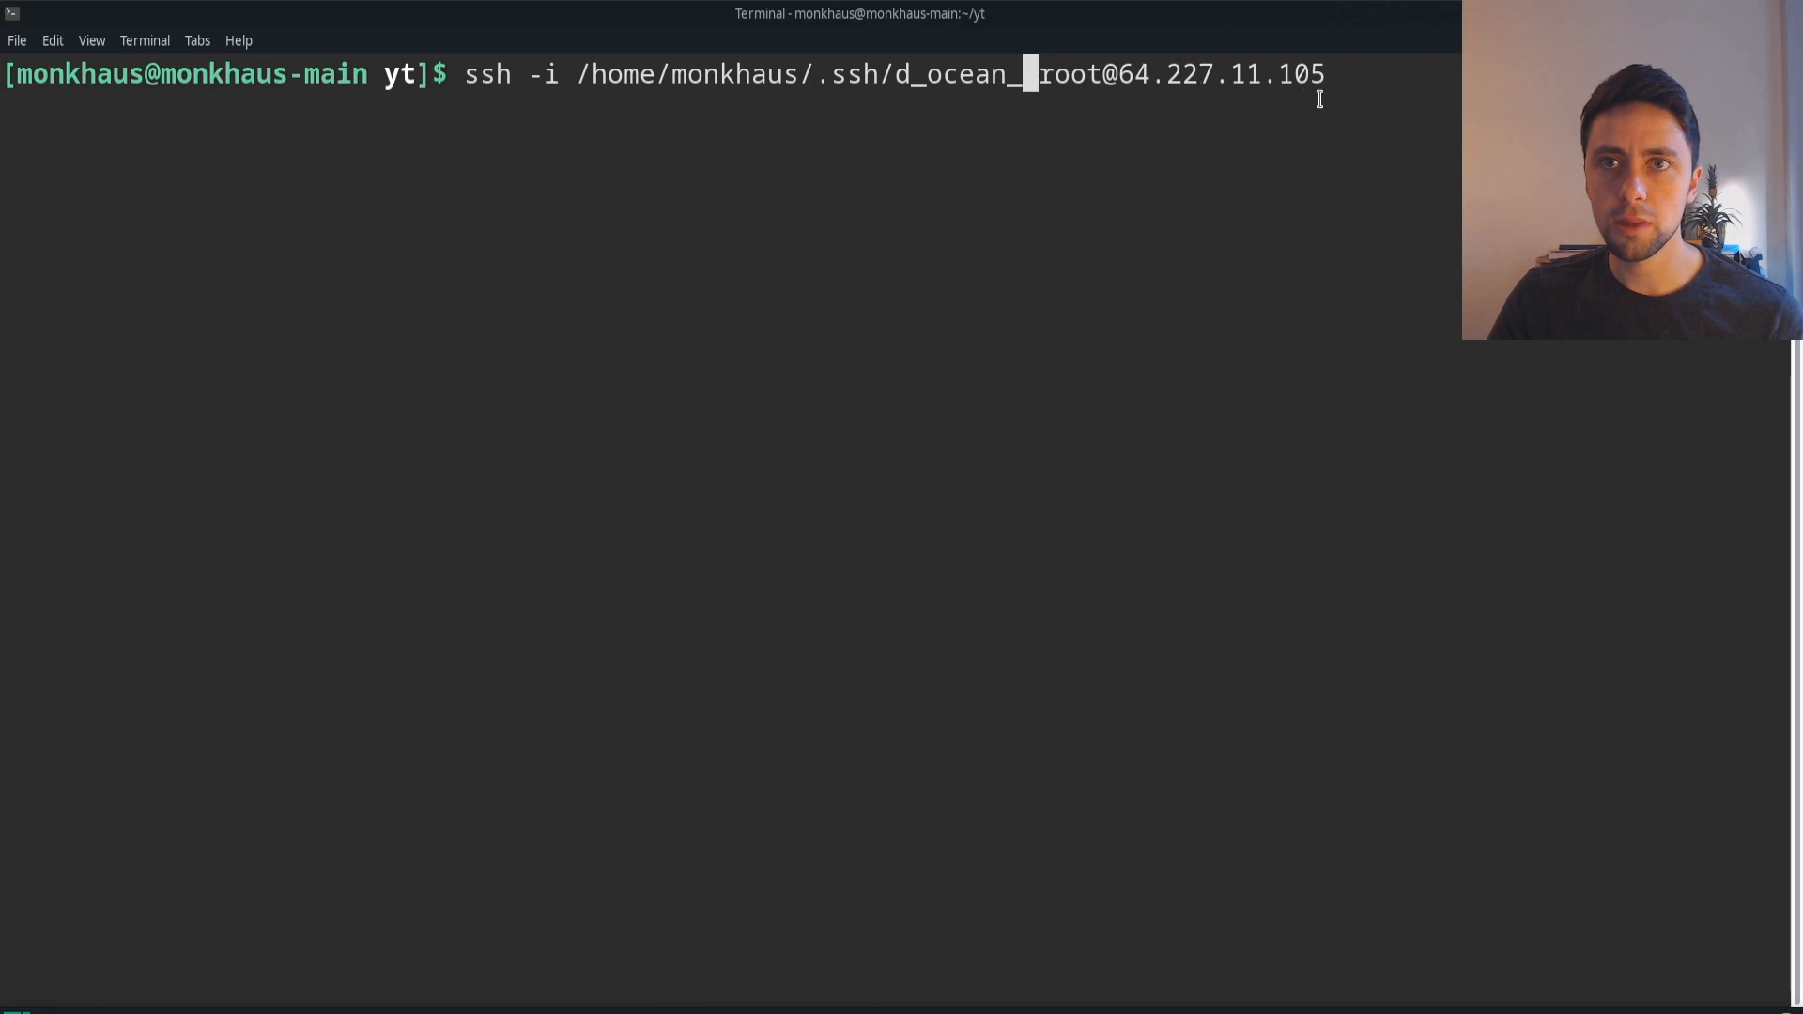
{"action": "type", "text": "ddd"}
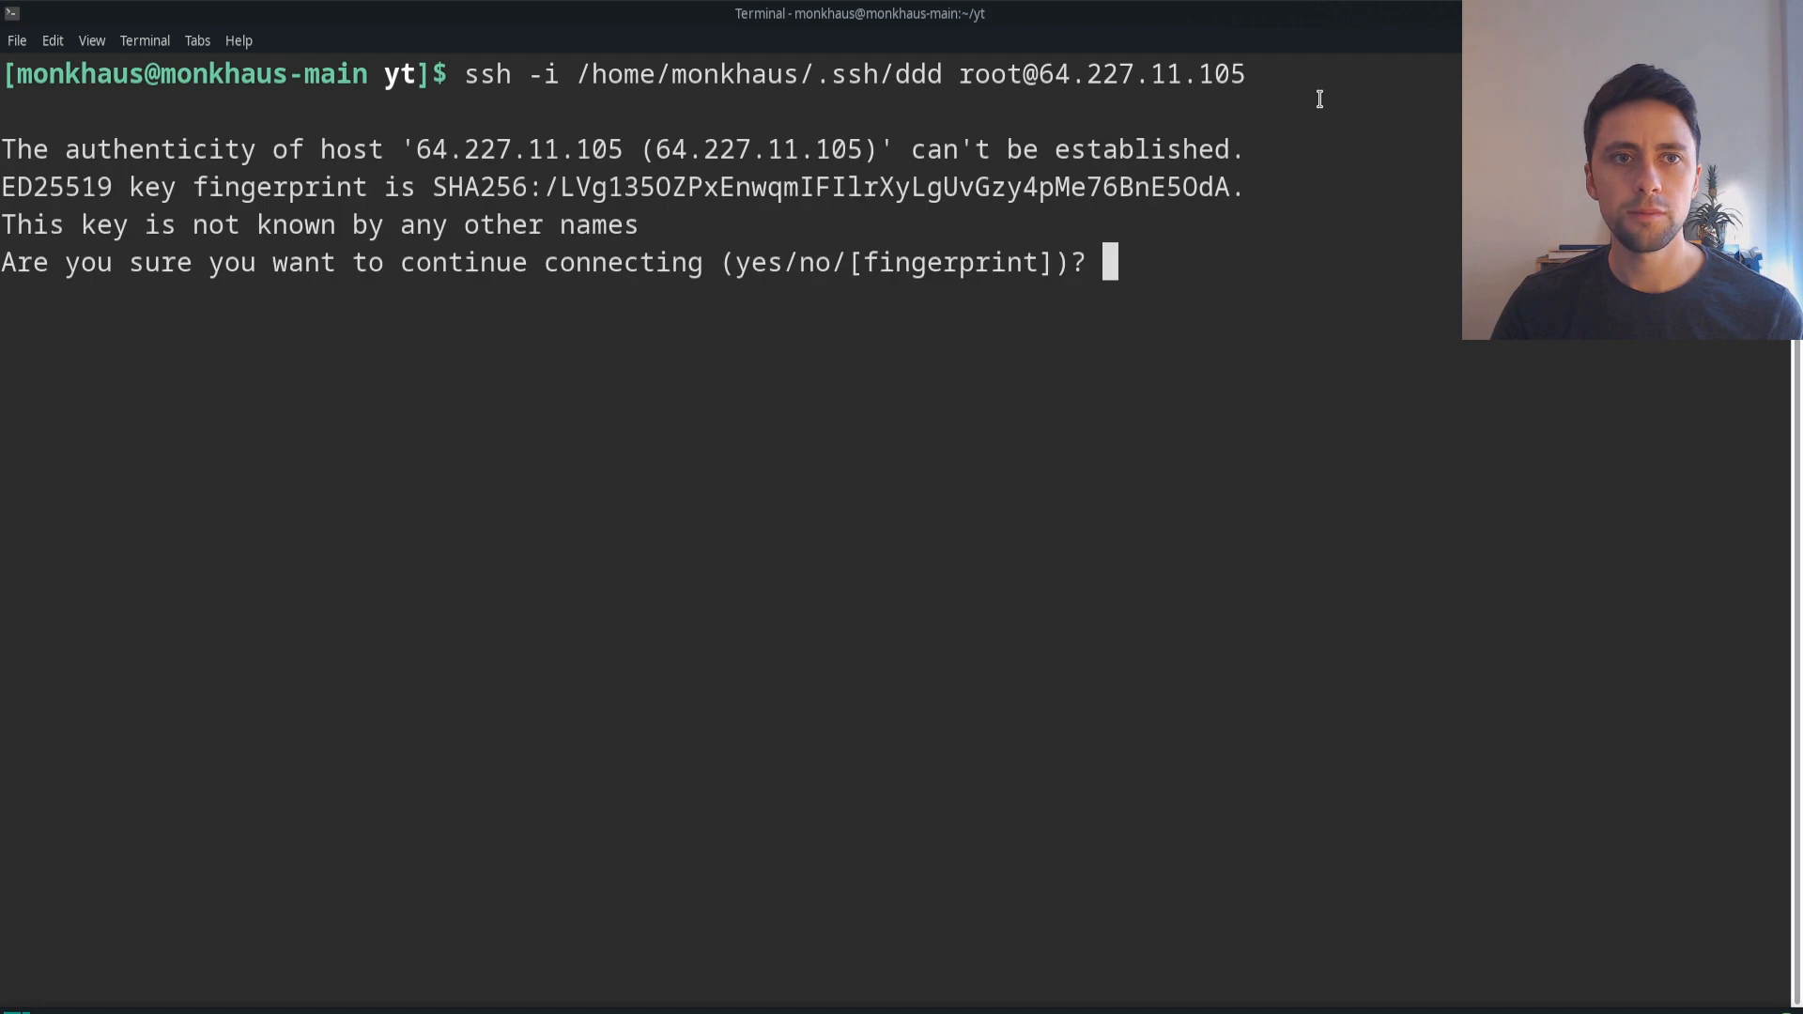
{"action": "type", "text": "yes"}
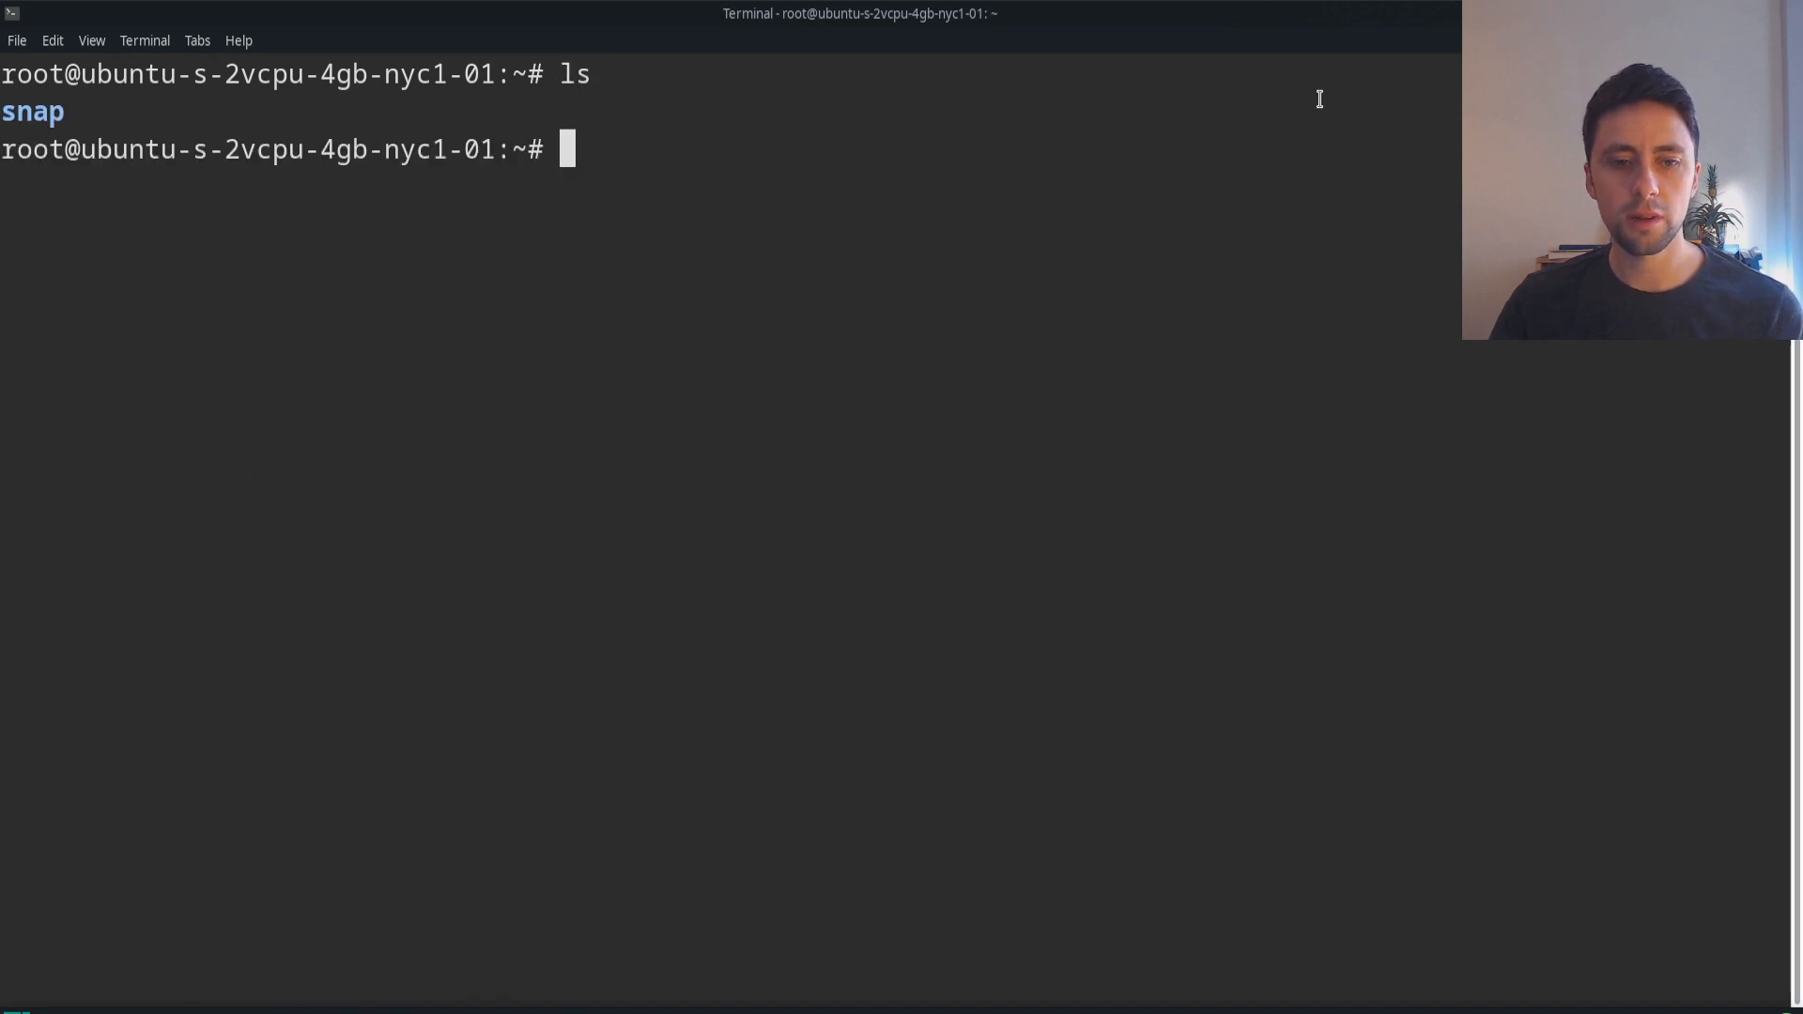
{"action": "mouse_move", "coordinate": [410, 762]}
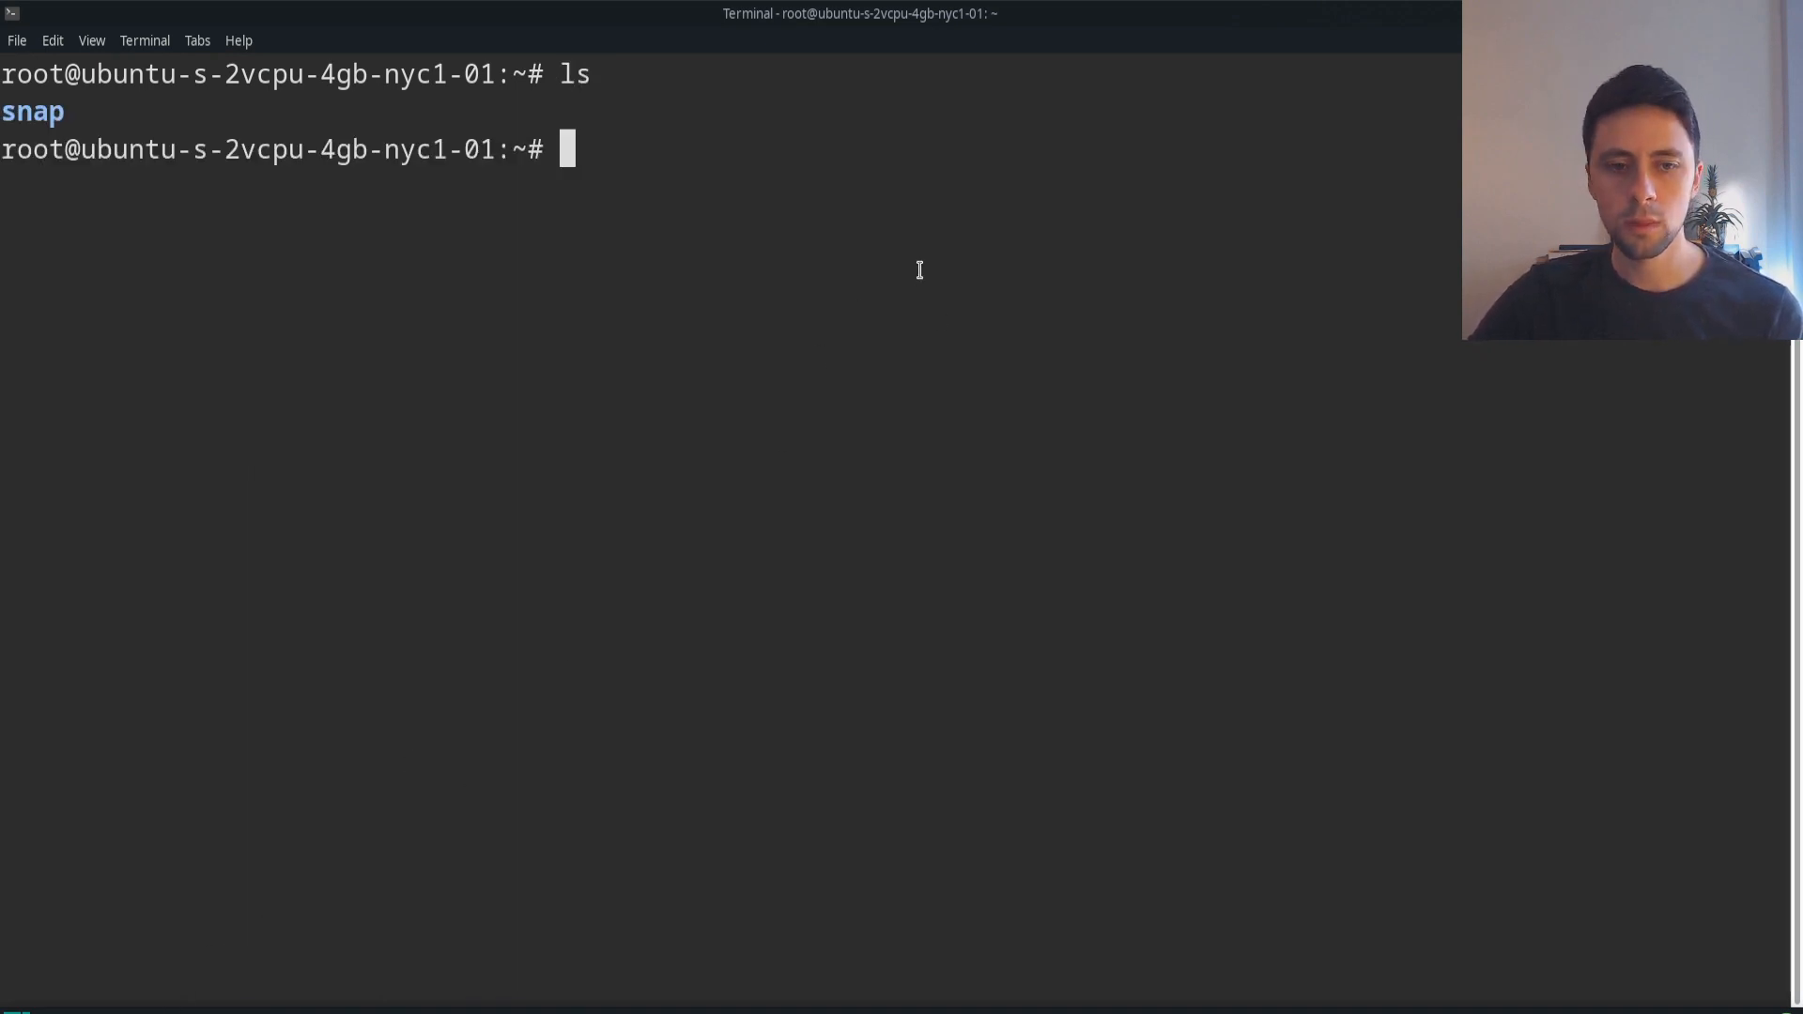
{"action": "mouse_move", "coordinate": [657, 373]}
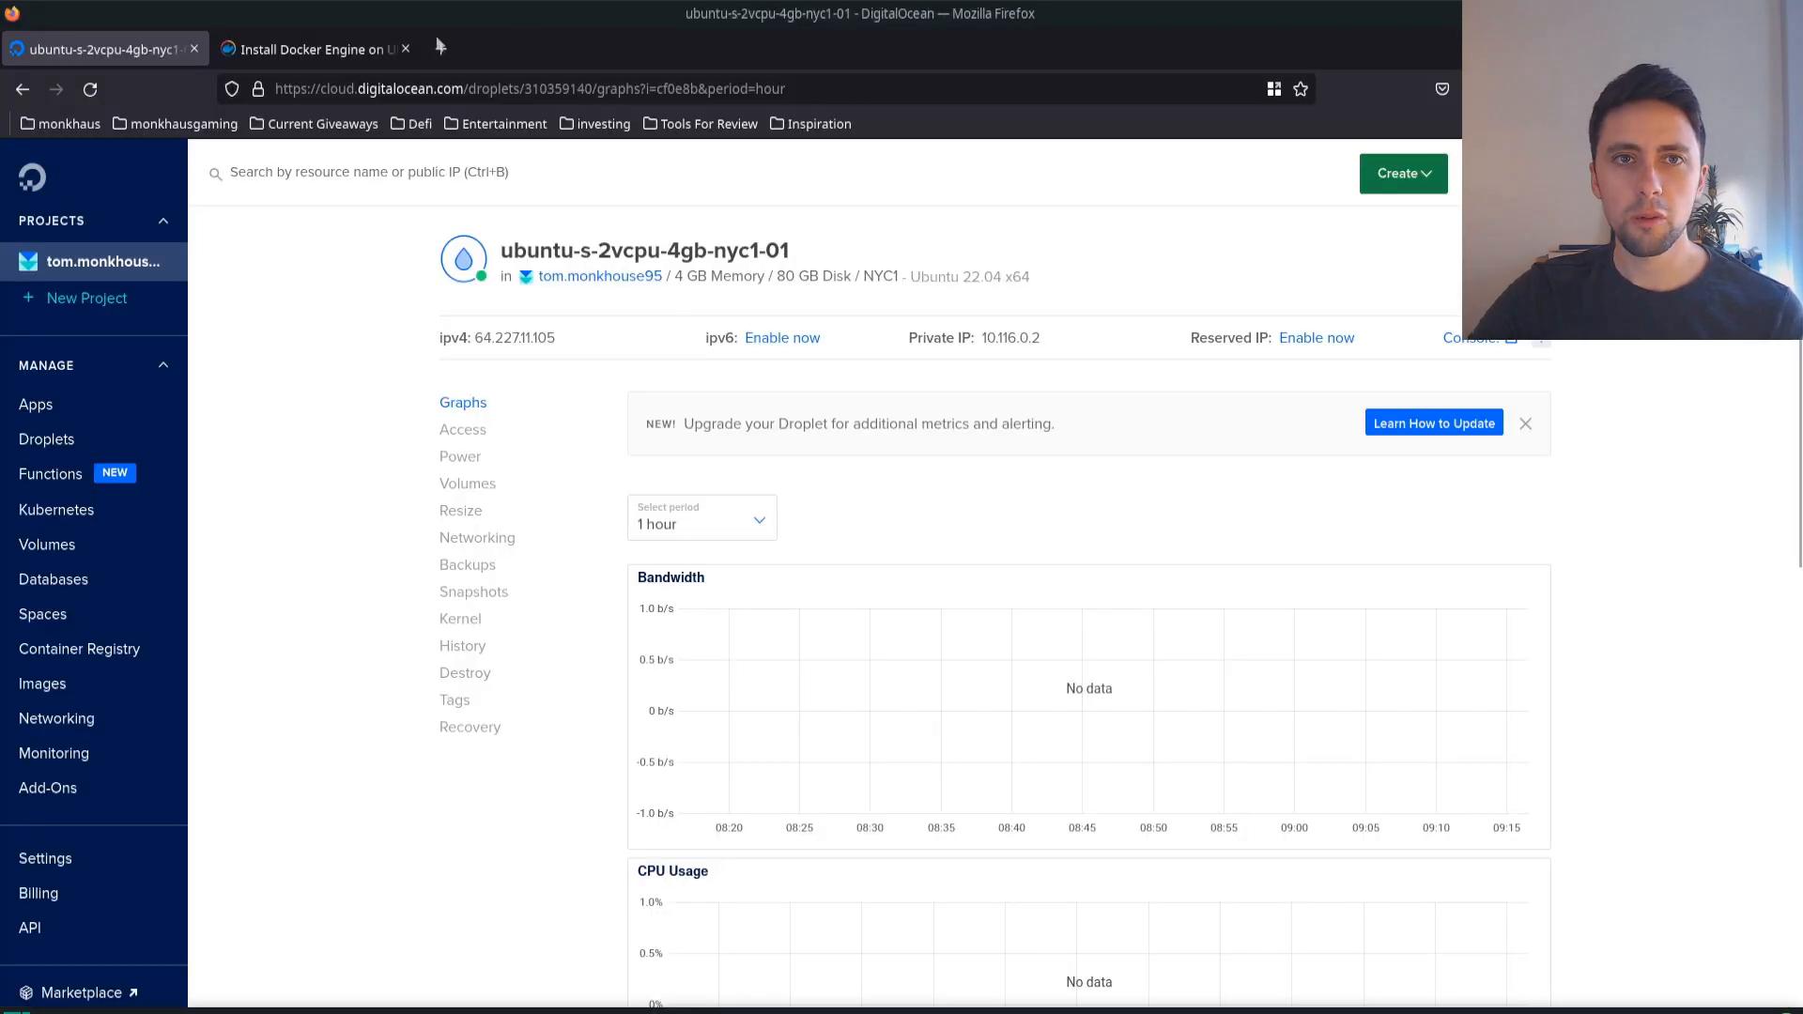
Copy the command that removes old Docker versions from the Docker install guide
{"action": "left_click", "coordinate": [311, 47]}
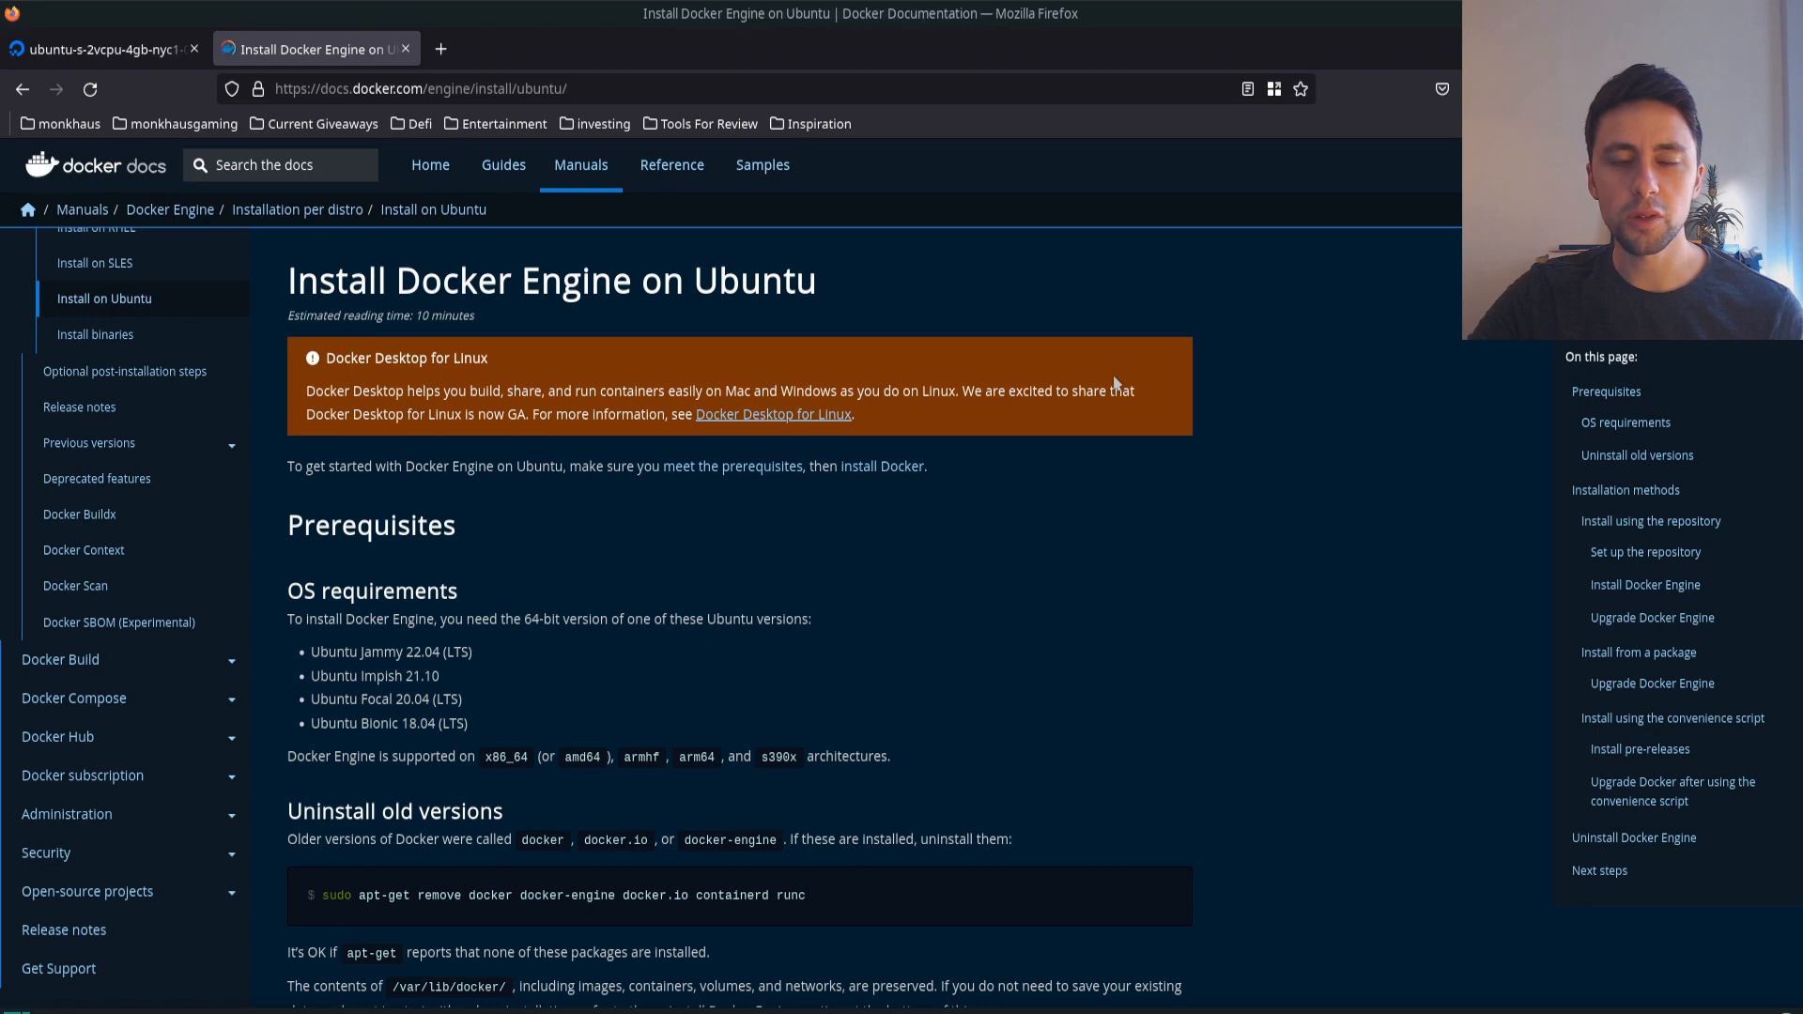
{"action": "scroll", "scroll_direction": "down", "scroll_amount": 3}
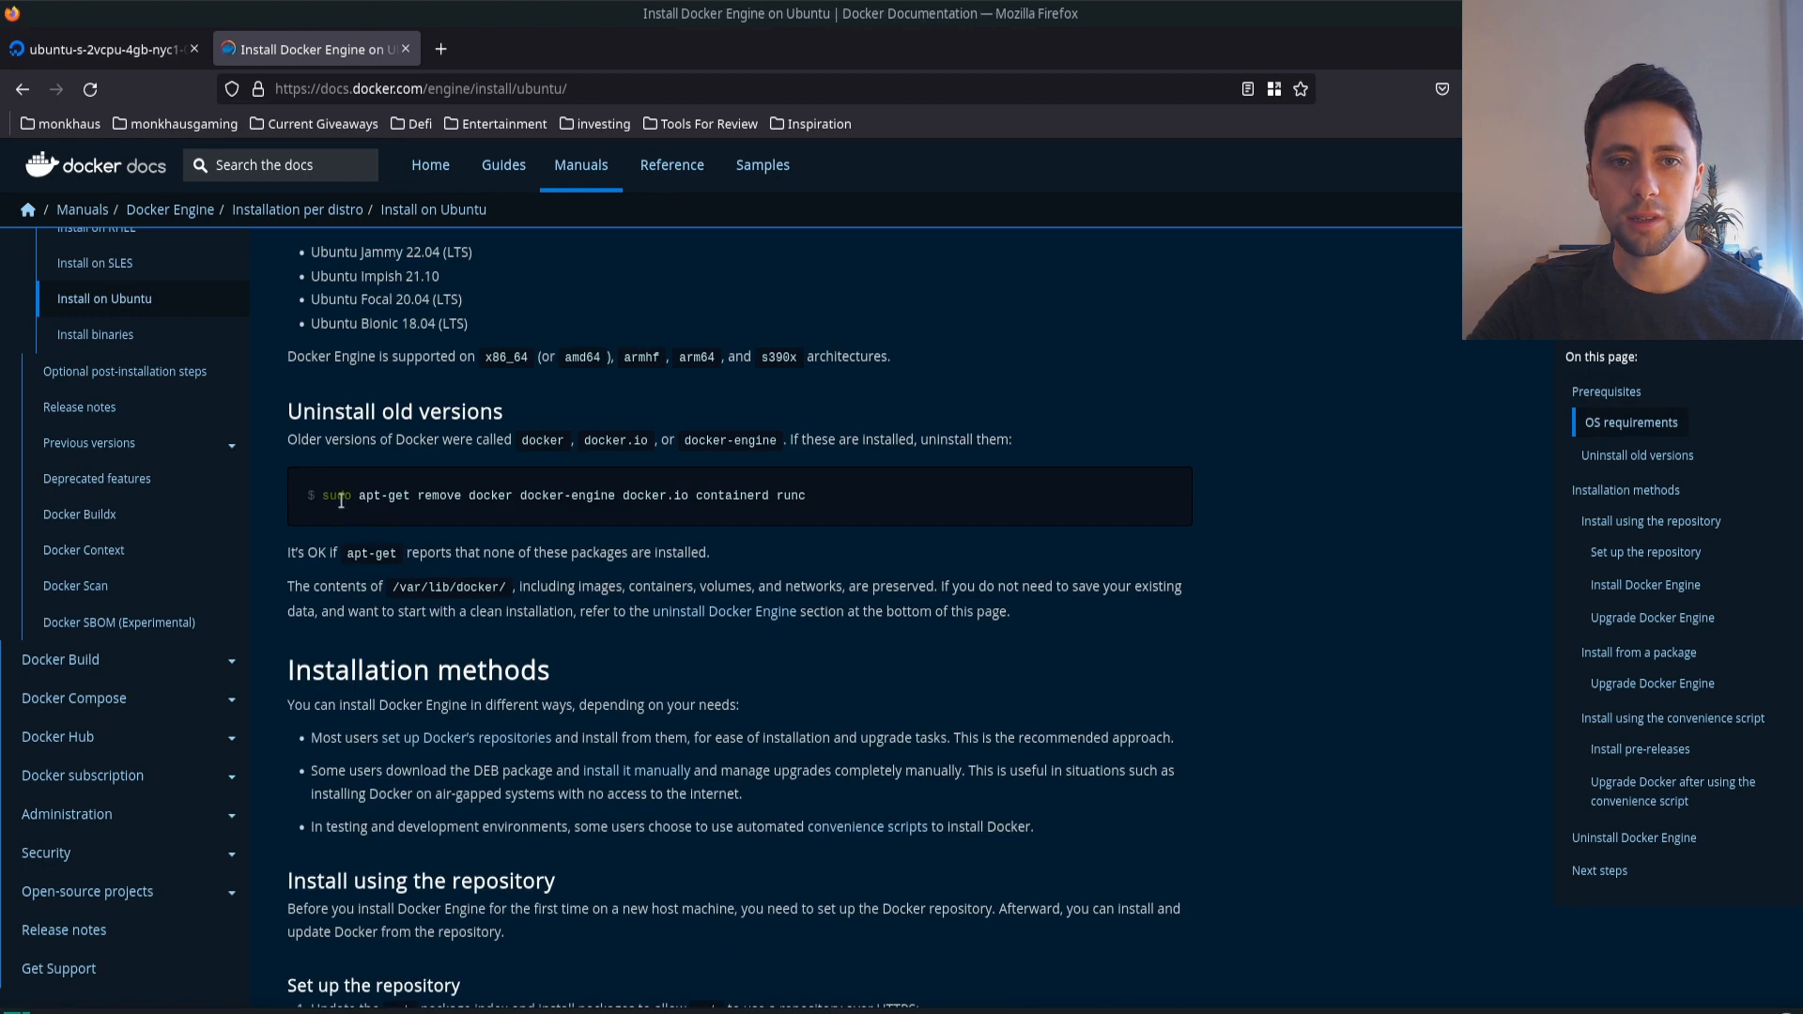
{"action": "left_click_drag", "start_coordinate": [323, 495], "coordinate": [805, 494]}
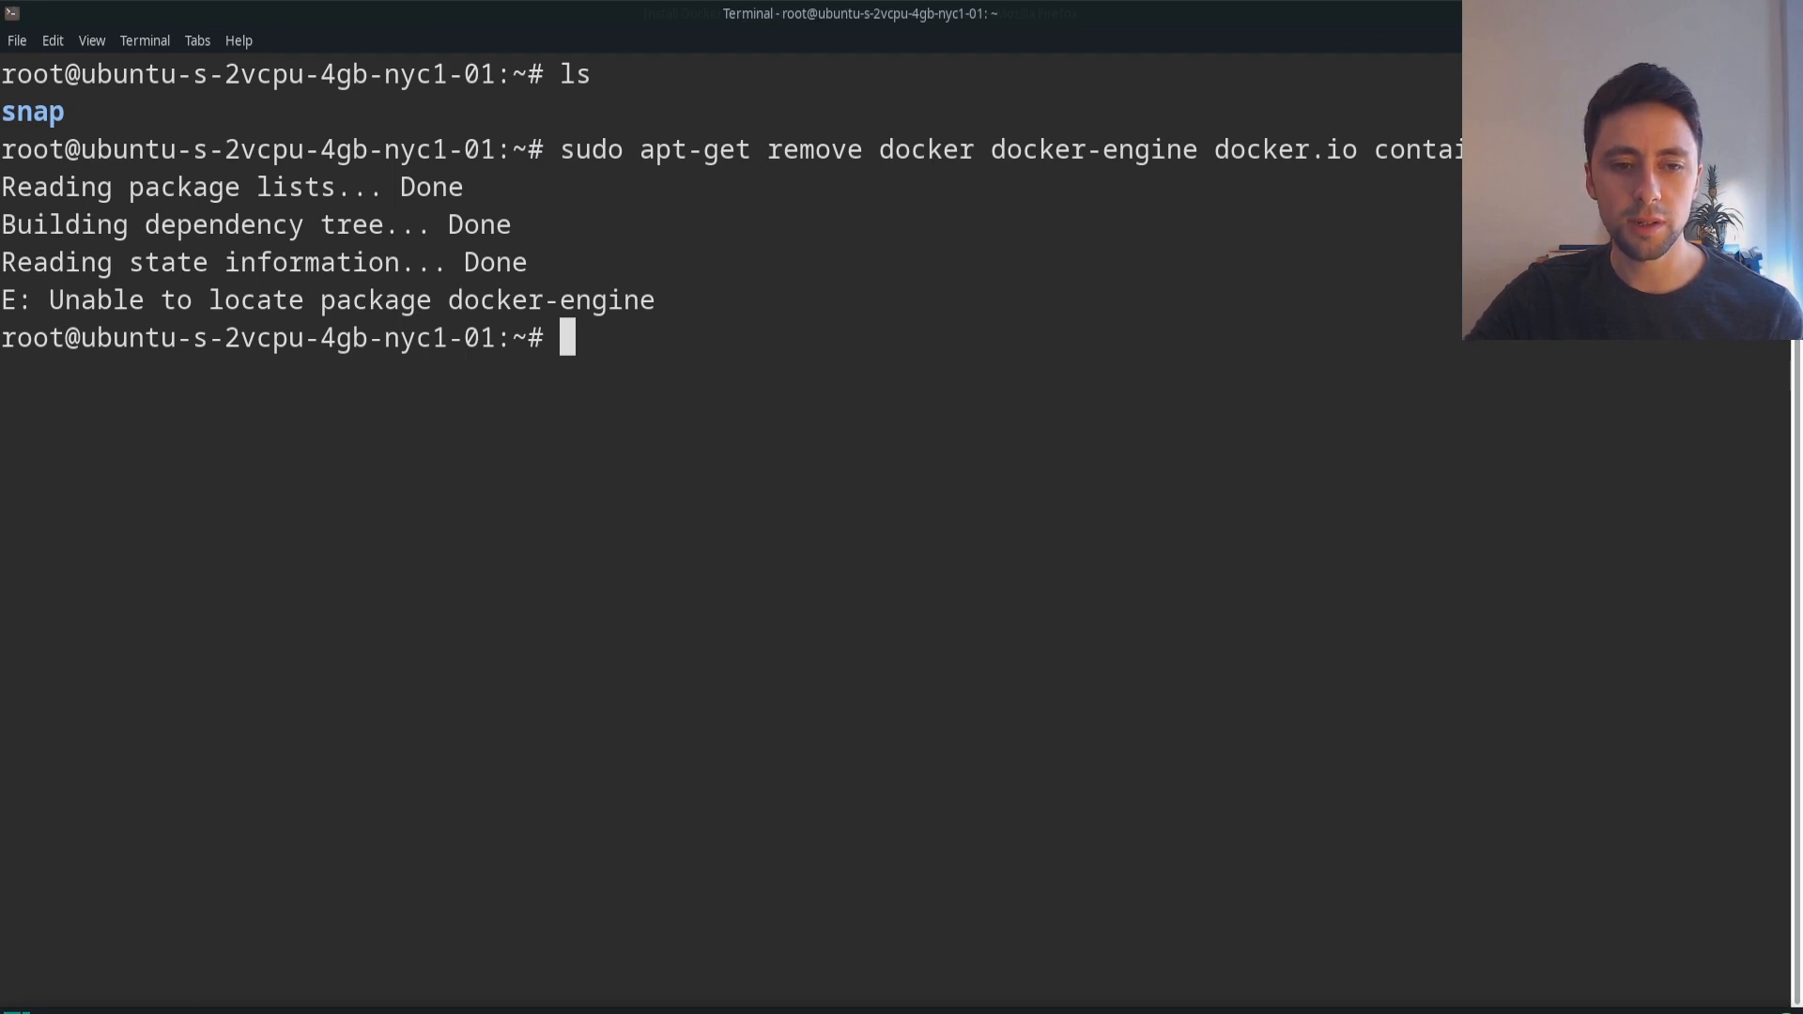
Copy the prerequisite packages install command from the Docker guide
{"action": "left_click", "coordinate": [310, 48]}
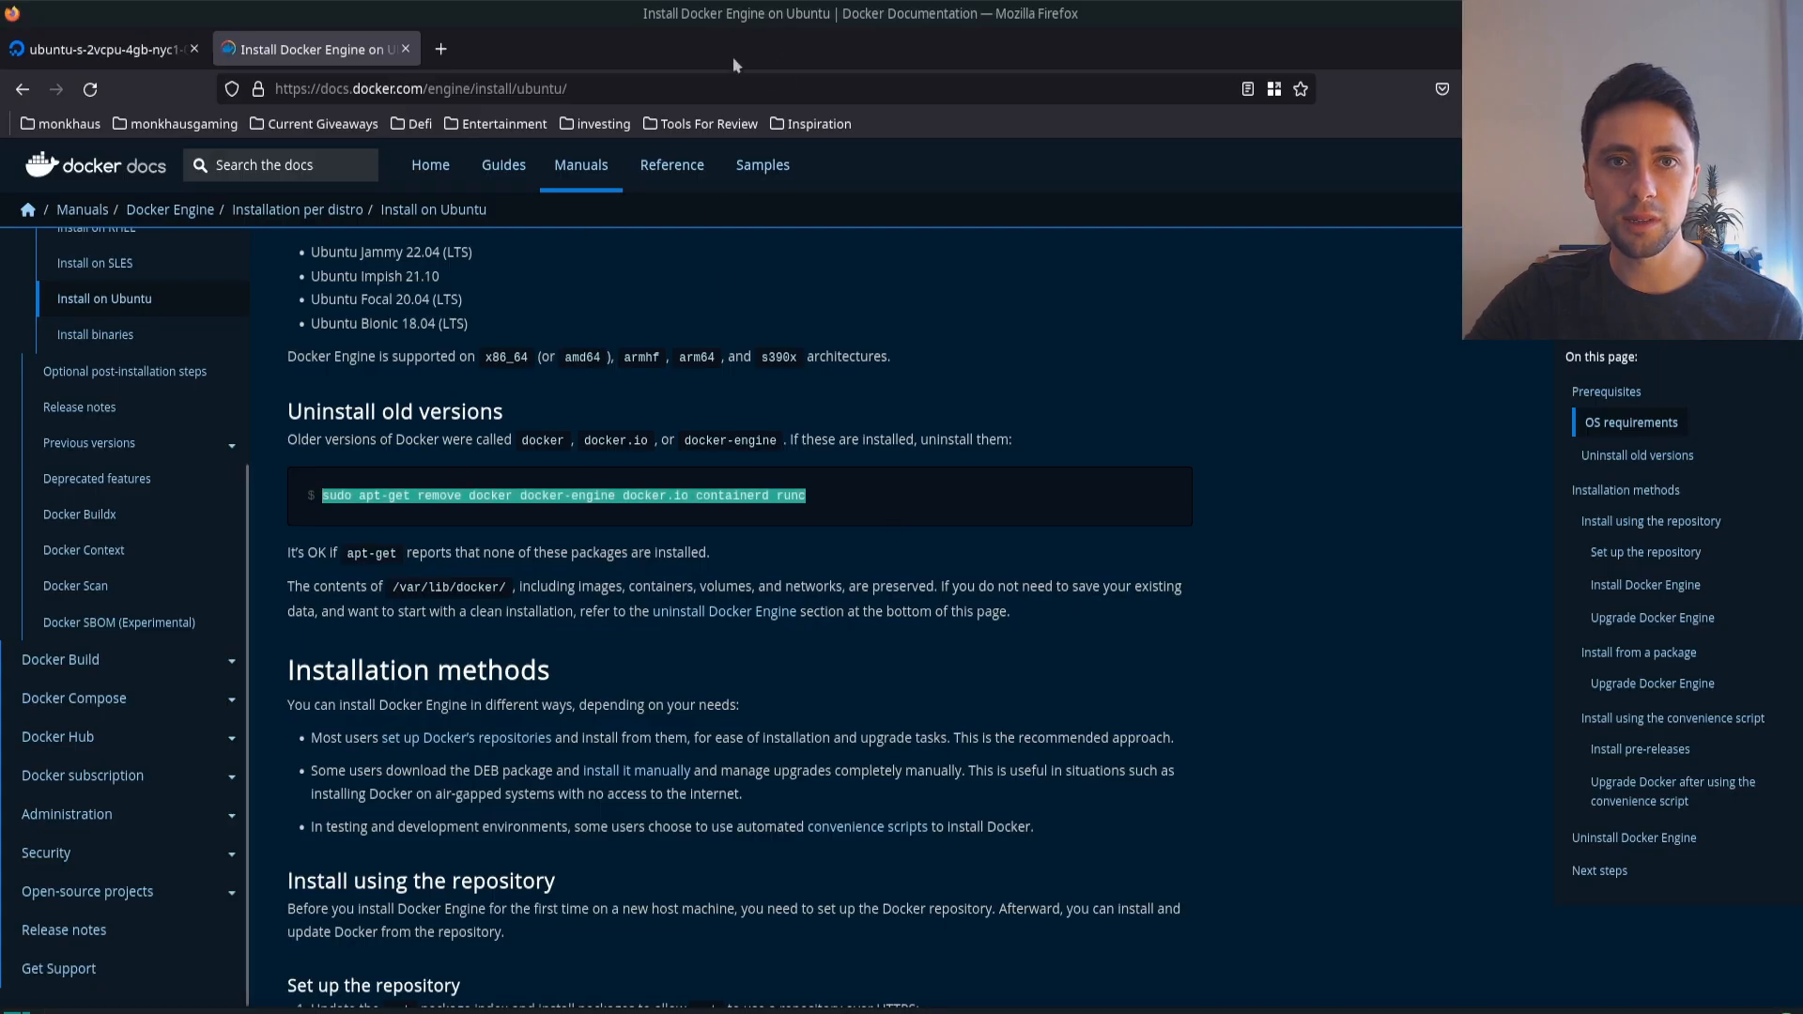
{"action": "scroll", "scroll_direction": "down", "scroll_amount": 3}
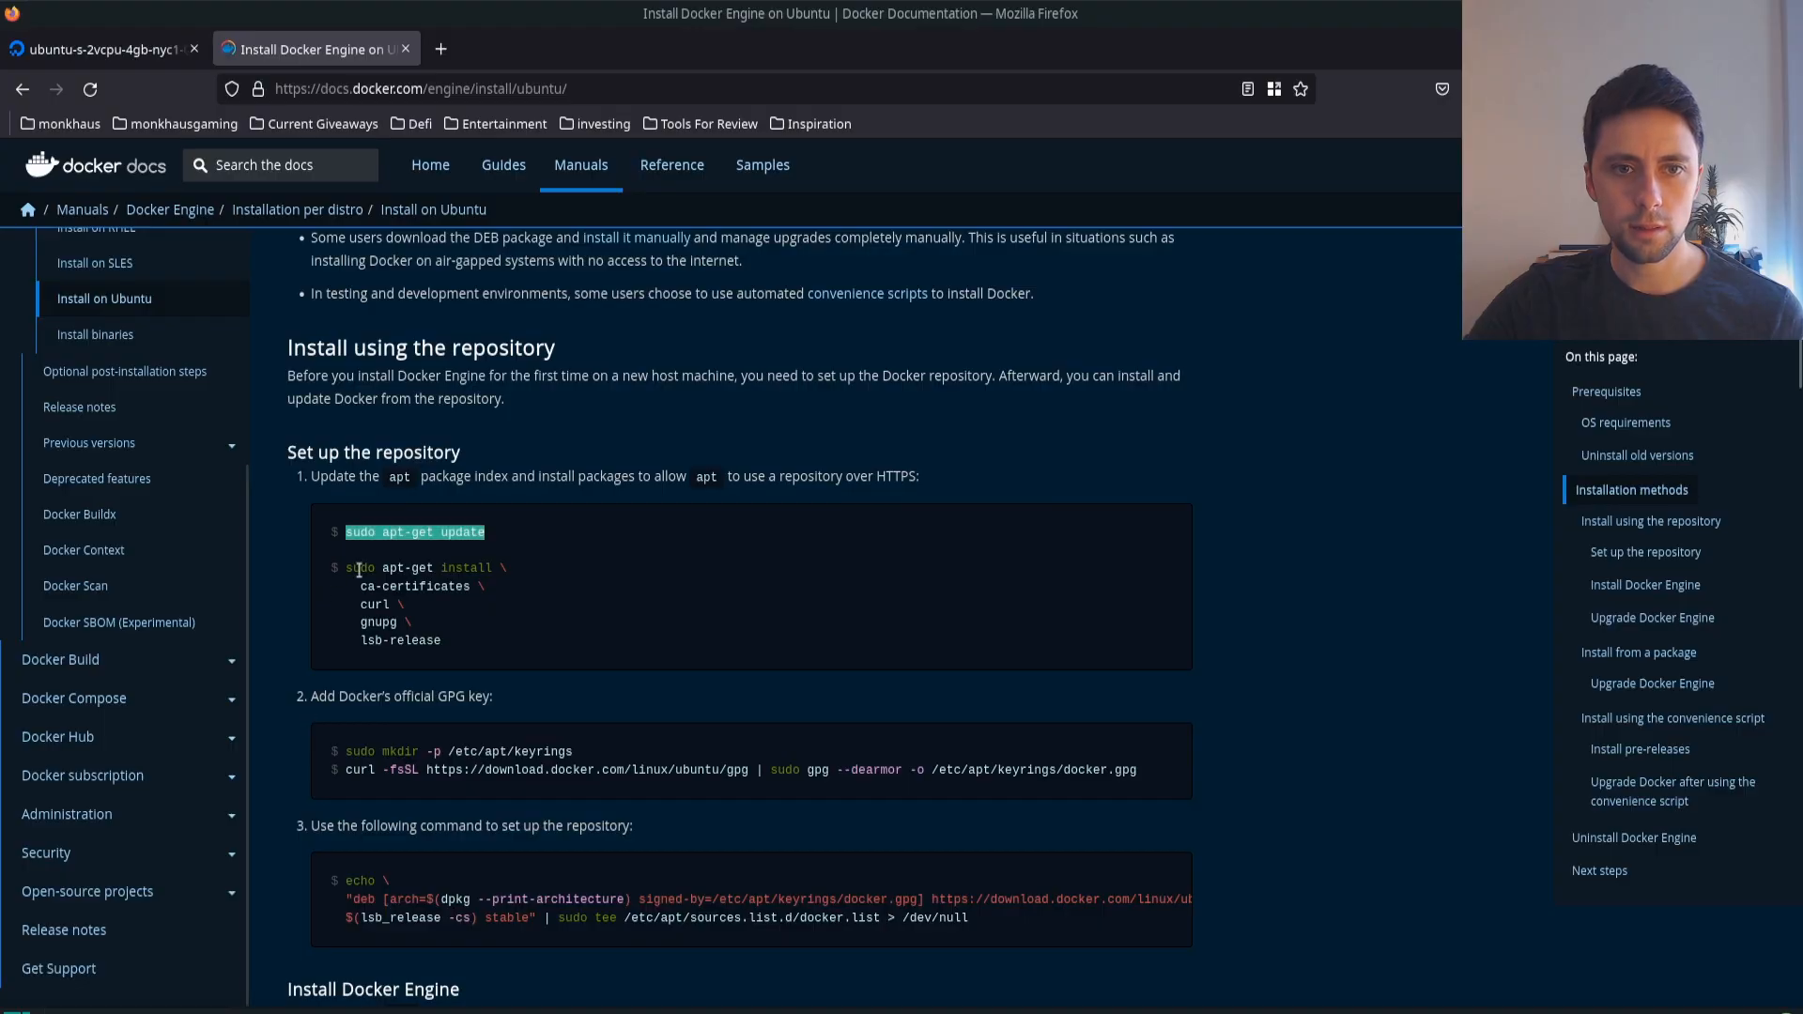
{"action": "left_click_drag", "start_coordinate": [345, 567], "coordinate": [451, 640]}
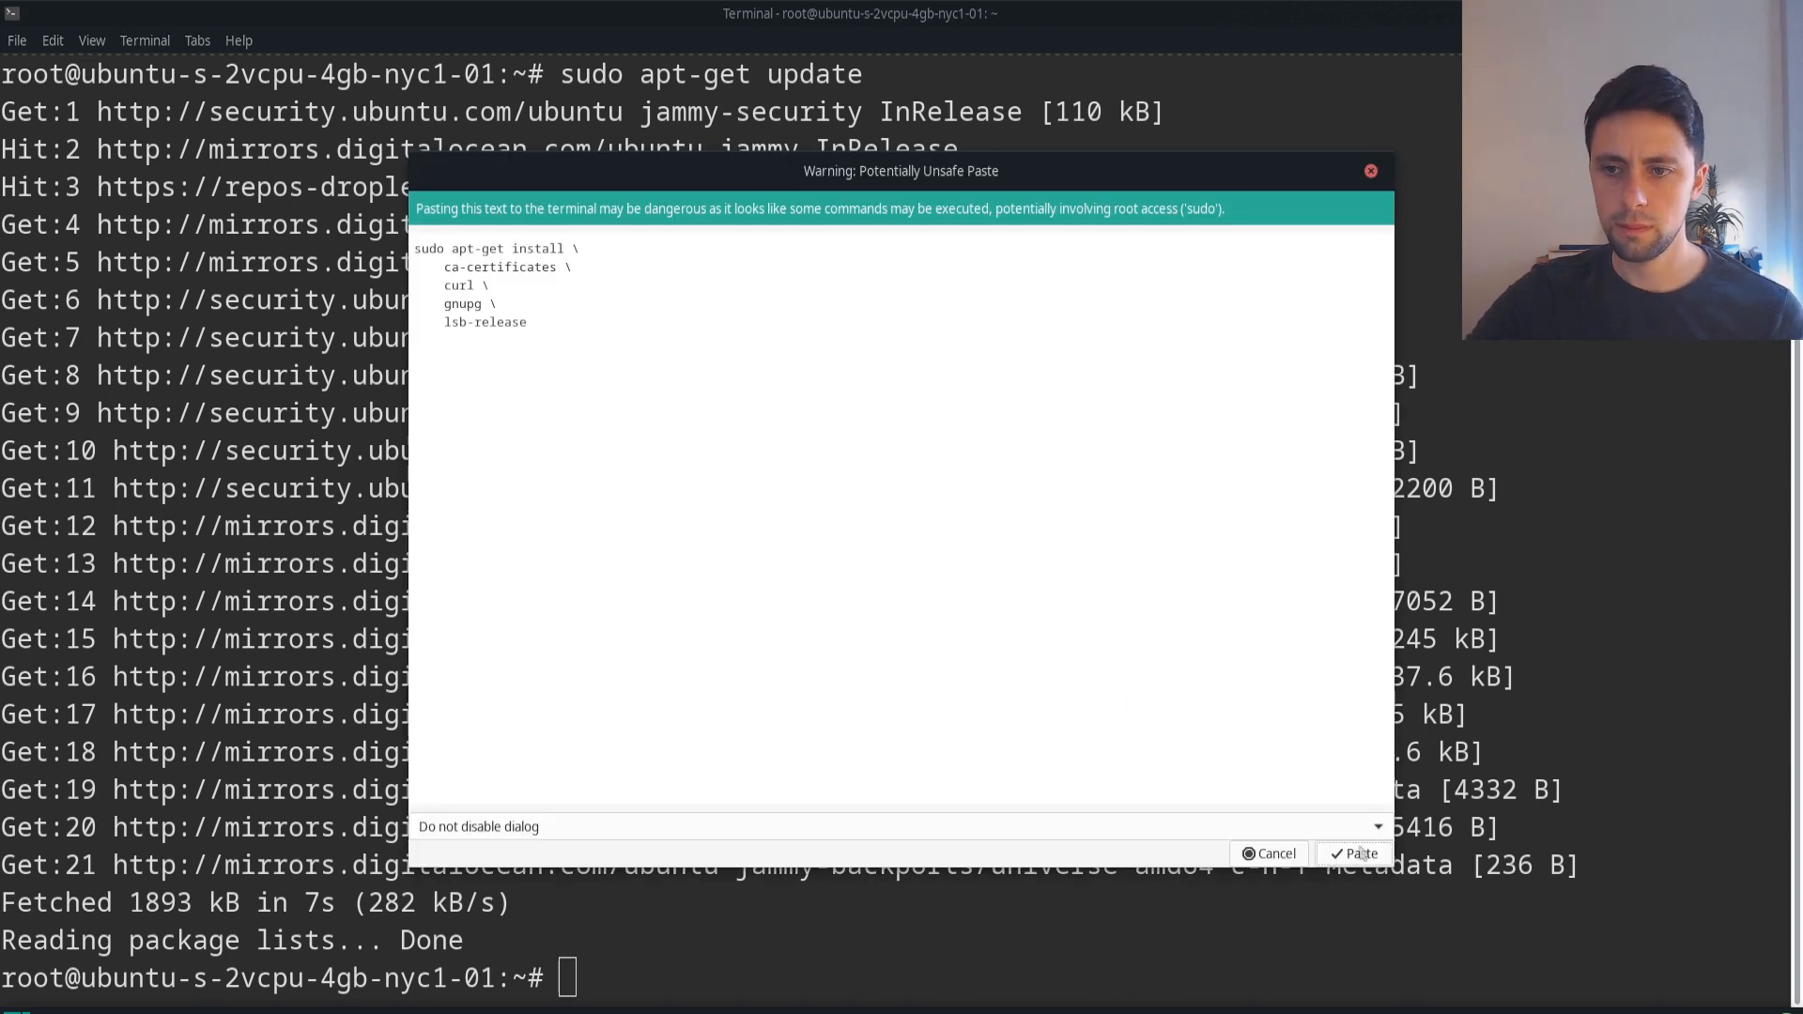
Install prerequisites, create /etc/apt/keyrings, add Docker's repository and install Docker Engine, answering y
{"action": "left_click", "coordinate": [1353, 853]}
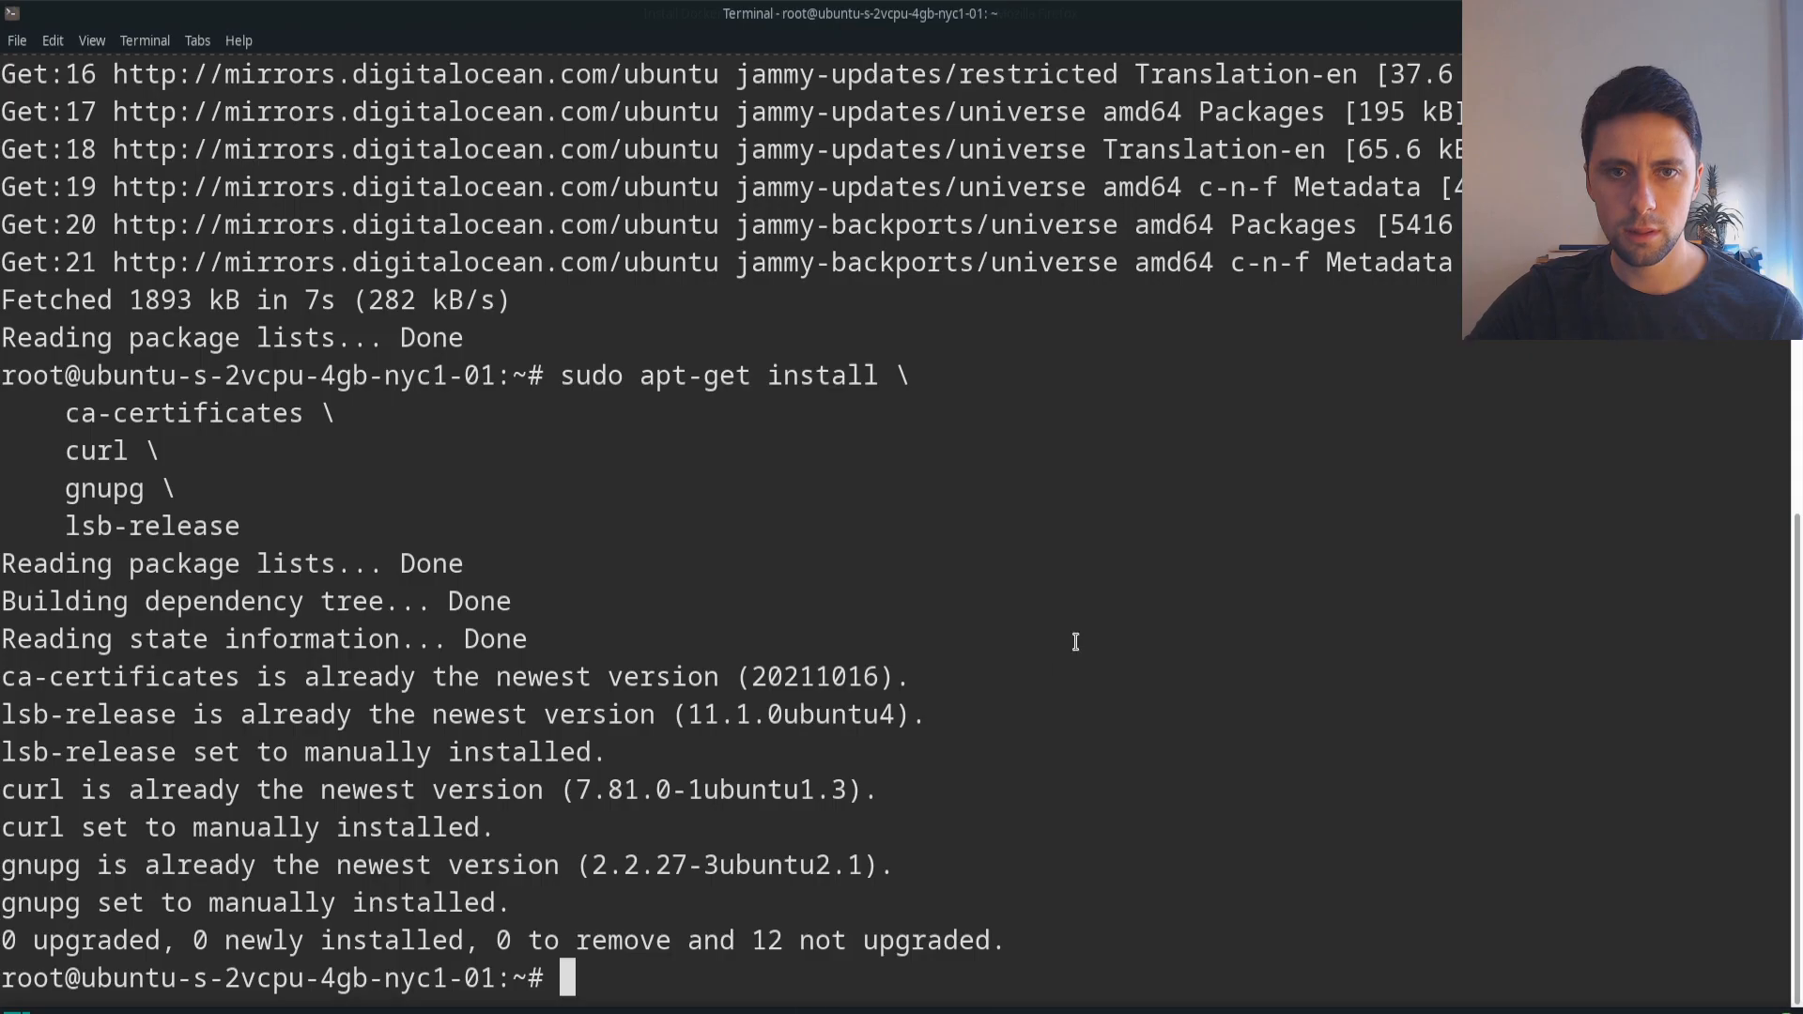
{"action": "type", "text": "sudo mkdir -p /etc/apt/keyrings"}
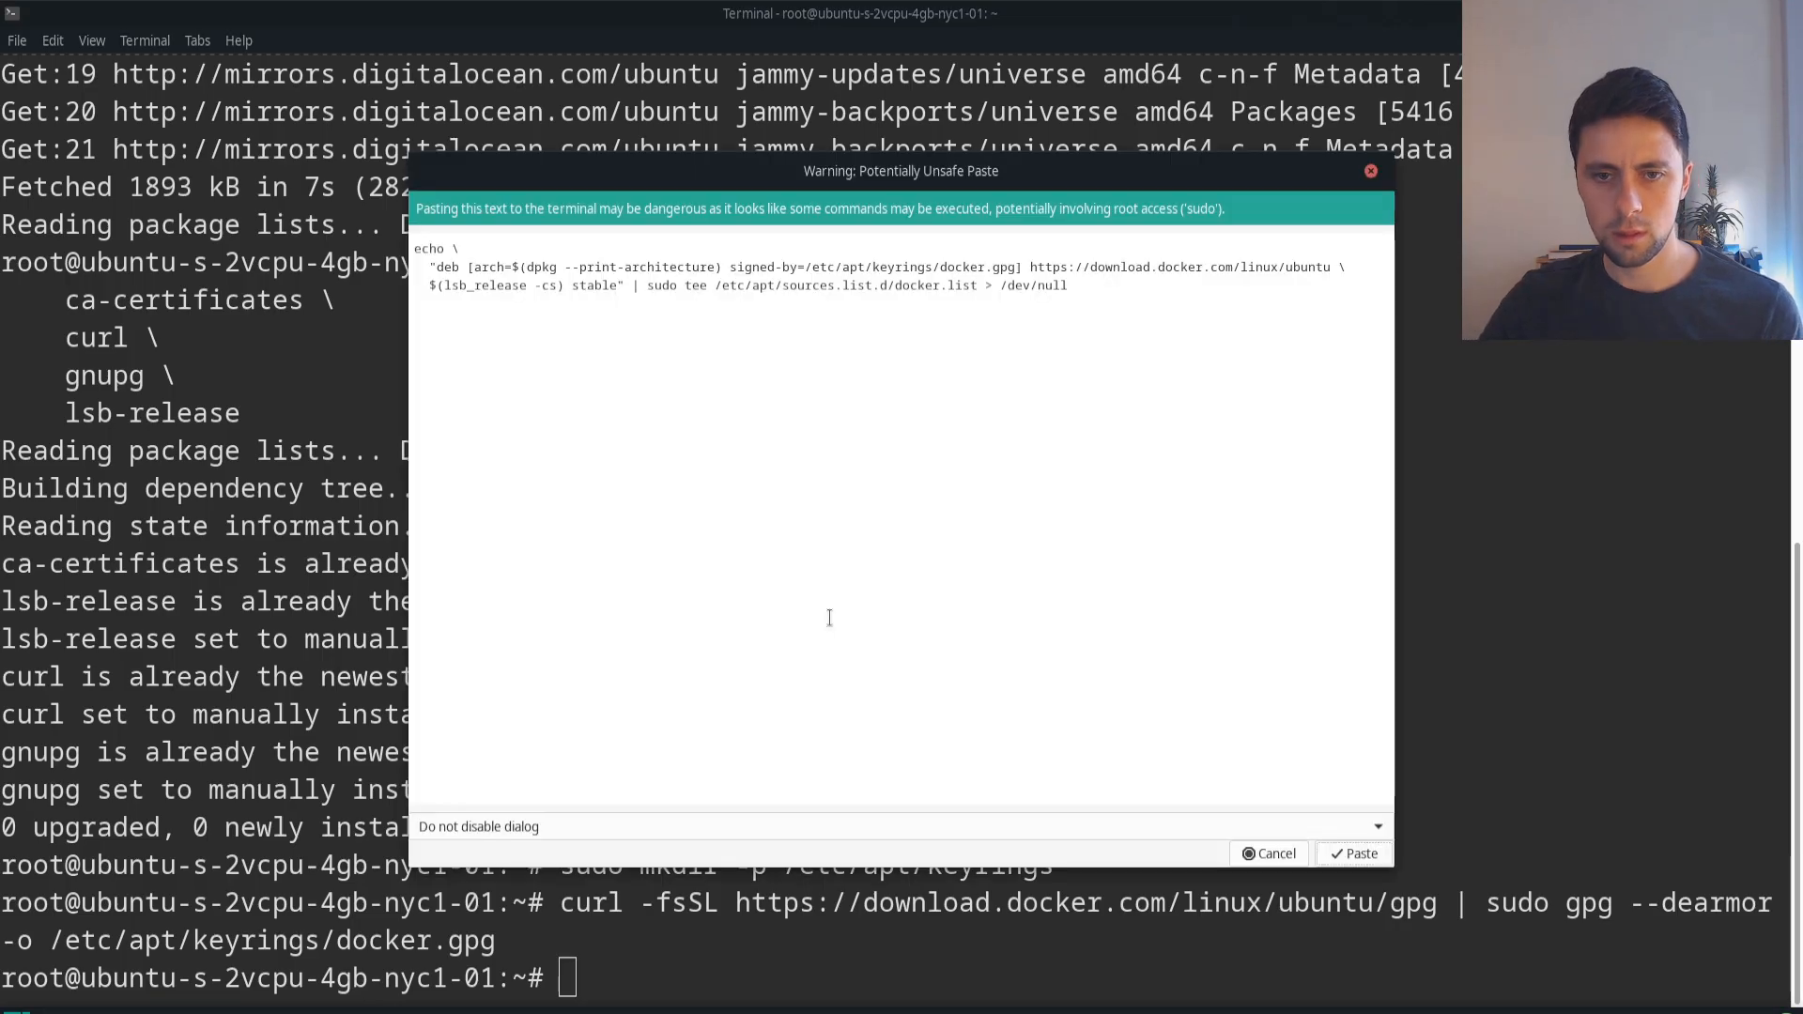
{"action": "left_click", "coordinate": [1353, 854]}
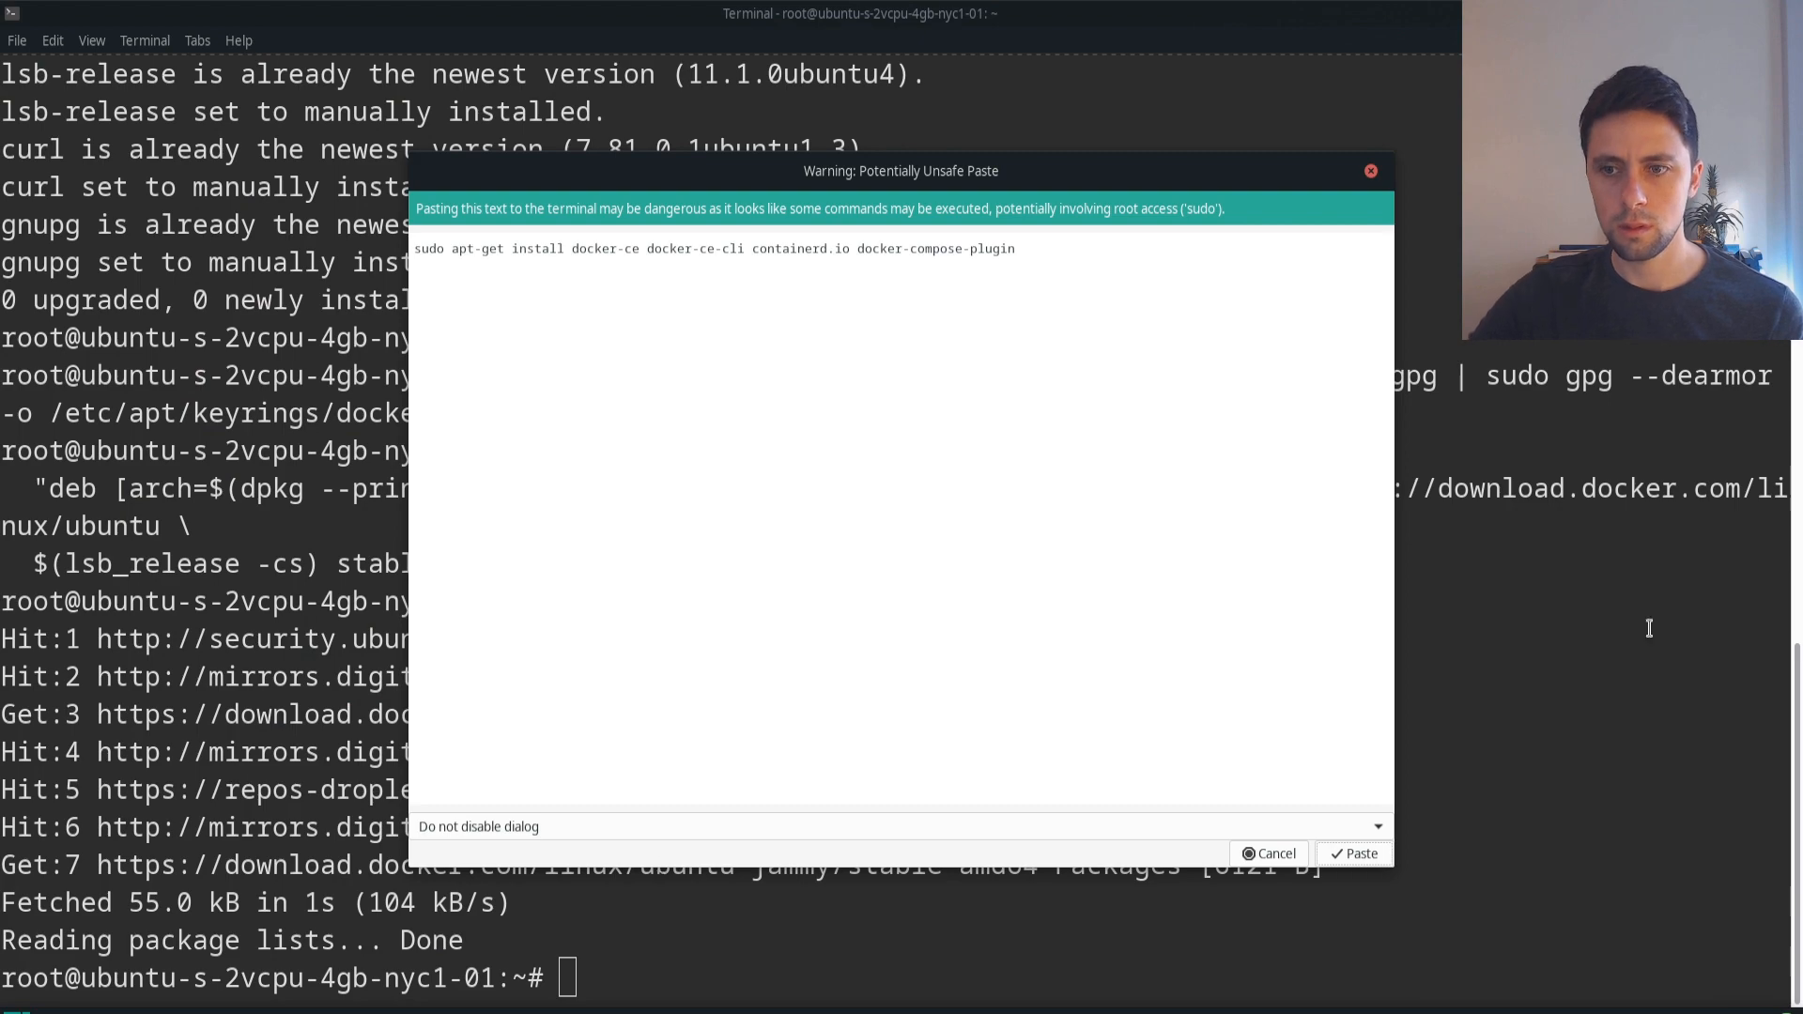
{"action": "left_click", "coordinate": [1353, 854]}
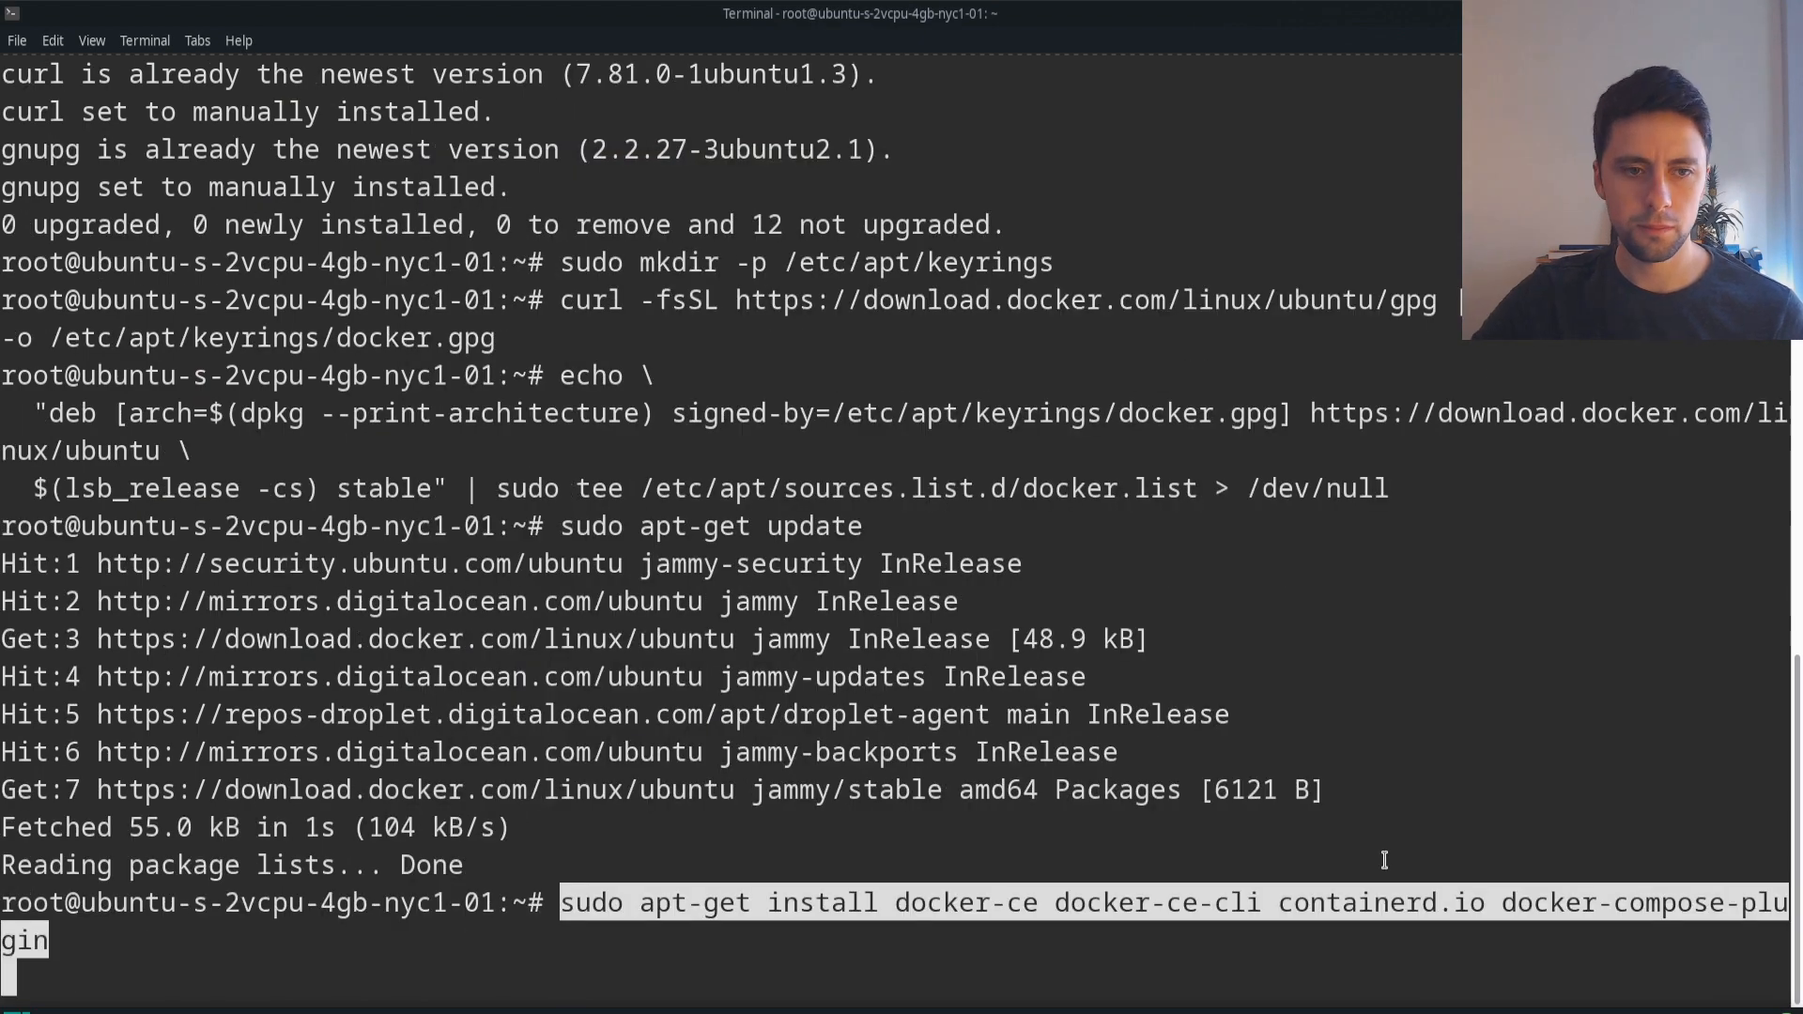
{"action": "type", "text": "y"}
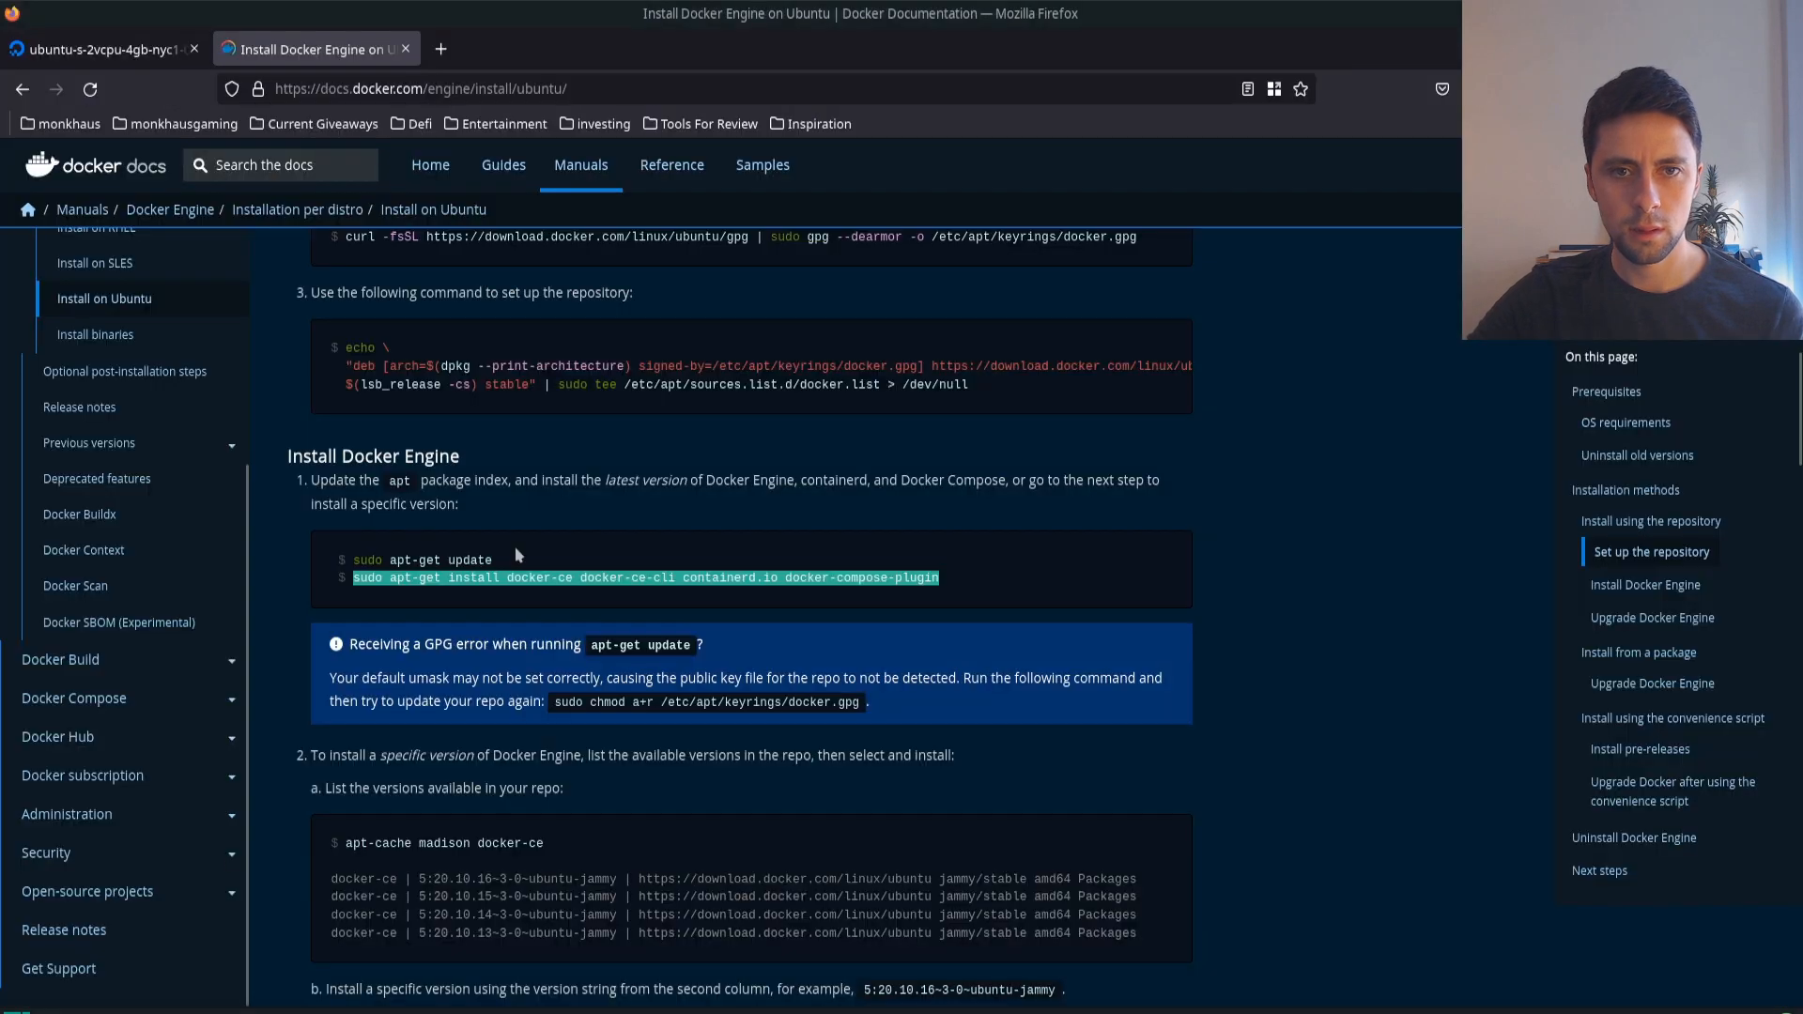
List docker-ce versions with apt-cache madison and pin the install to 5:20.10.17~3-0~ubuntu-jammy
{"action": "scroll", "scroll_direction": "down", "scroll_amount": 3}
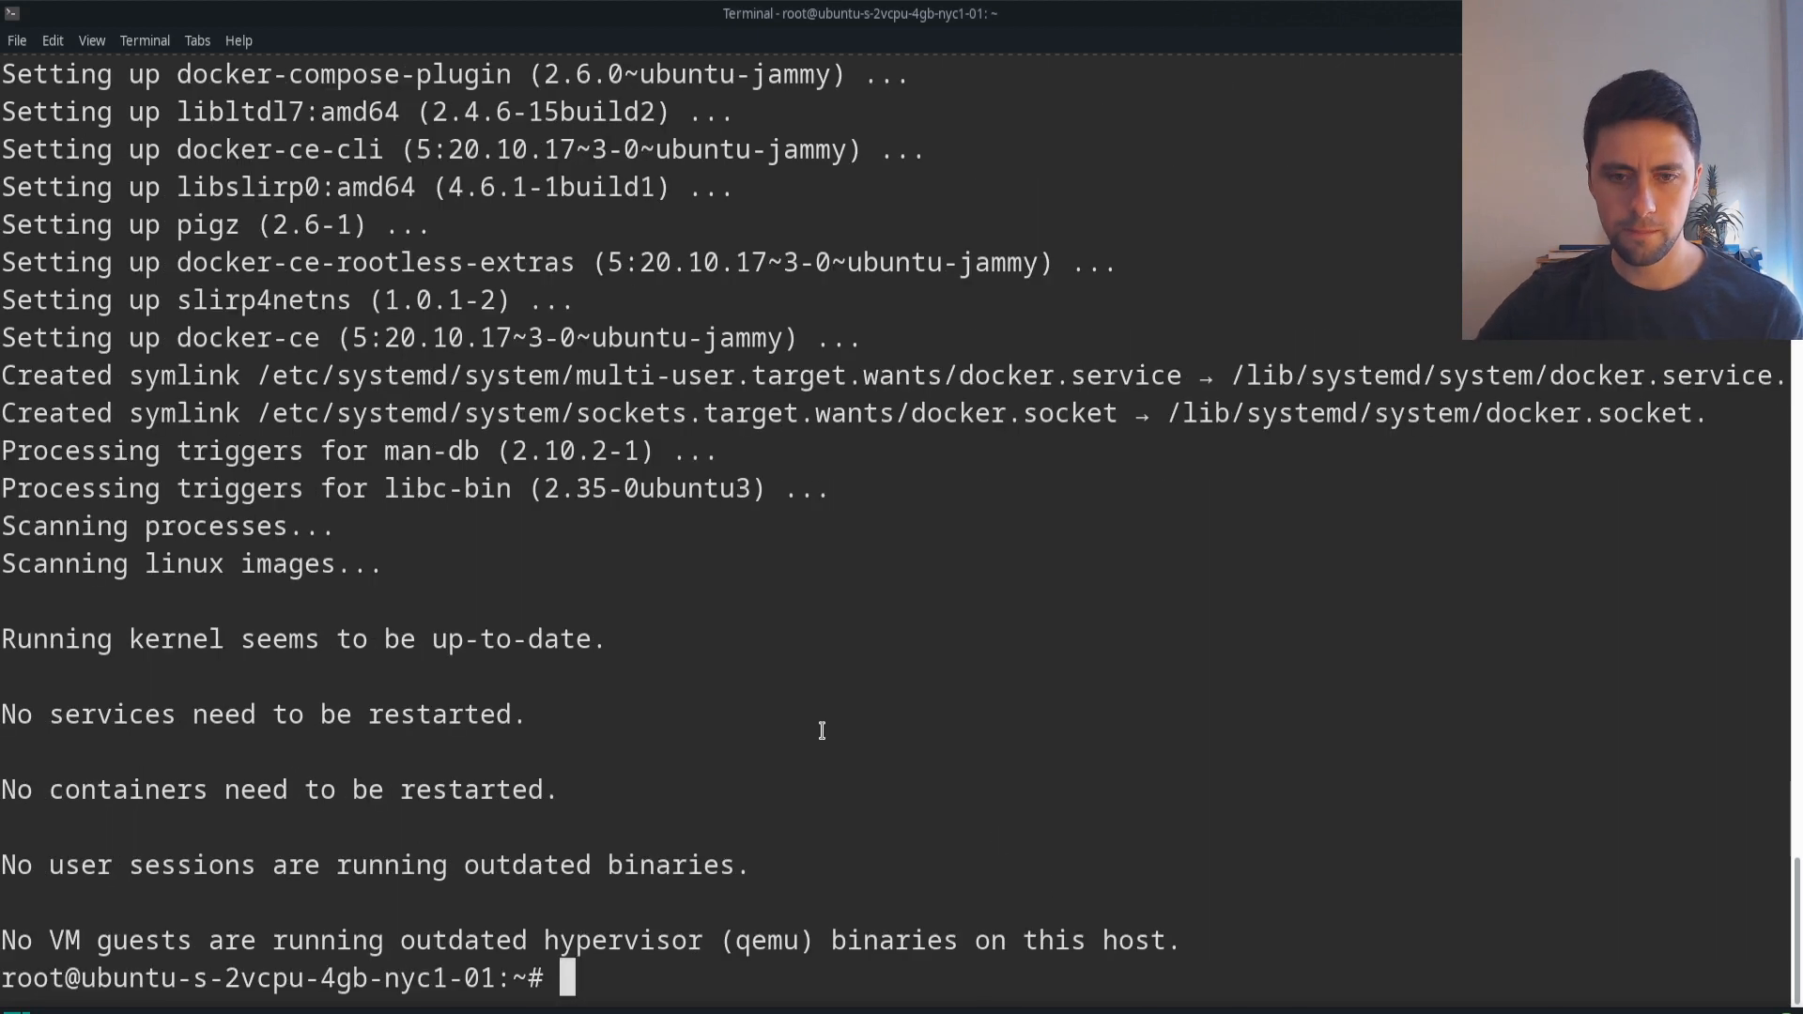
{"action": "type", "text": "apt-cache madison docker-ce"}
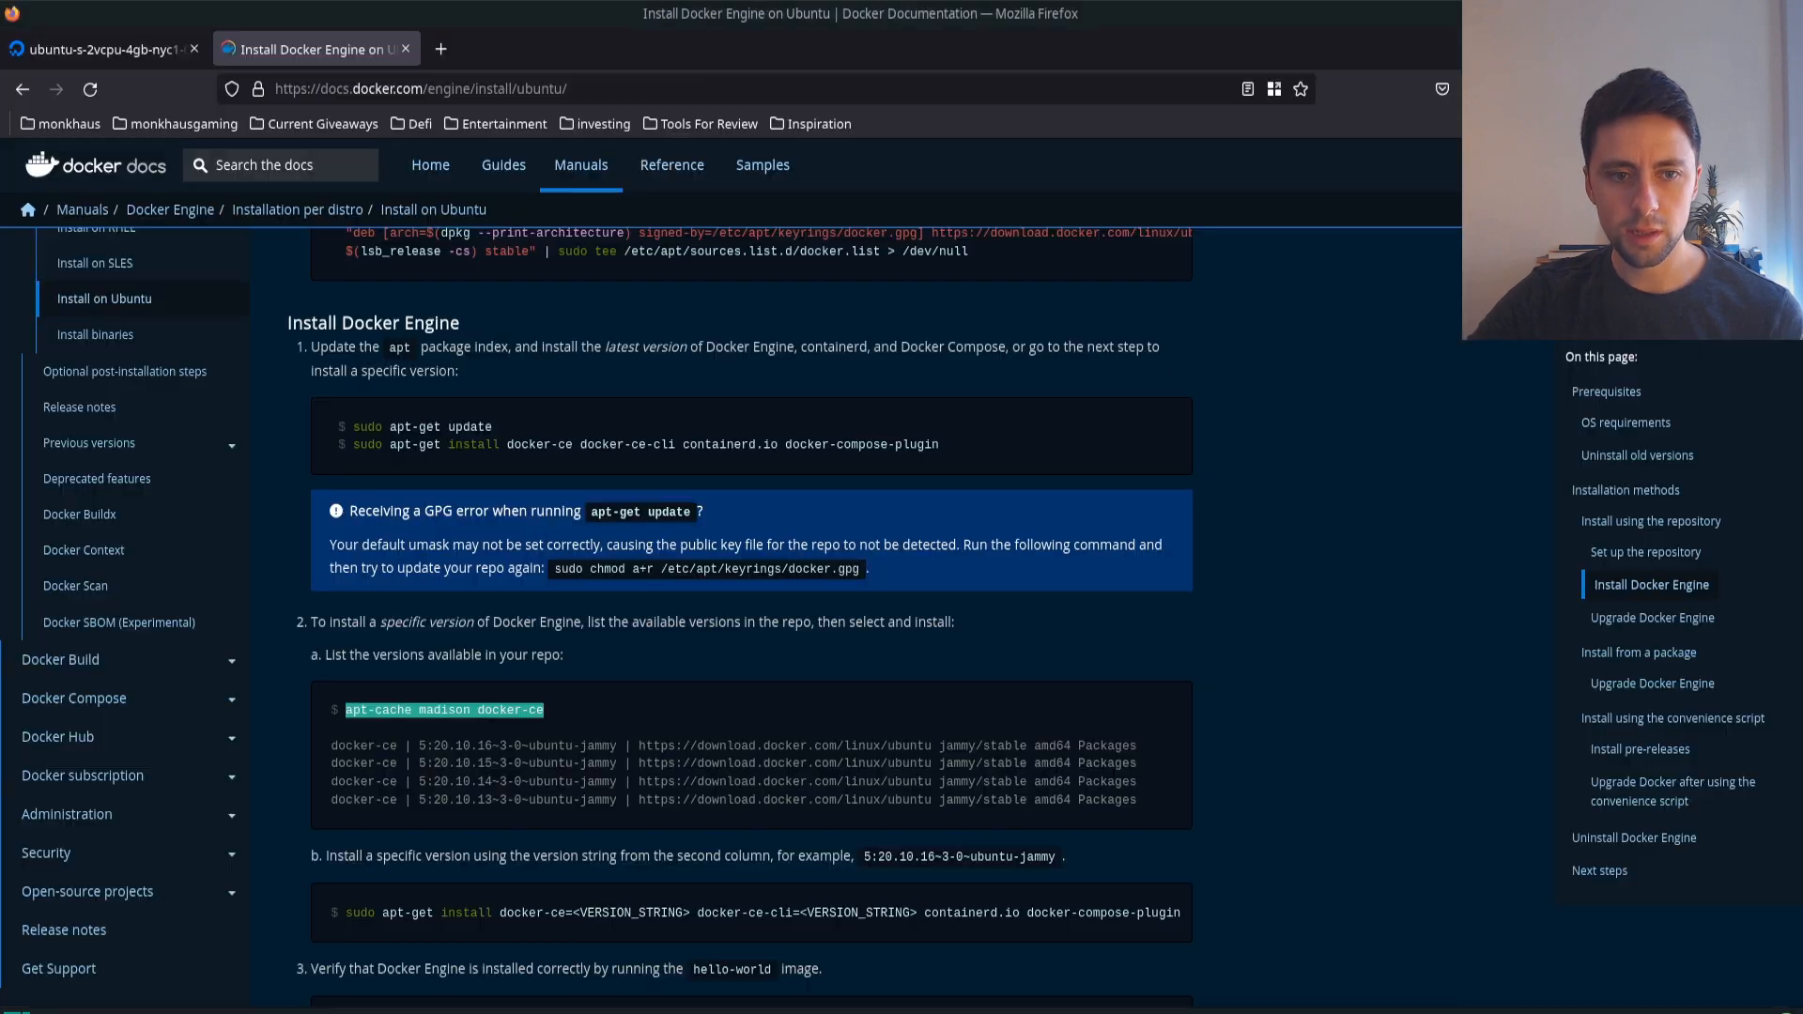
{"action": "scroll", "scroll_direction": "down", "scroll_amount": 3}
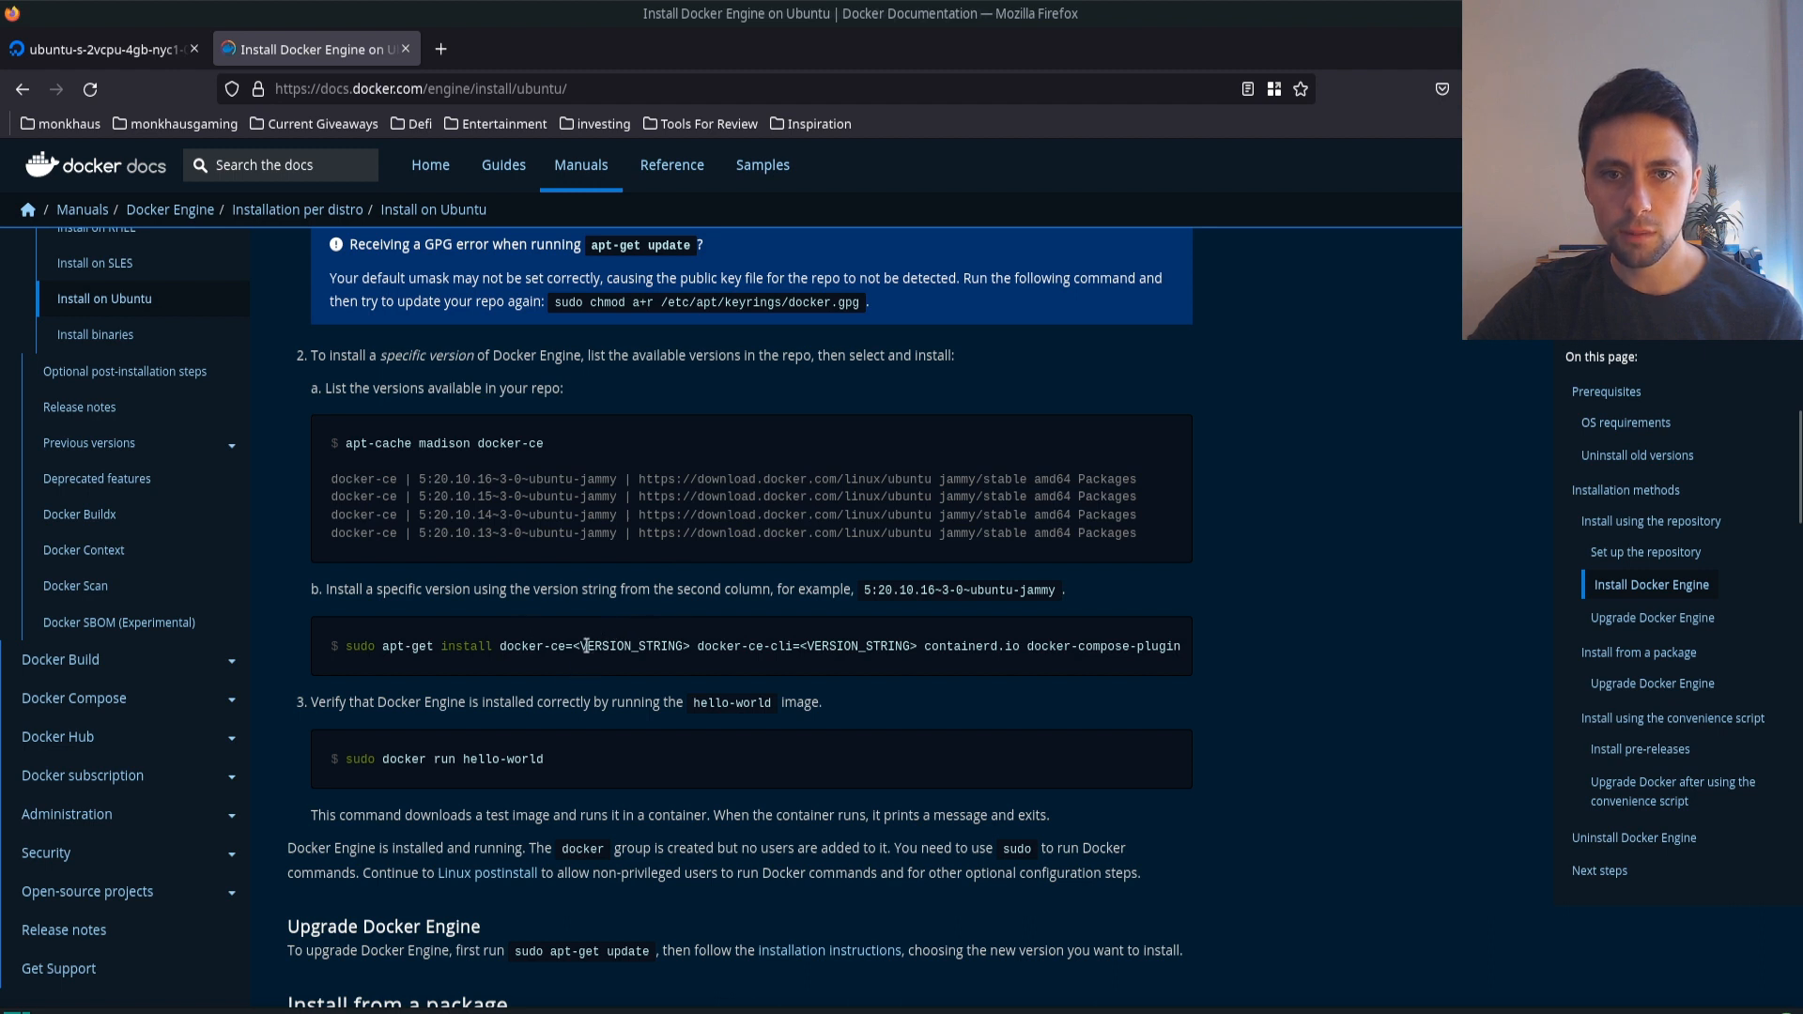
{"action": "double_click", "coordinate": [630, 645]}
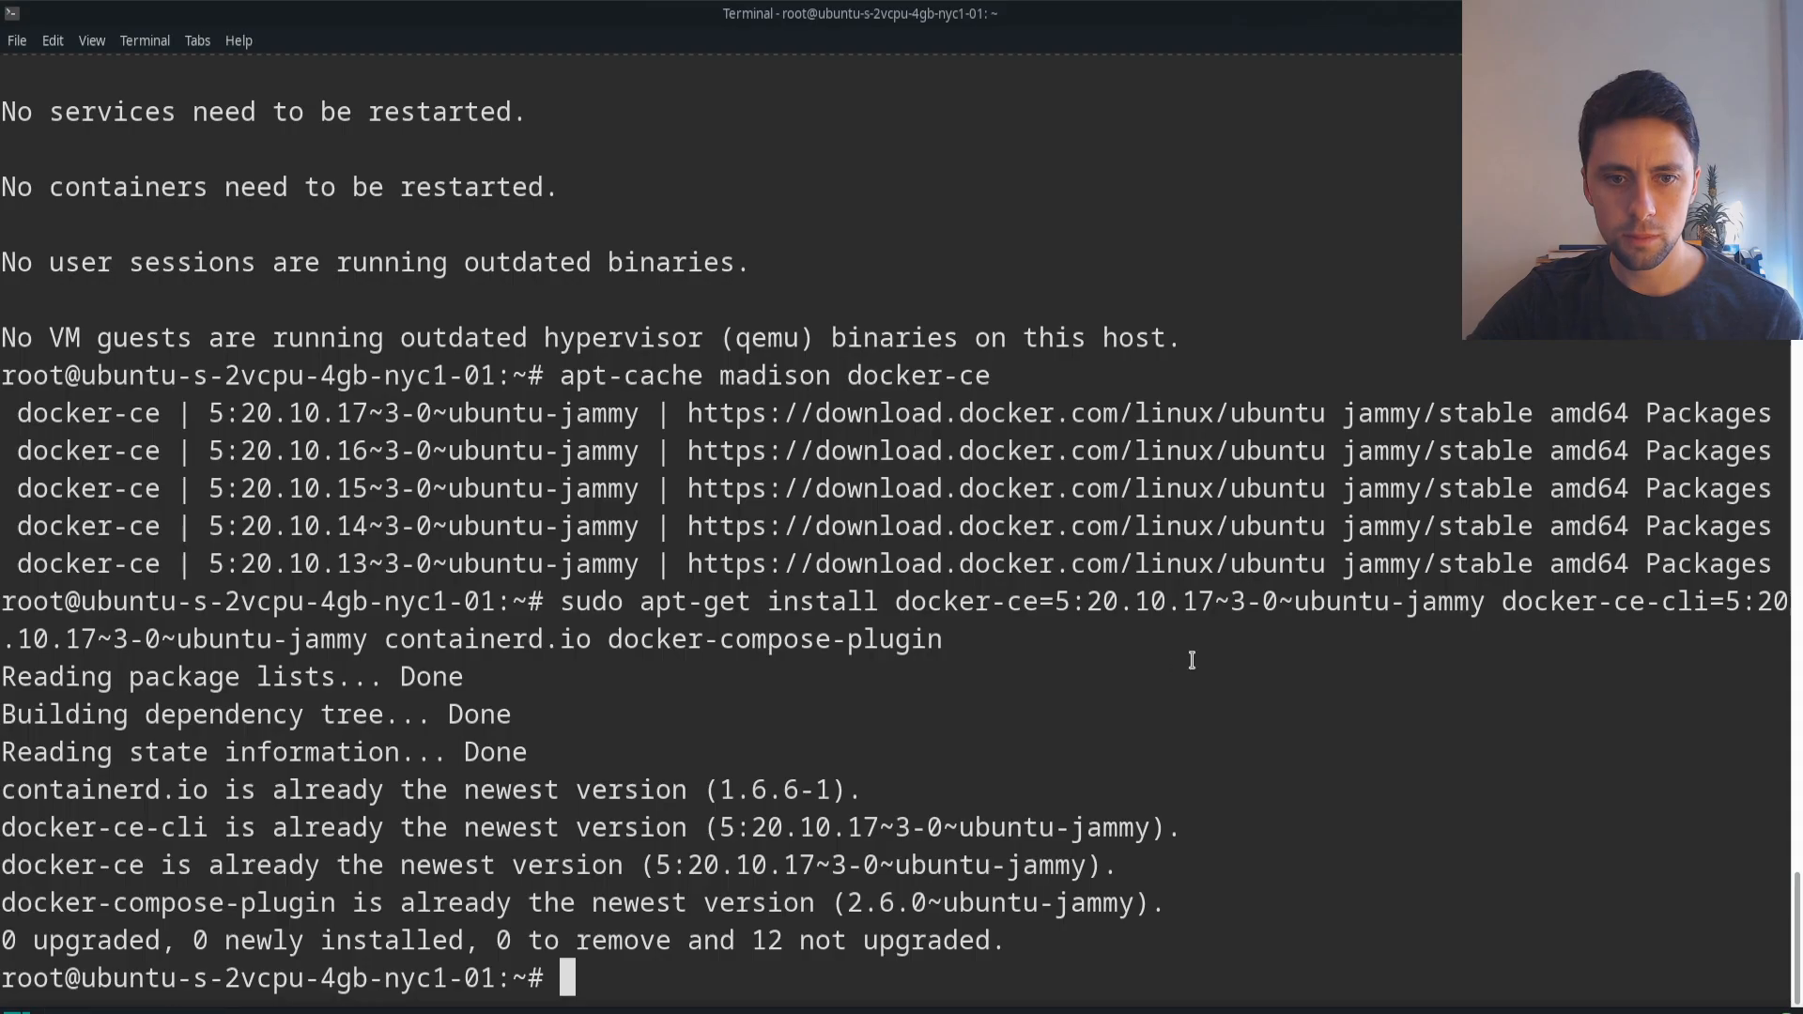
Run docker run hello-world on the droplet to verify Docker works
{"action": "type", "text": "docker run hello-world"}
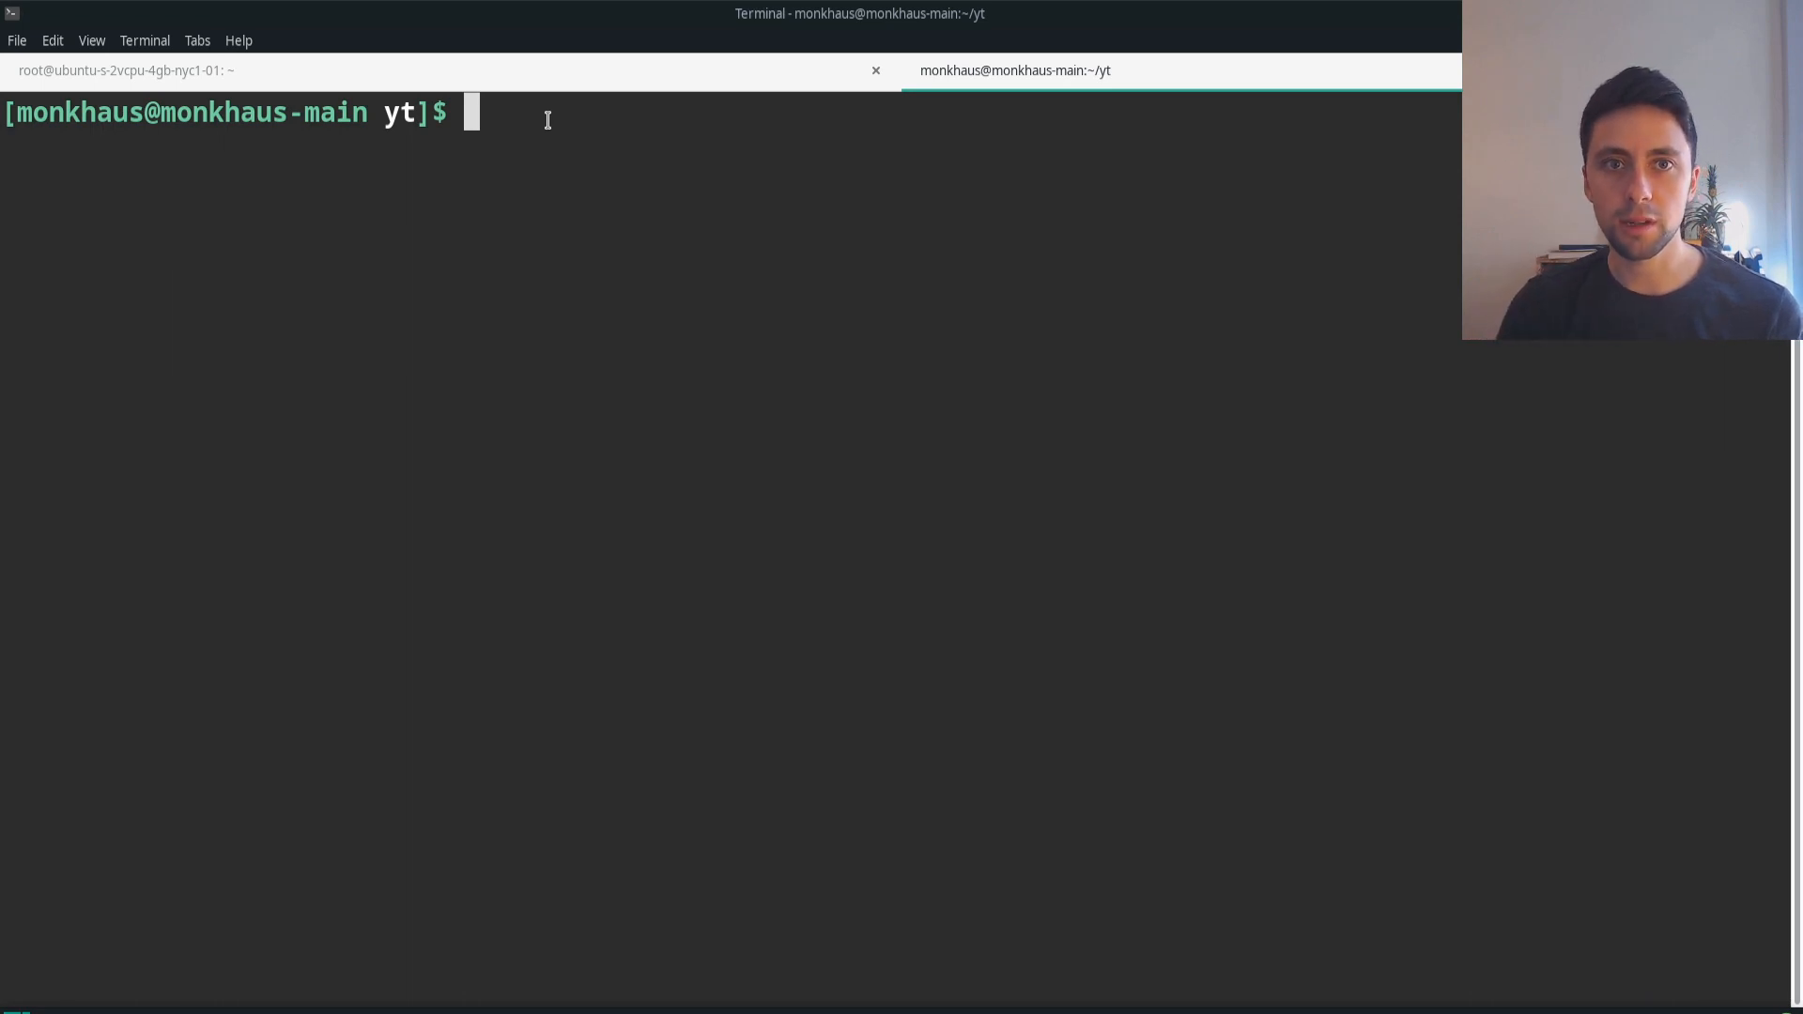
Create a tenv virtual environment with python3 venv and activate it
{"action": "type", "text": "python3 -m ve"}
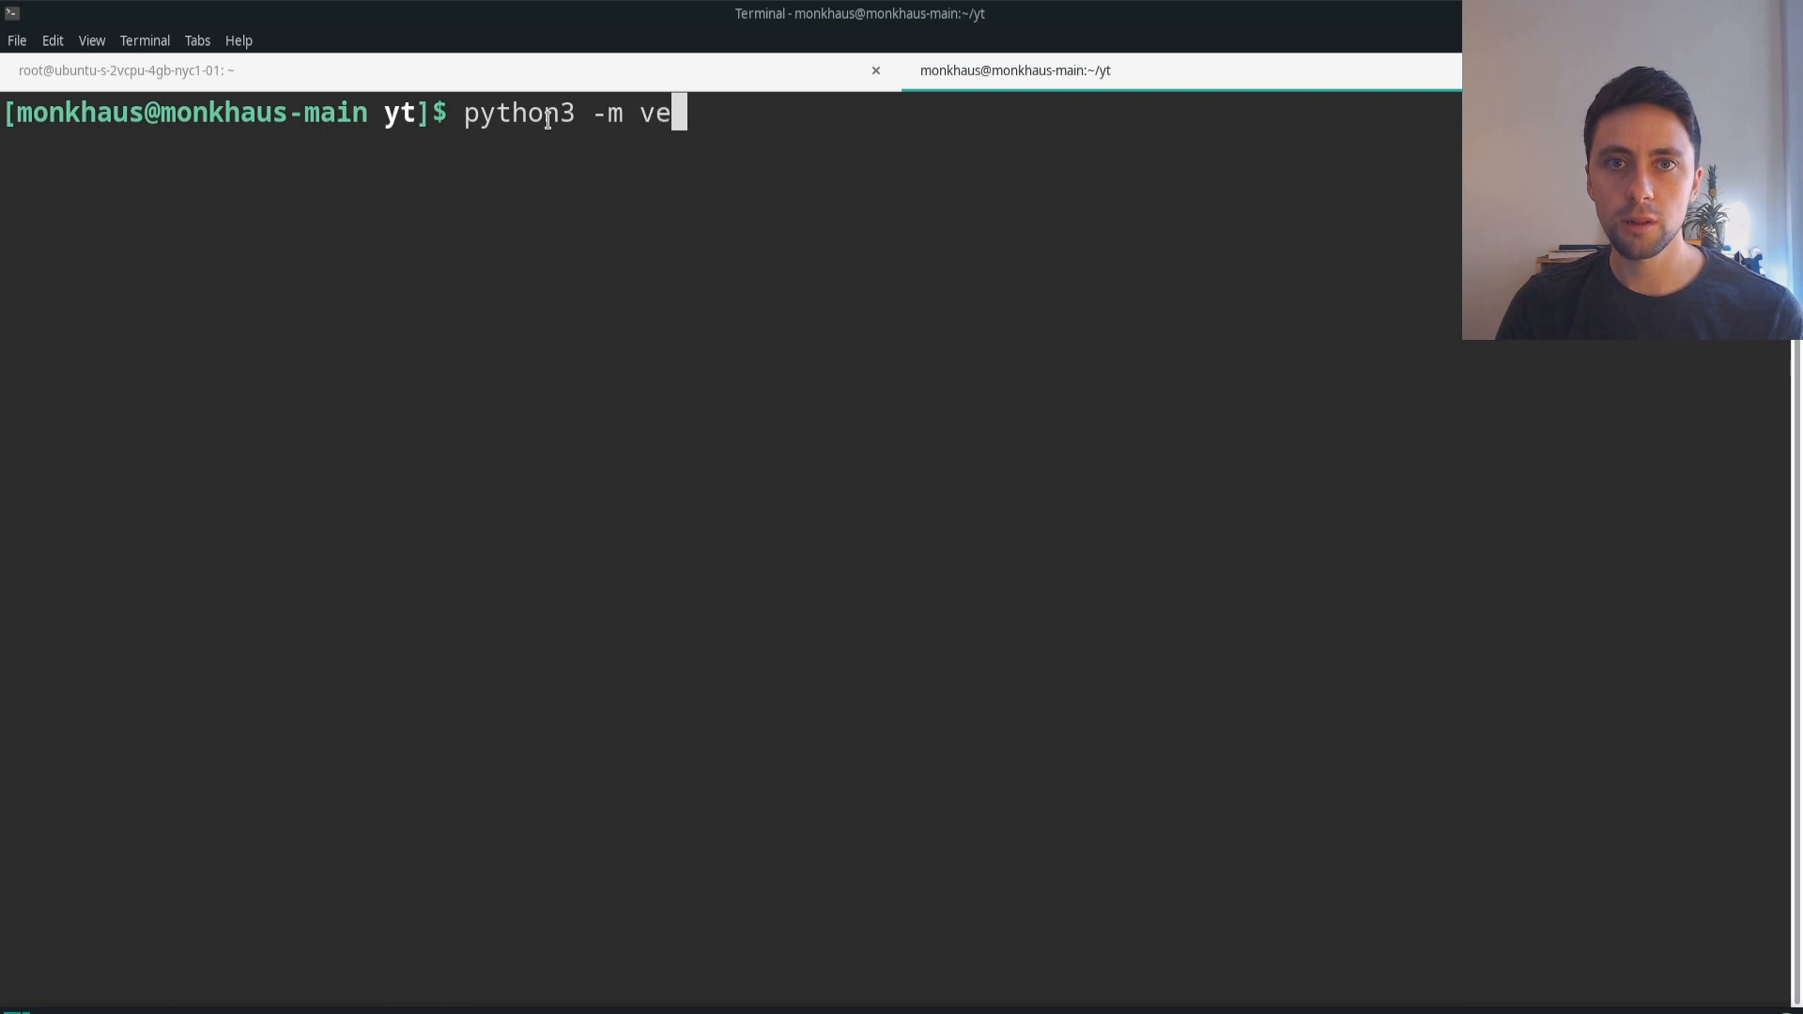
{"action": "type", "text": "nv te"}
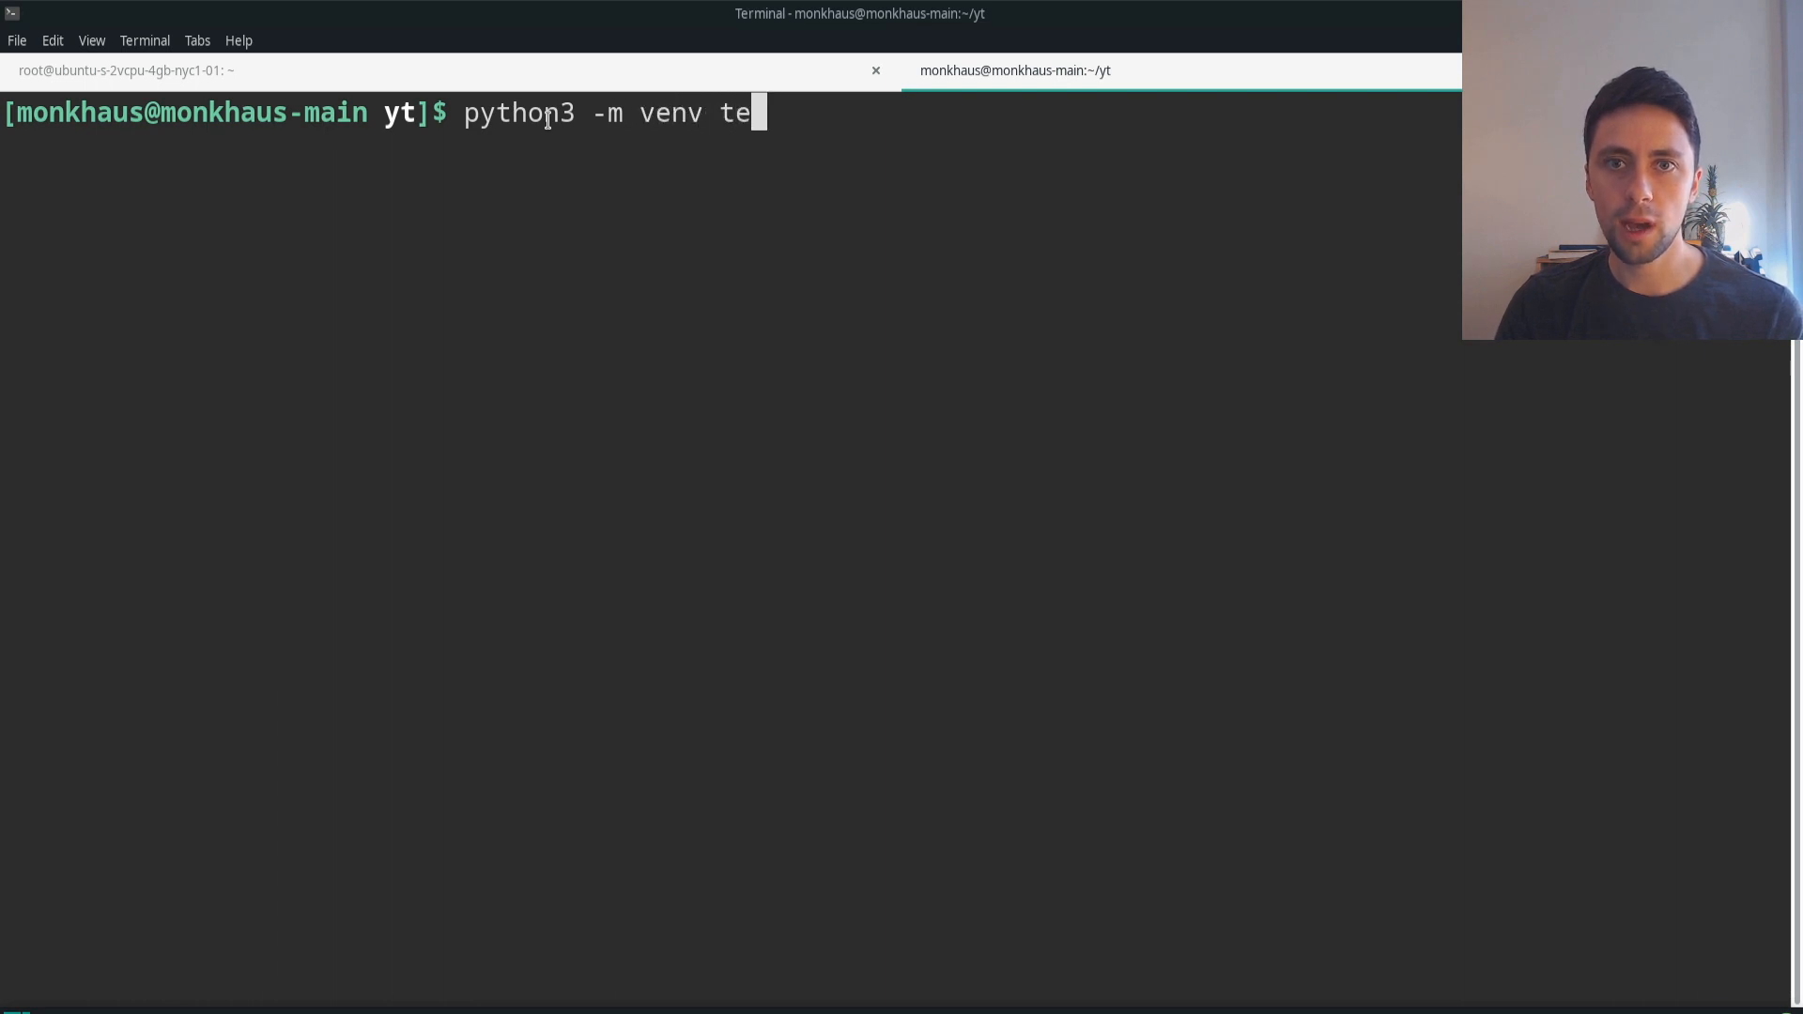
{"action": "type", "text": "nv"}
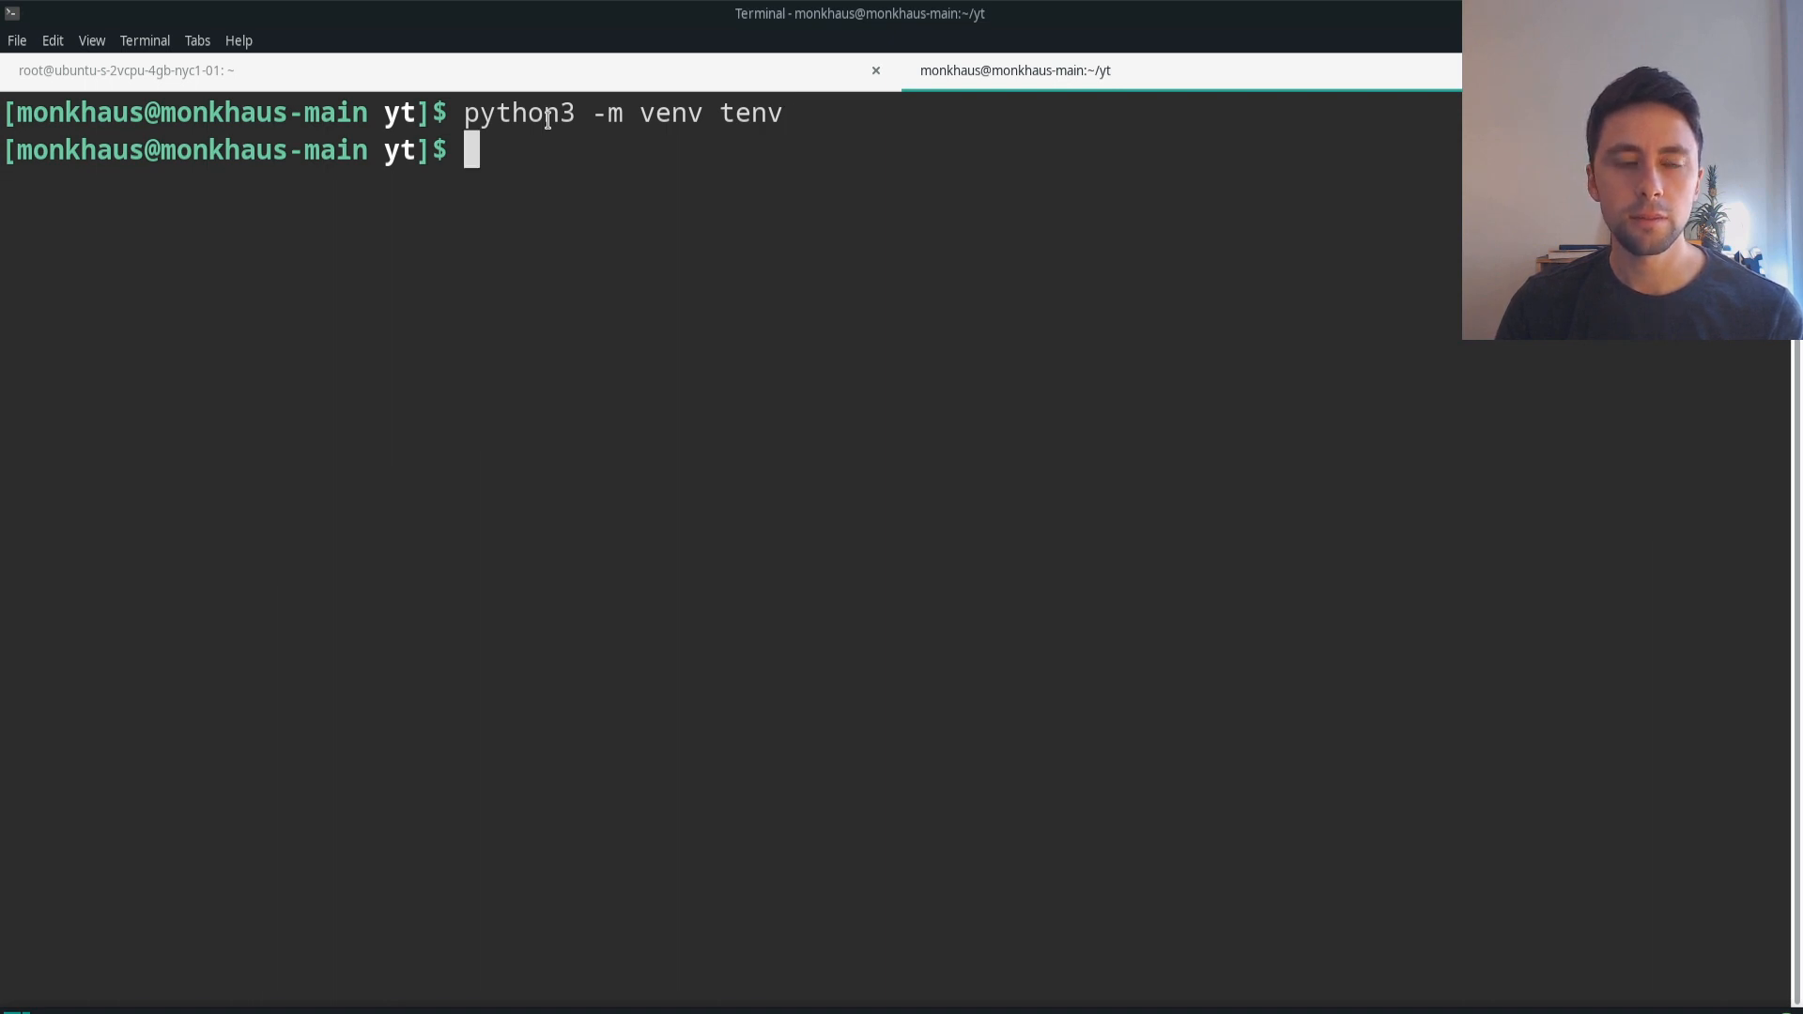
{"action": "type", "text": "source"}
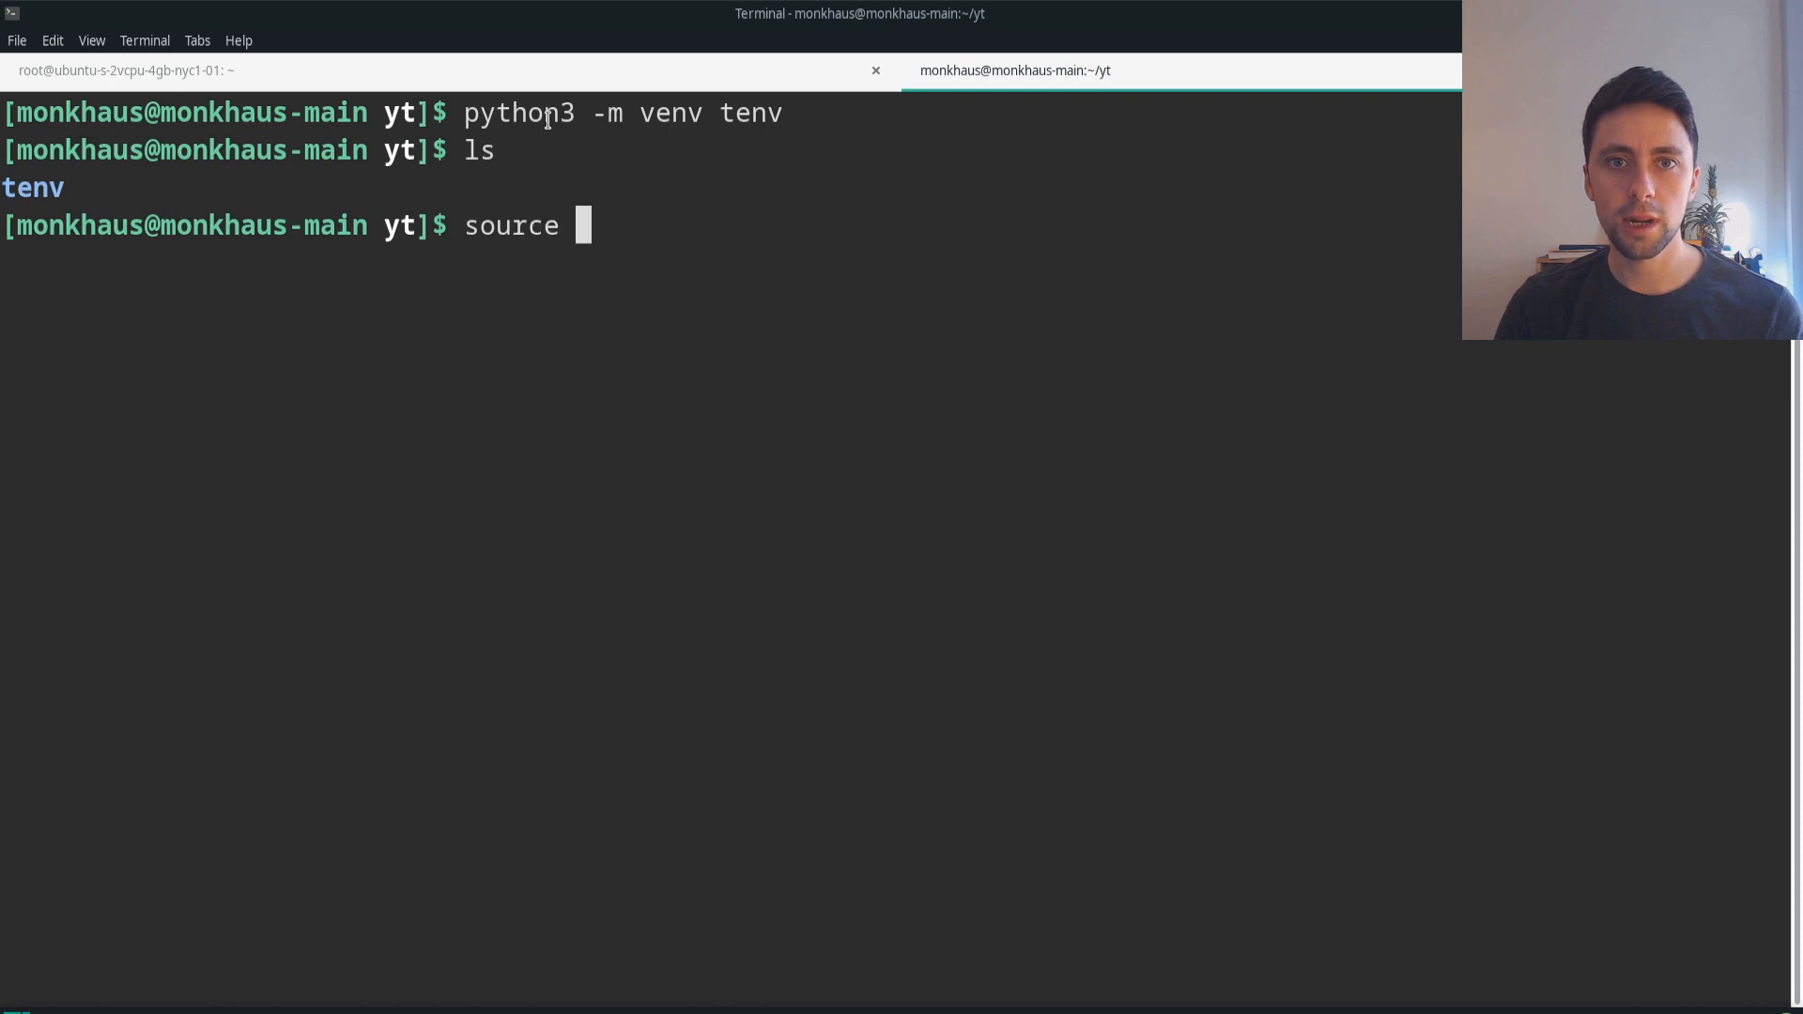
{"action": "type", "text": "tenv/bi"}
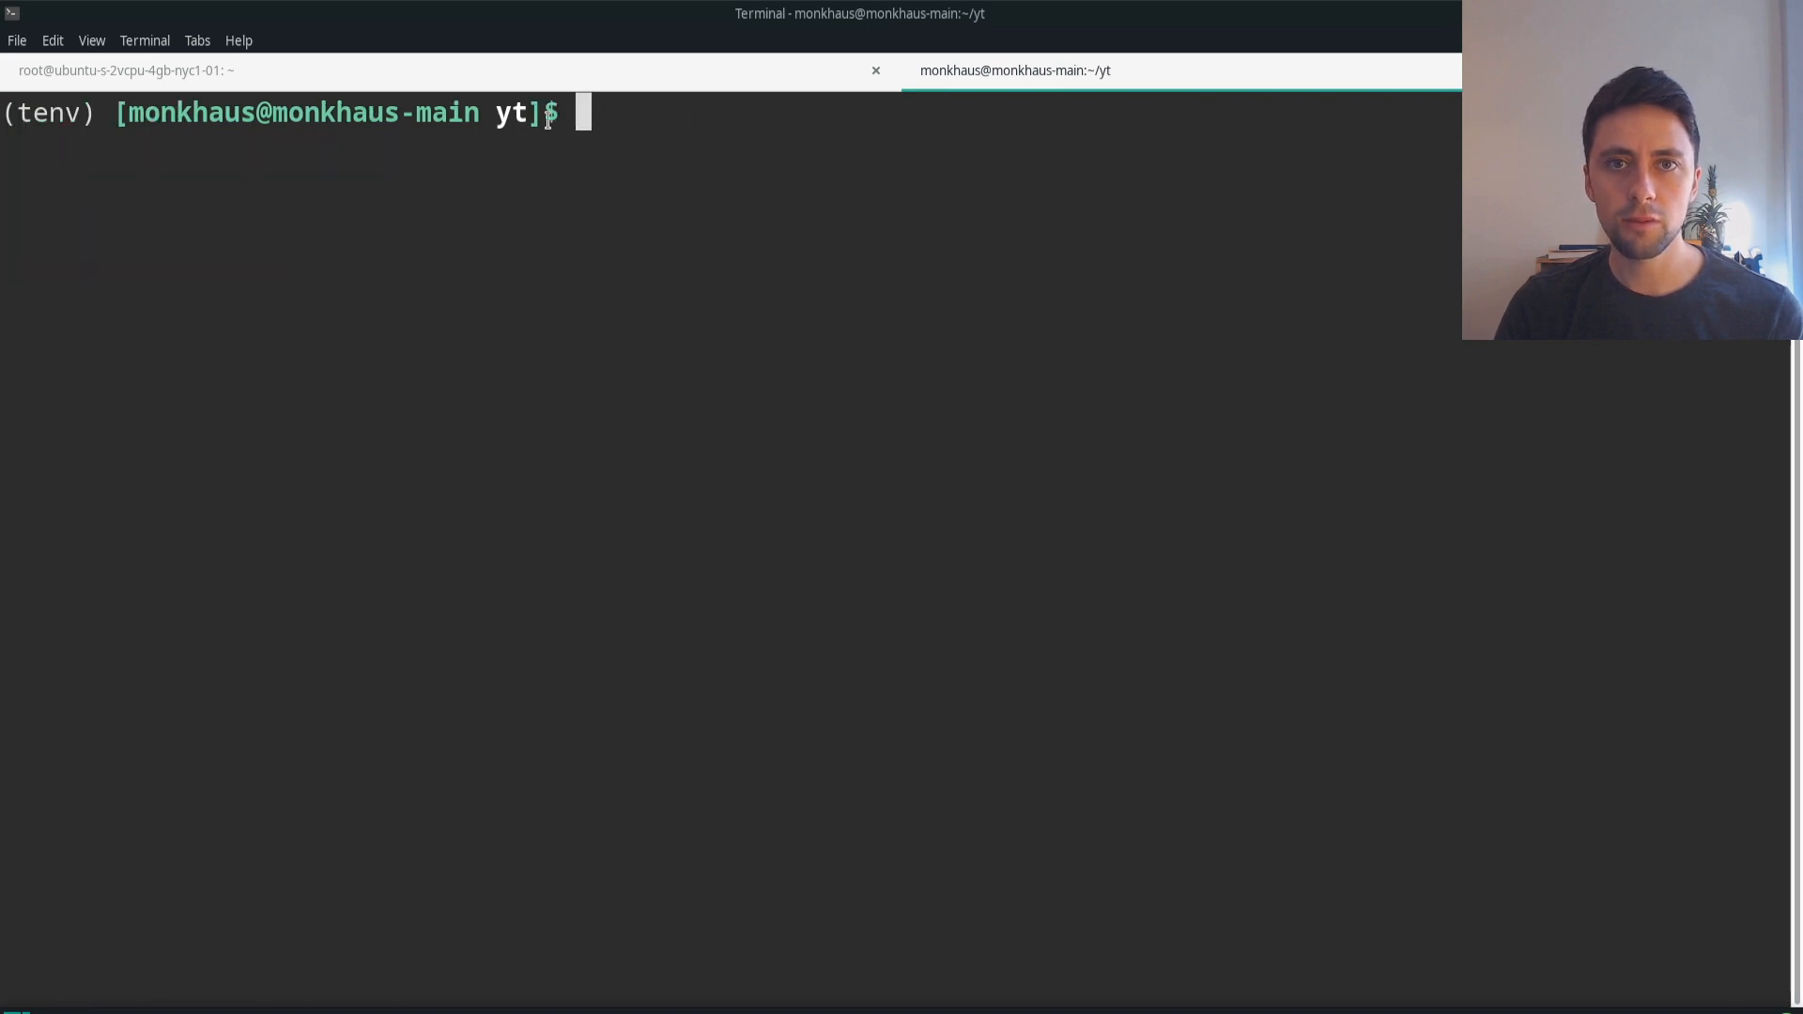
Install cookiecutter>=1.7.0 into tenv with pip
{"action": "type", "text": "python -m p"}
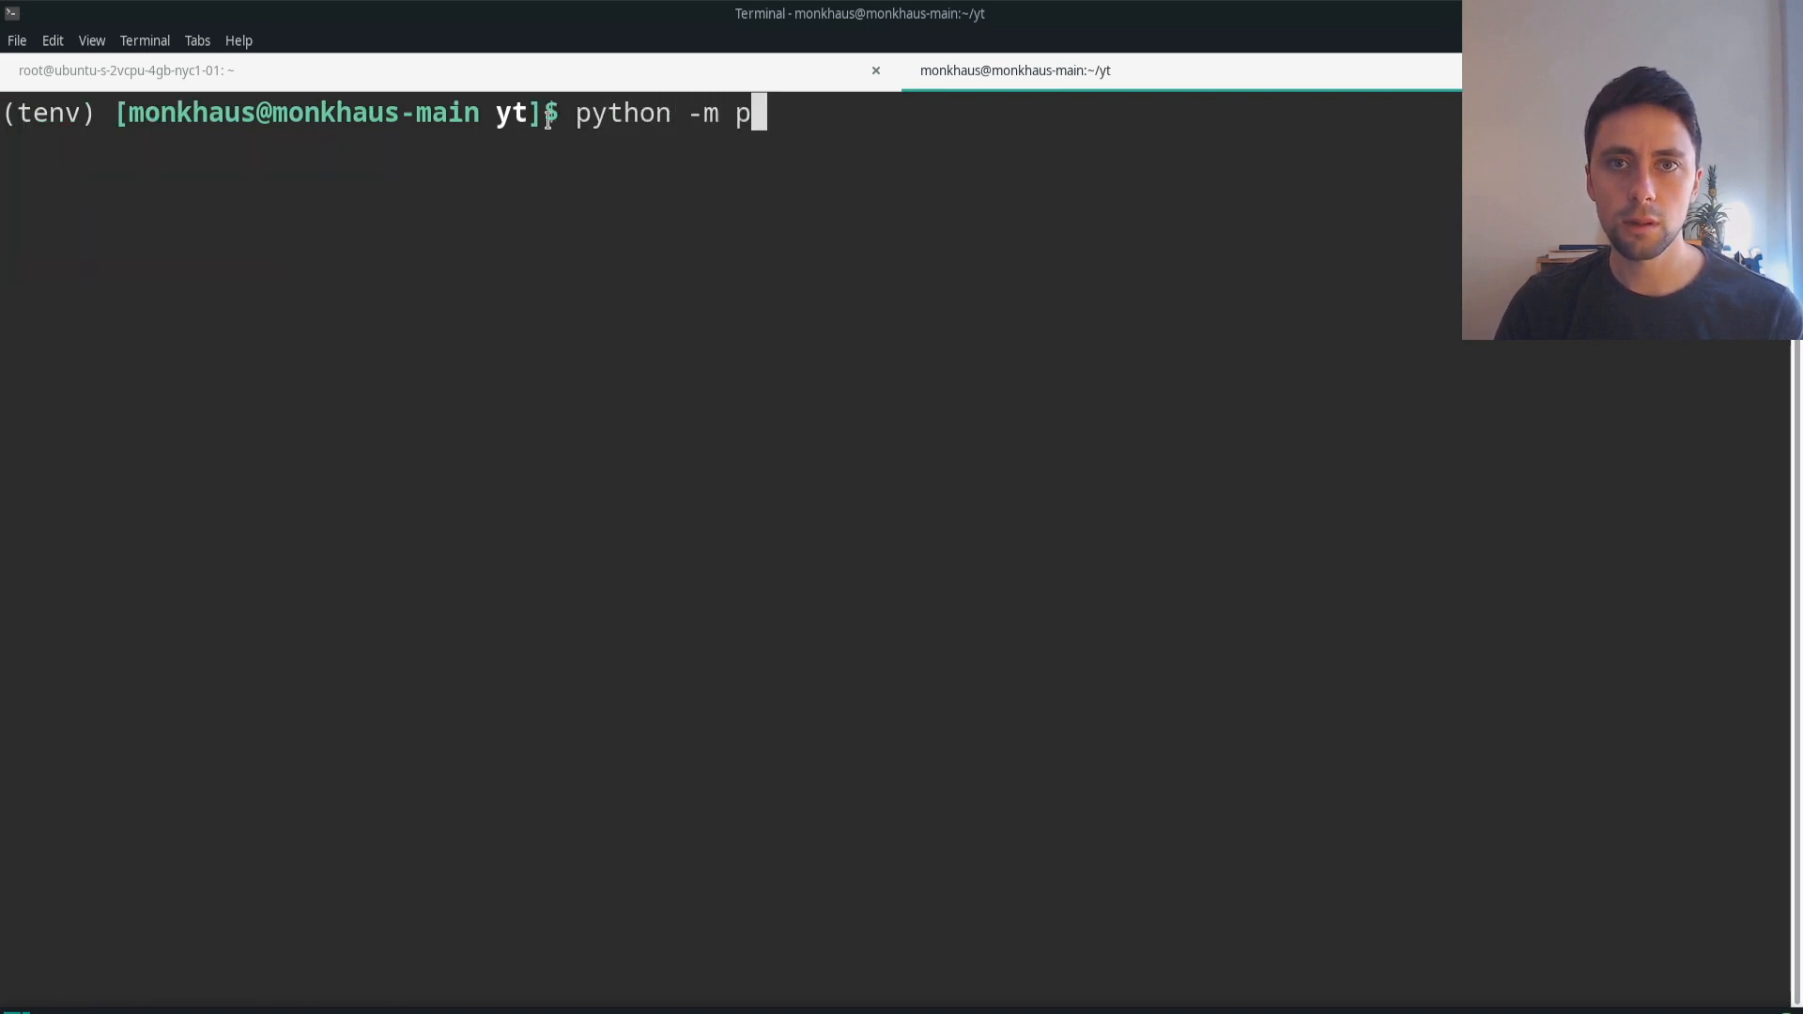
{"action": "type", "text": "ip install"}
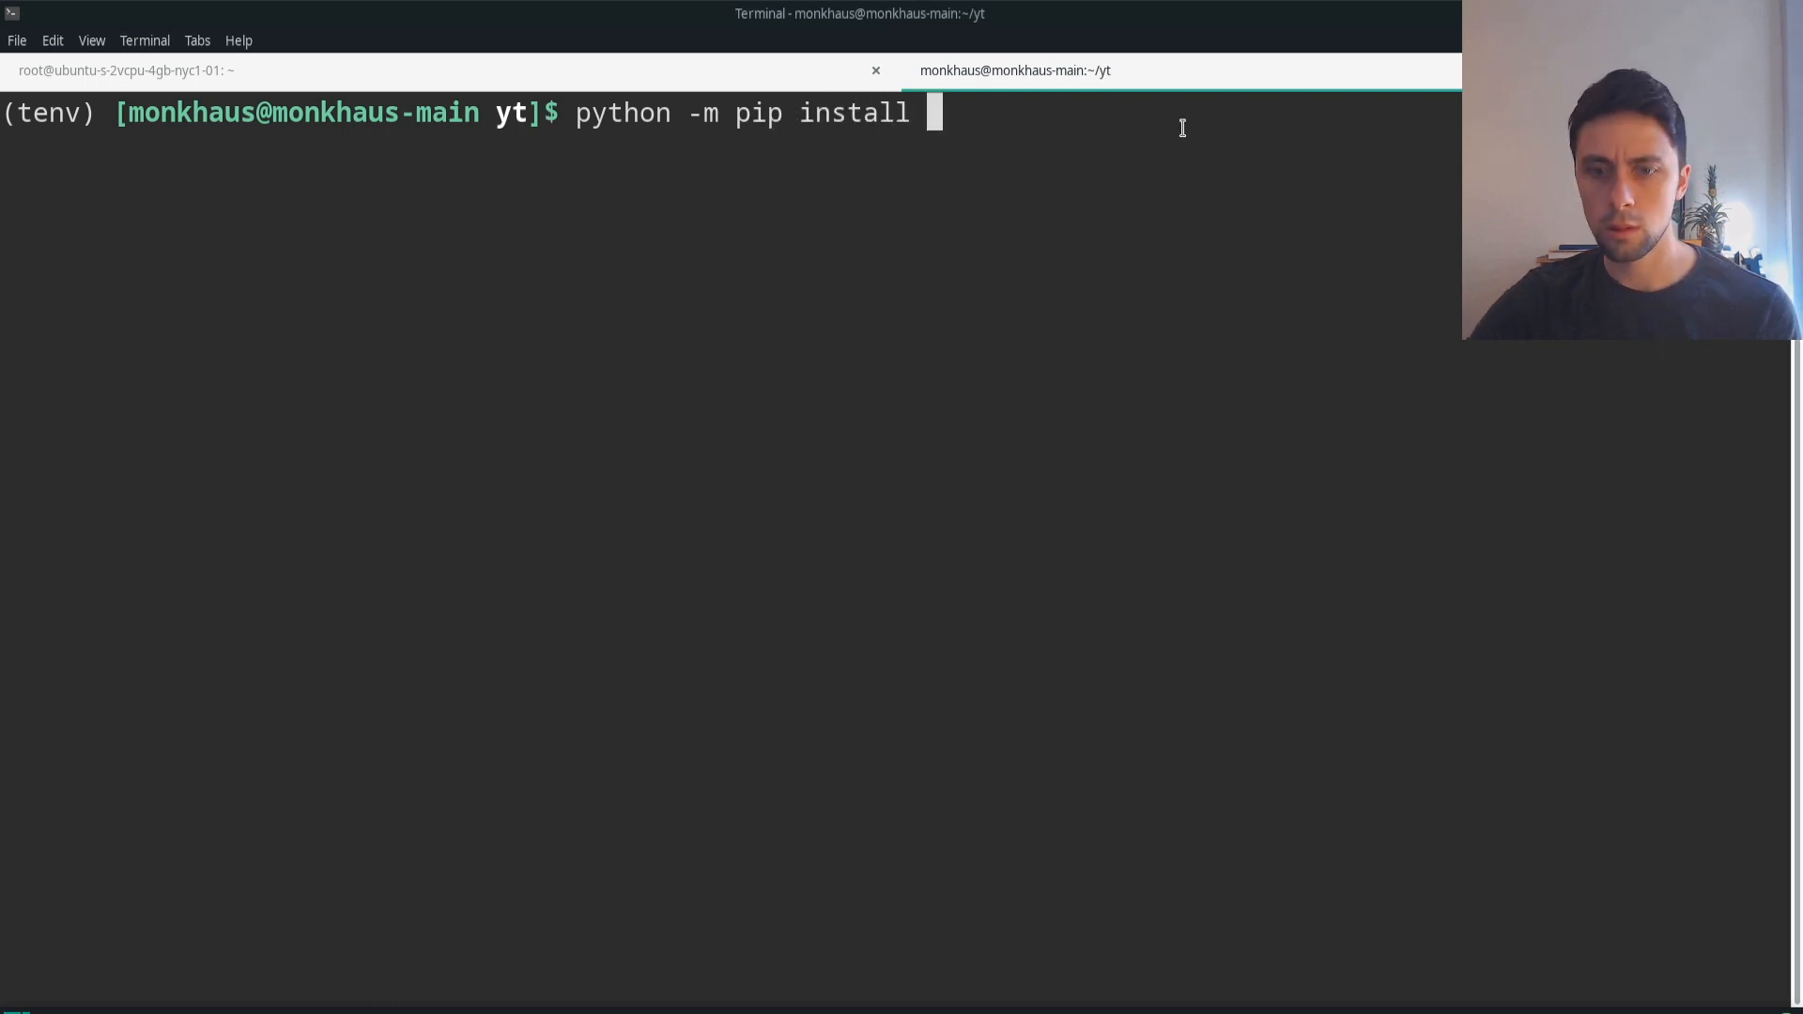
{"action": "type", "text": "cookiecutter>=1.7.0"}
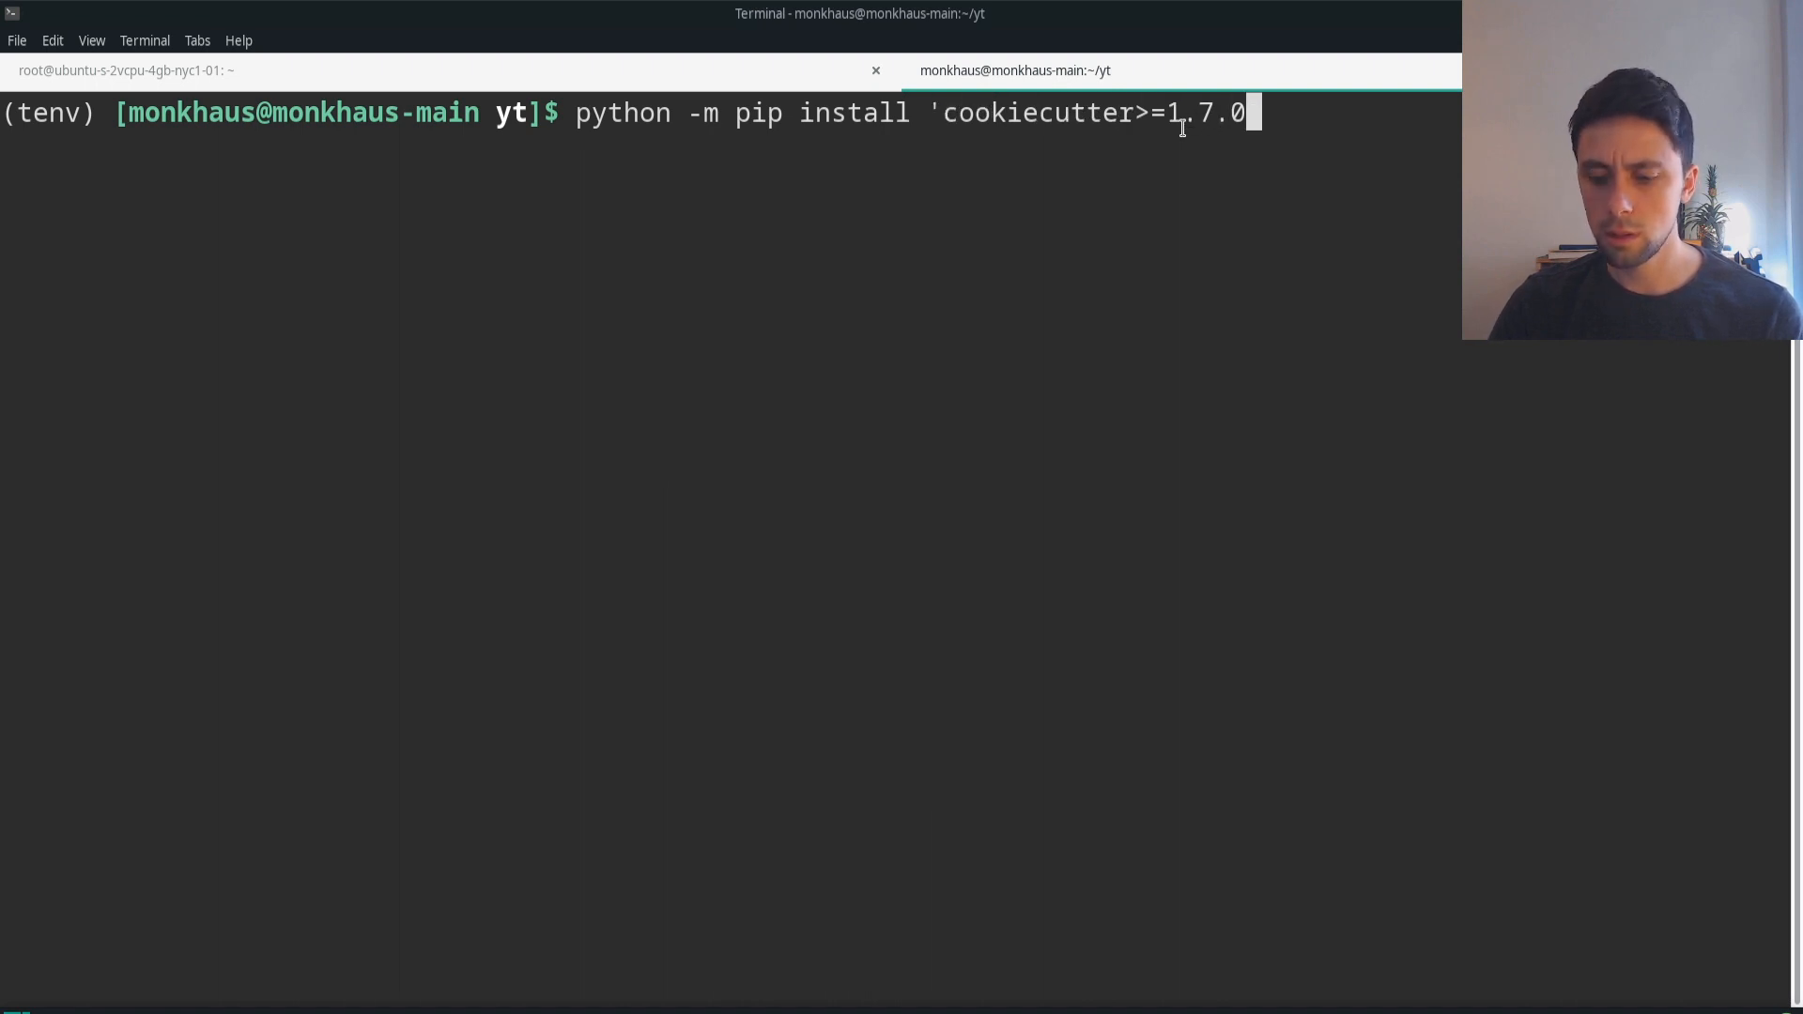
{"action": "type", "text": "'"}
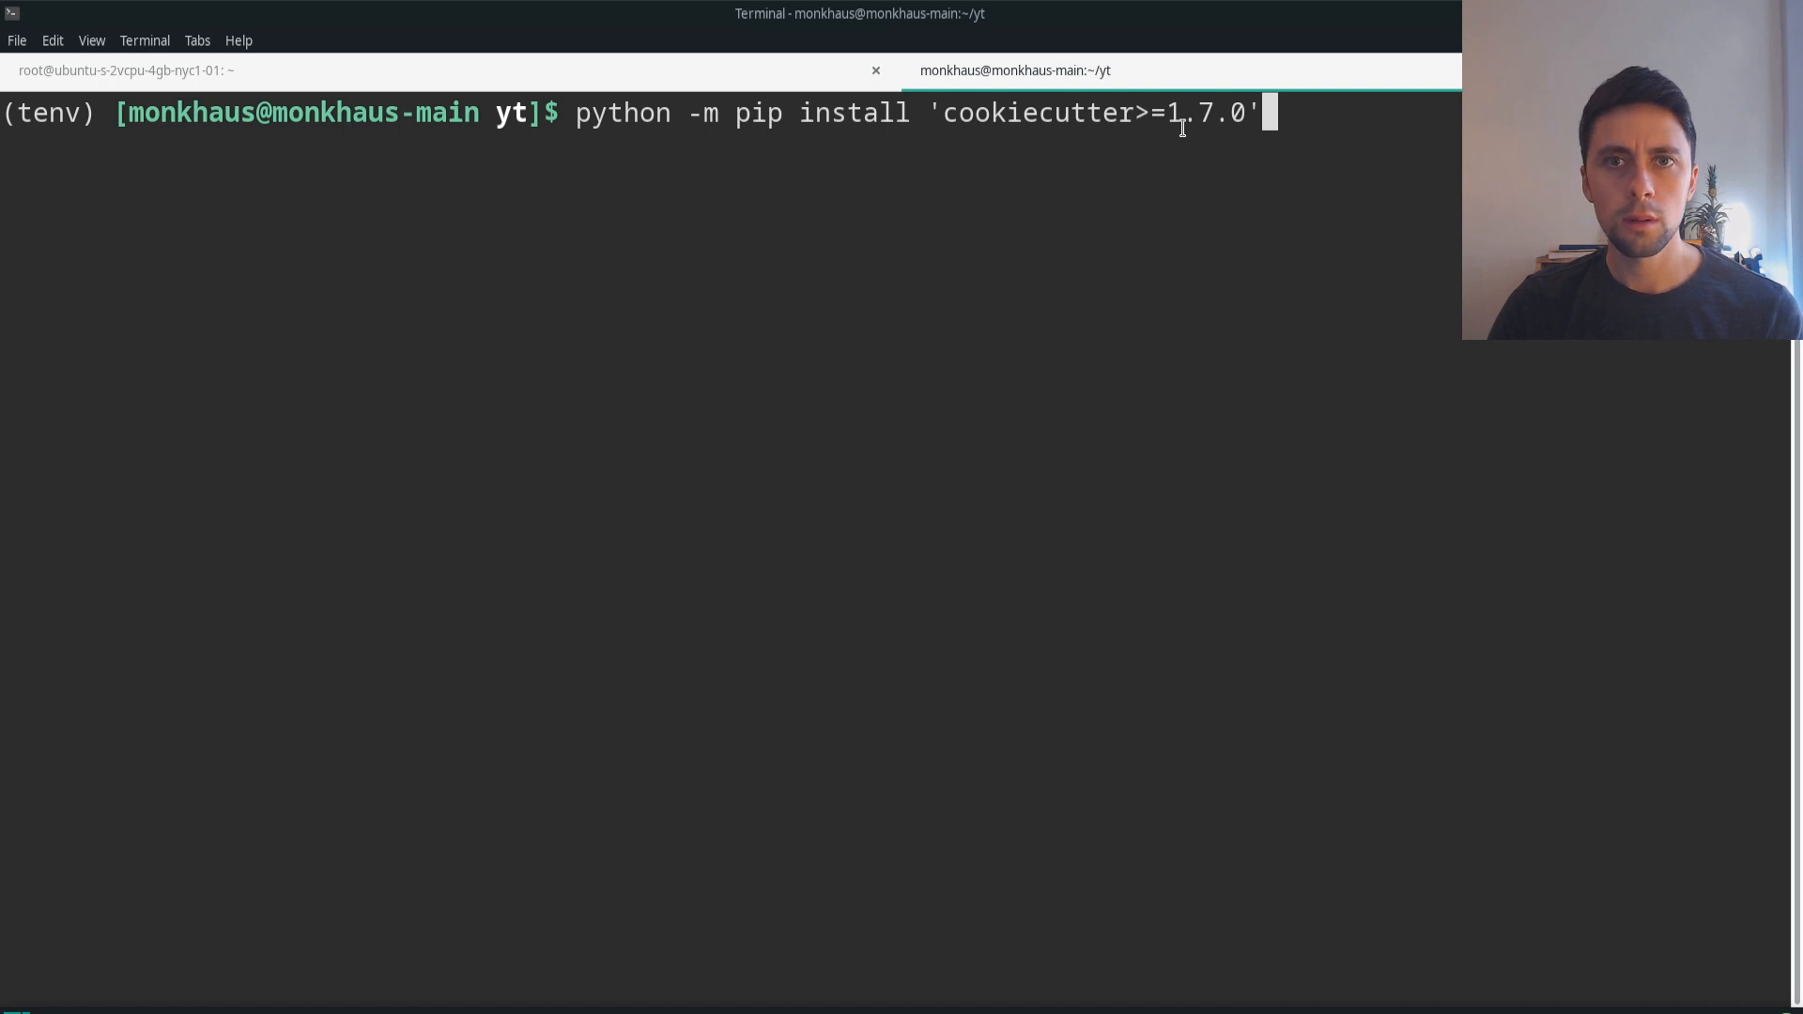
{"action": "key", "text": "Return"}
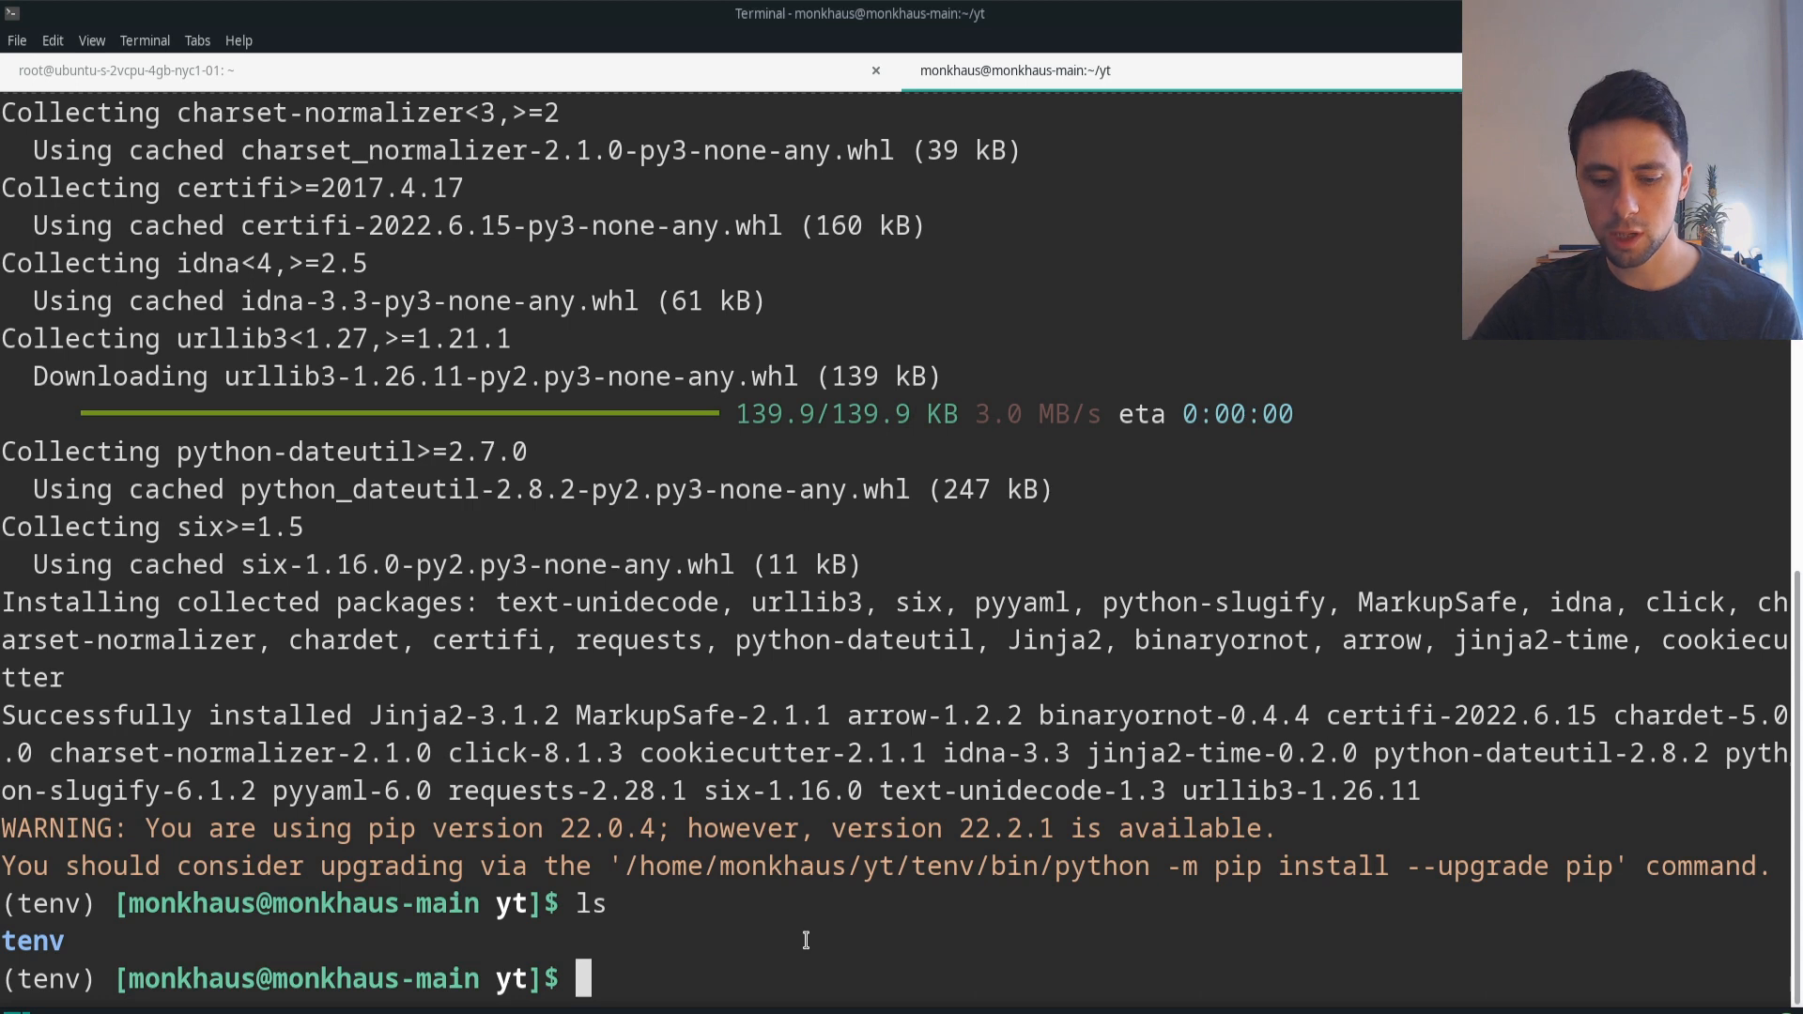
{"action": "type", "text": "cookiecutter gh:cookiecutter/cookiecutter-django"}
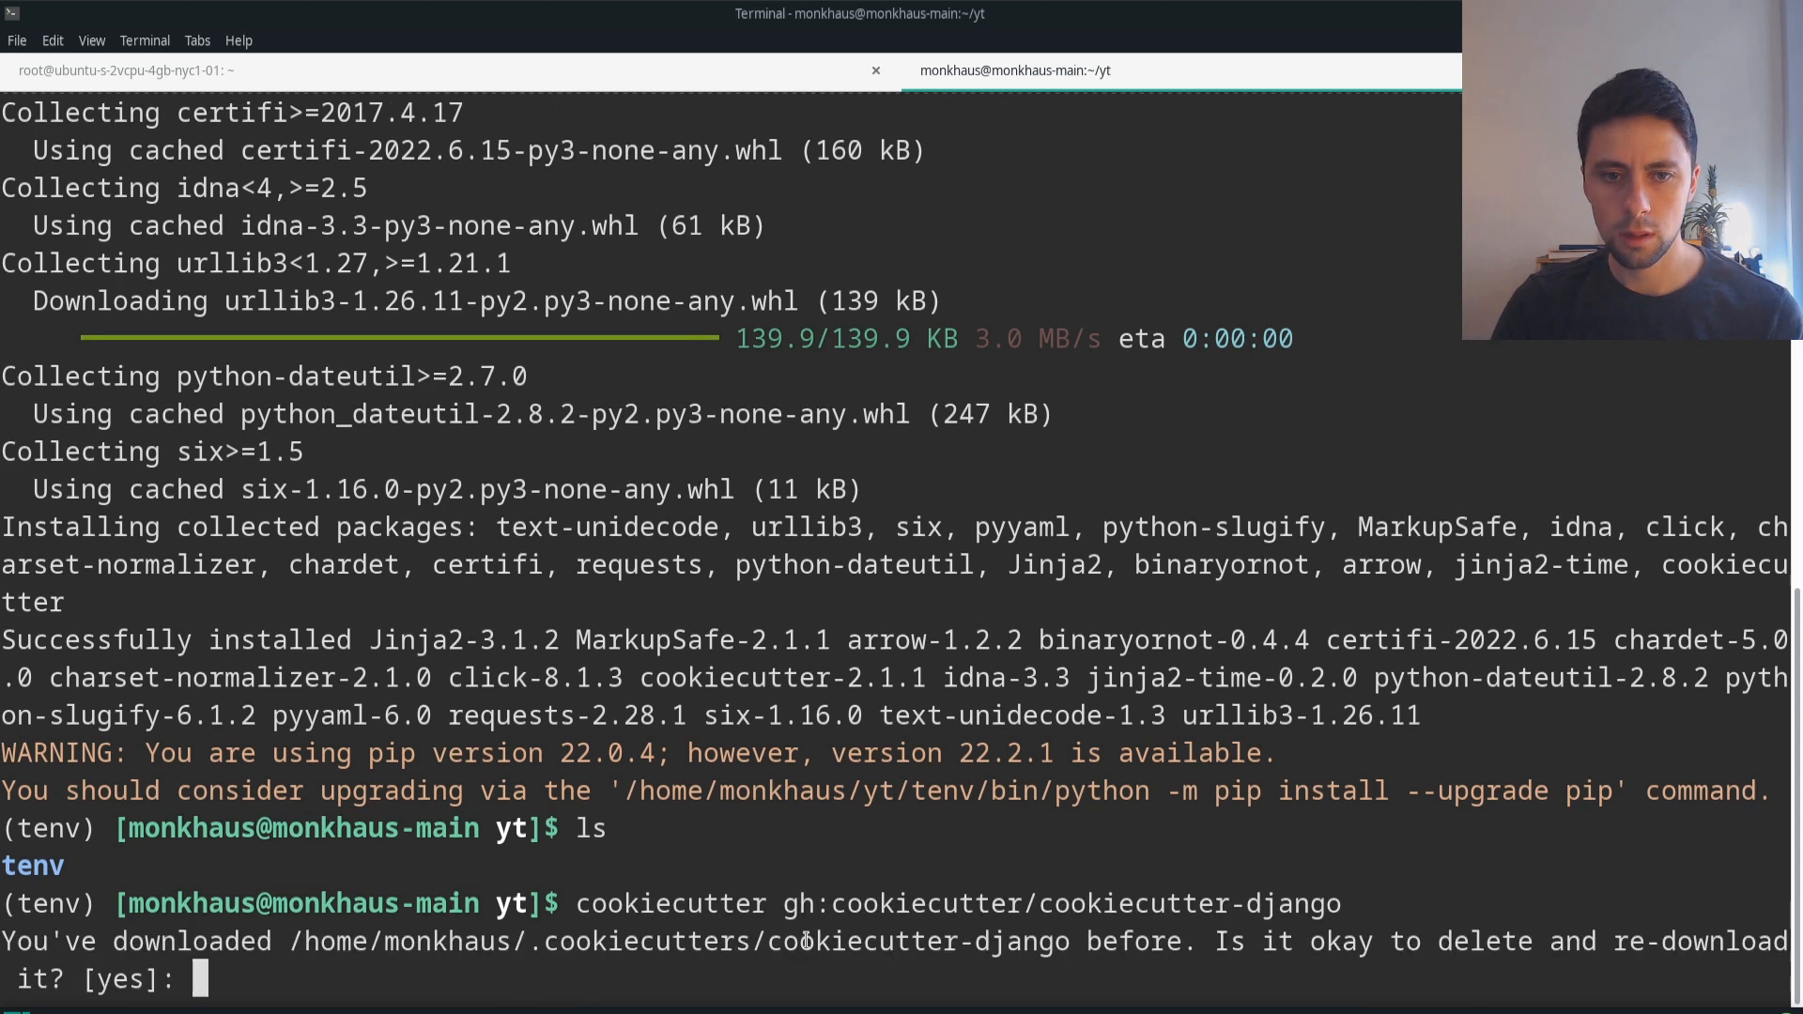
{"action": "type", "text": "yes"}
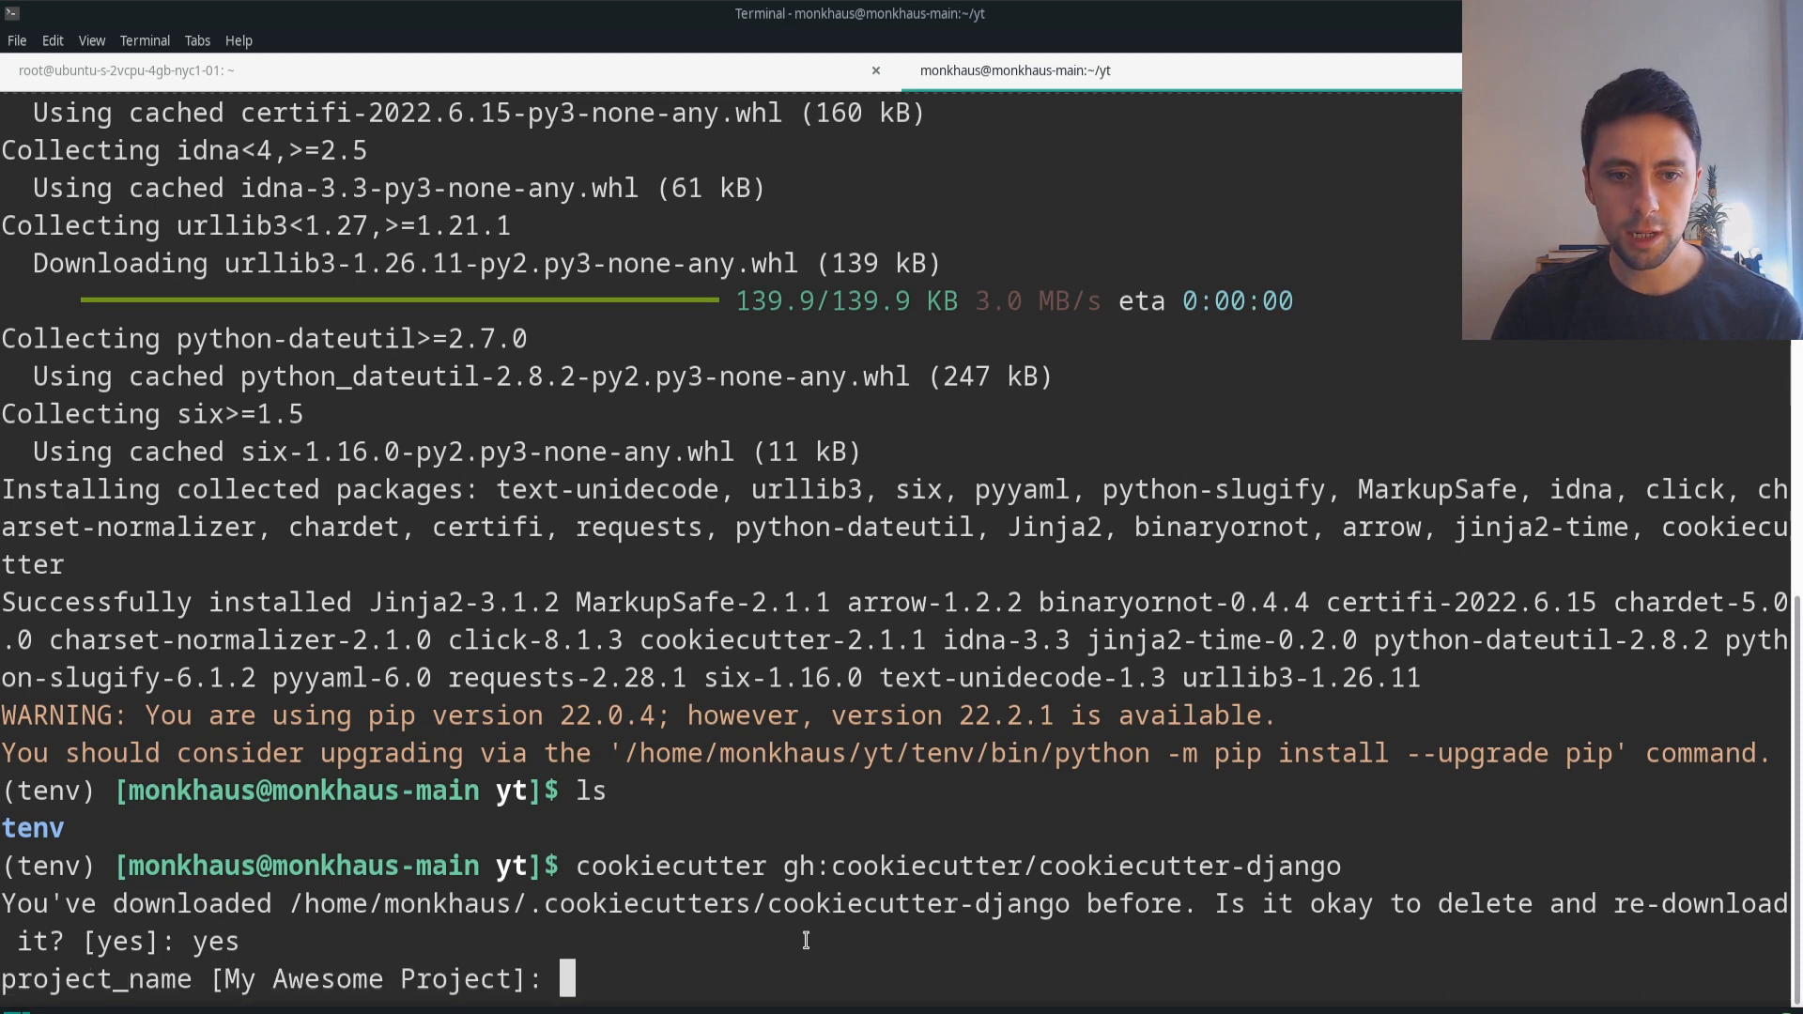
{"action": "type", "text": "myproj"}
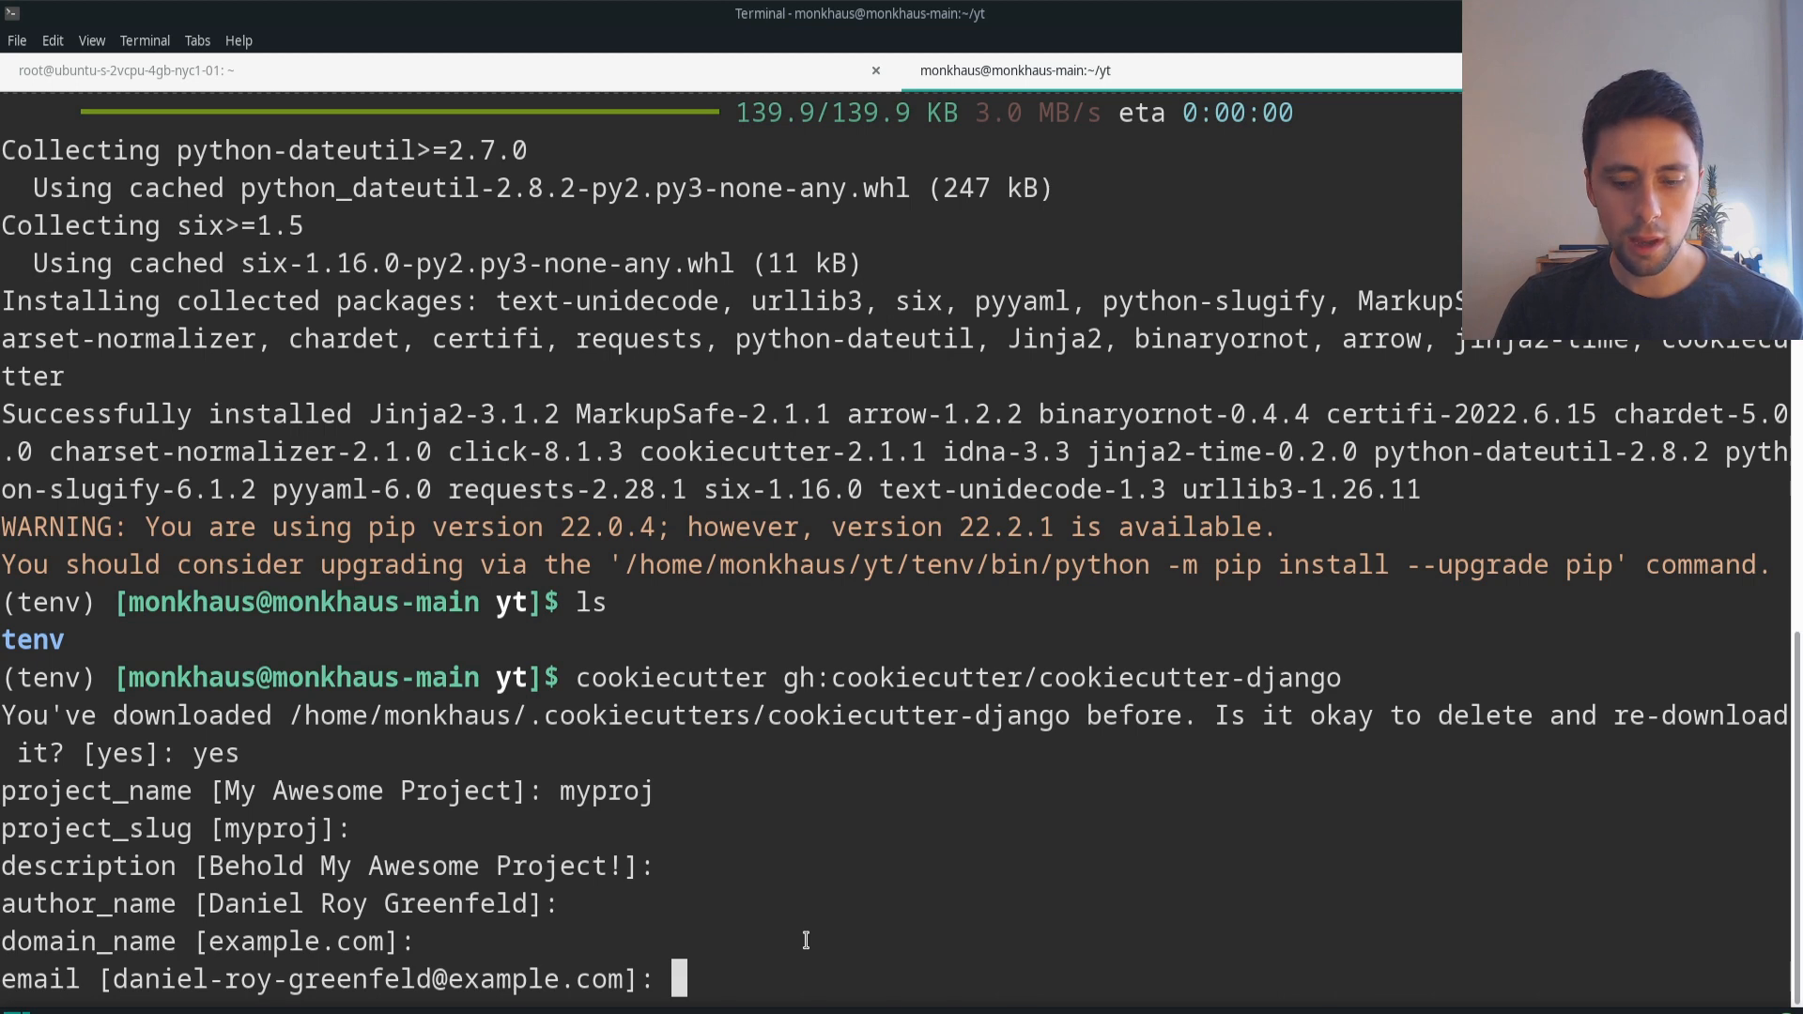
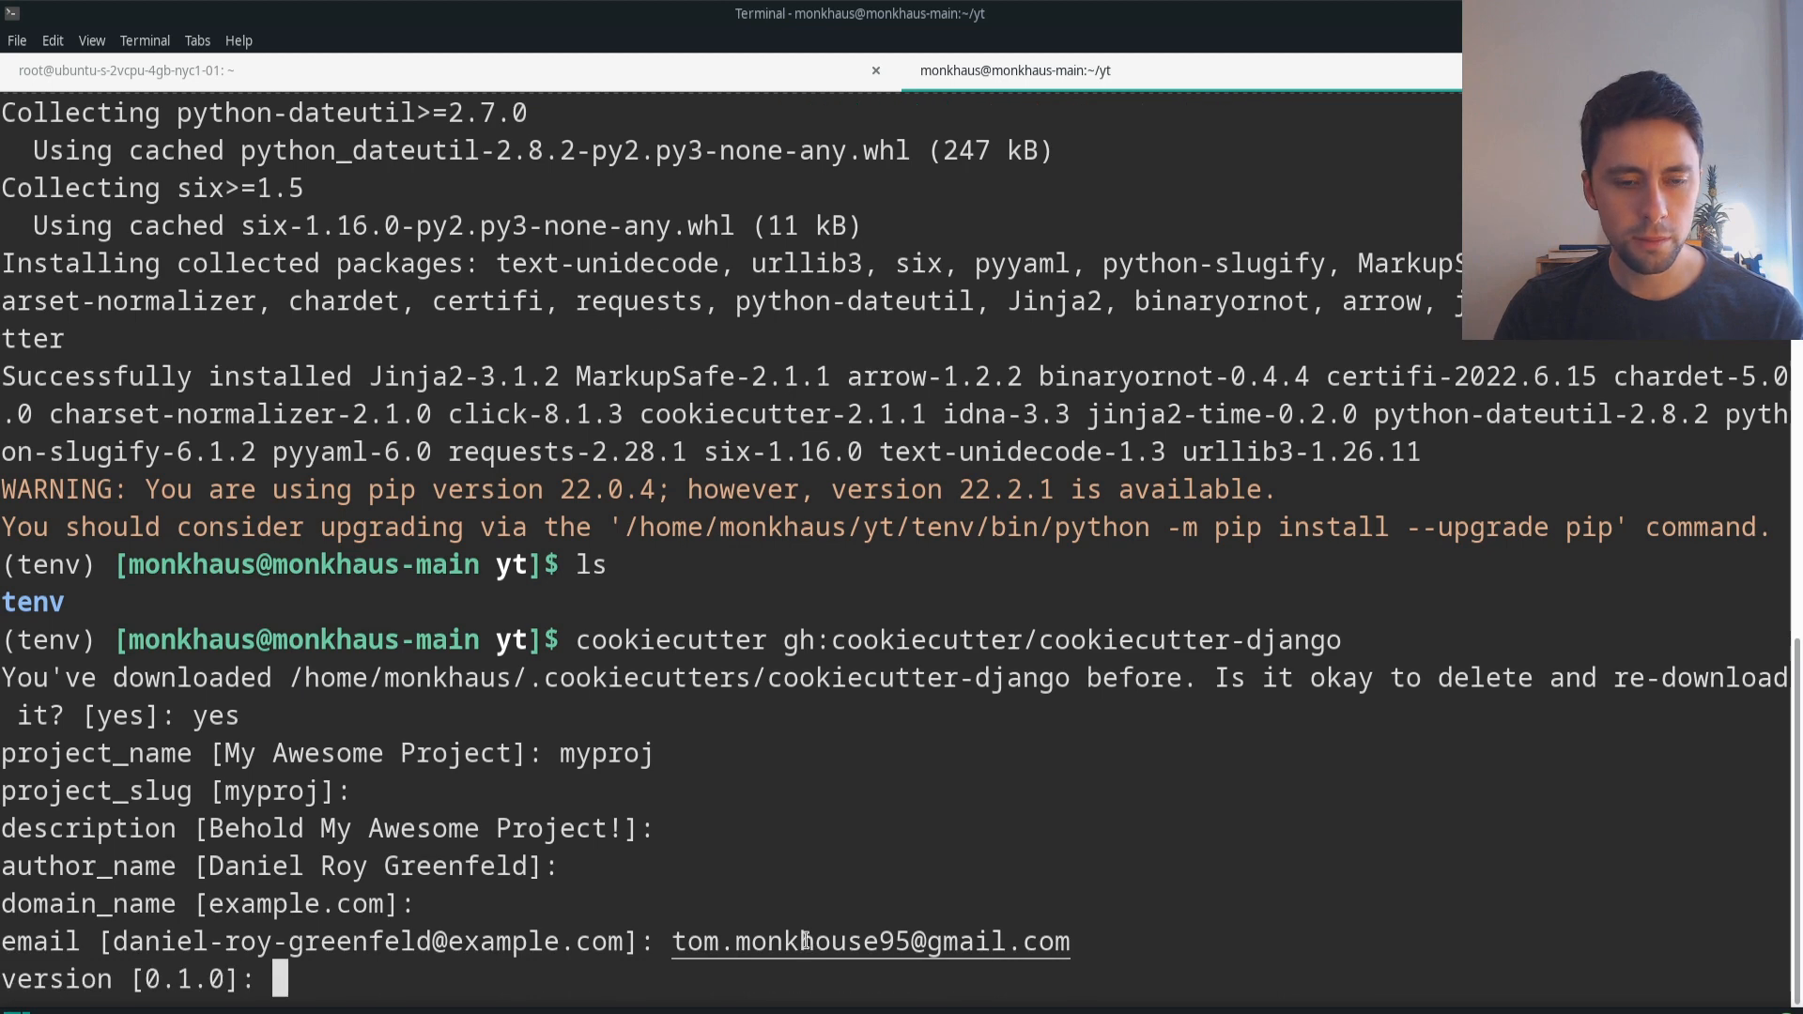
{"action": "key", "text": "enter"}
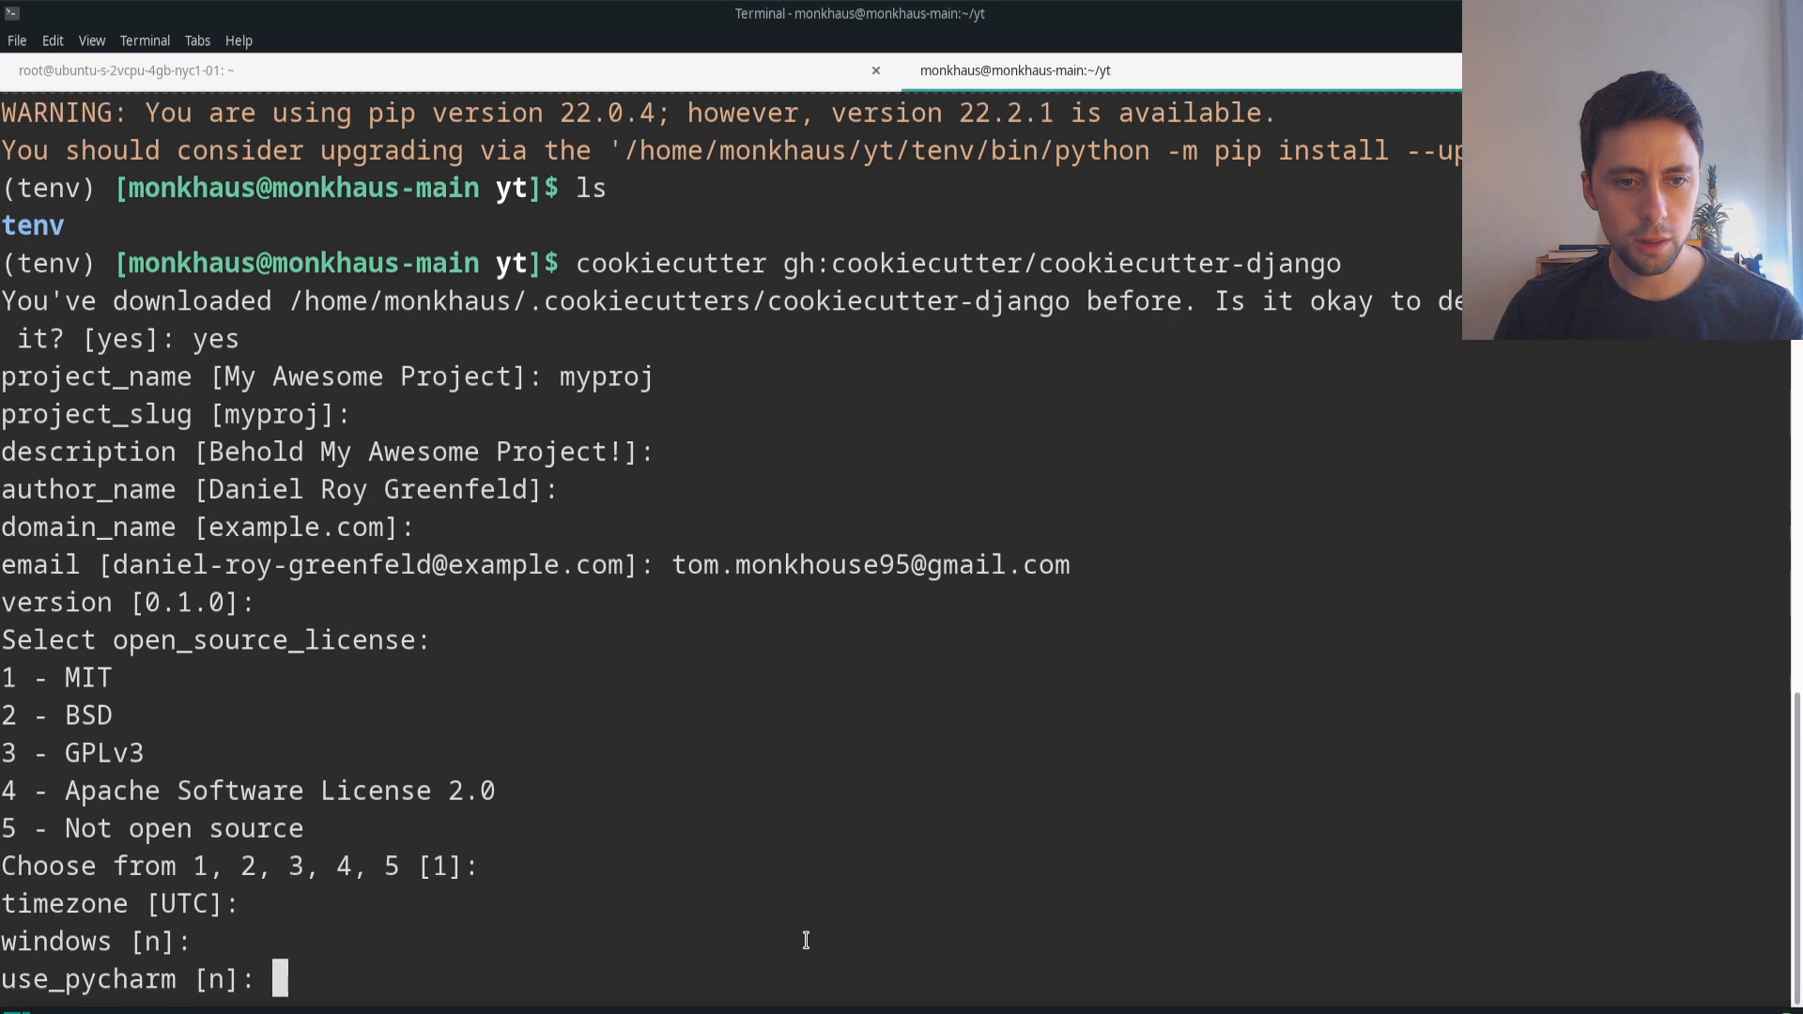
Enable Docker, choose cloud provider 3, enable Whitenoise, and keep the Heroku default
{"action": "type", "text": "y"}
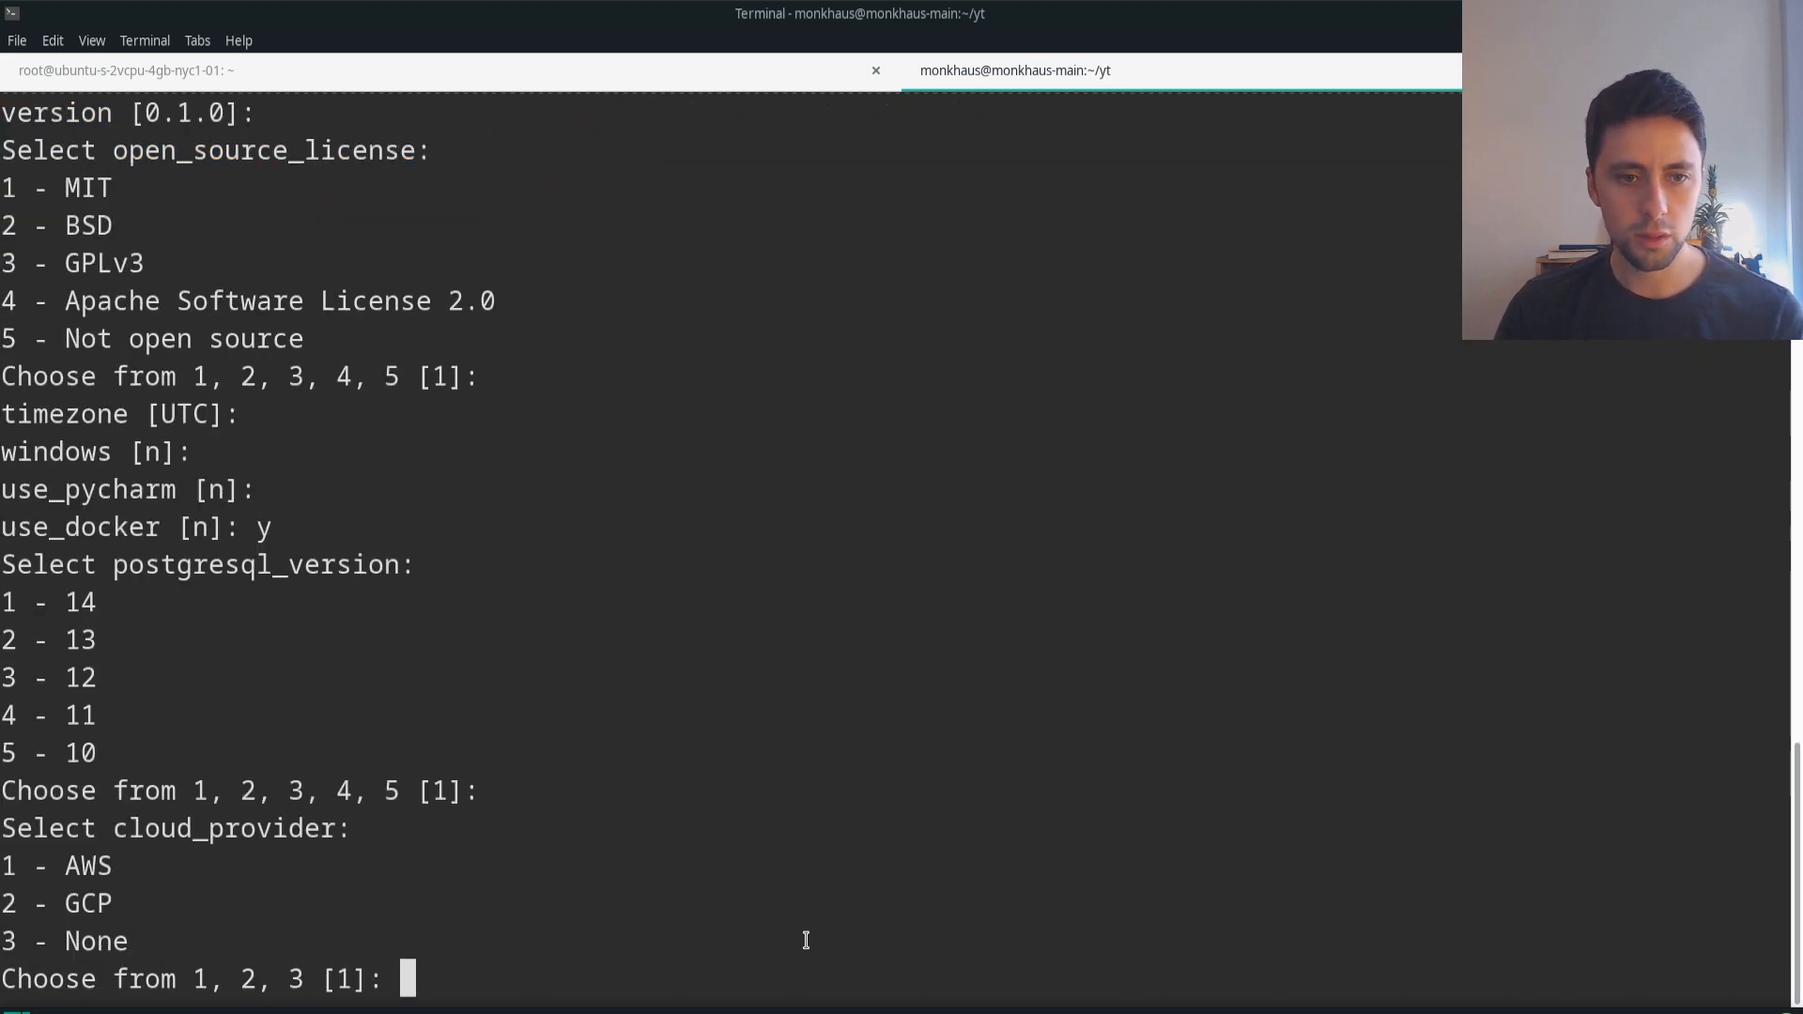
{"action": "type", "text": "3"}
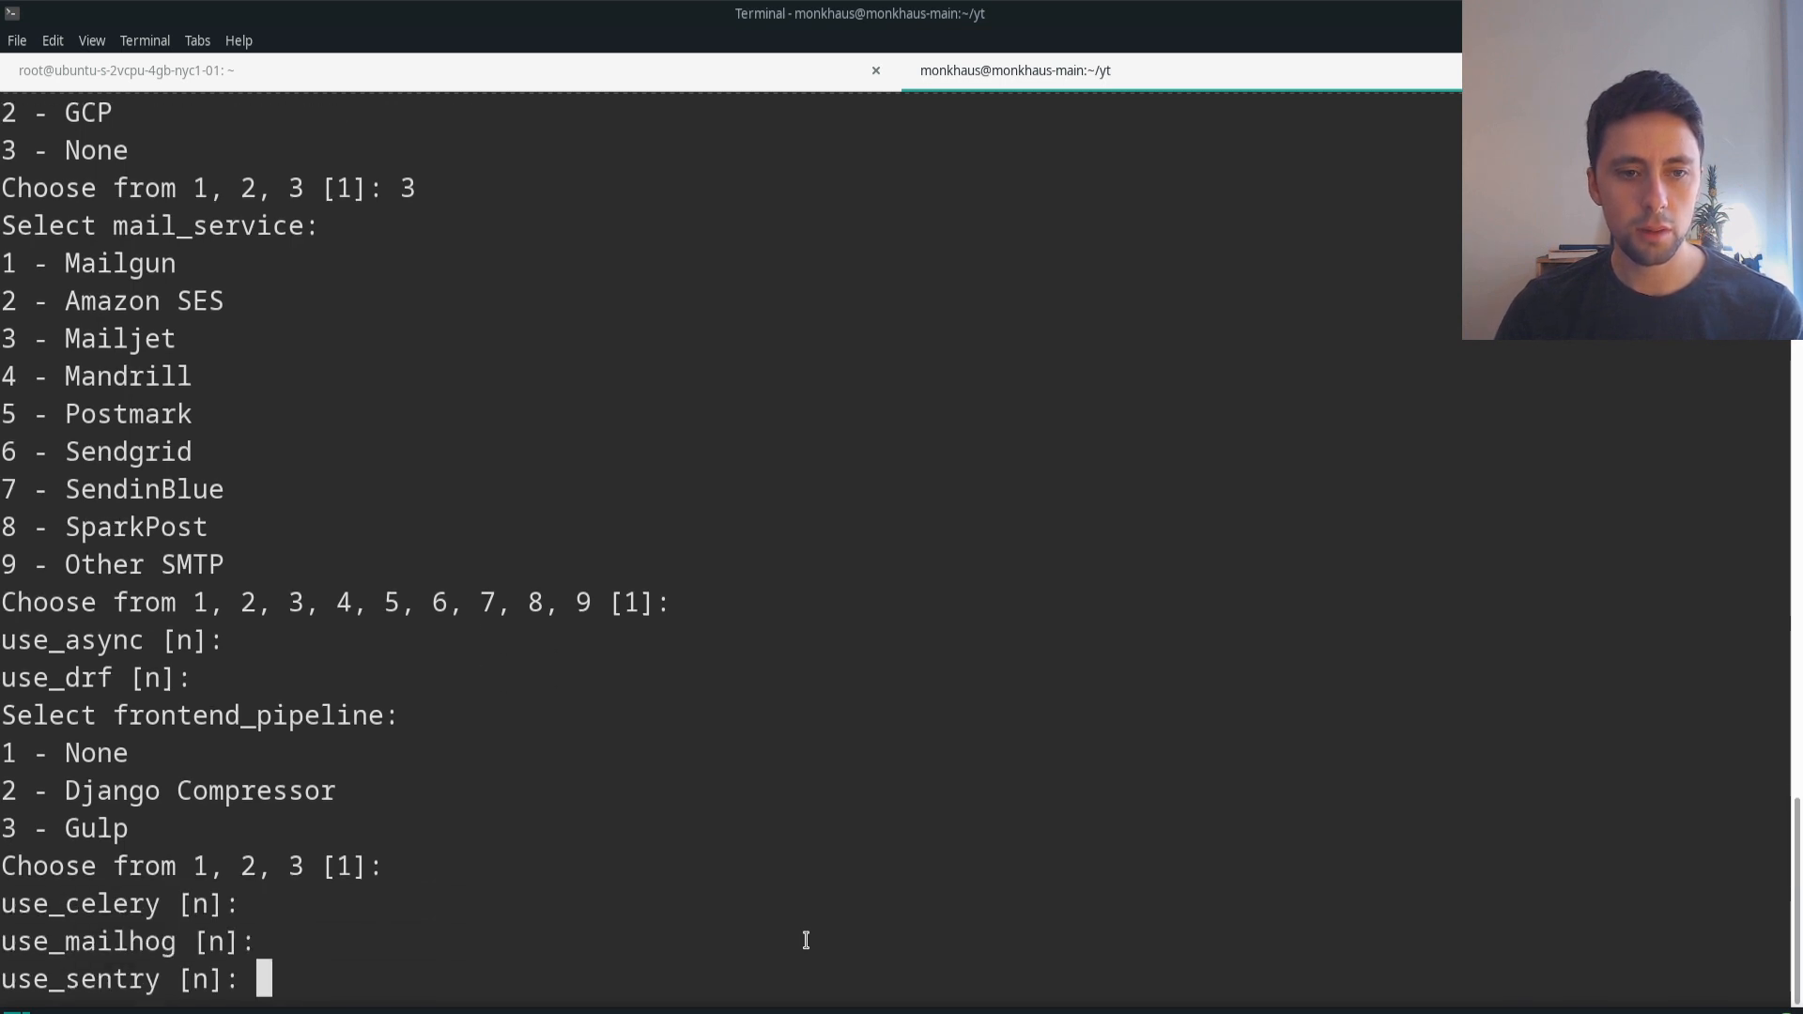
{"action": "type", "text": "y"}
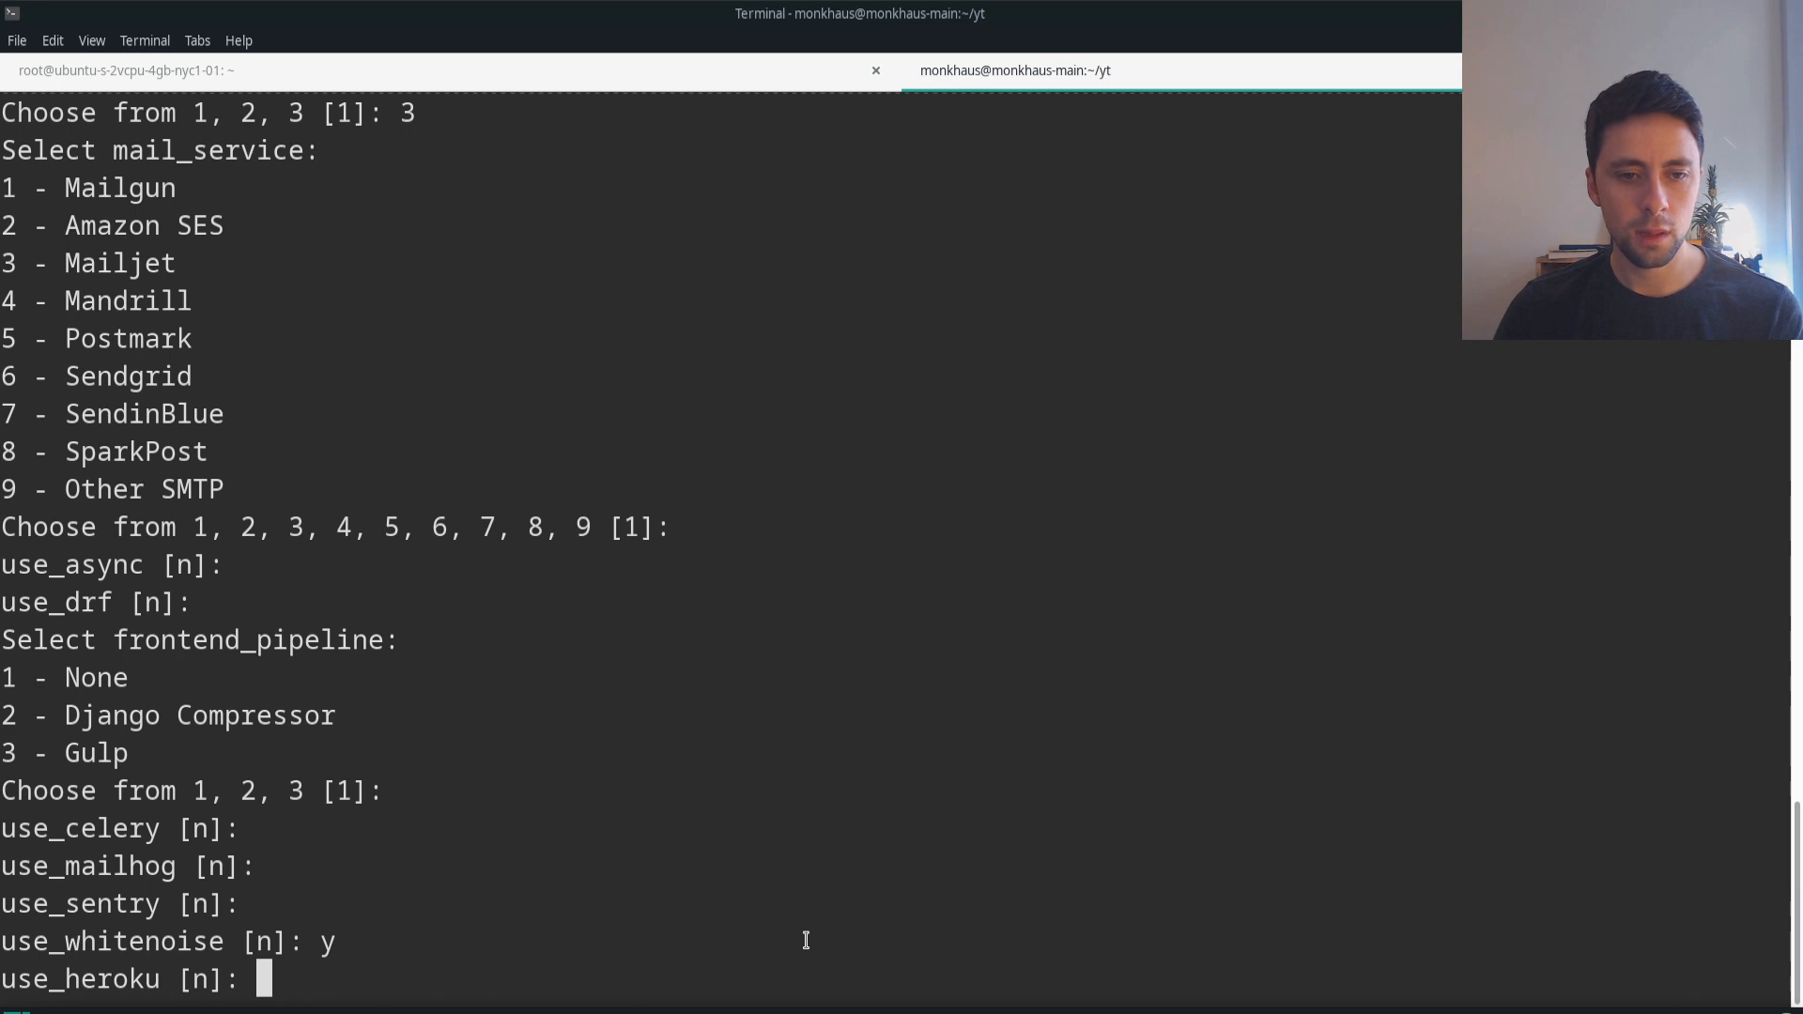
{"action": "key", "text": "enter"}
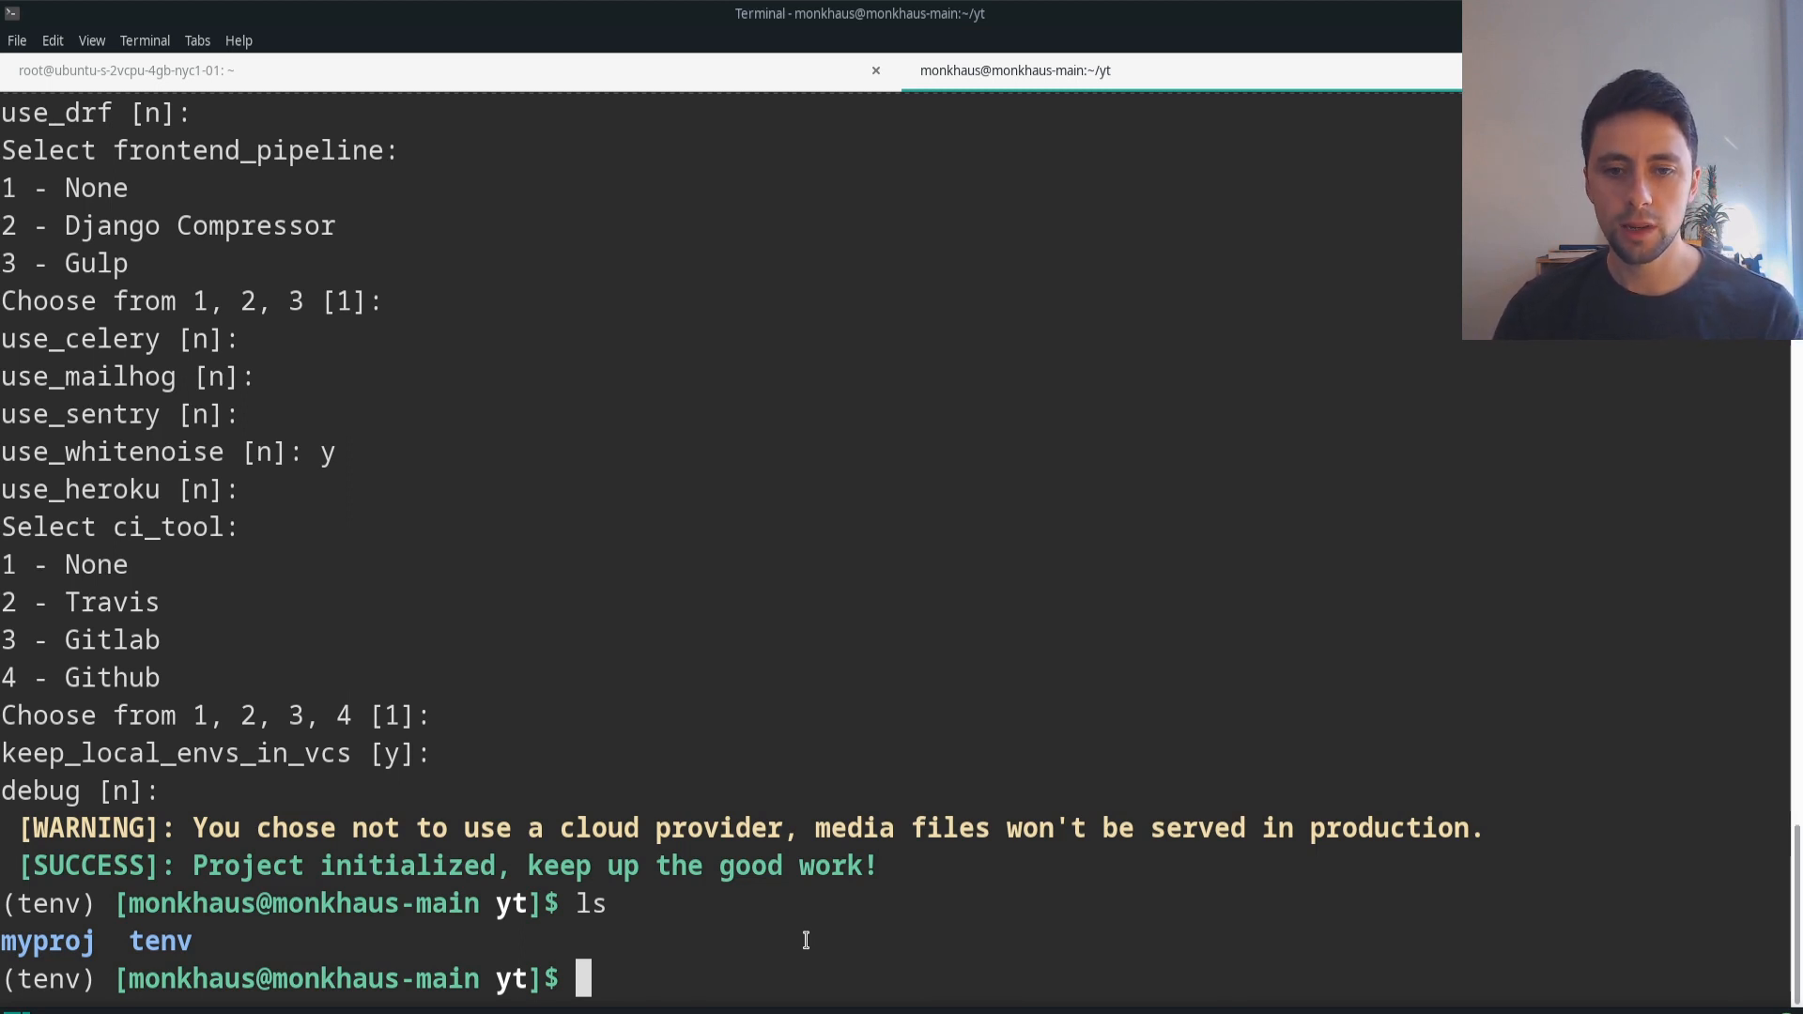
Open myproj/ in Code - OSS and search the project for example.com
{"action": "type", "text": "code"}
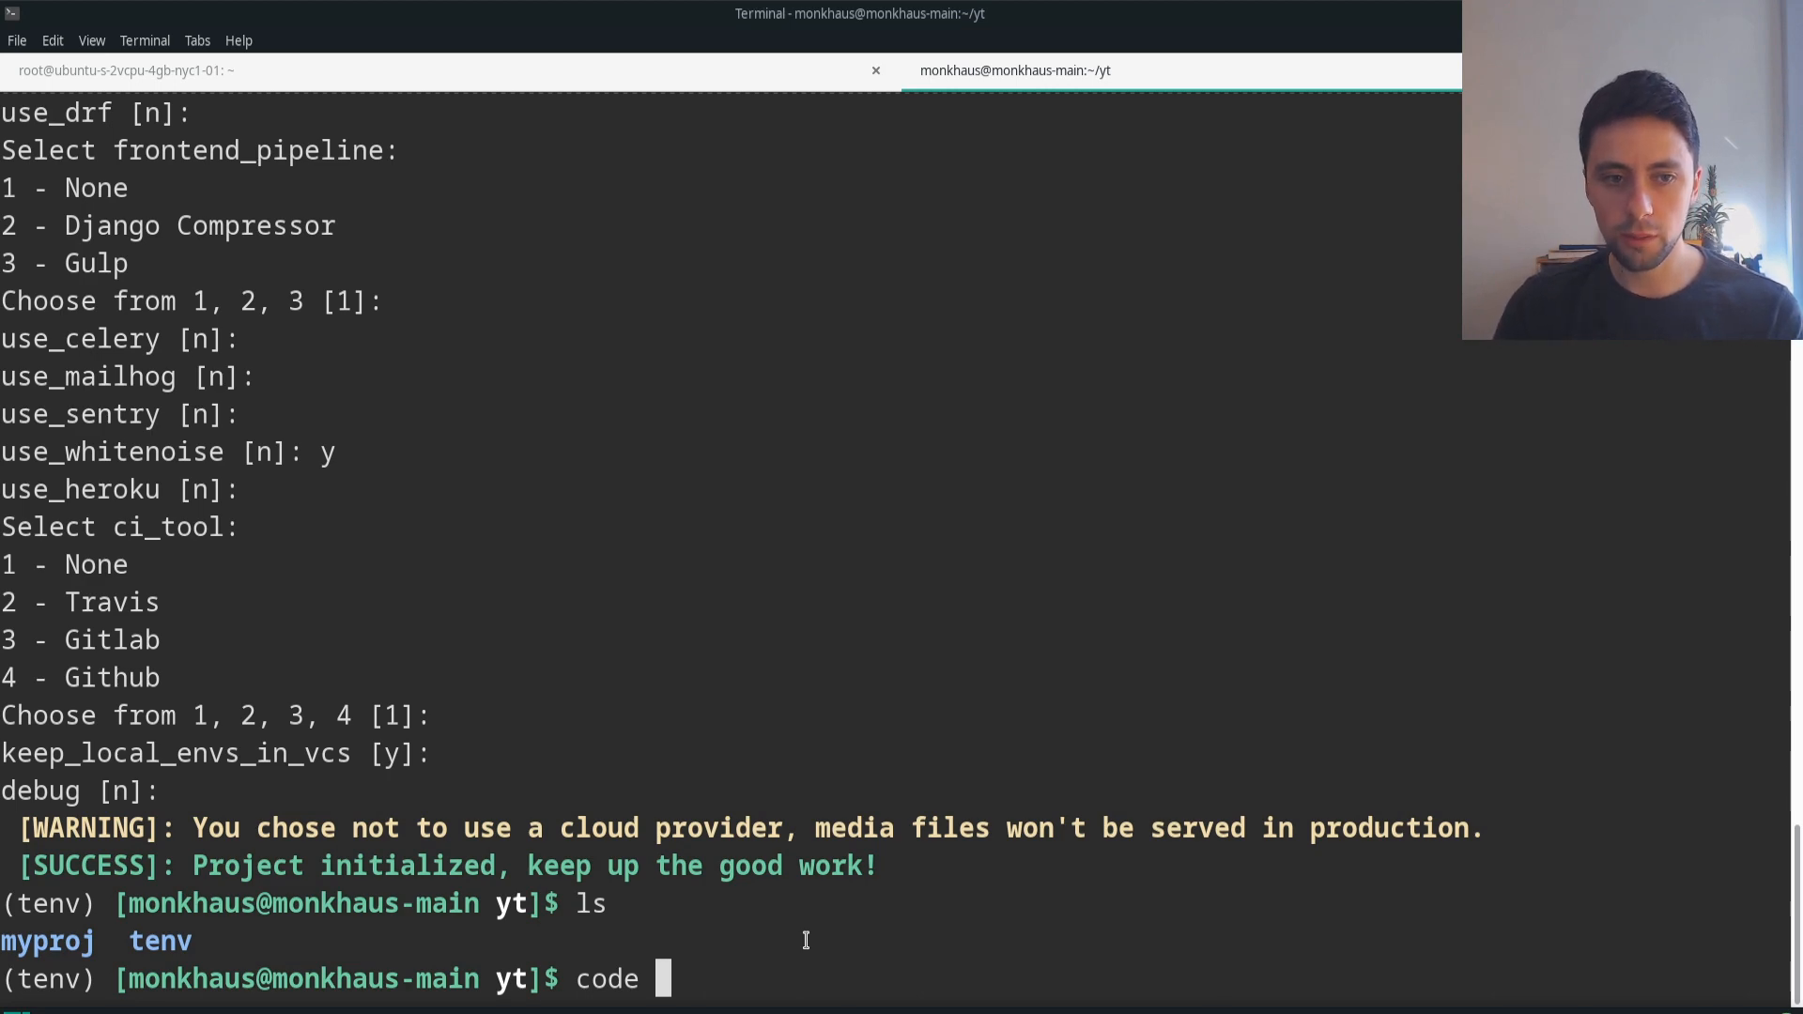
{"action": "type", "text": "myproj/"}
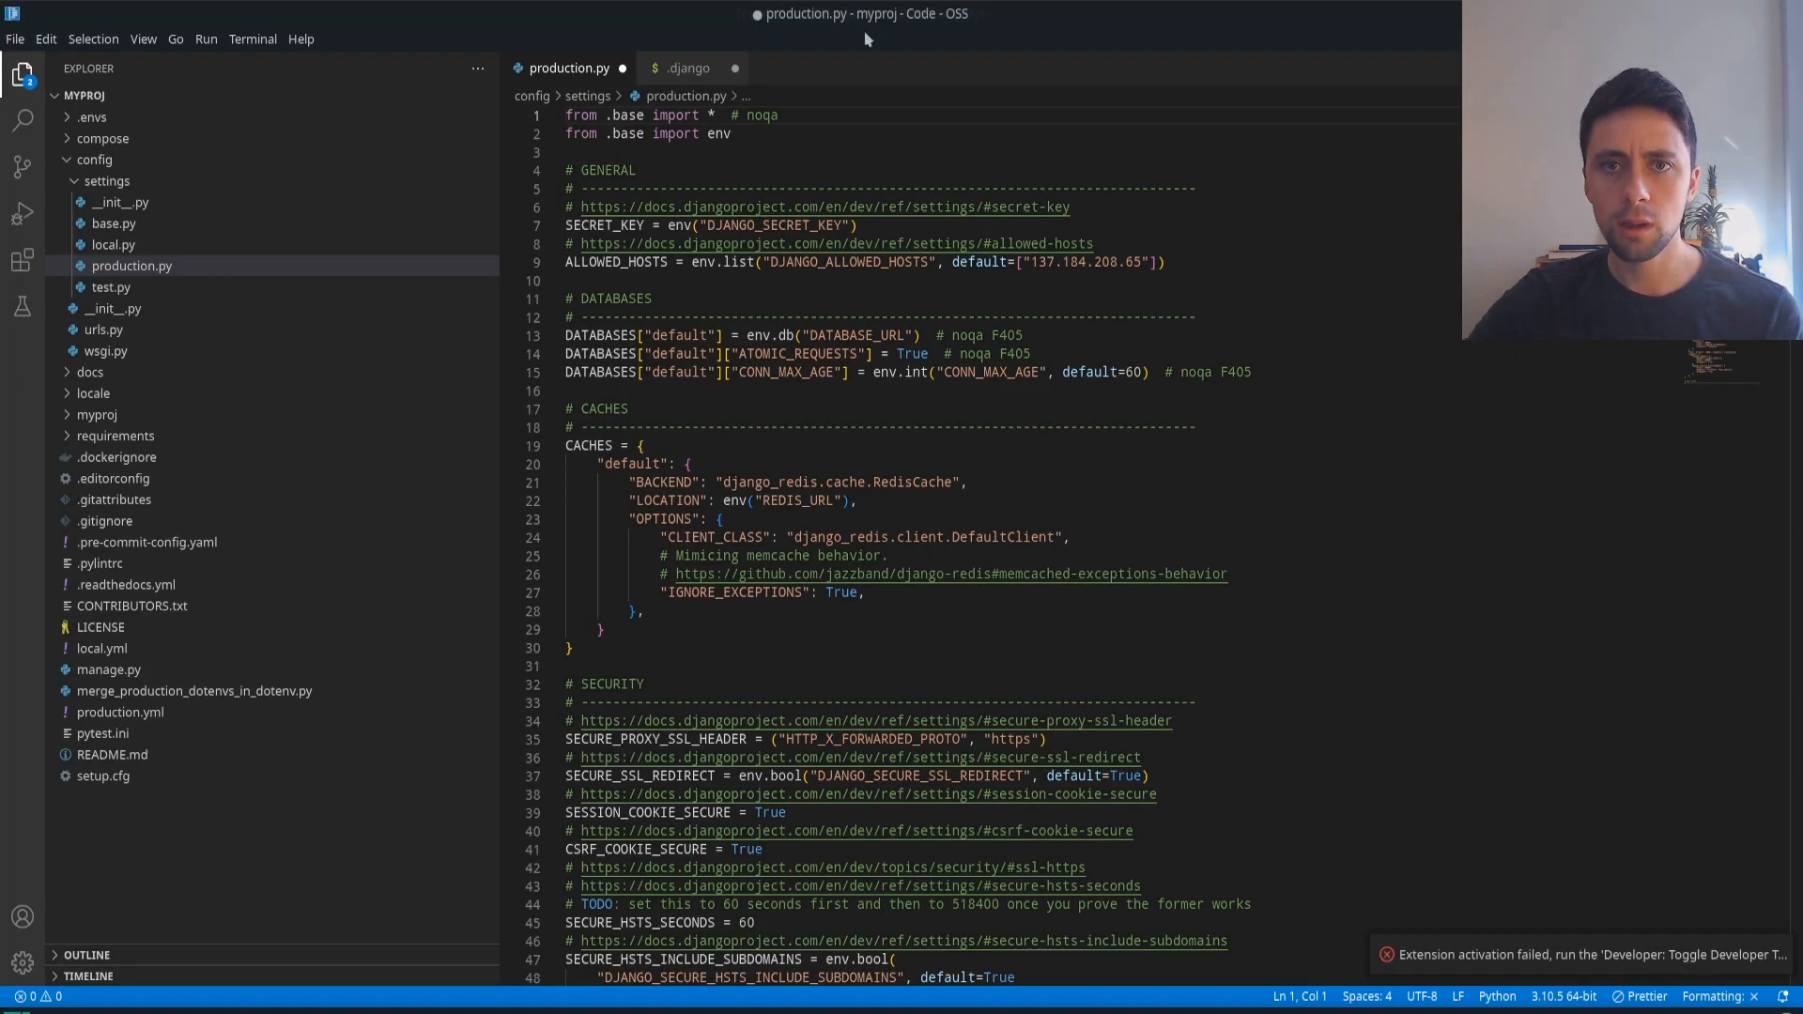
{"action": "mouse_move", "coordinate": [1443, 461]}
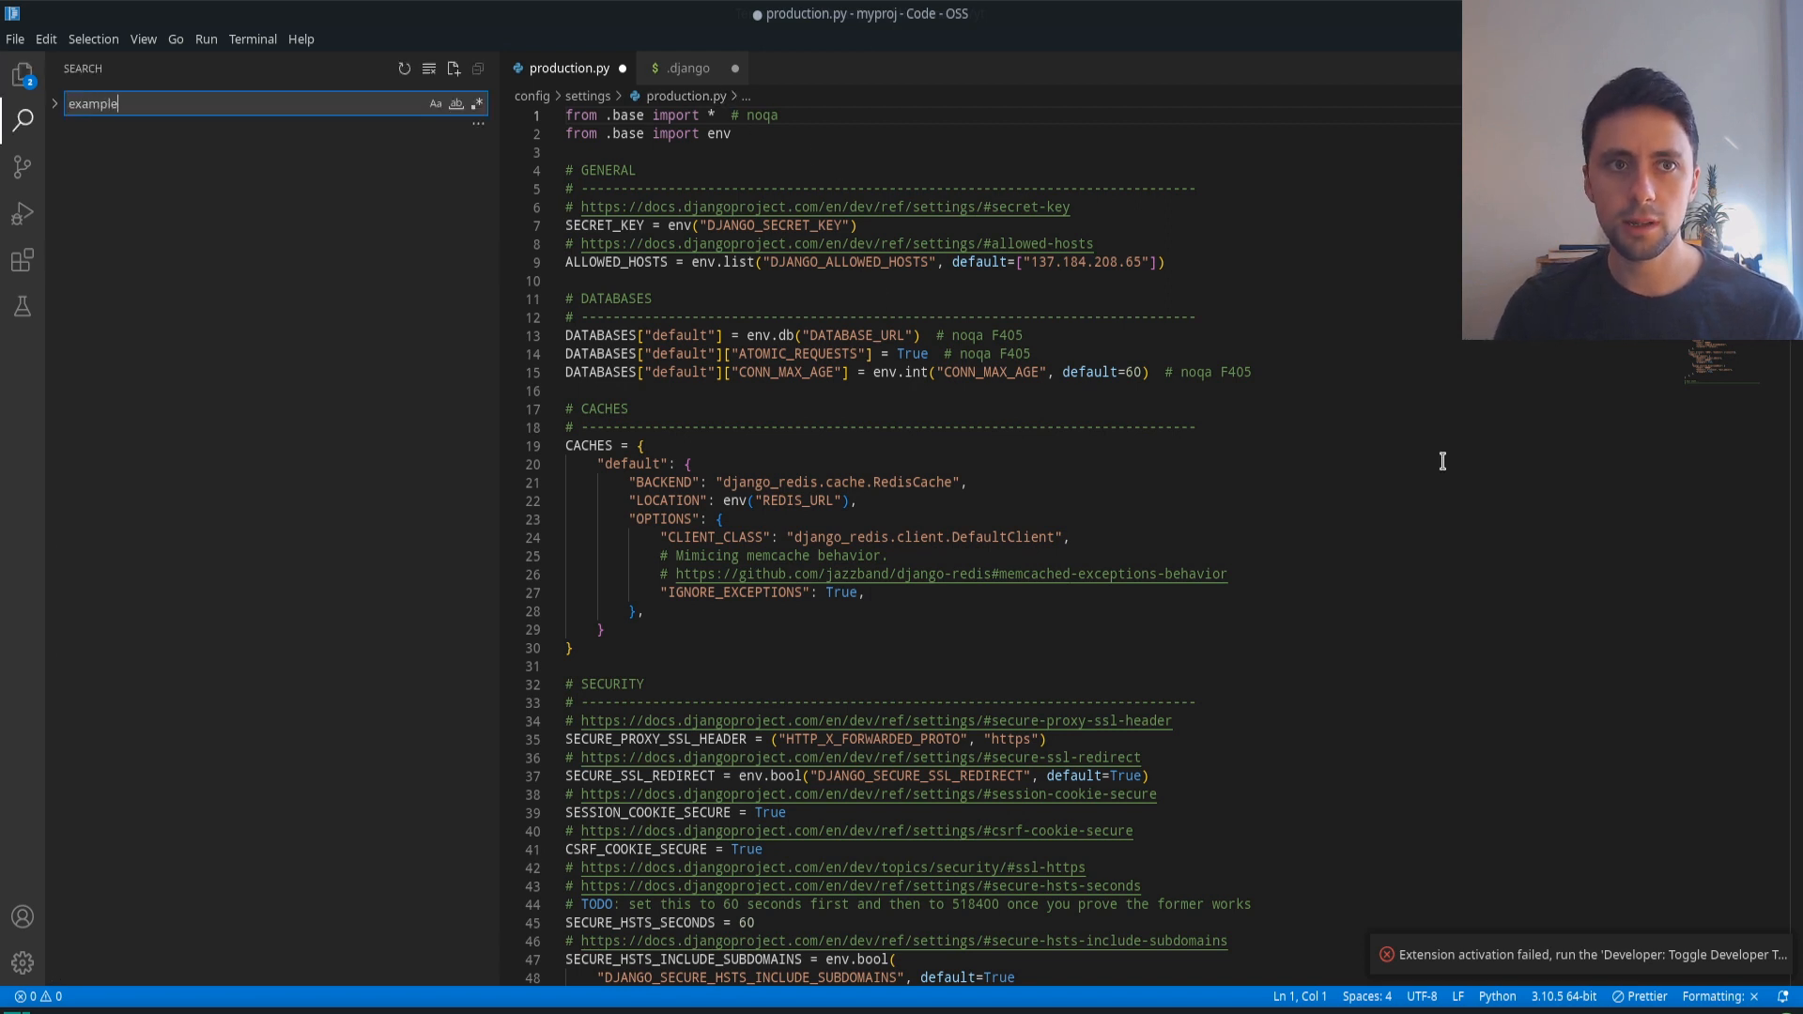
{"action": "type", "text": ".com"}
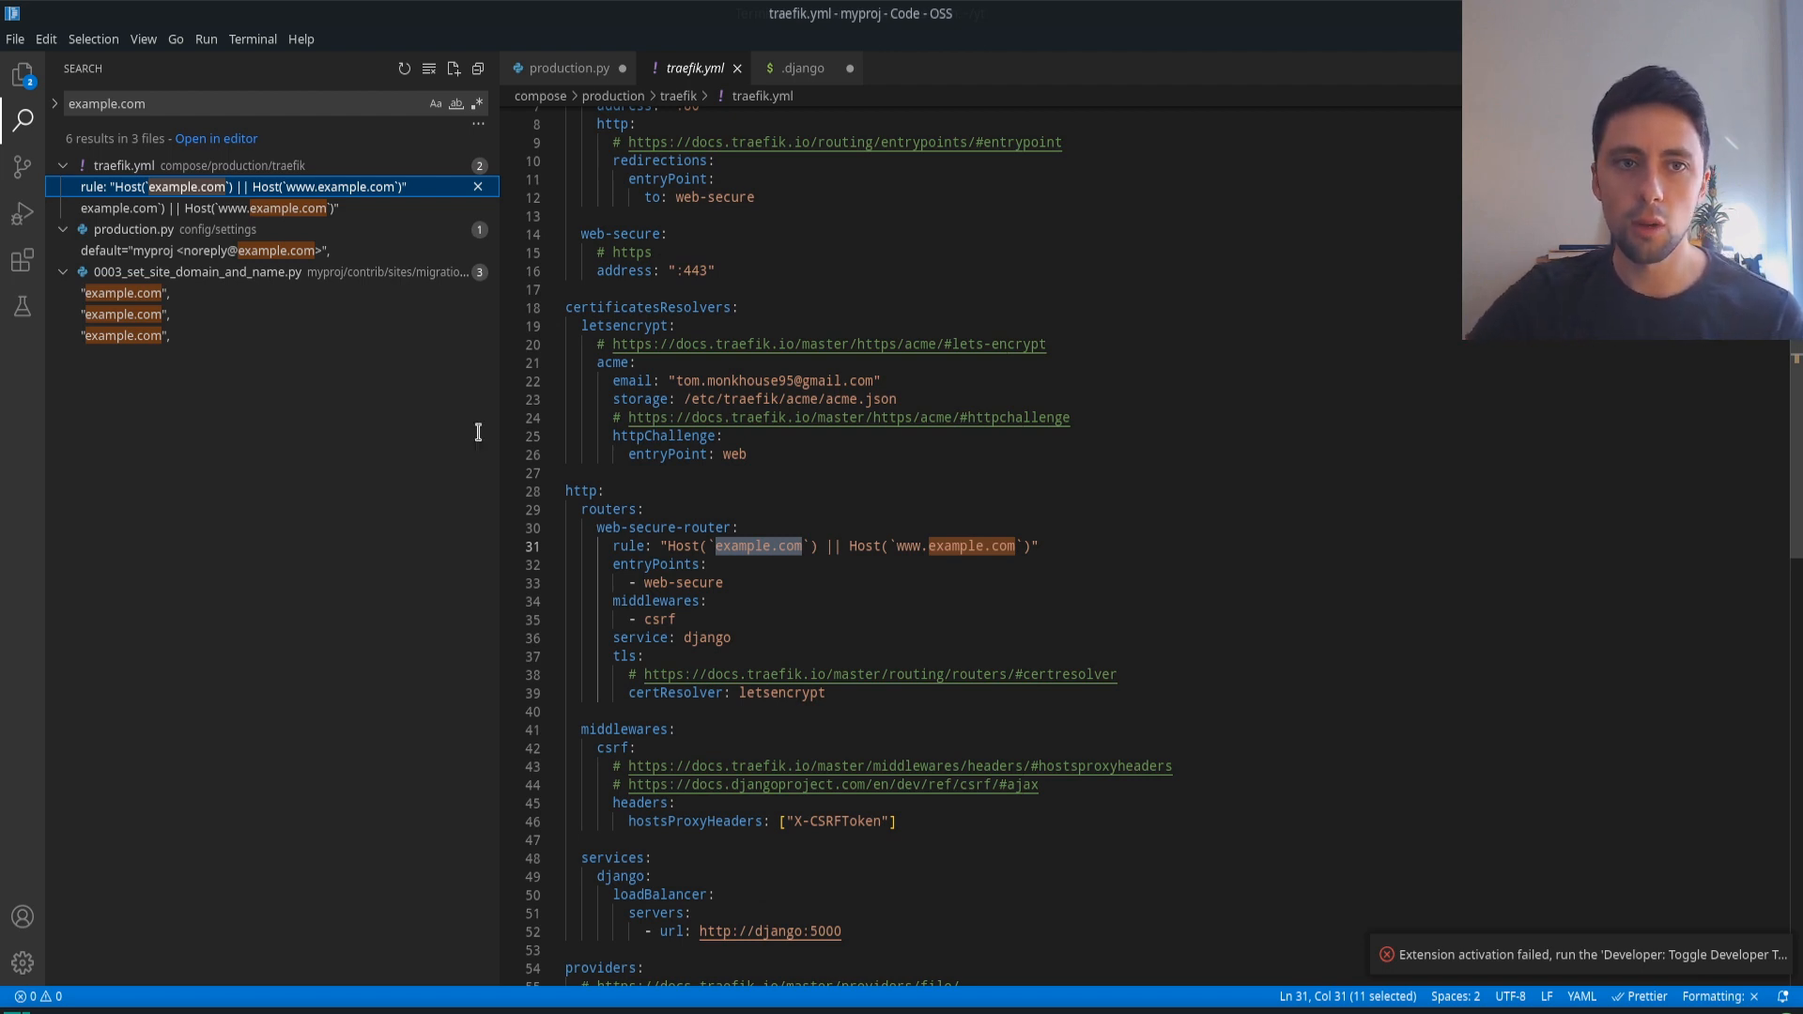
{"action": "mouse_move", "coordinate": [267, 208]}
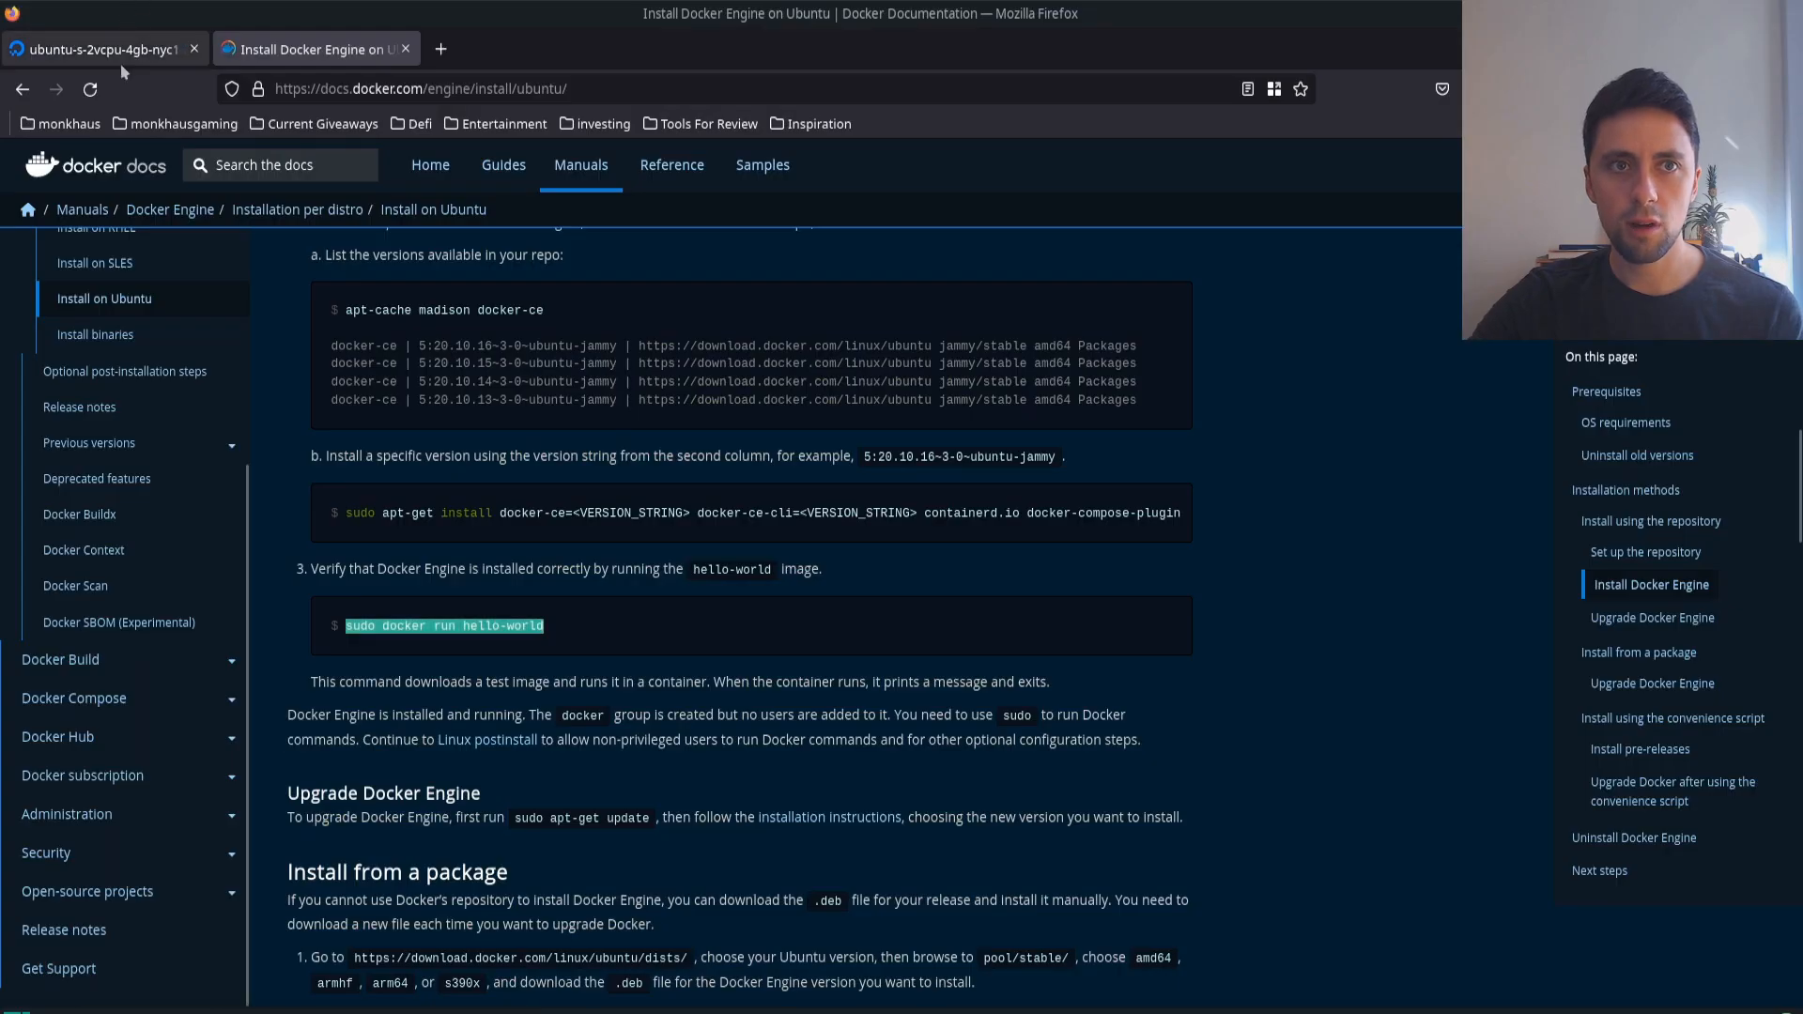
Replace example.com with 64.227.11.105 in traefik.yml's two Host rules and the site-domain migration
{"action": "left_click", "coordinate": [97, 48]}
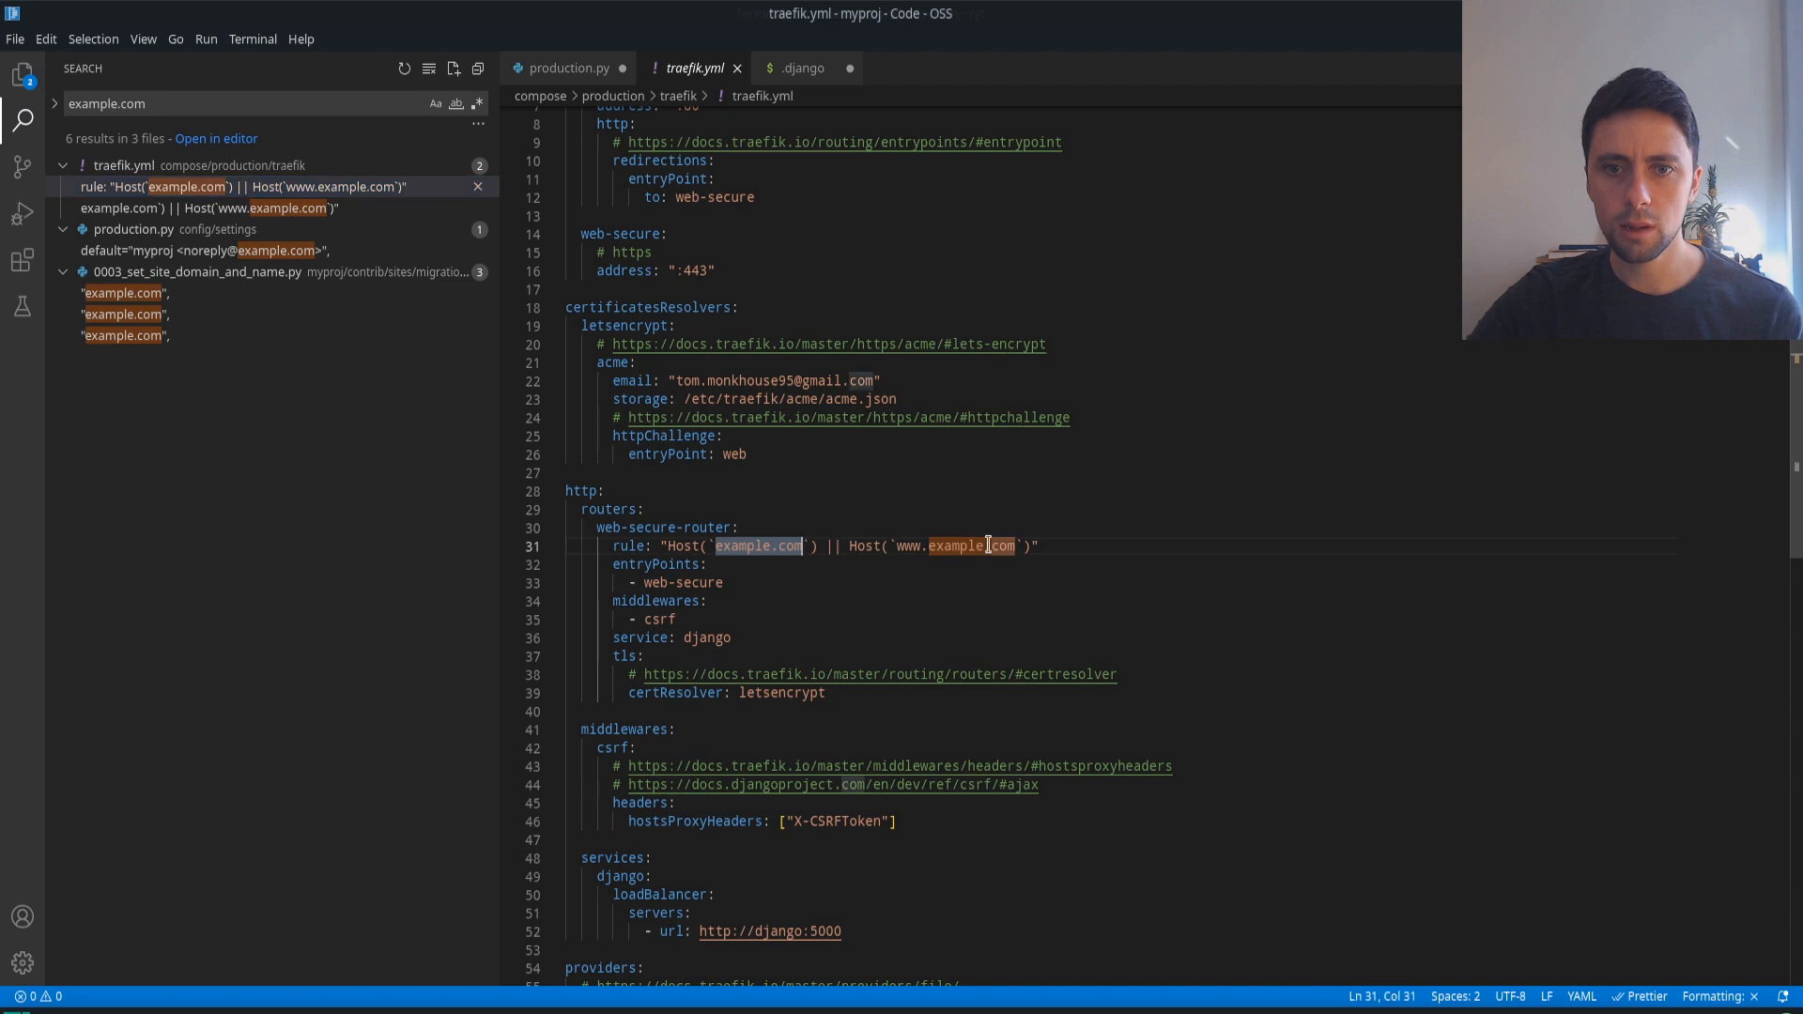
{"action": "type", "text": "64.227.11.105"}
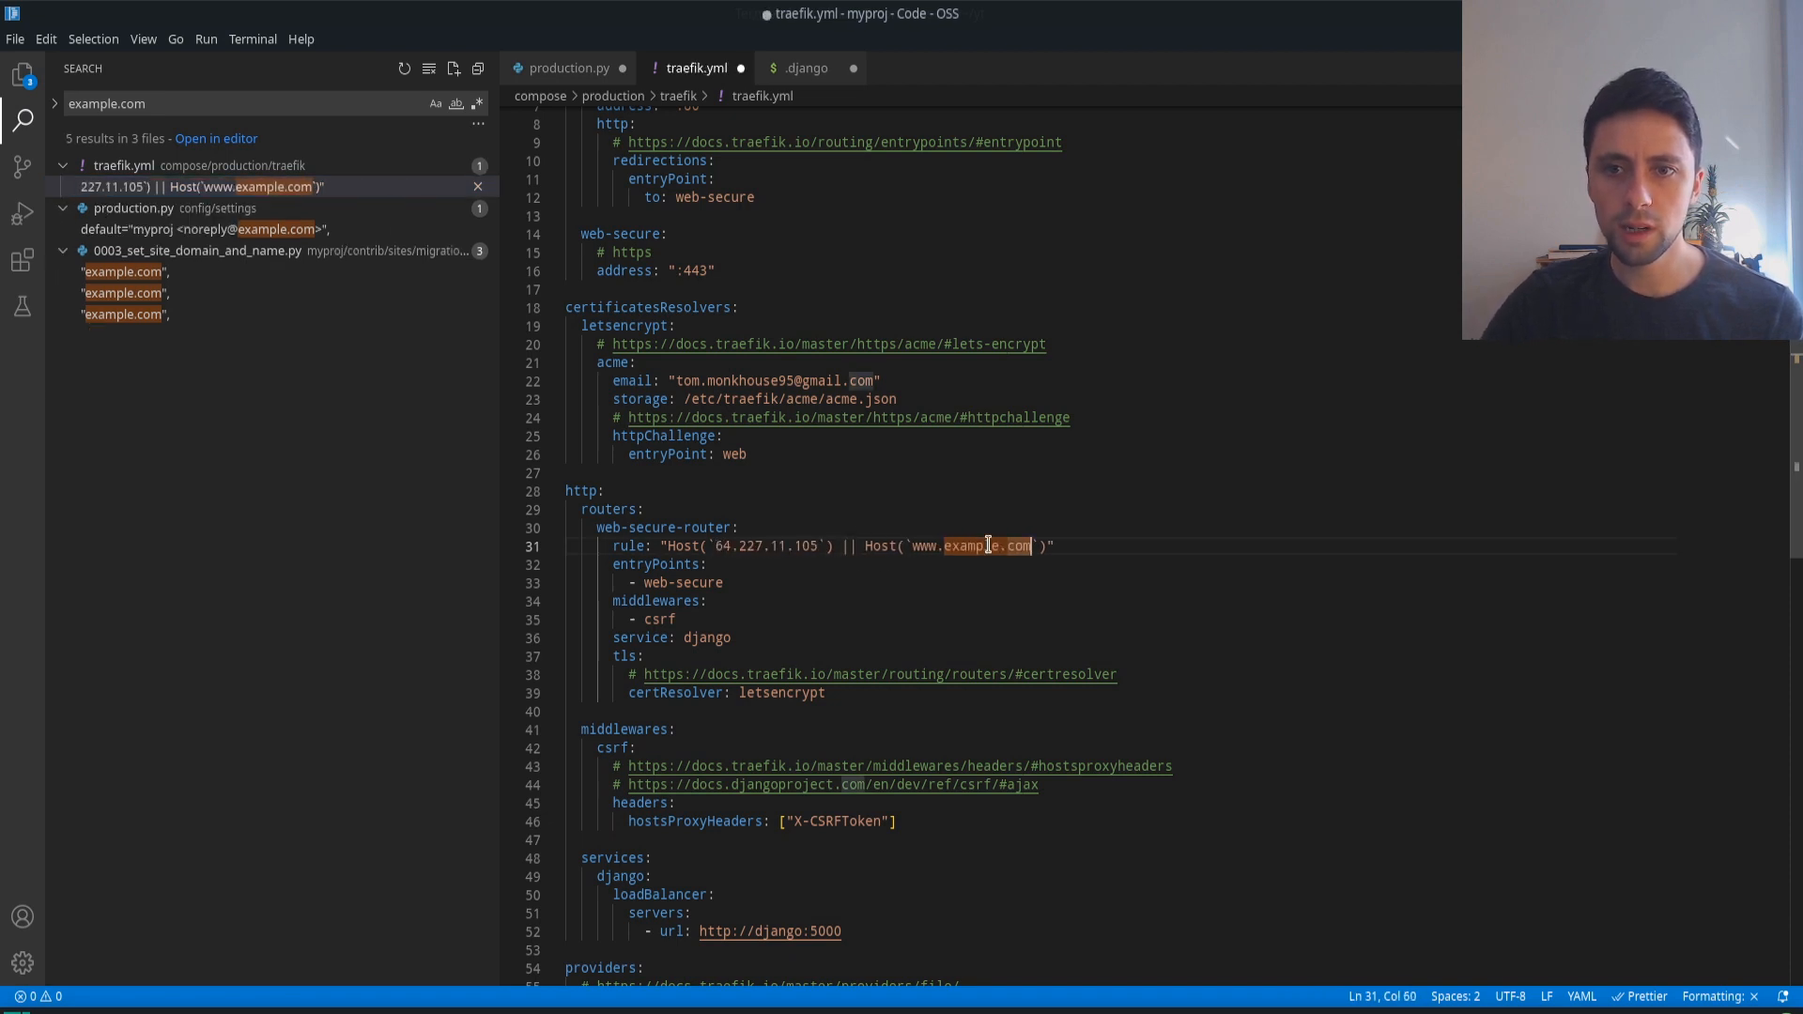
{"action": "type", "text": "64.227.11.105"}
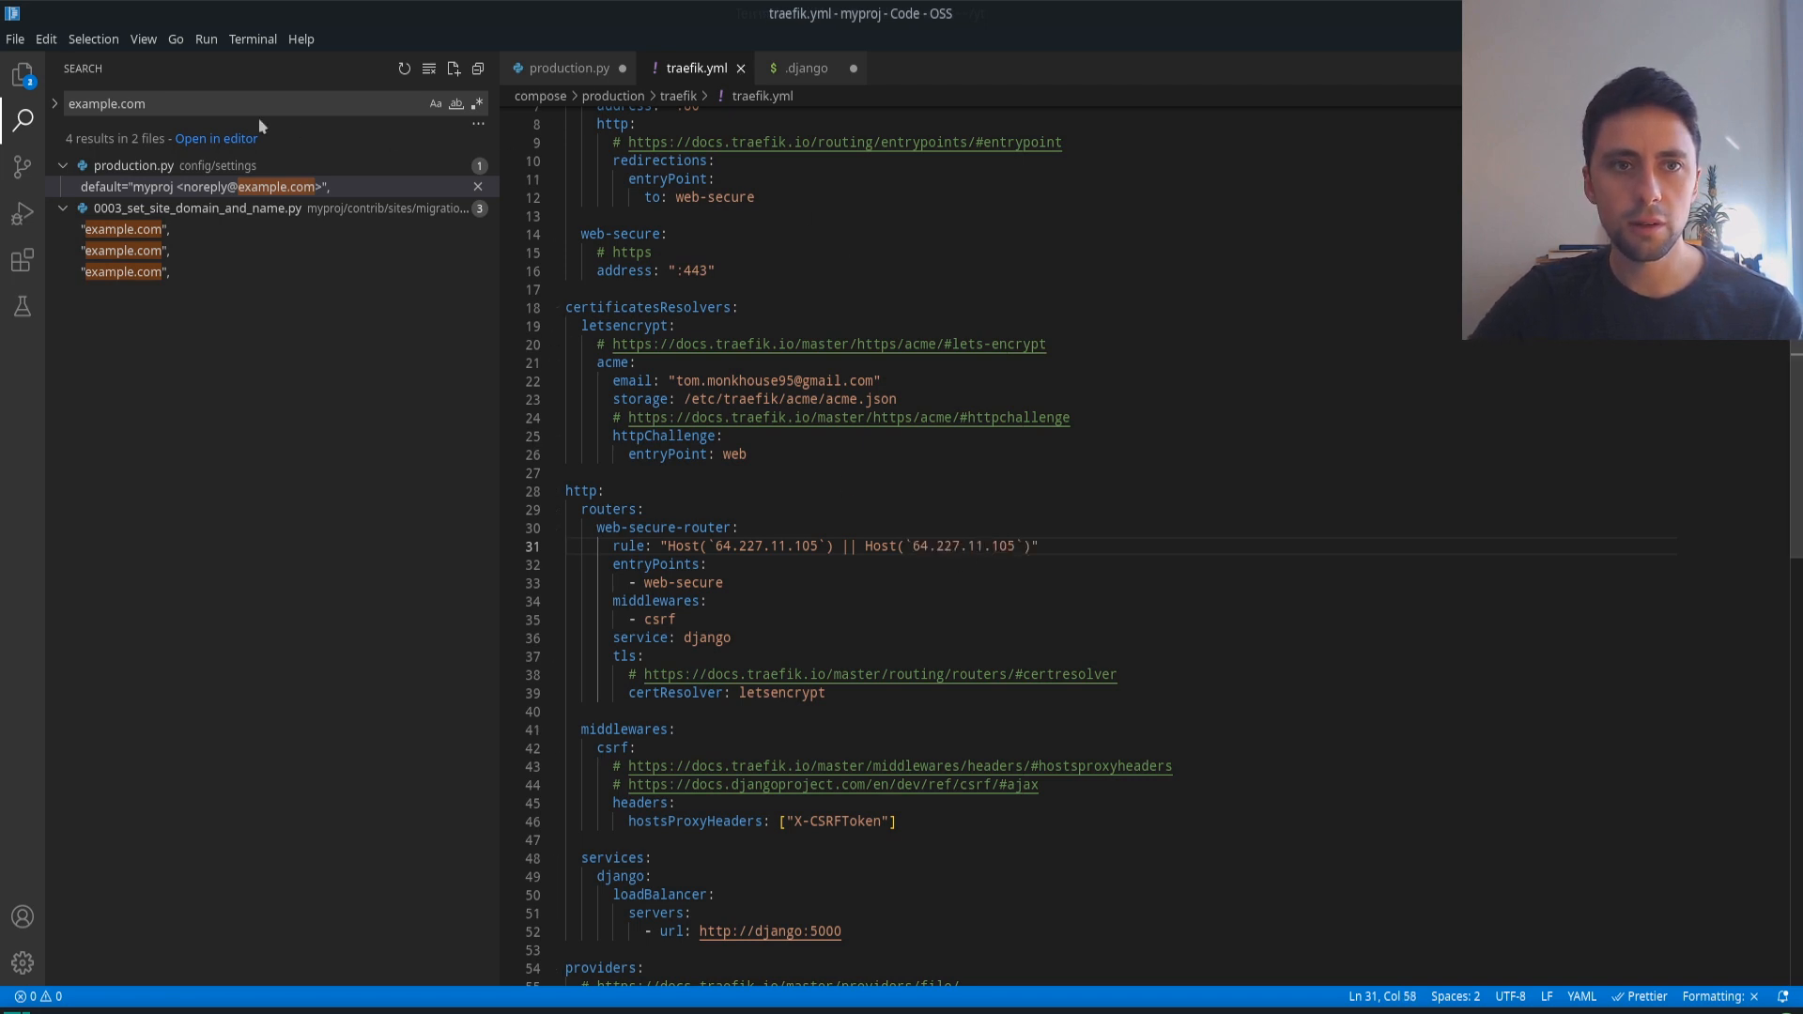
{"action": "mouse_move", "coordinate": [259, 208]}
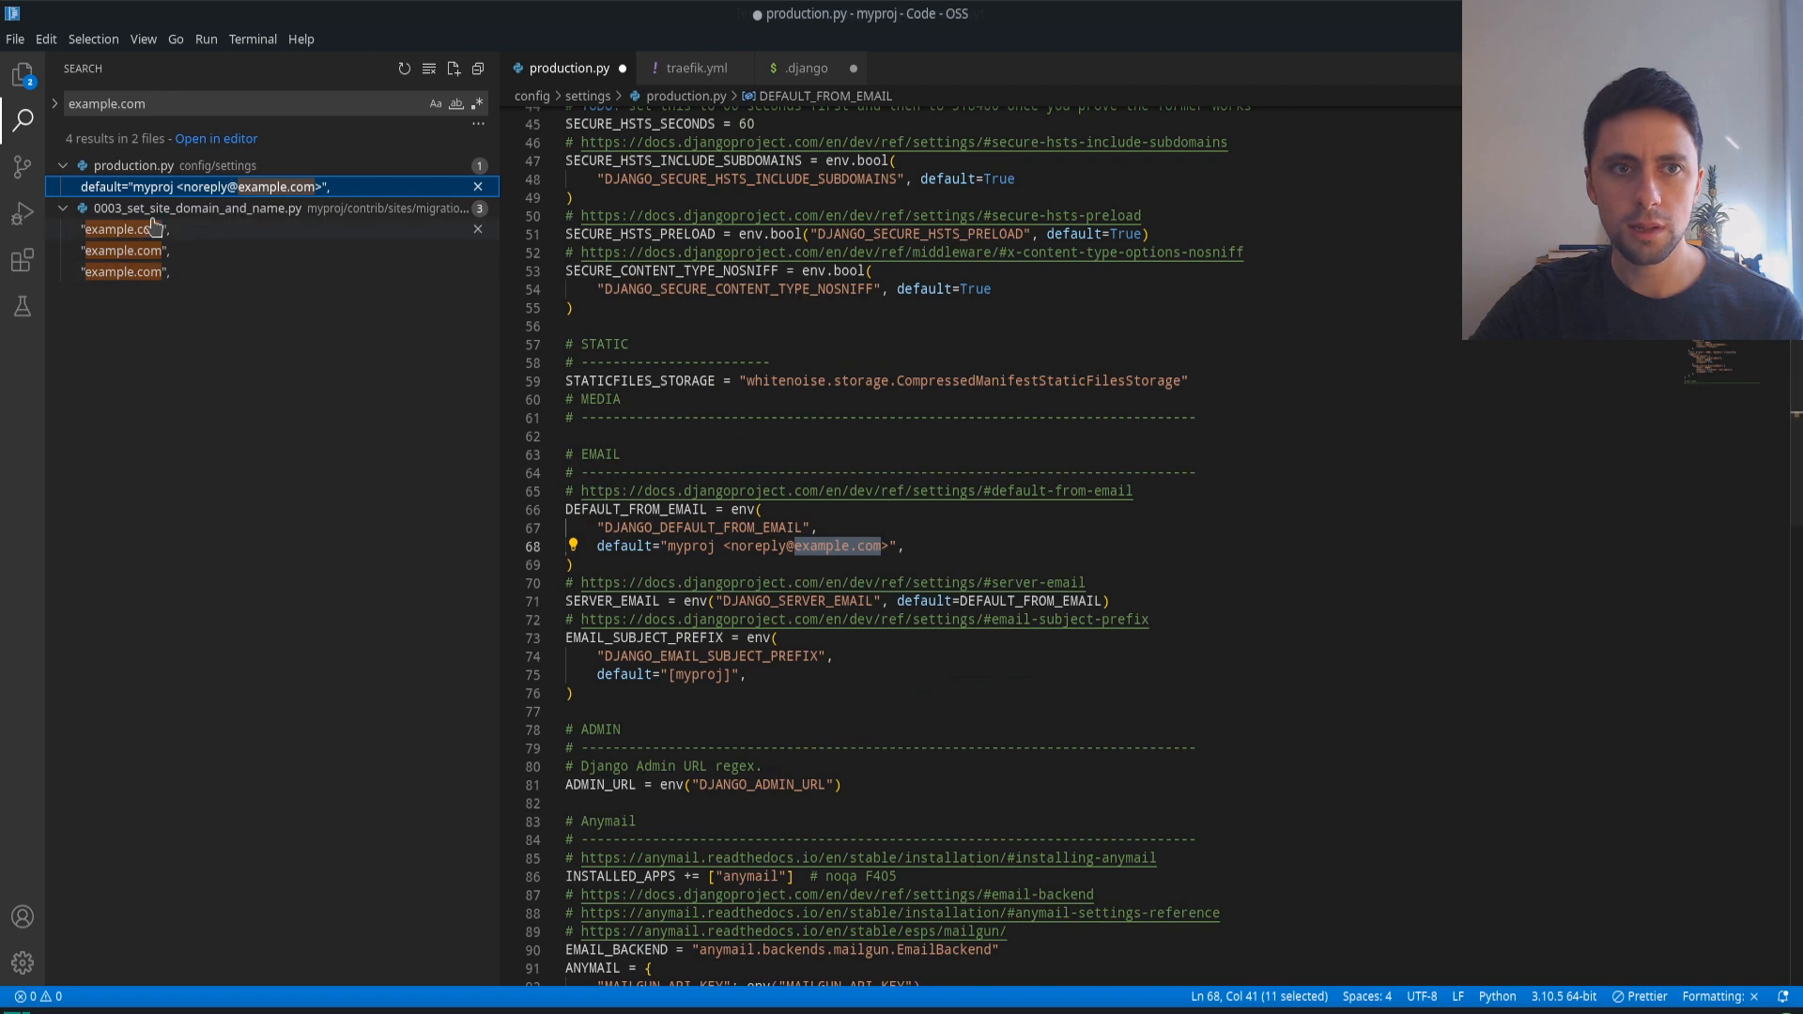
{"action": "left_click", "coordinate": [124, 229]}
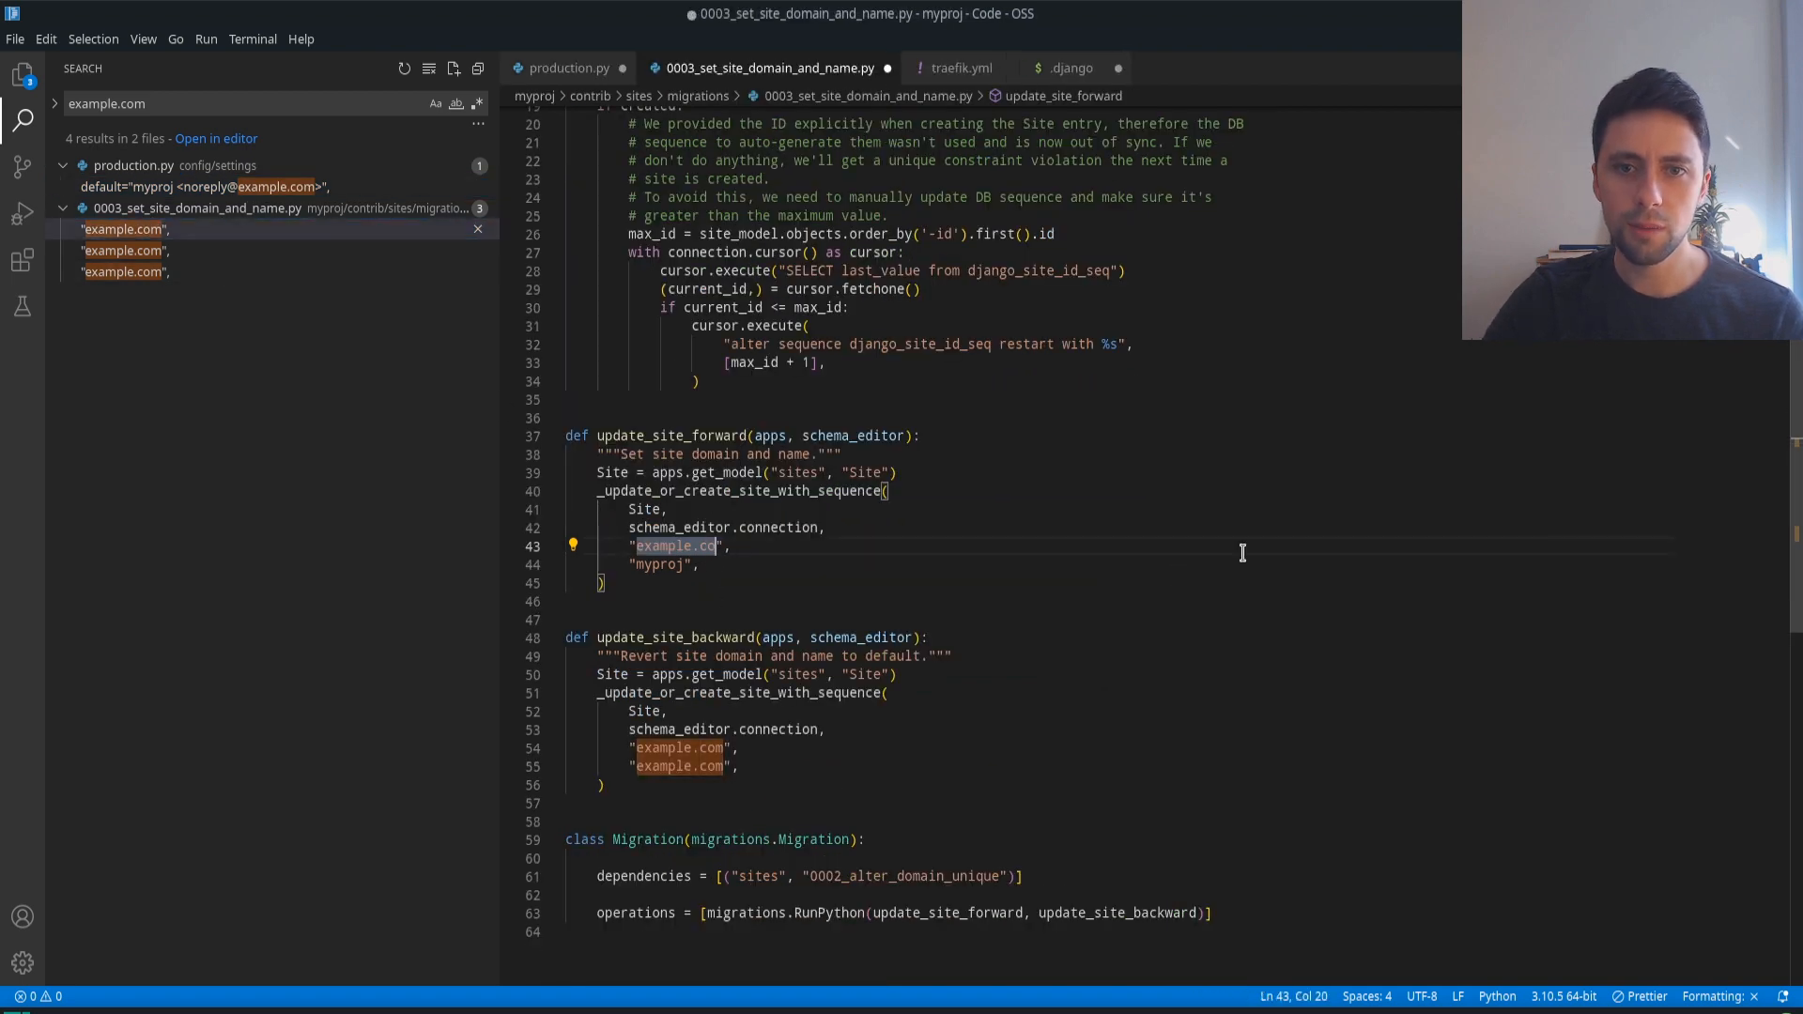
{"action": "type", "text": "64.227.11.105`) || Host(`64.227.11.105`)\""}
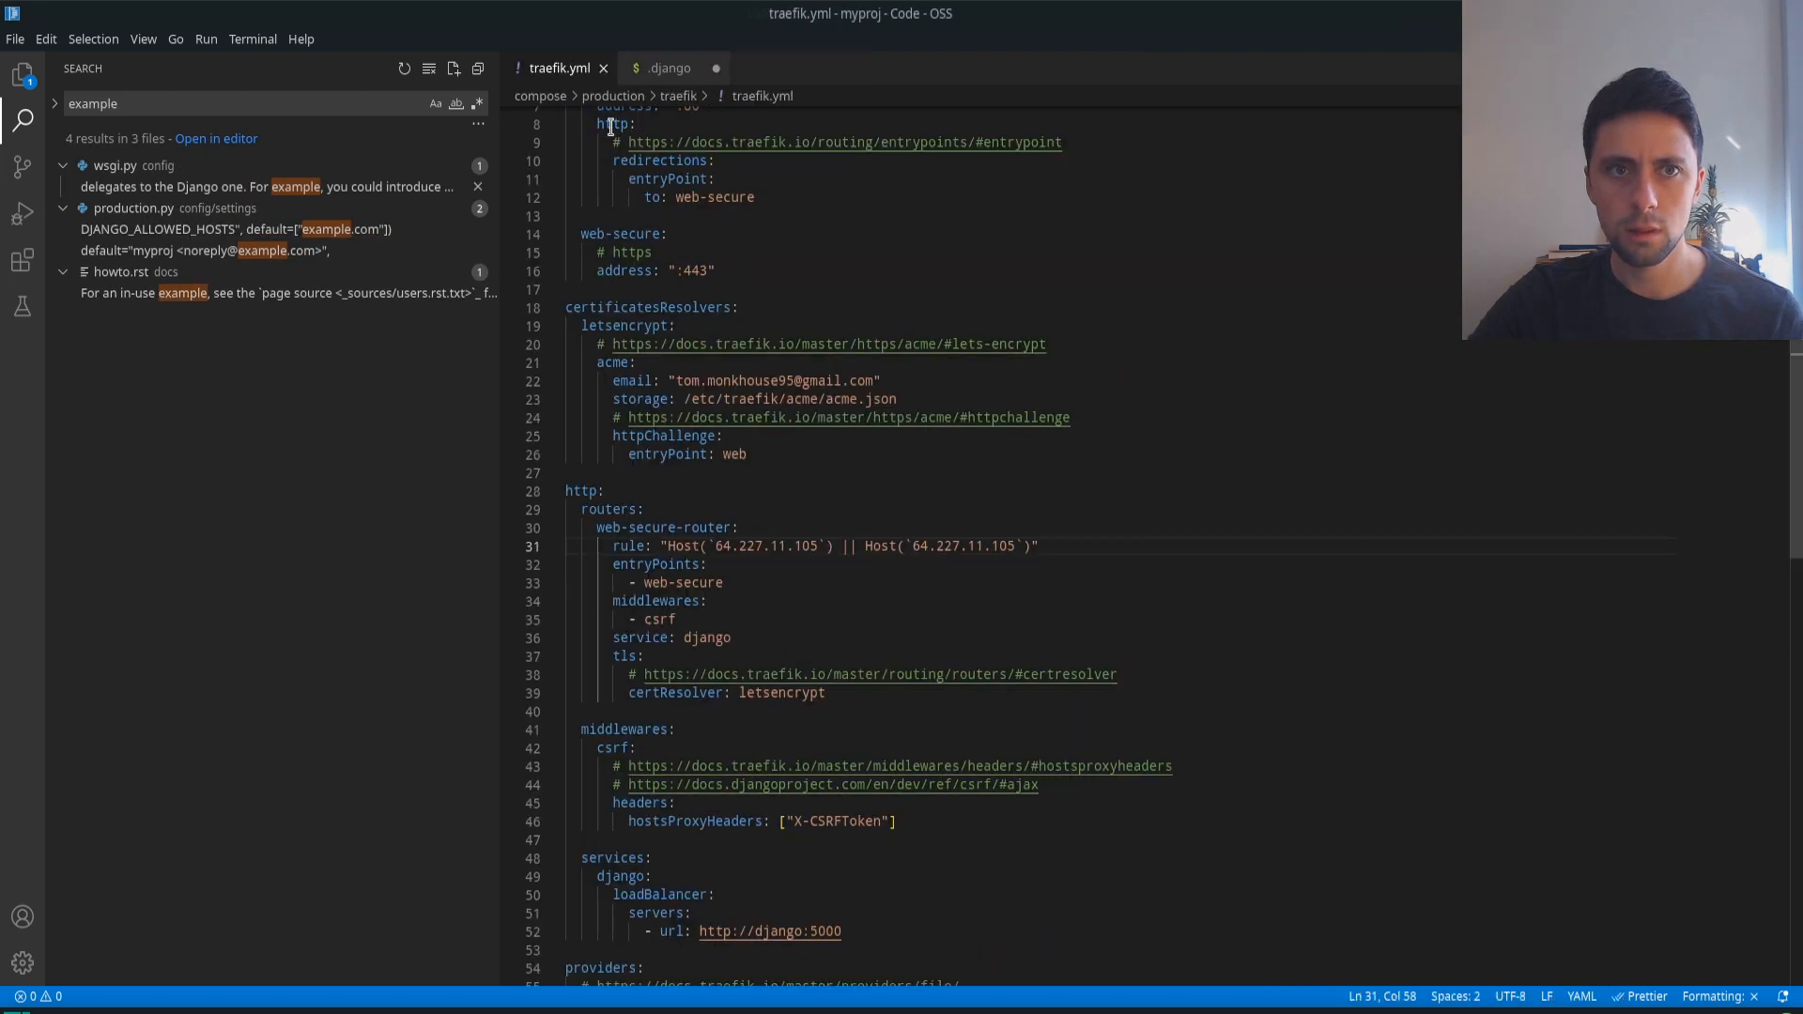
Replace the example.com allowed host in .envs/.production/.django with 64.227.11.105
{"action": "left_click", "coordinate": [672, 68]}
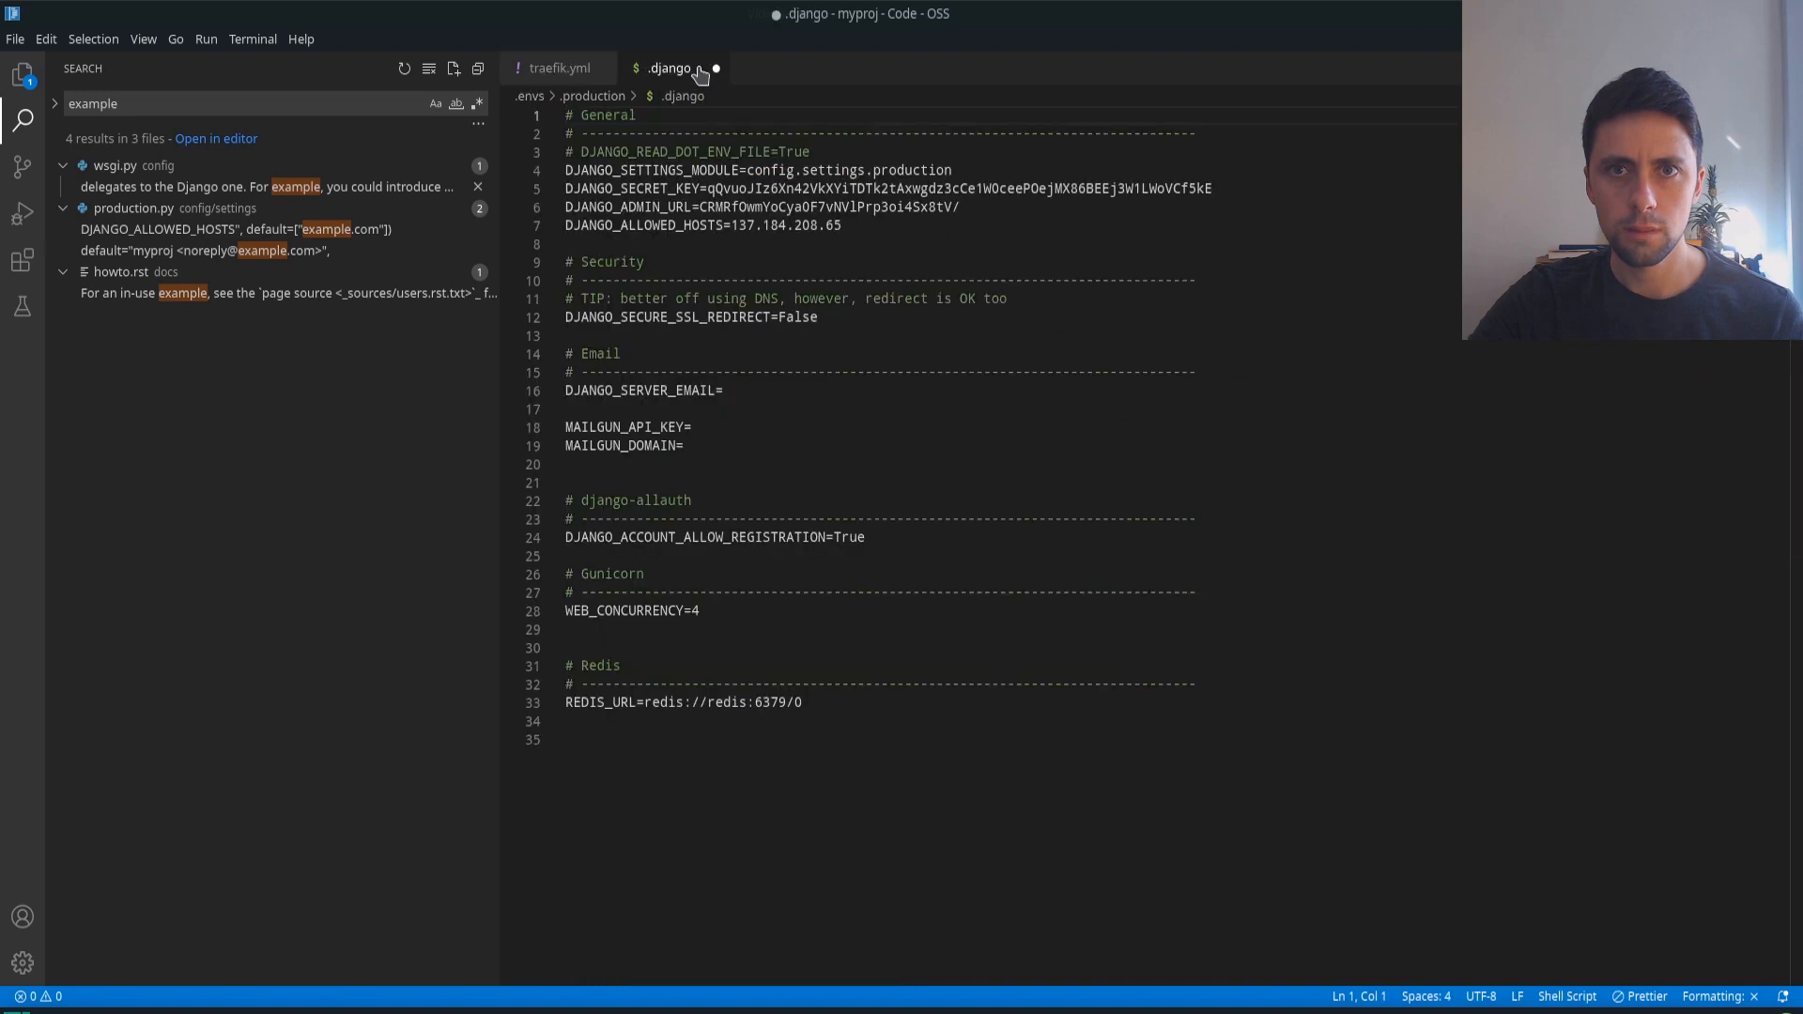
{"action": "left_click", "coordinate": [557, 68]}
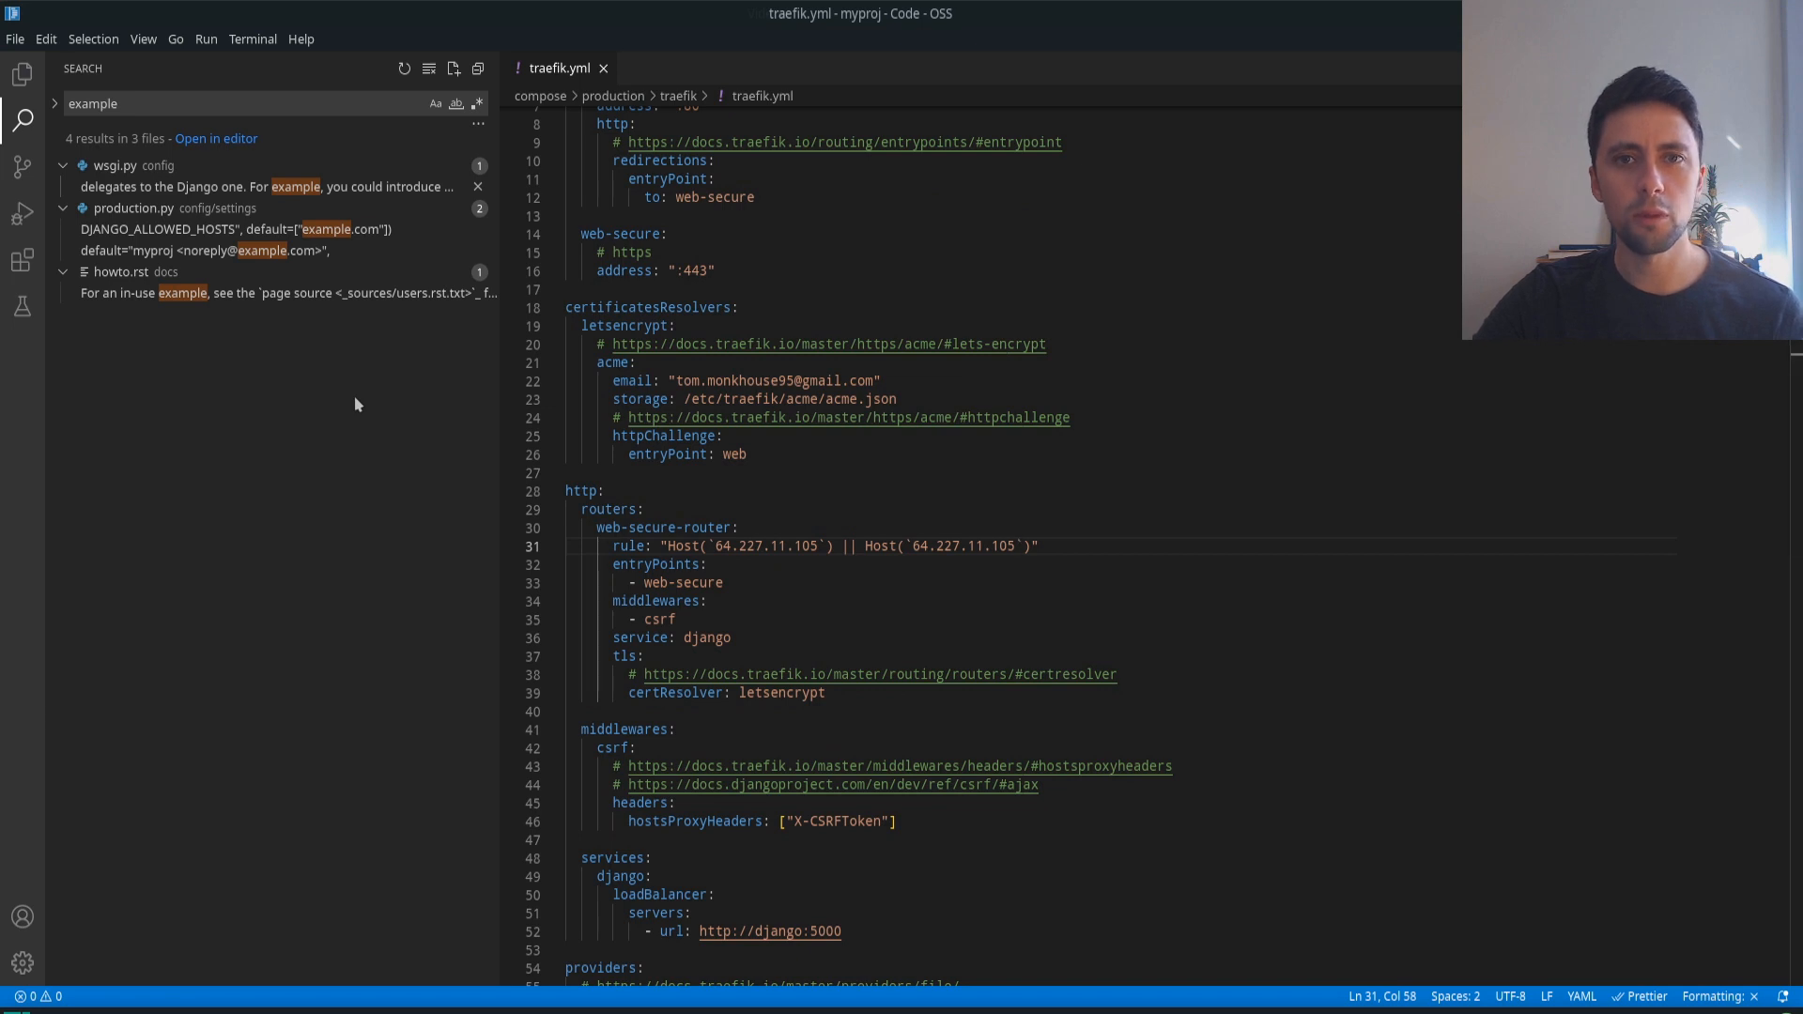
{"action": "left_click", "coordinate": [206, 104]}
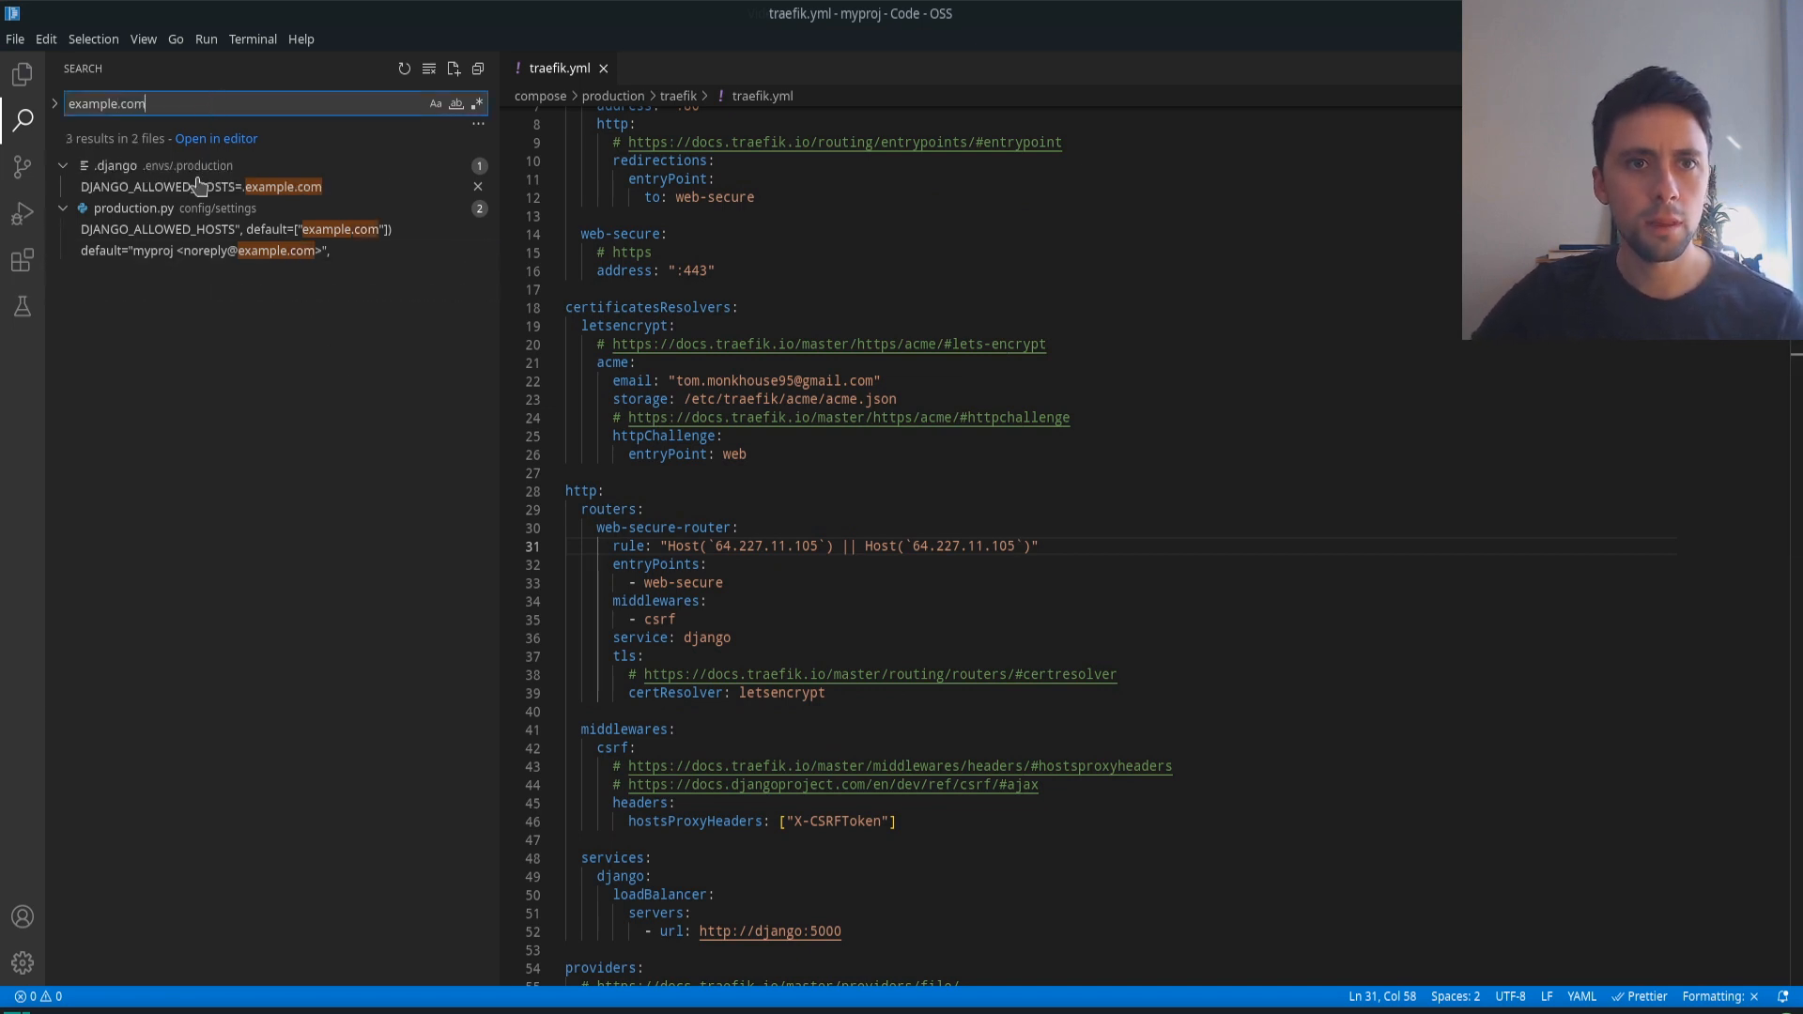
{"action": "left_click", "coordinate": [195, 186]}
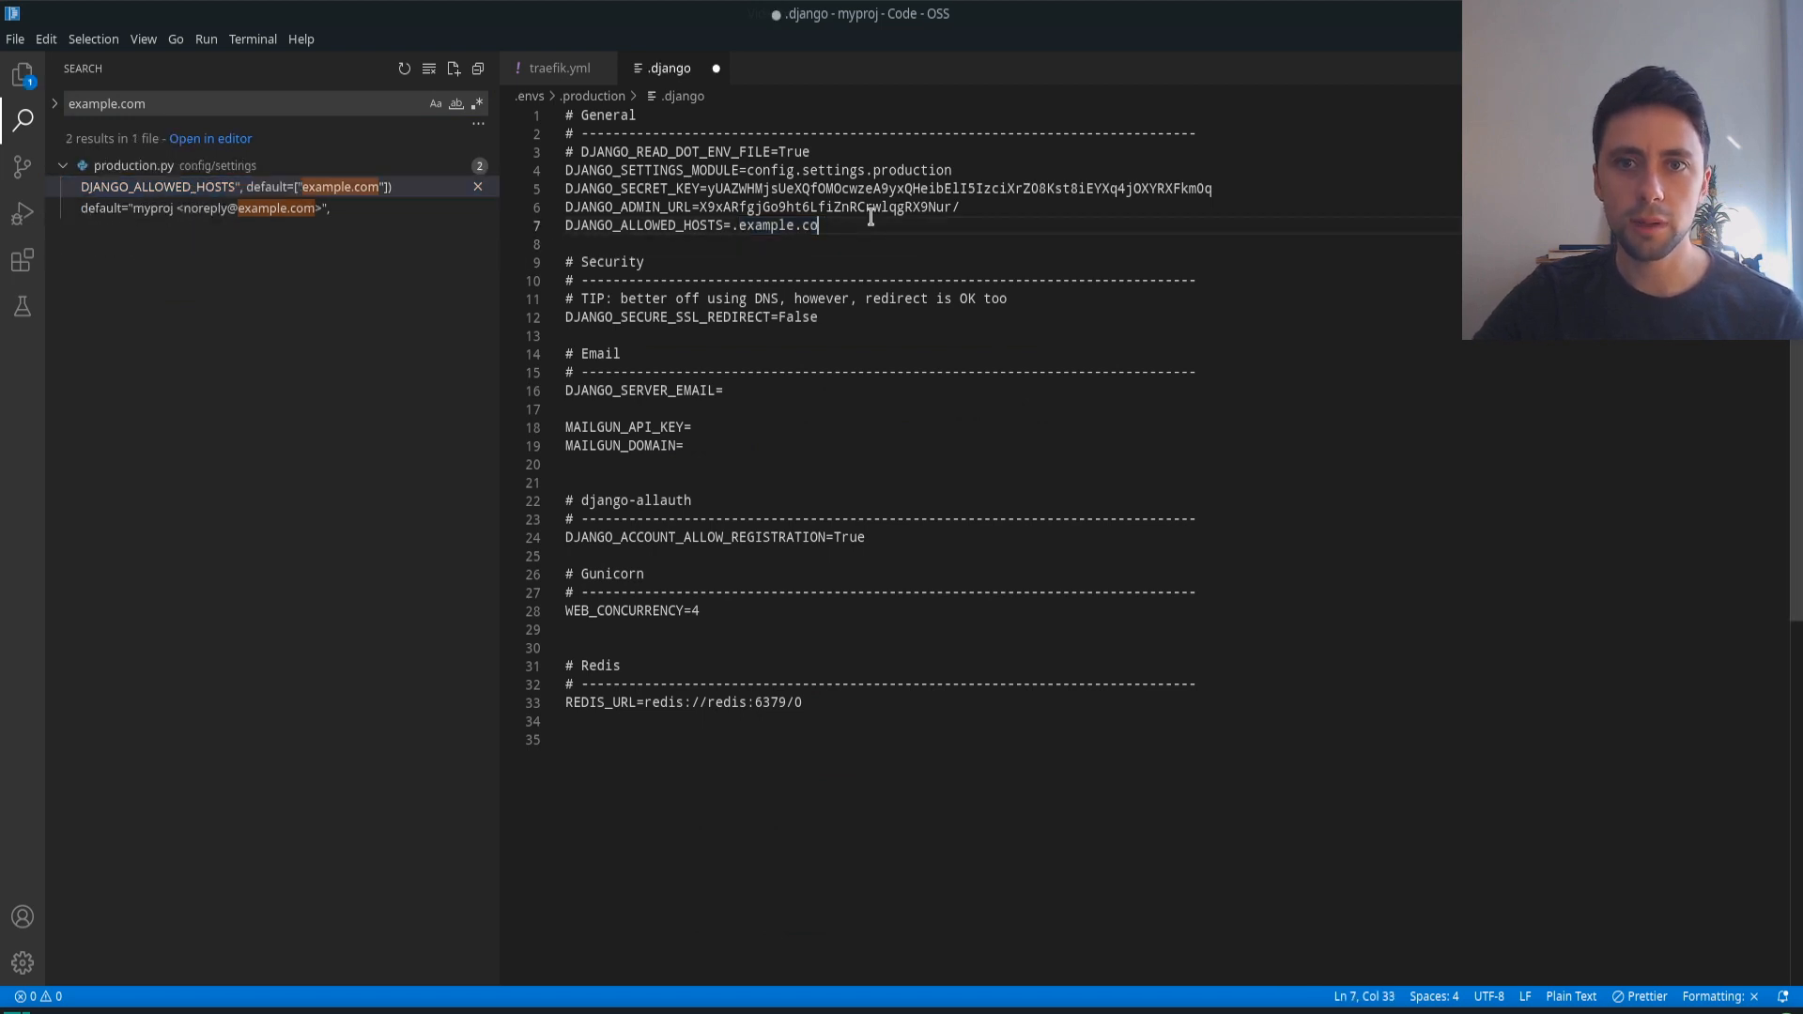
{"action": "key", "text": "Backspace"}
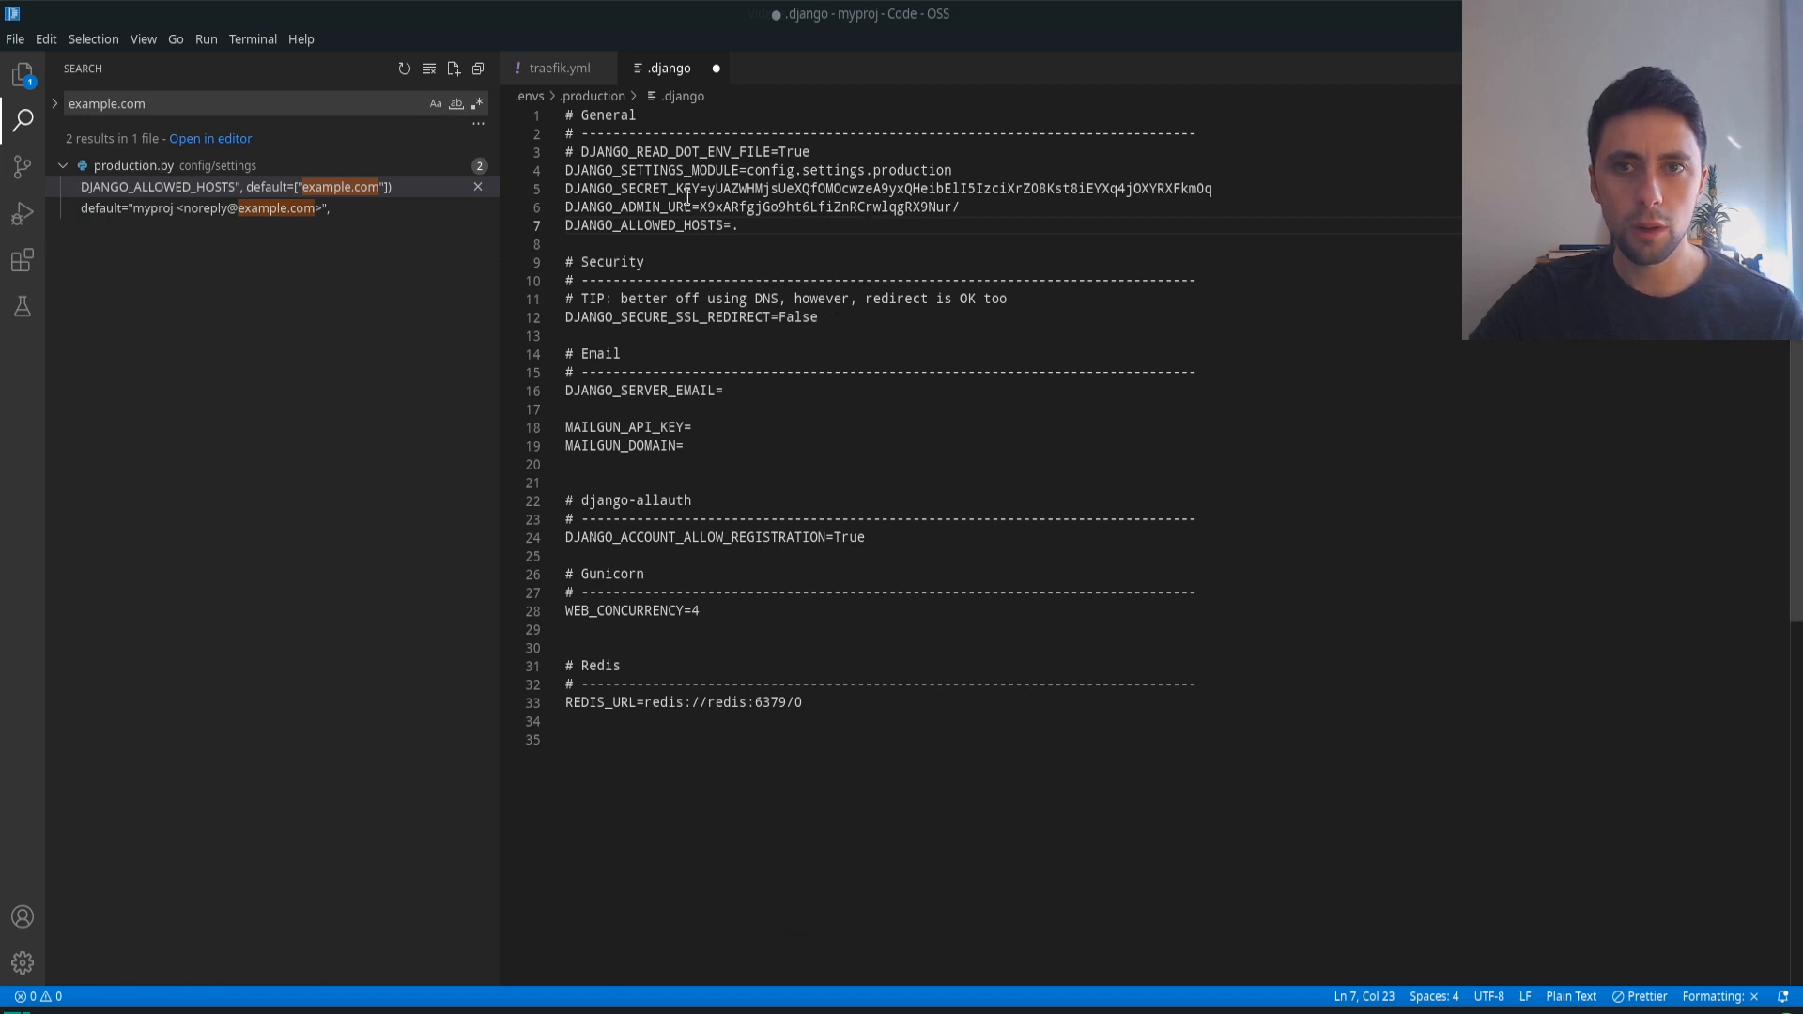
{"action": "type", "text": "64.227.11.105"}
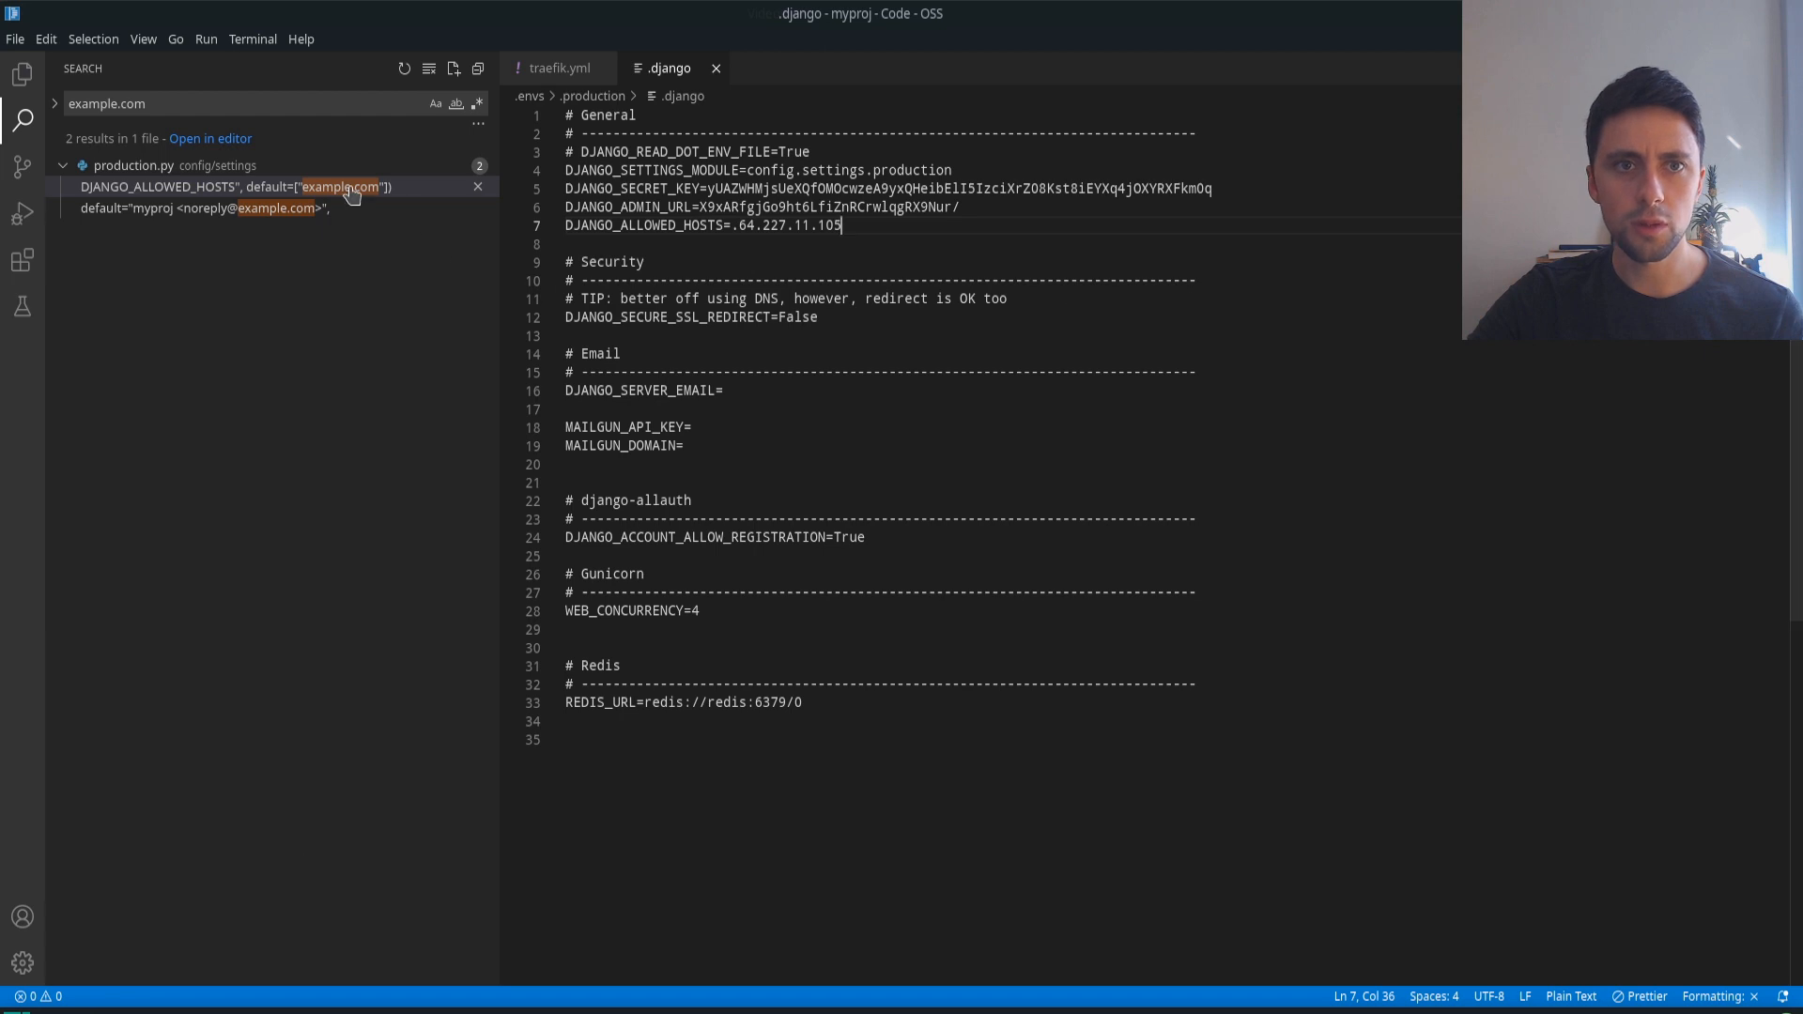
Set production.py's ALLOWED_HOSTS default to 64.227.11.105 and close the env file
{"action": "left_click", "coordinate": [231, 186]}
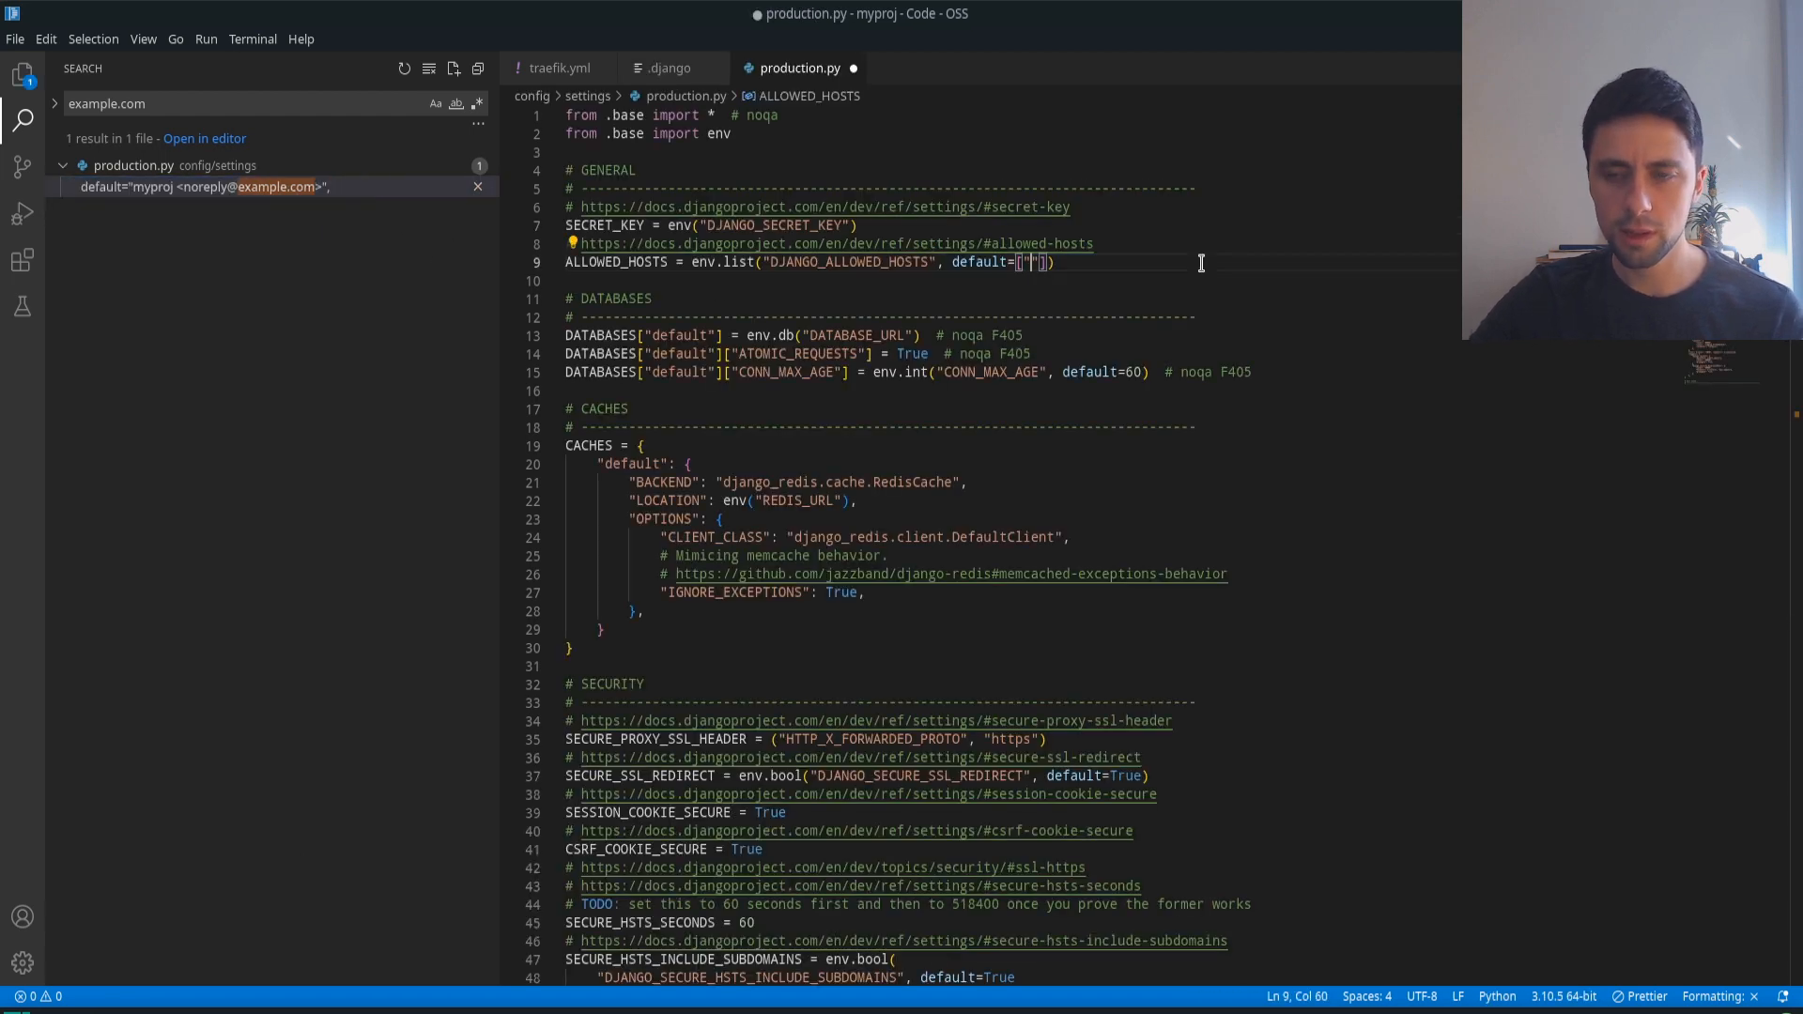
{"action": "type", "text": "64.227.11.105"}
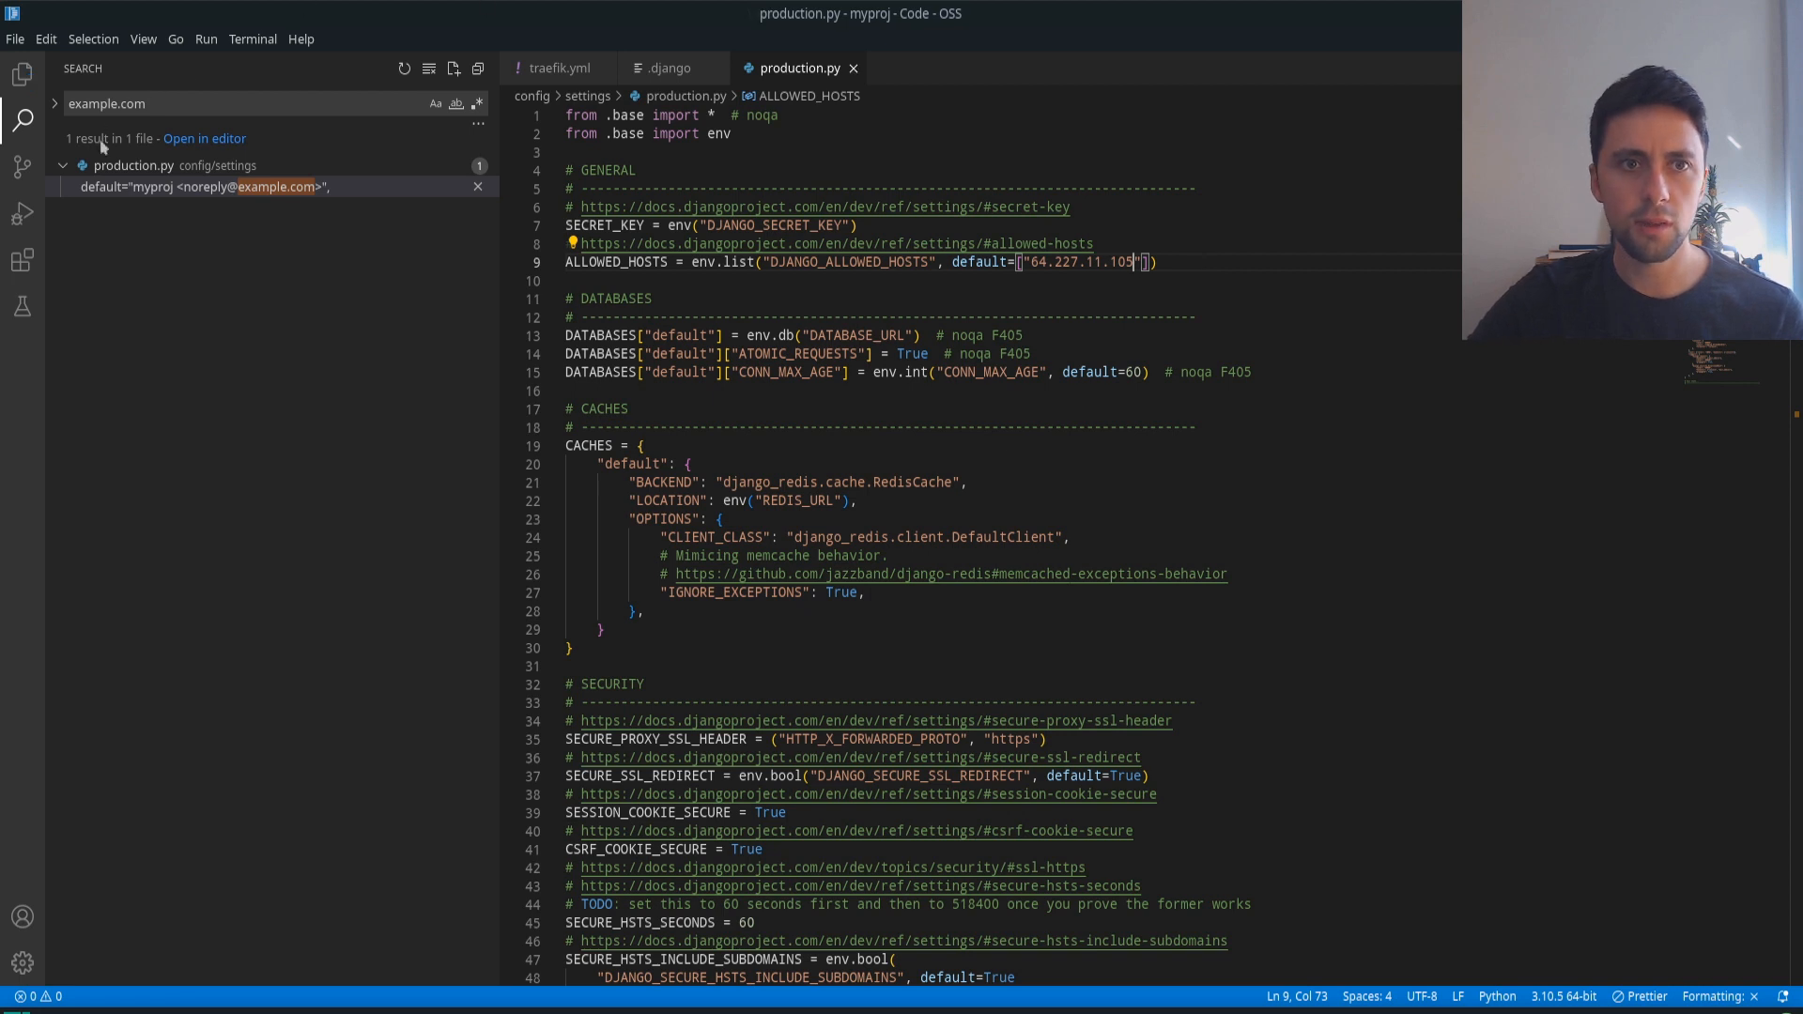
{"action": "mouse_move", "coordinate": [265, 186]}
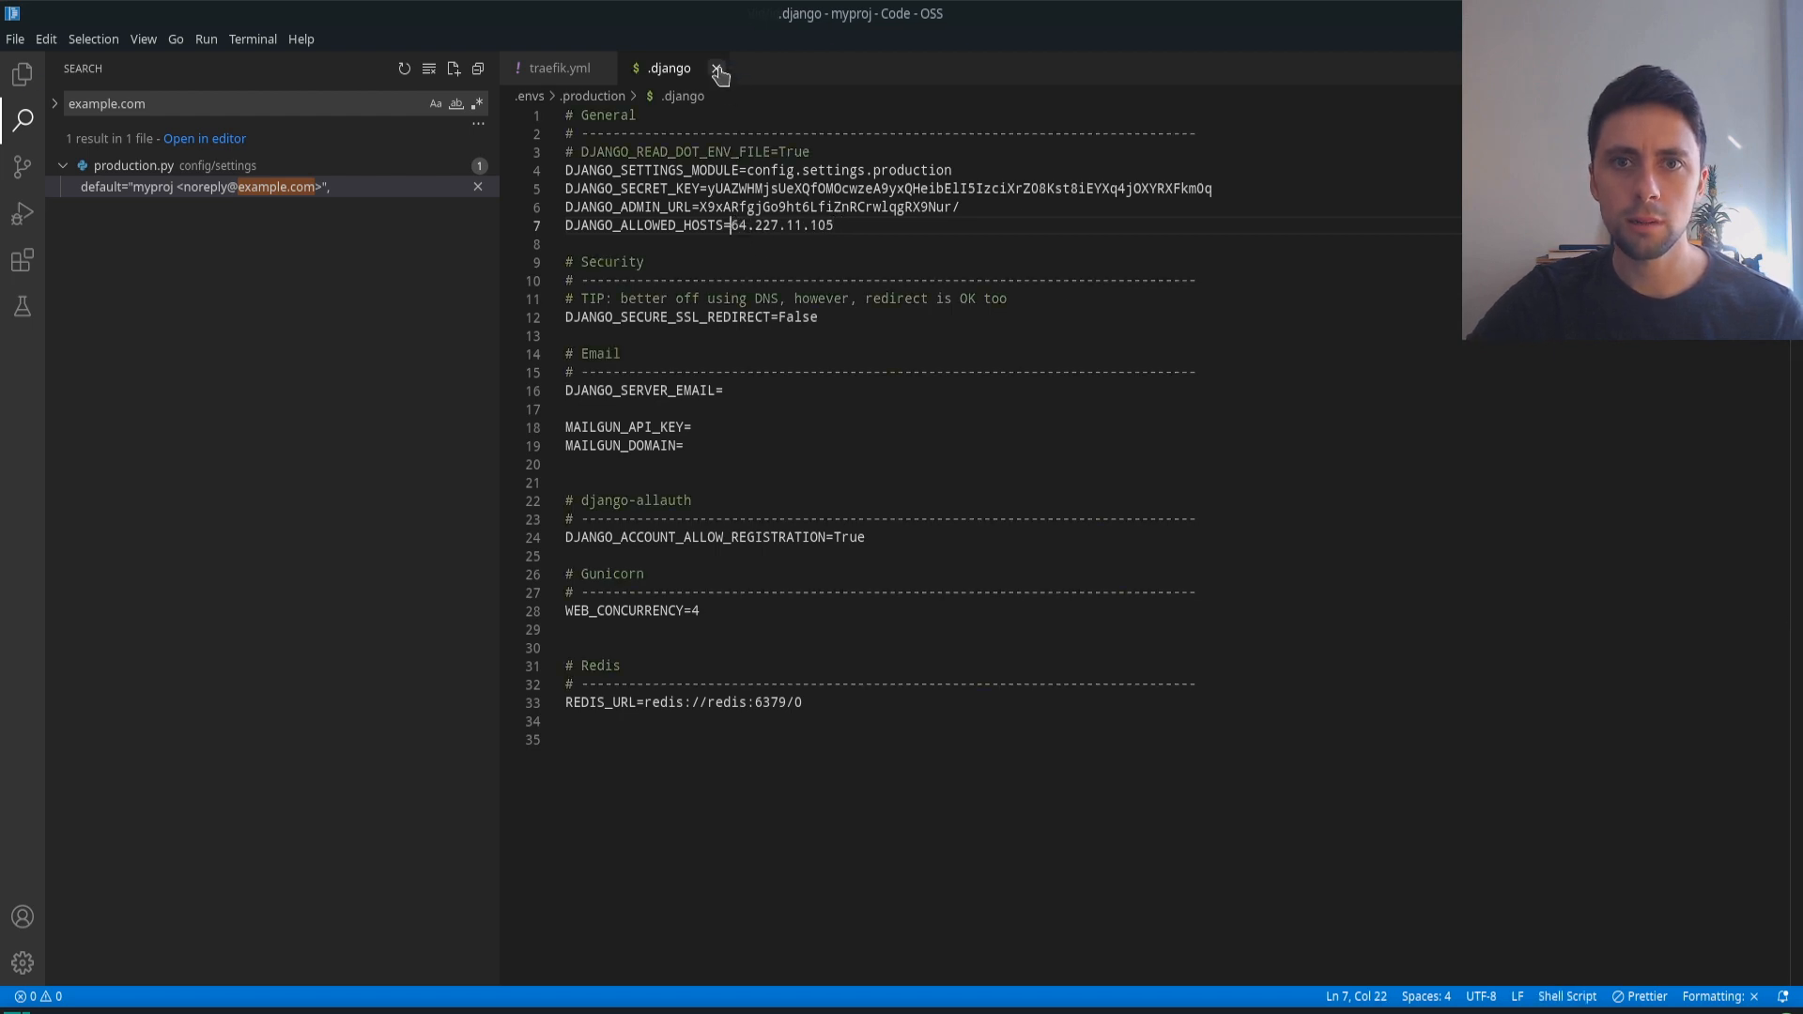
{"action": "left_click", "coordinate": [557, 68]}
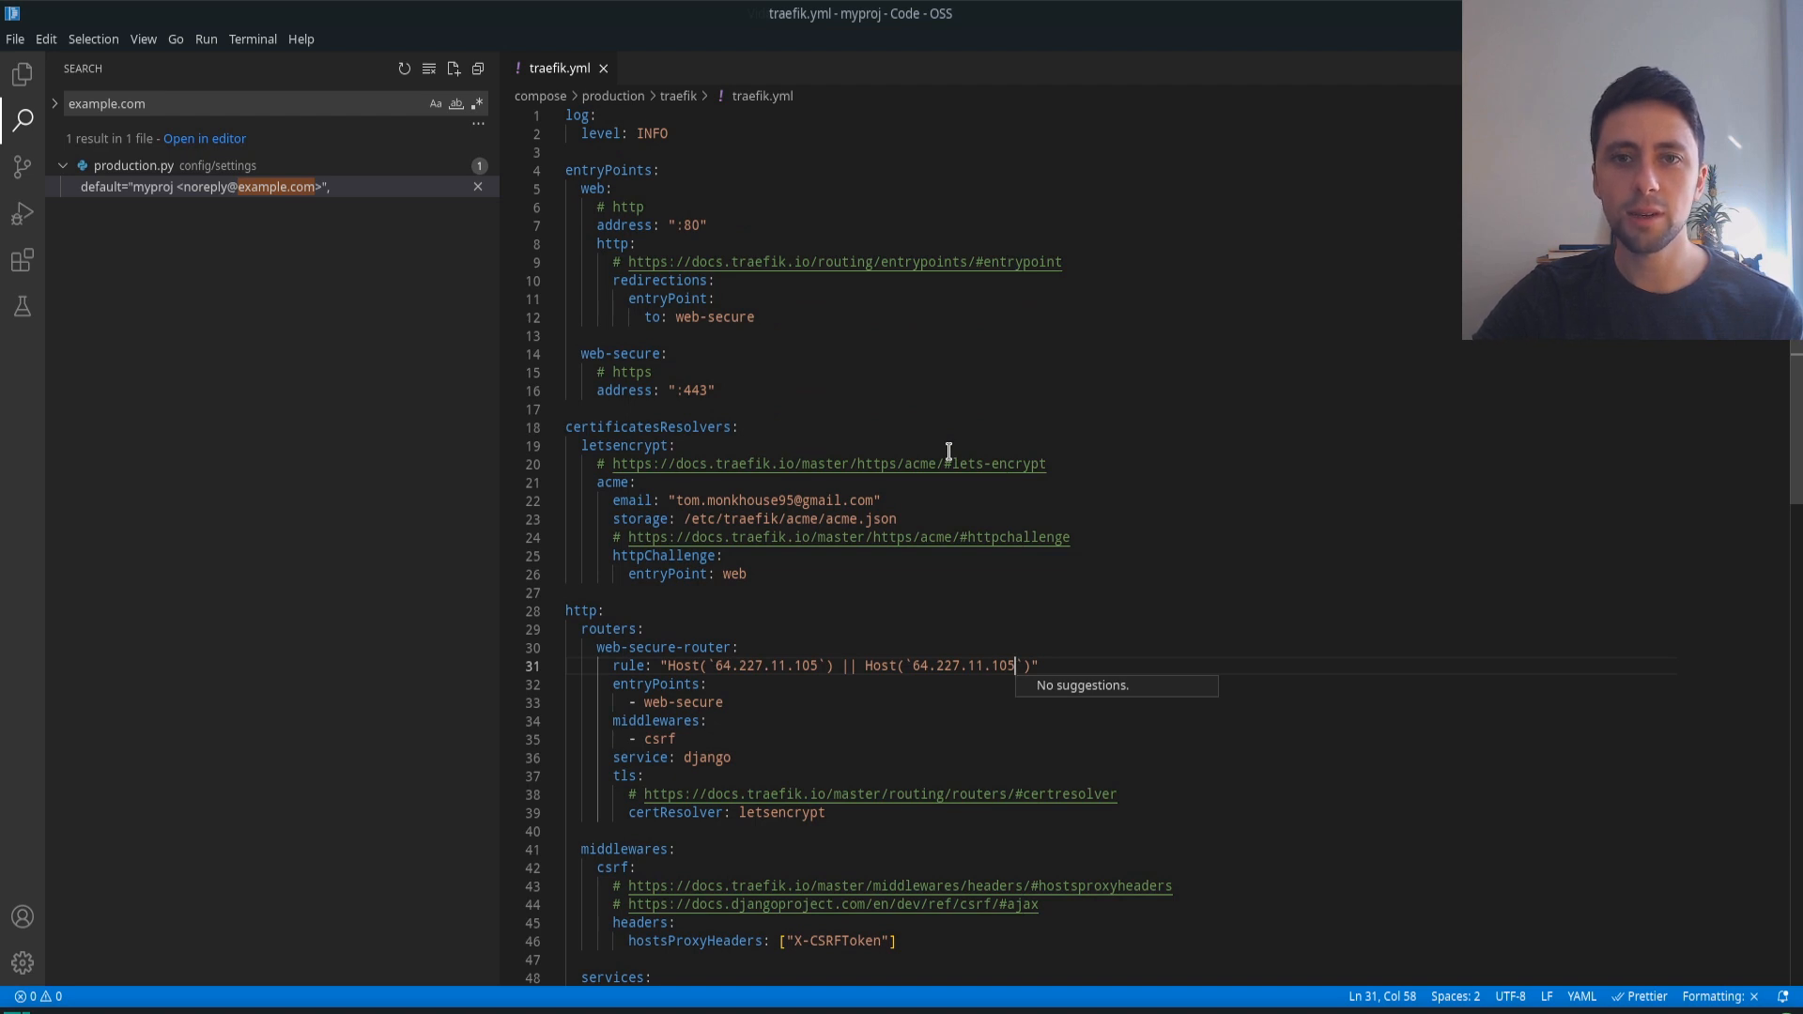
In traefik.yml, switch the router to the web entry point and comment out HTTPS redirect and tls
{"action": "scroll", "scroll_direction": "down", "scroll_amount": 3}
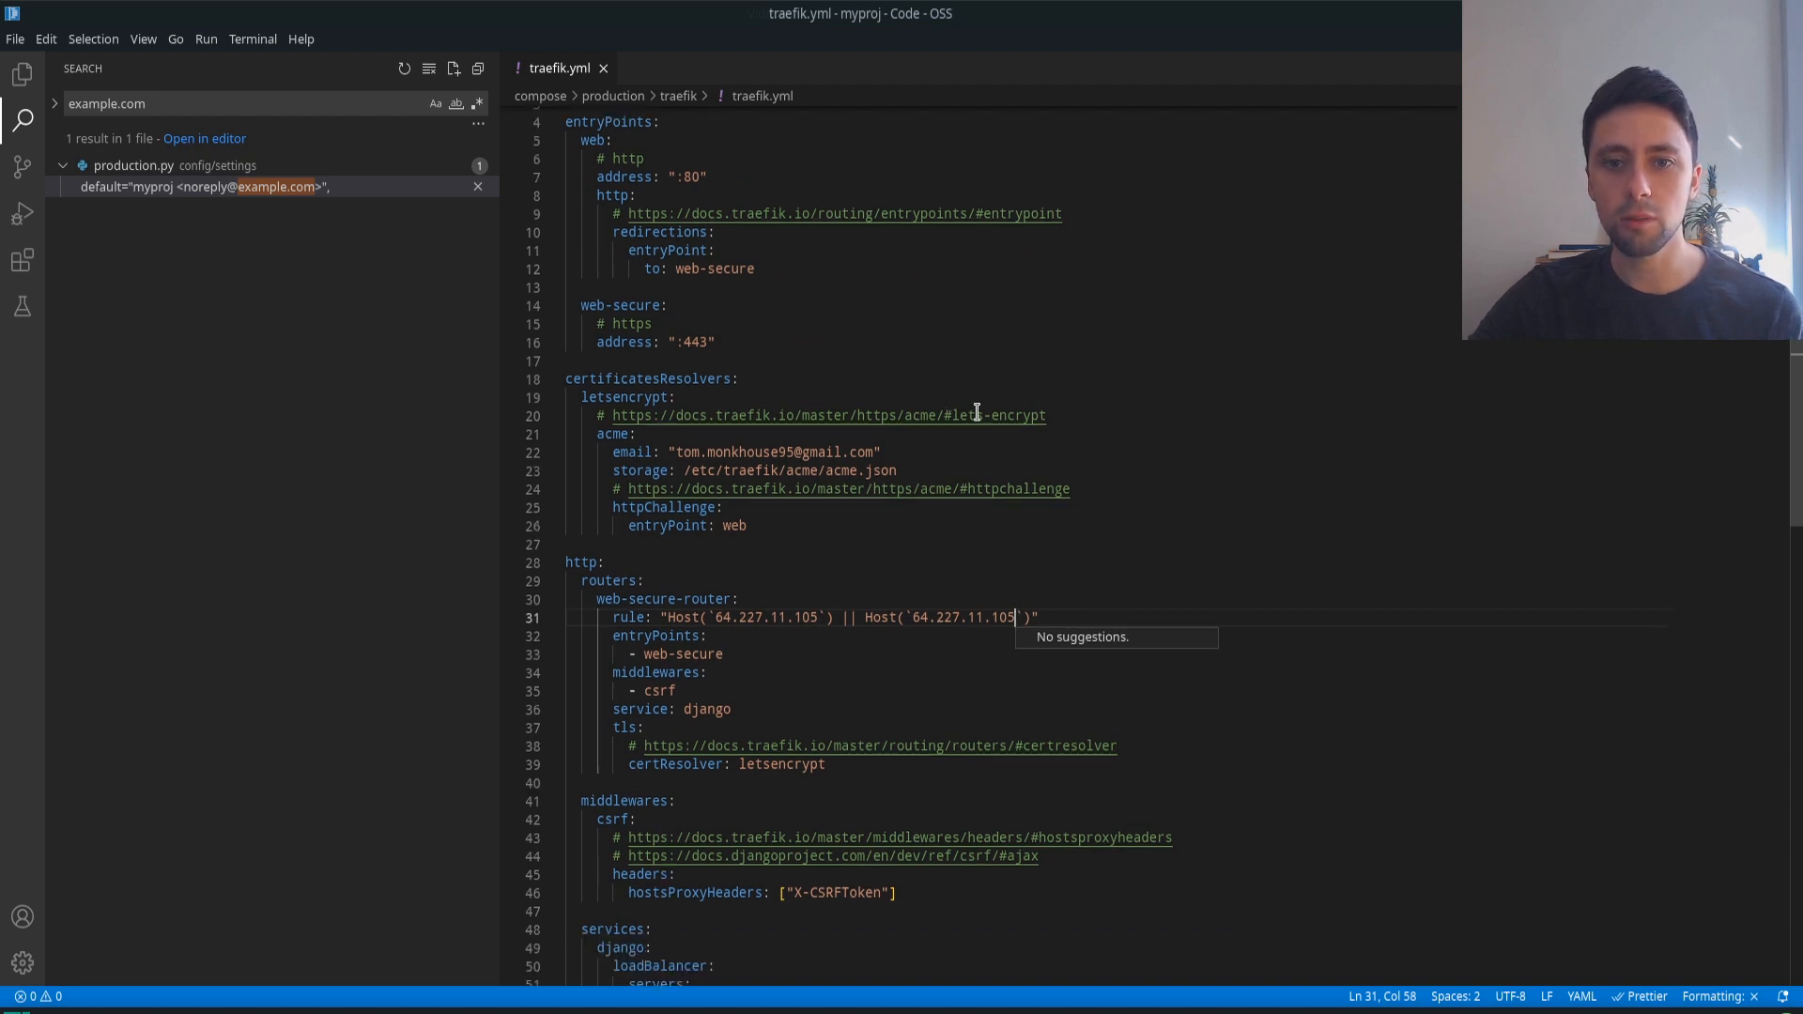
{"action": "scroll", "scroll_direction": "down", "scroll_amount": 3}
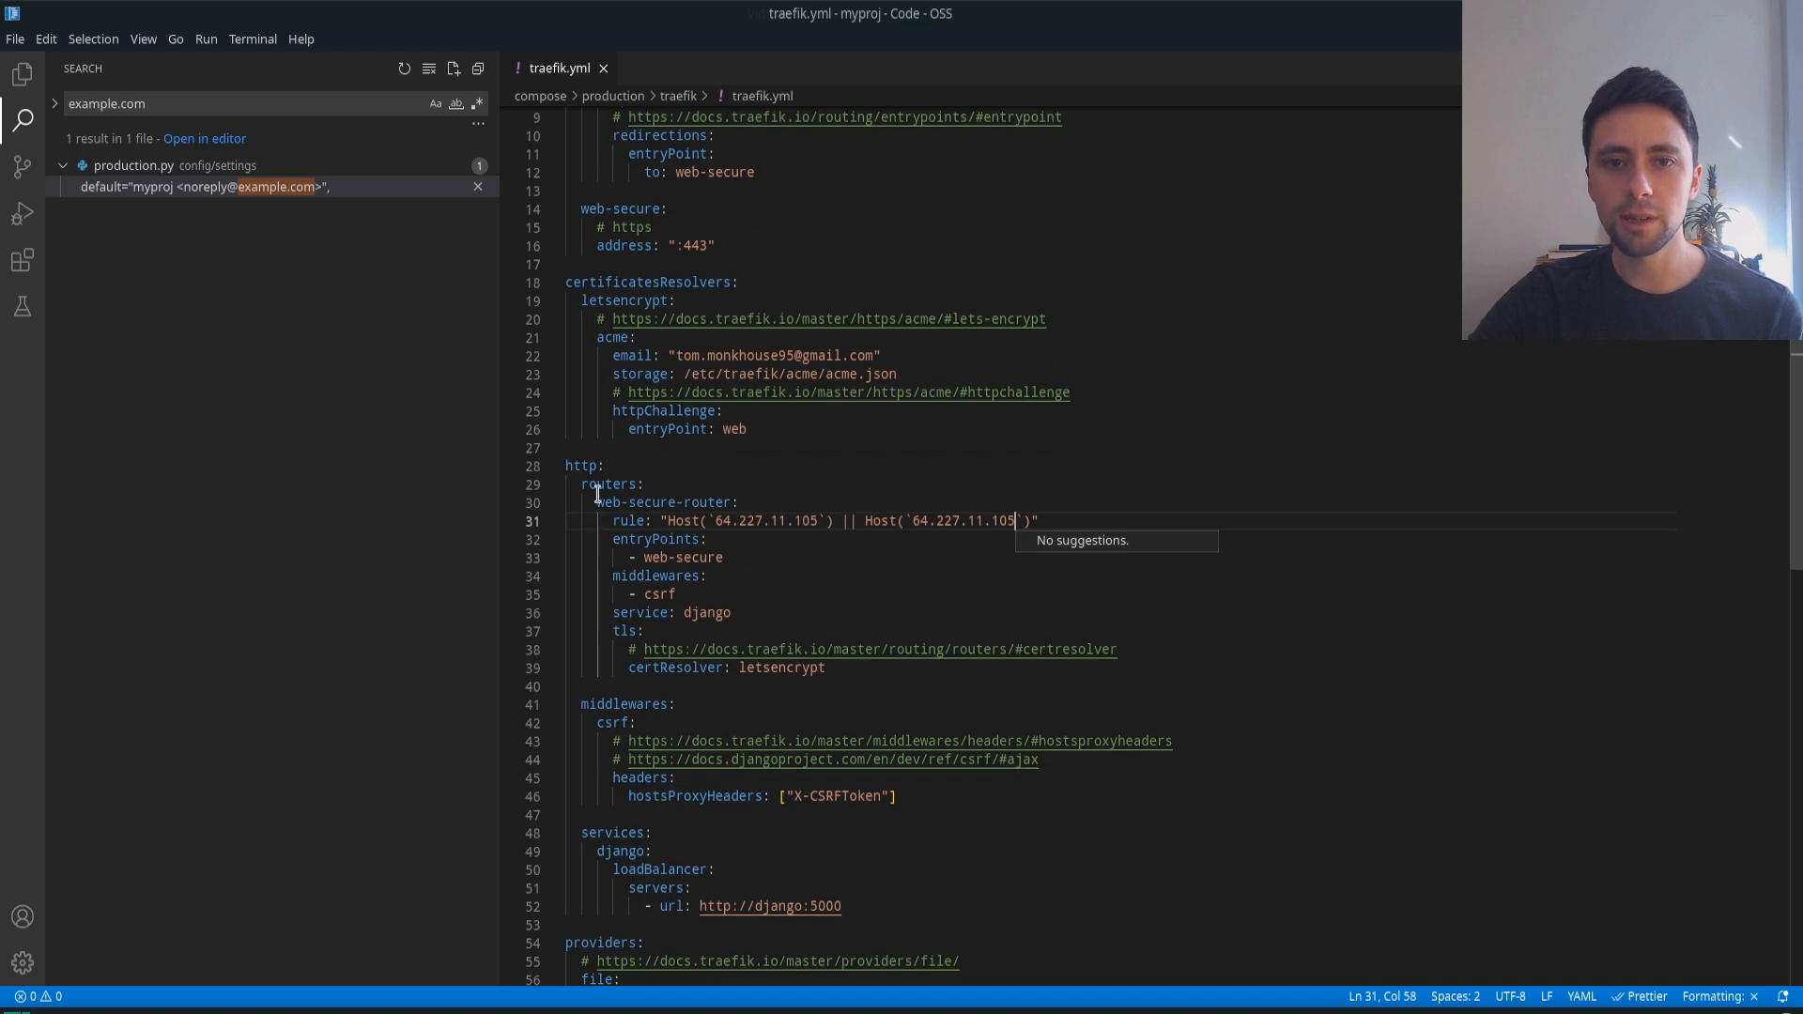
{"action": "mouse_move", "coordinate": [647, 564]}
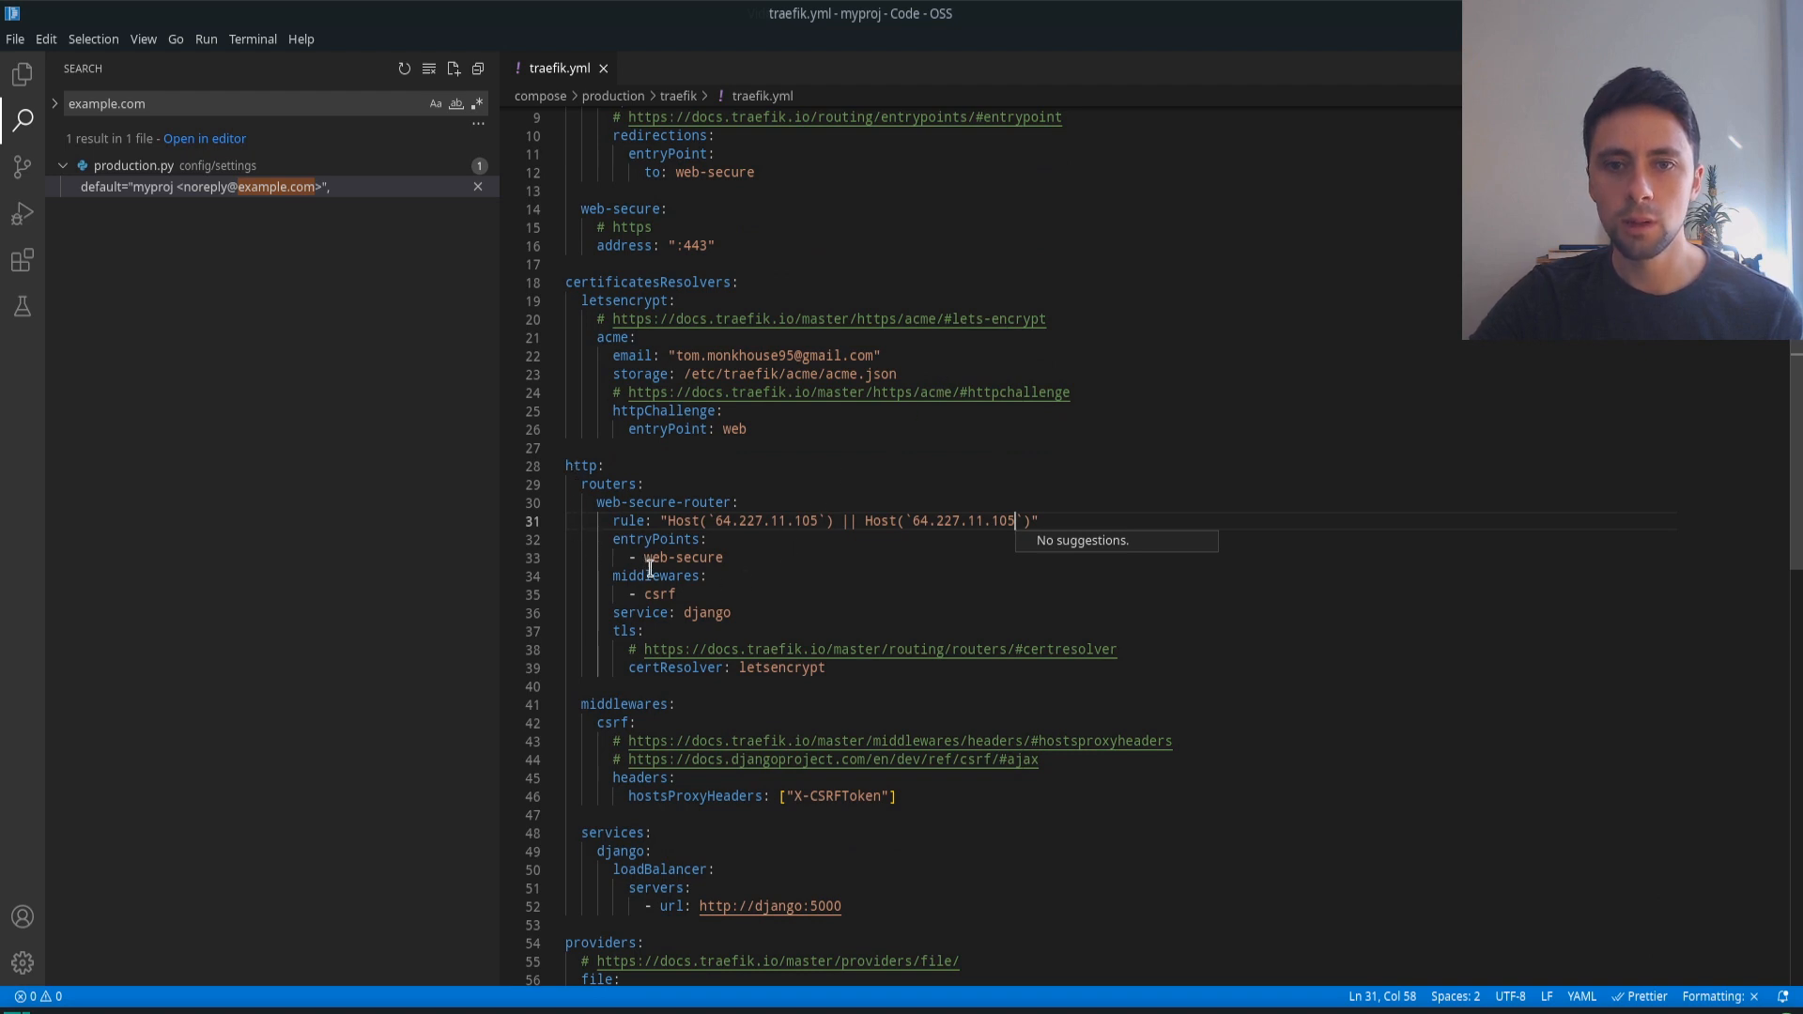
{"action": "double_click", "coordinate": [693, 557]}
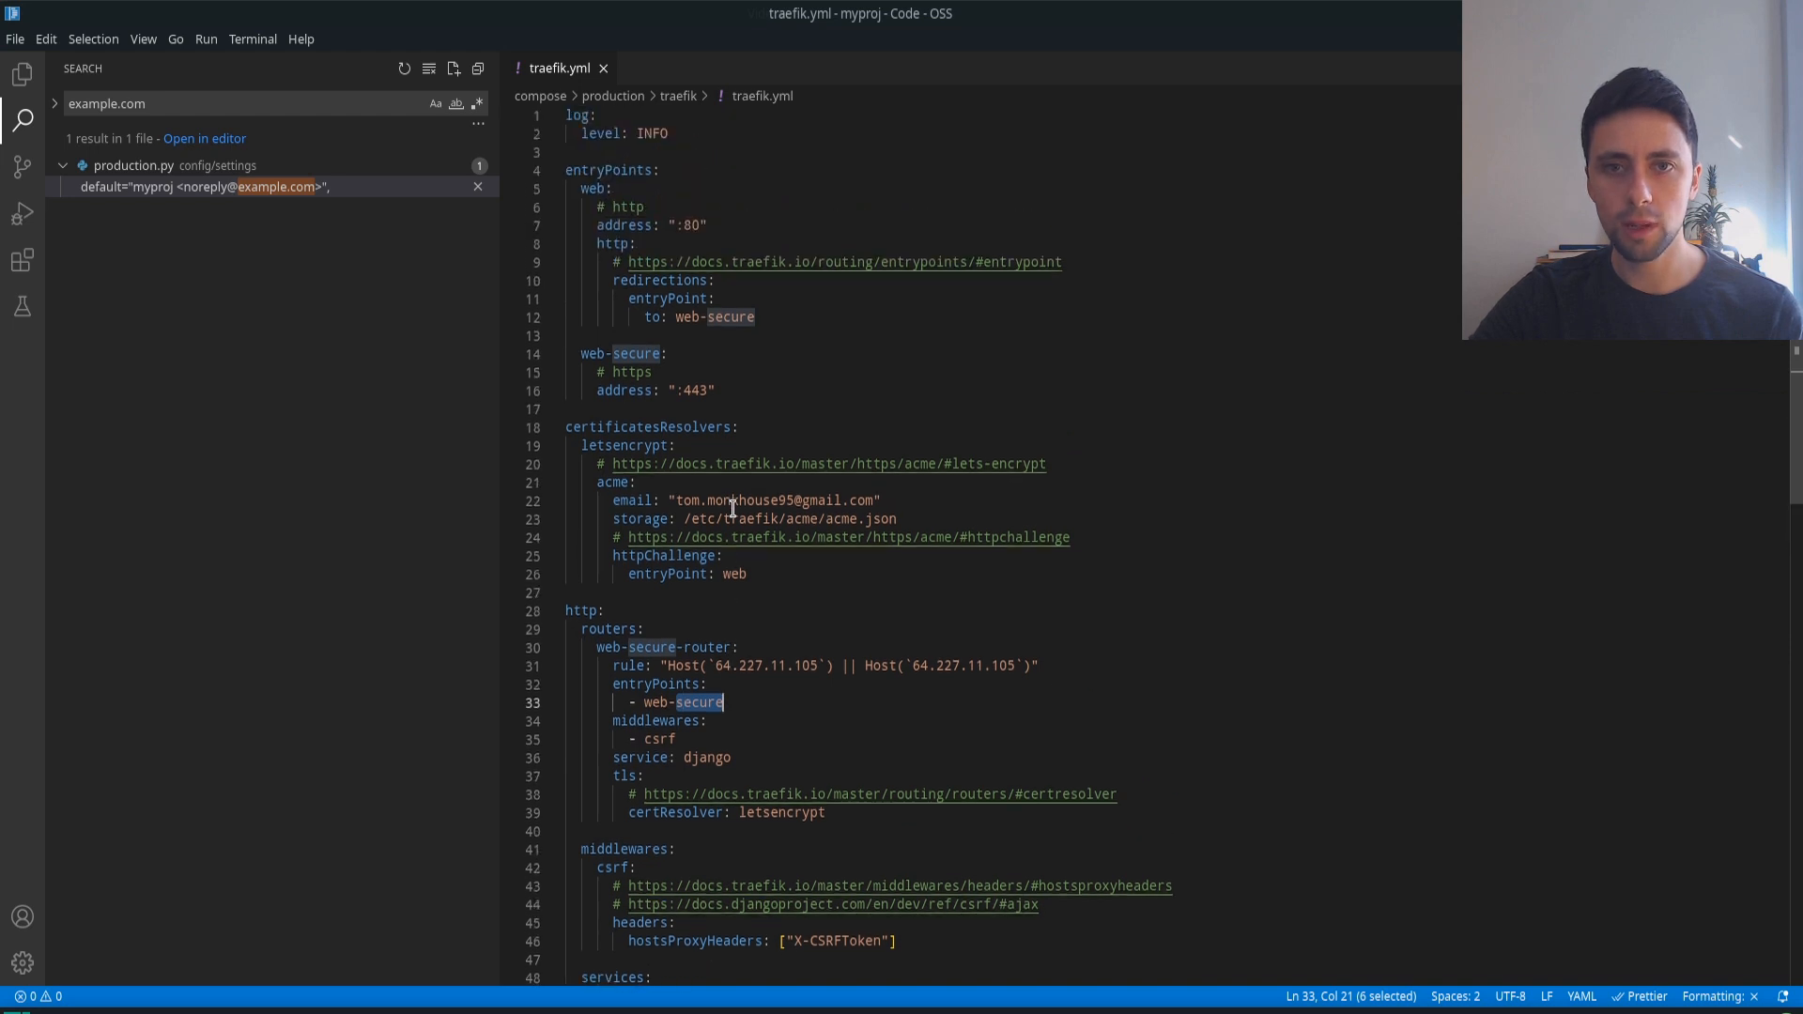
{"action": "mouse_move", "coordinate": [640, 201]}
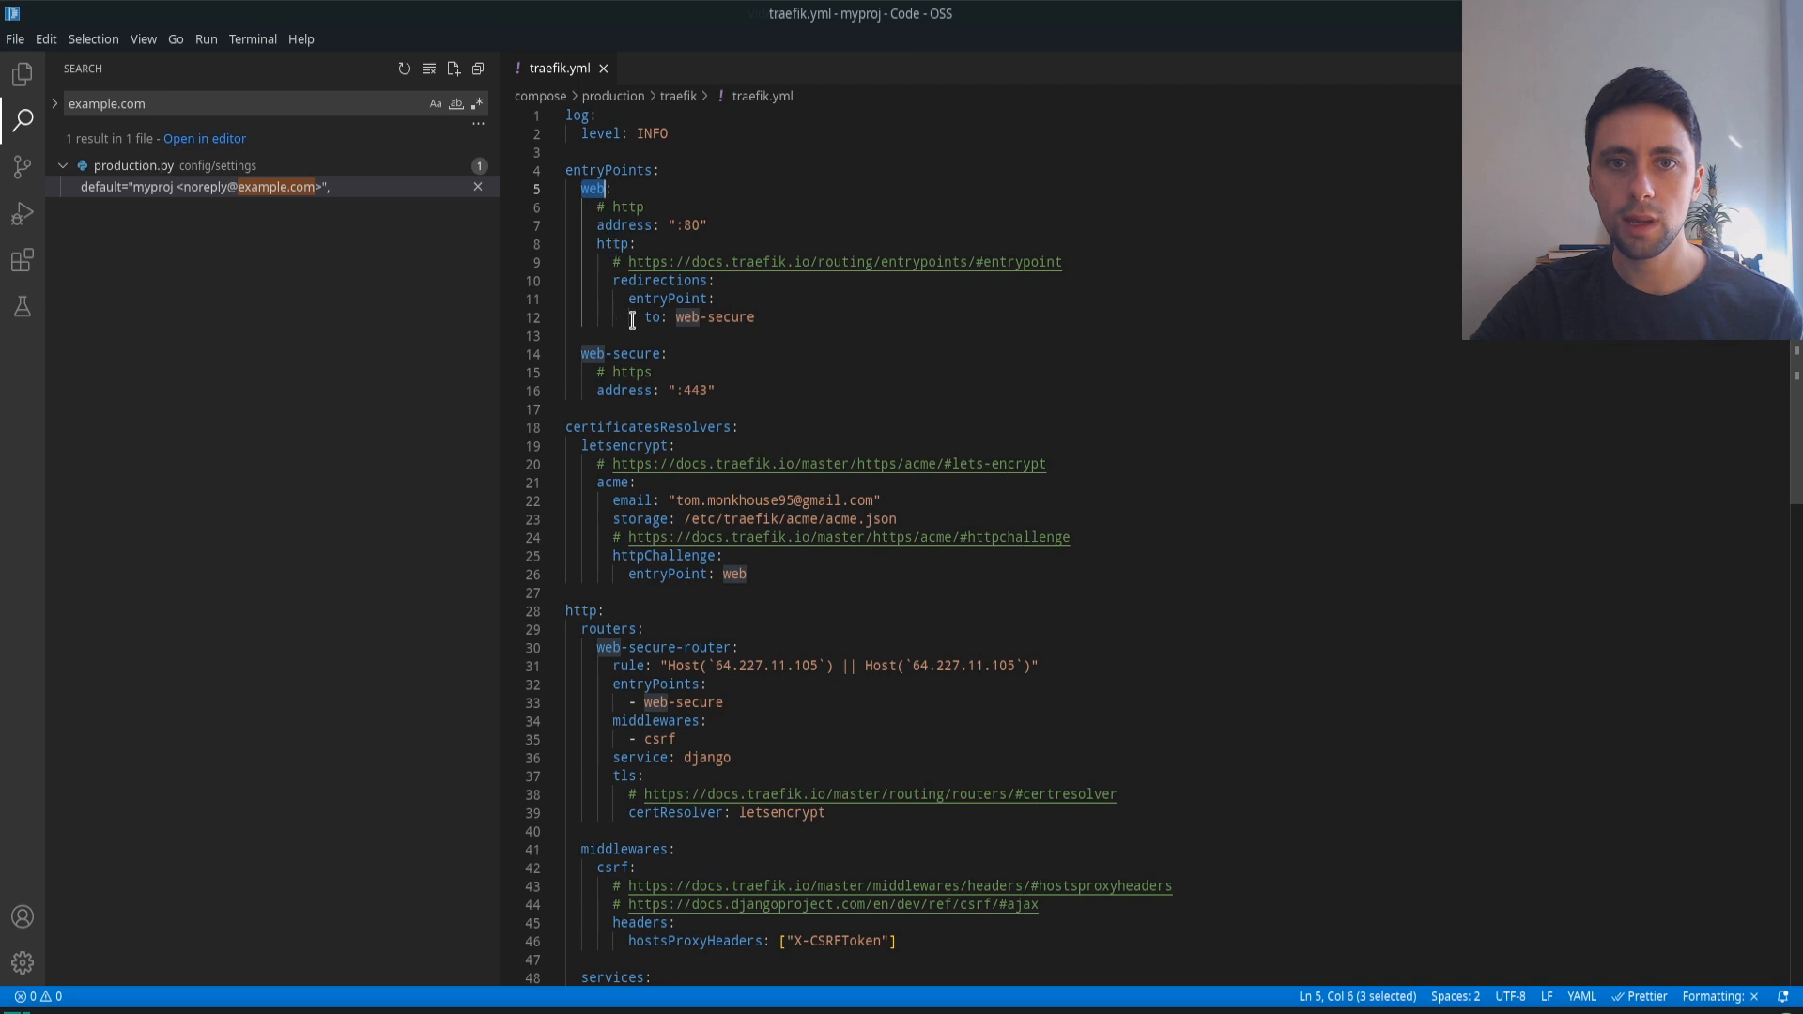
{"action": "left_click", "coordinate": [755, 317]}
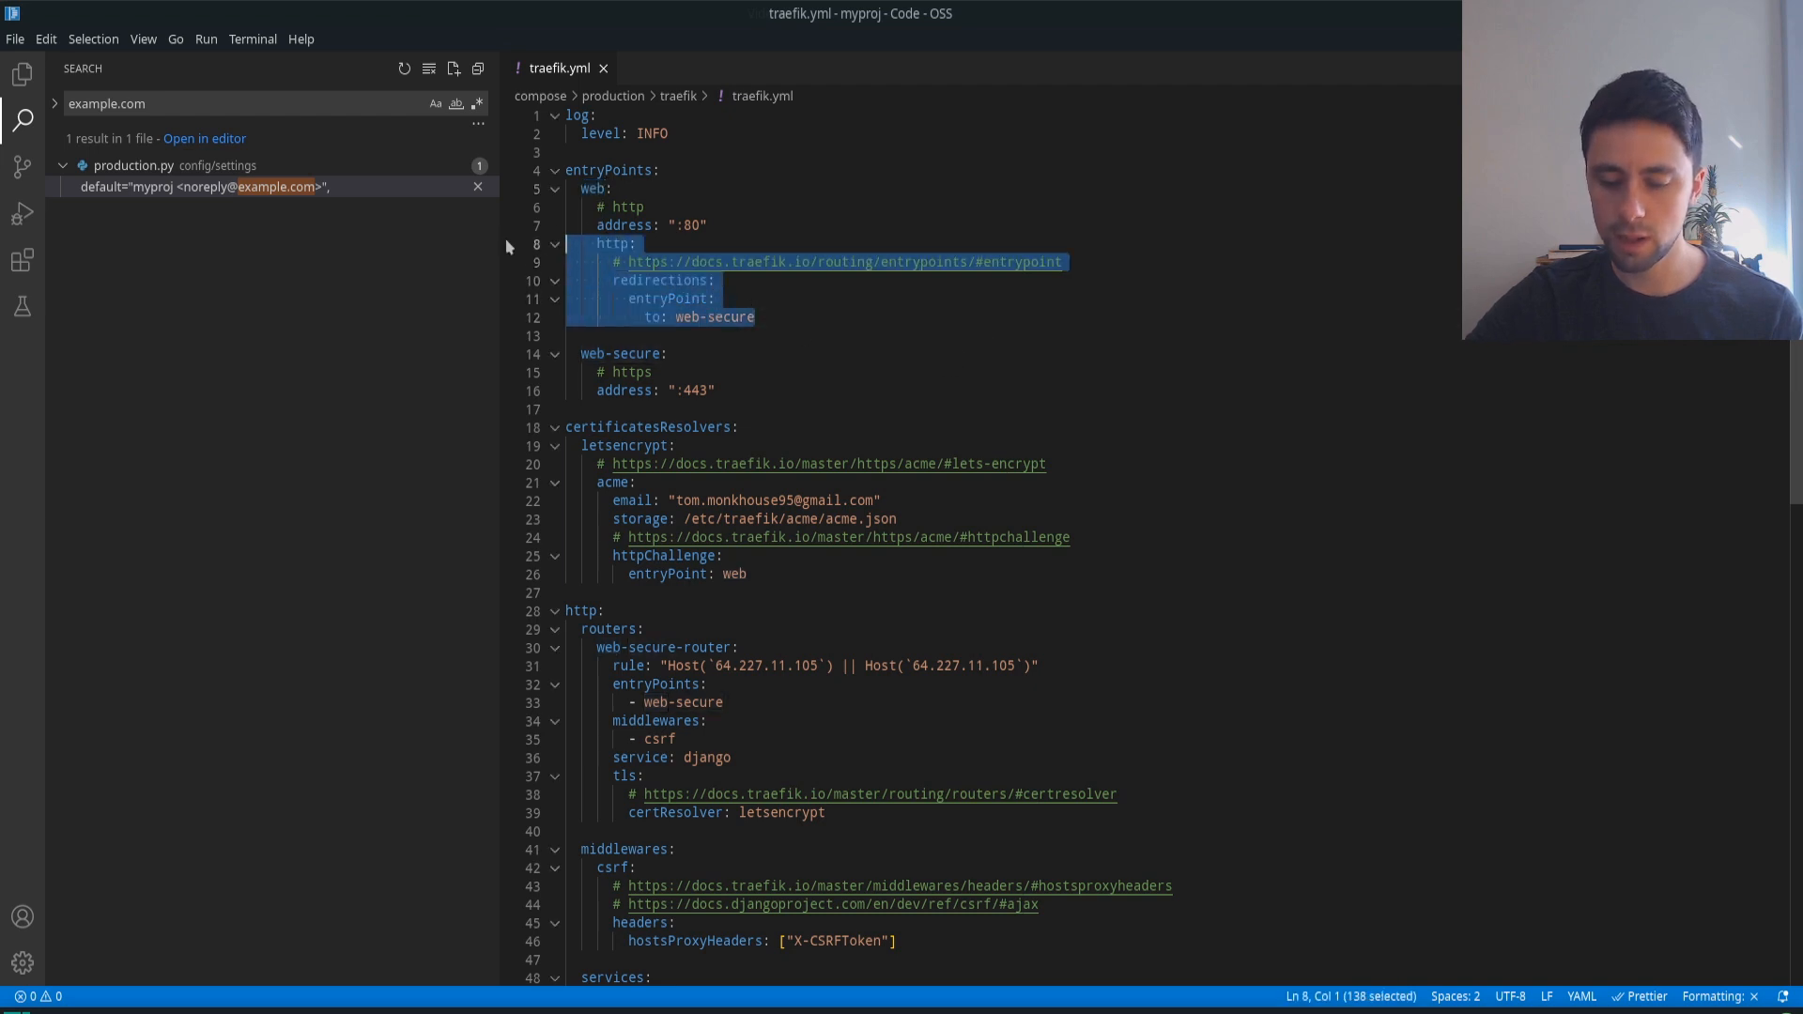
{"action": "key", "text": "ctrl+/"}
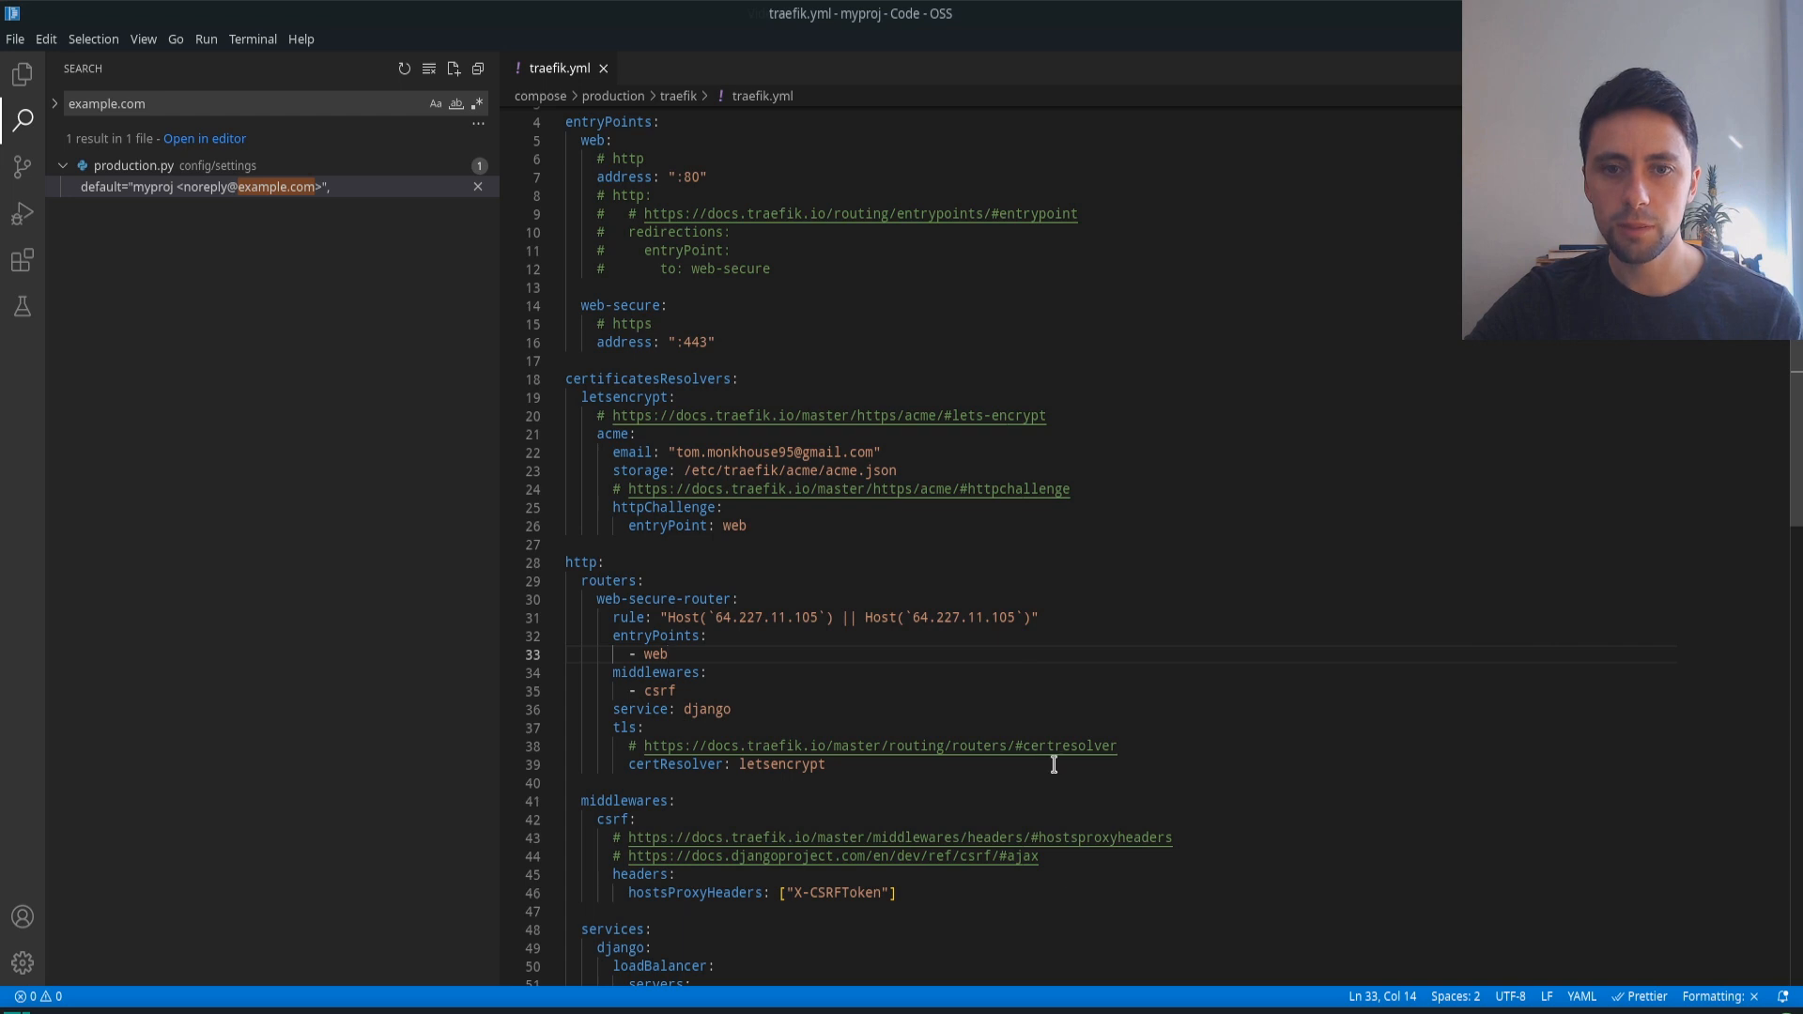
{"action": "double_click", "coordinate": [642, 612]}
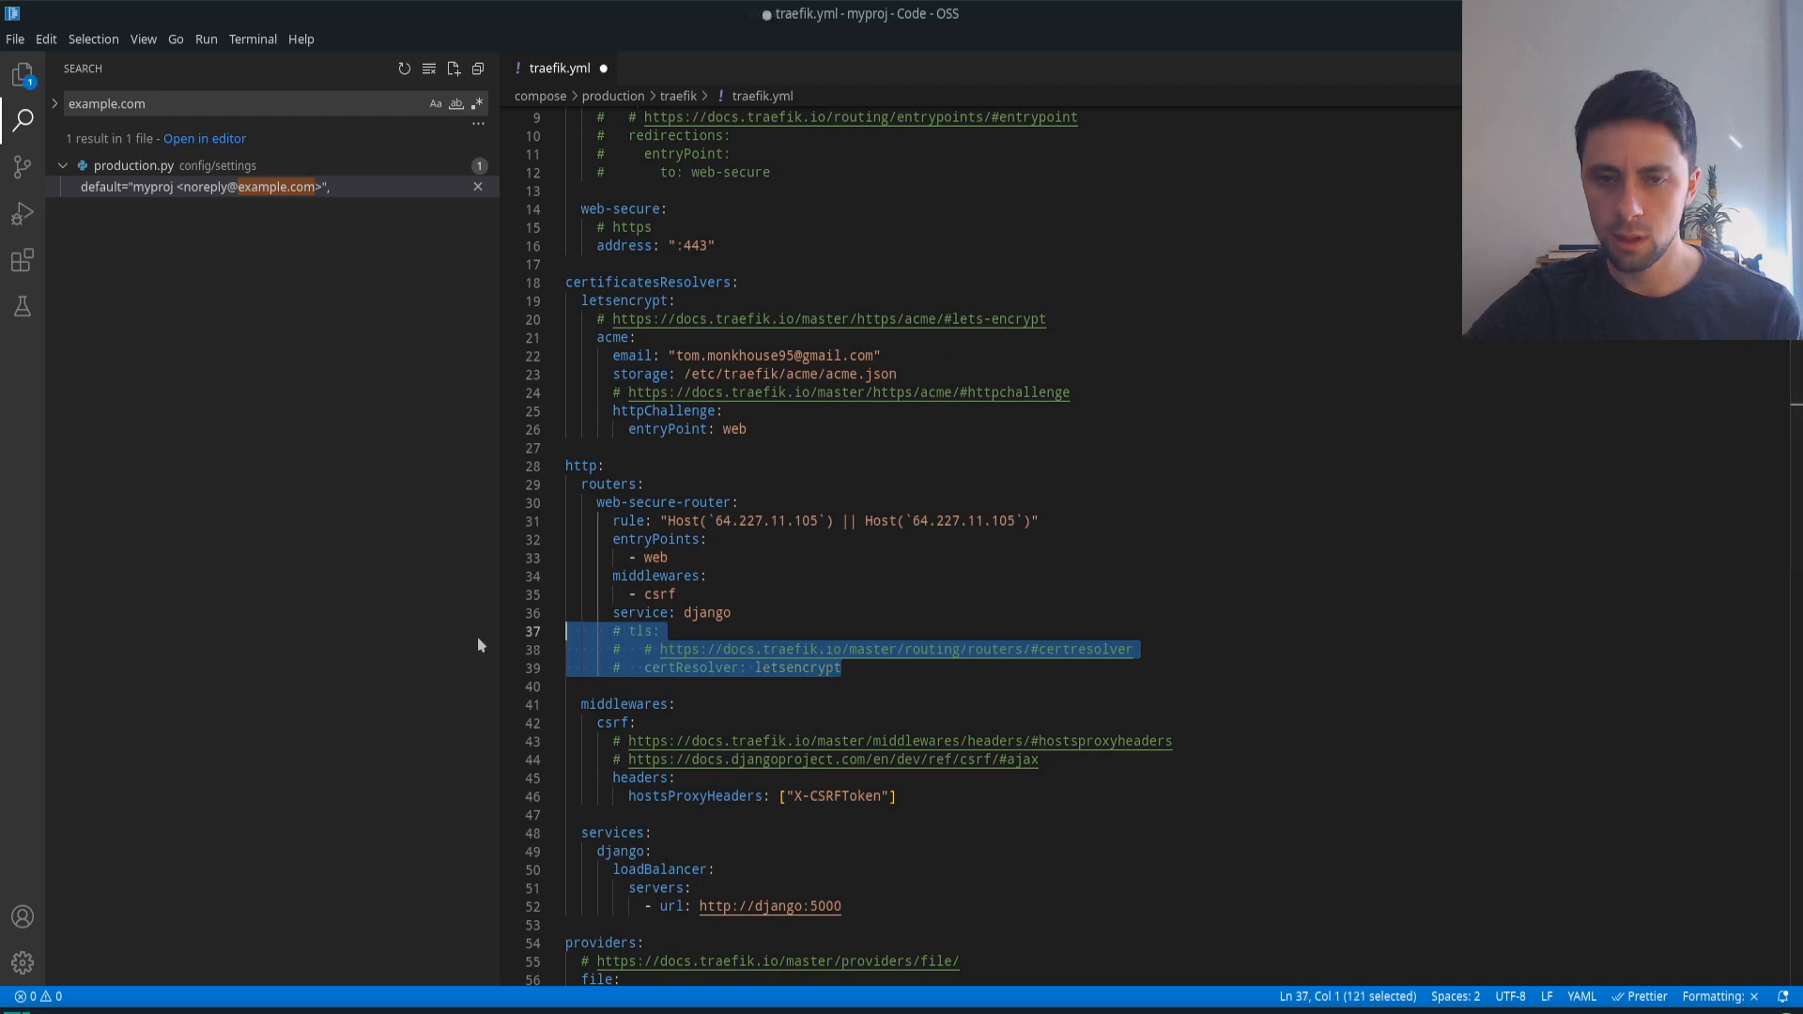
{"action": "left_click", "coordinate": [787, 519]}
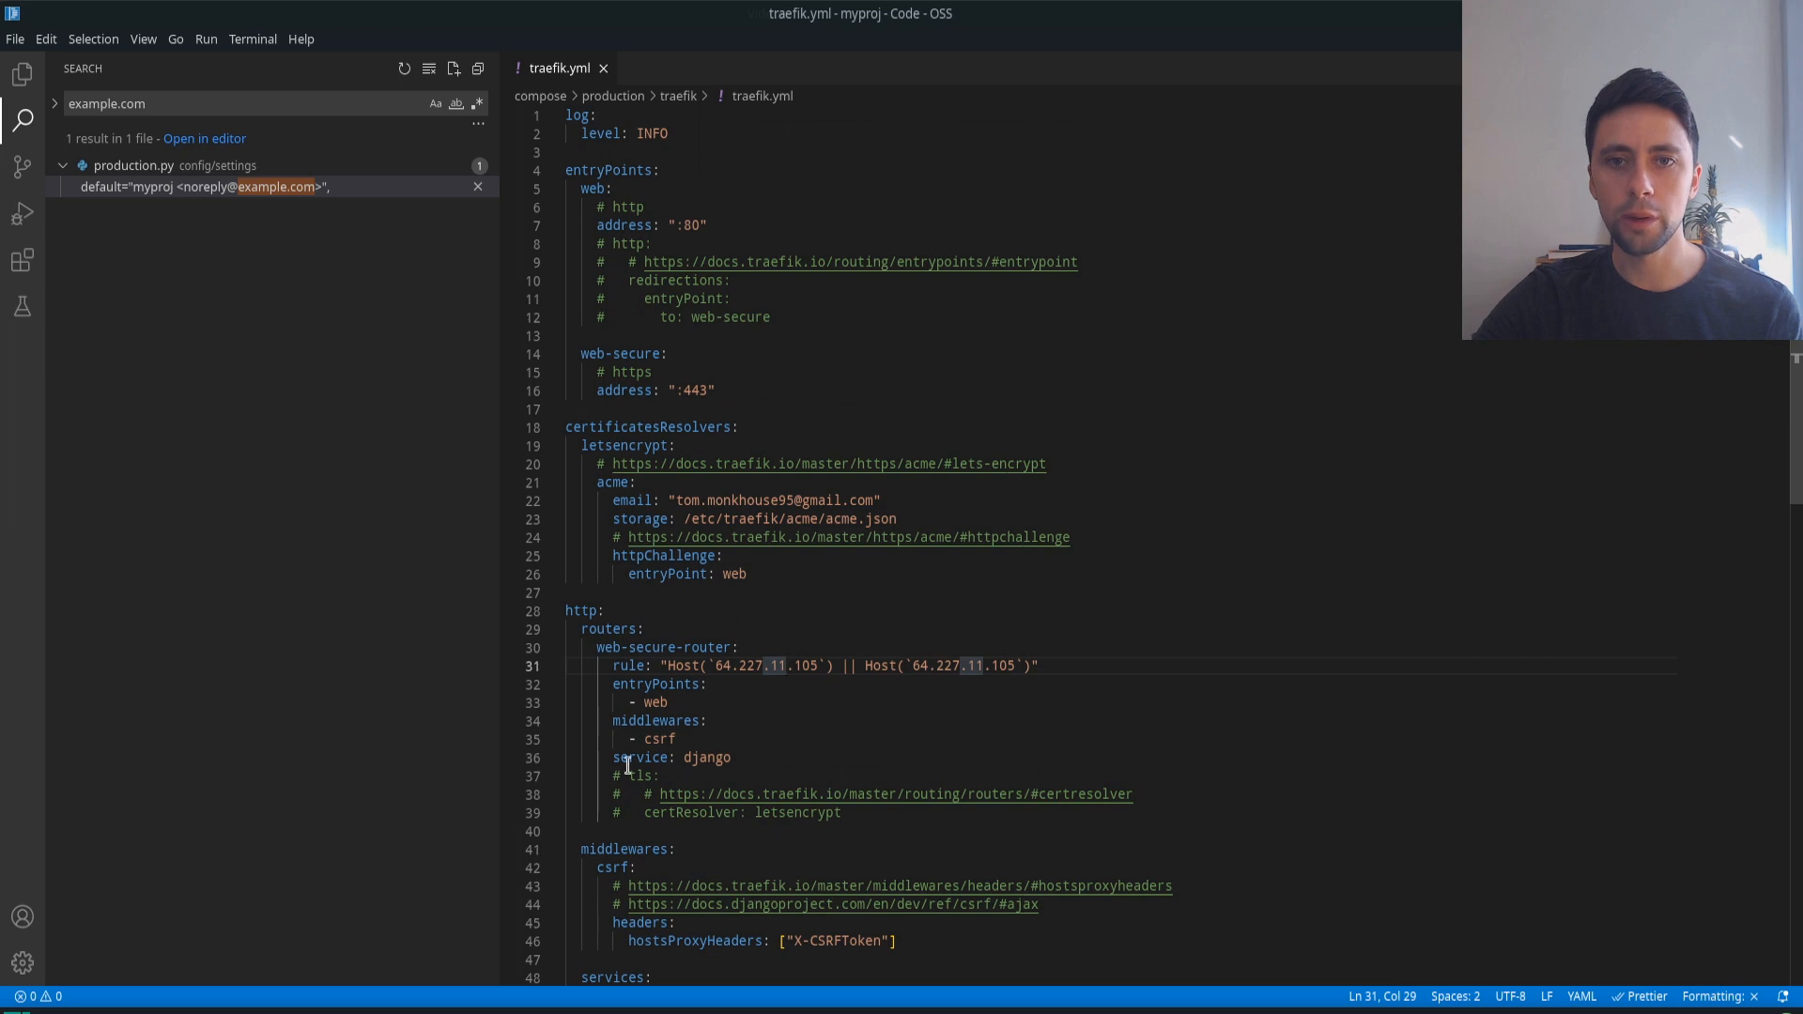
{"action": "mouse_move", "coordinate": [912, 685]}
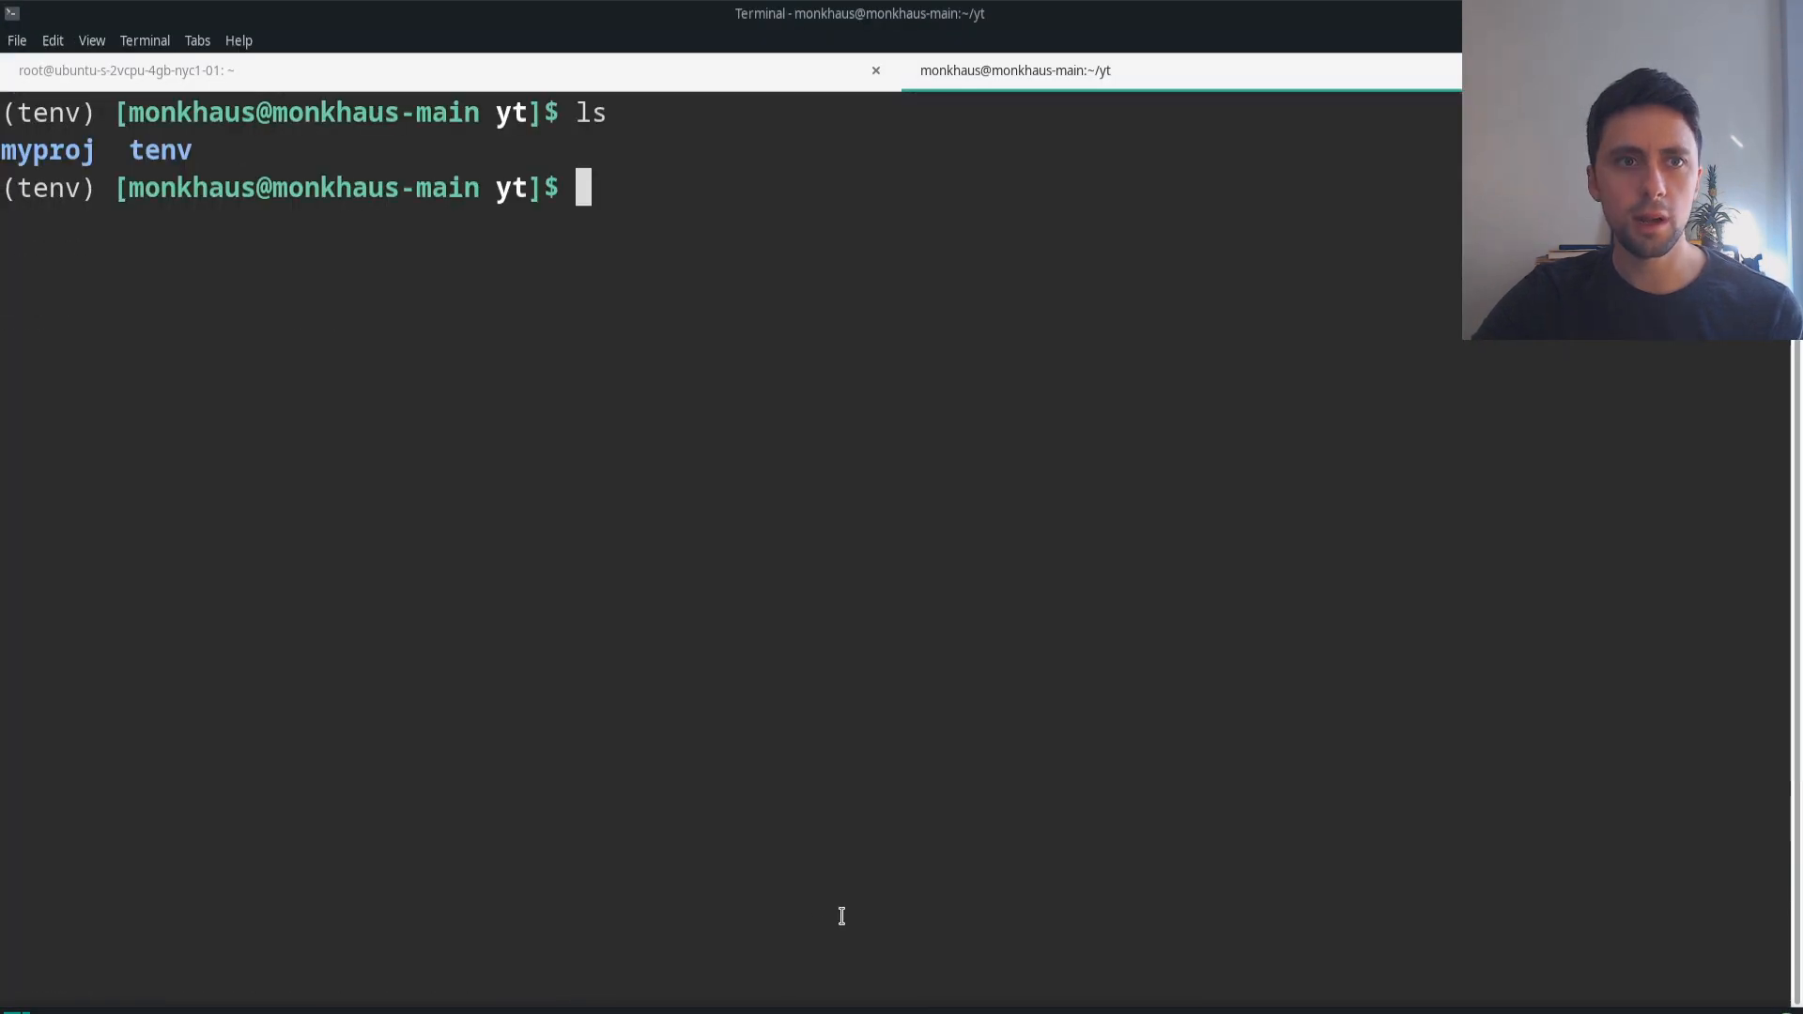
{"action": "mouse_move", "coordinate": [675, 220]}
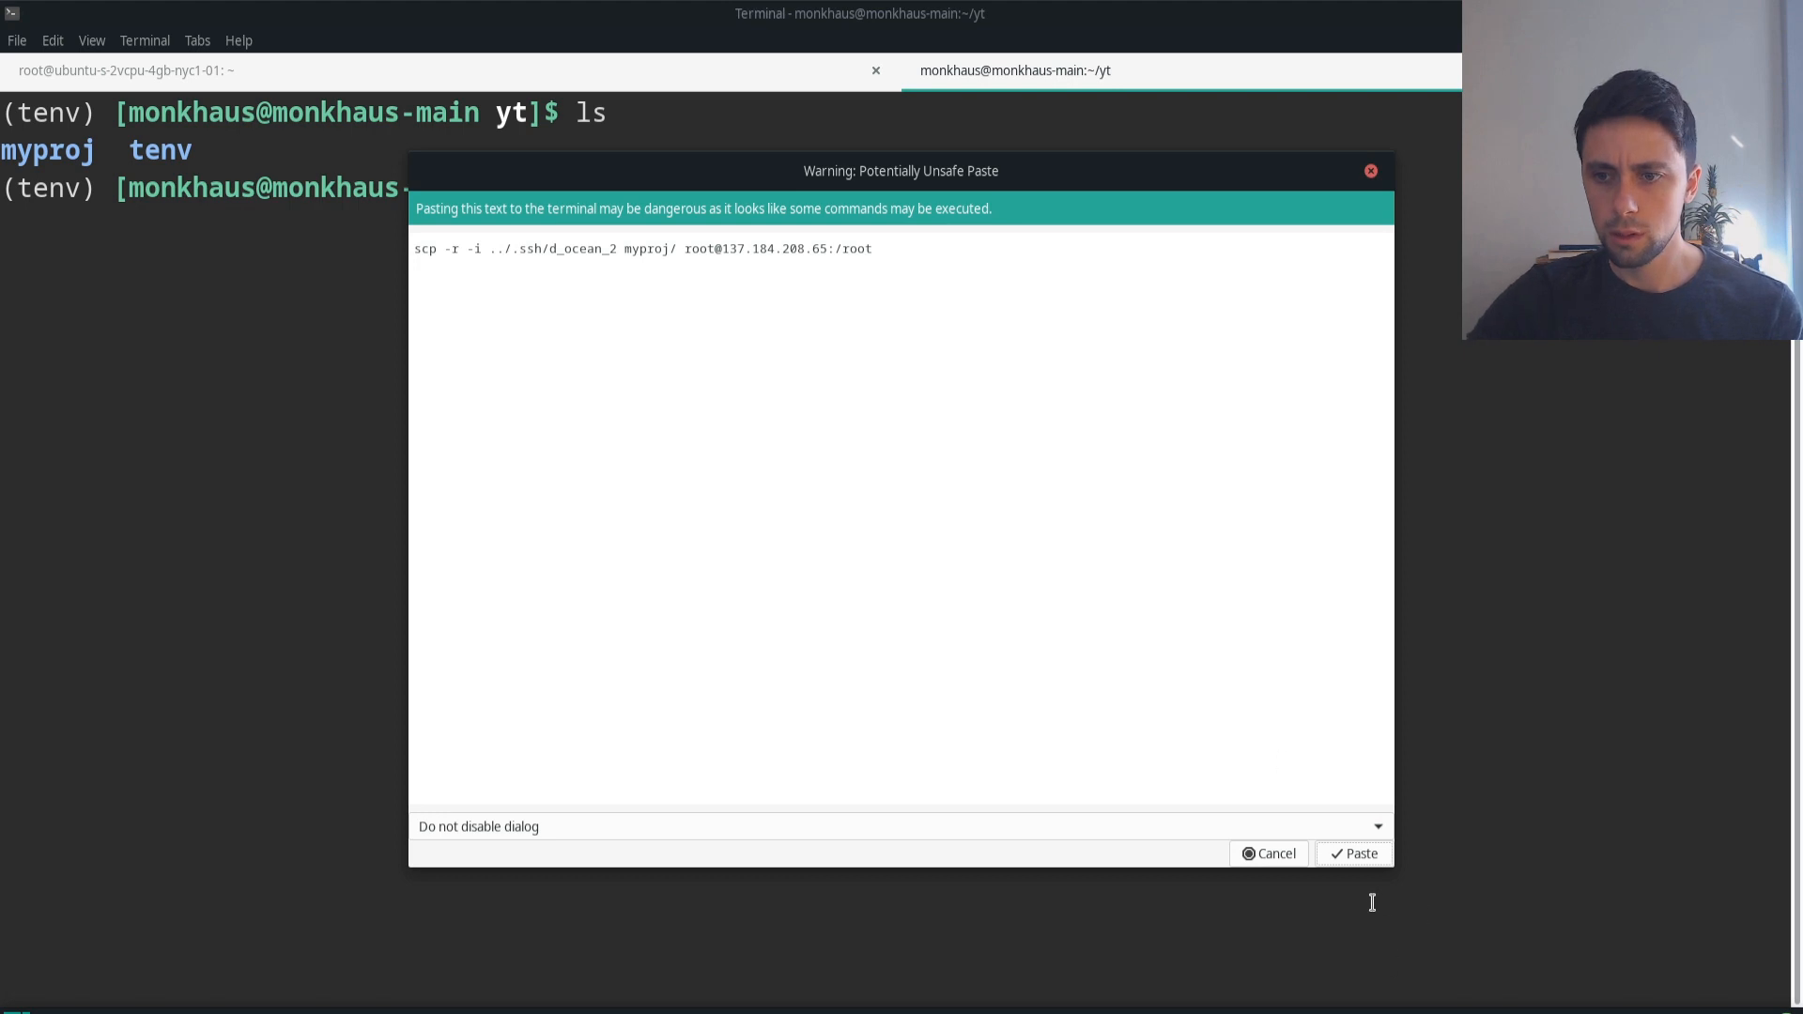
{"action": "left_click", "coordinate": [1352, 853]}
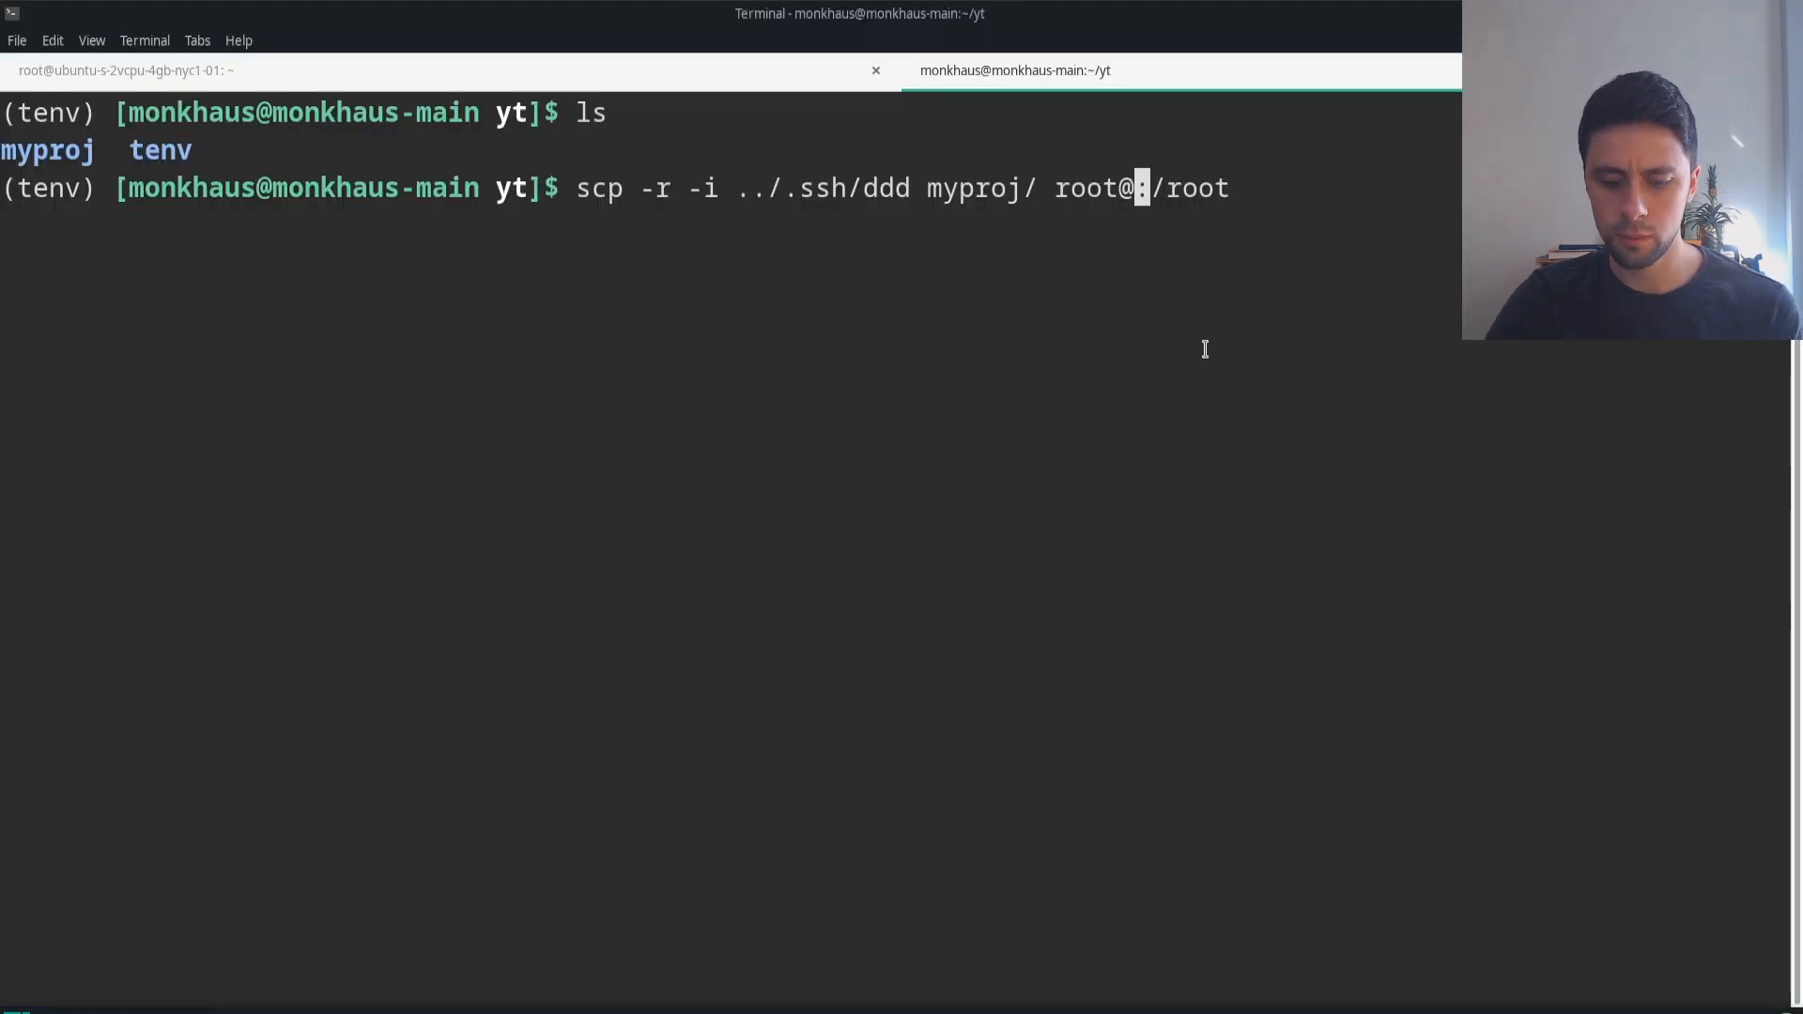
{"action": "type", "text": "64.227.11.105"}
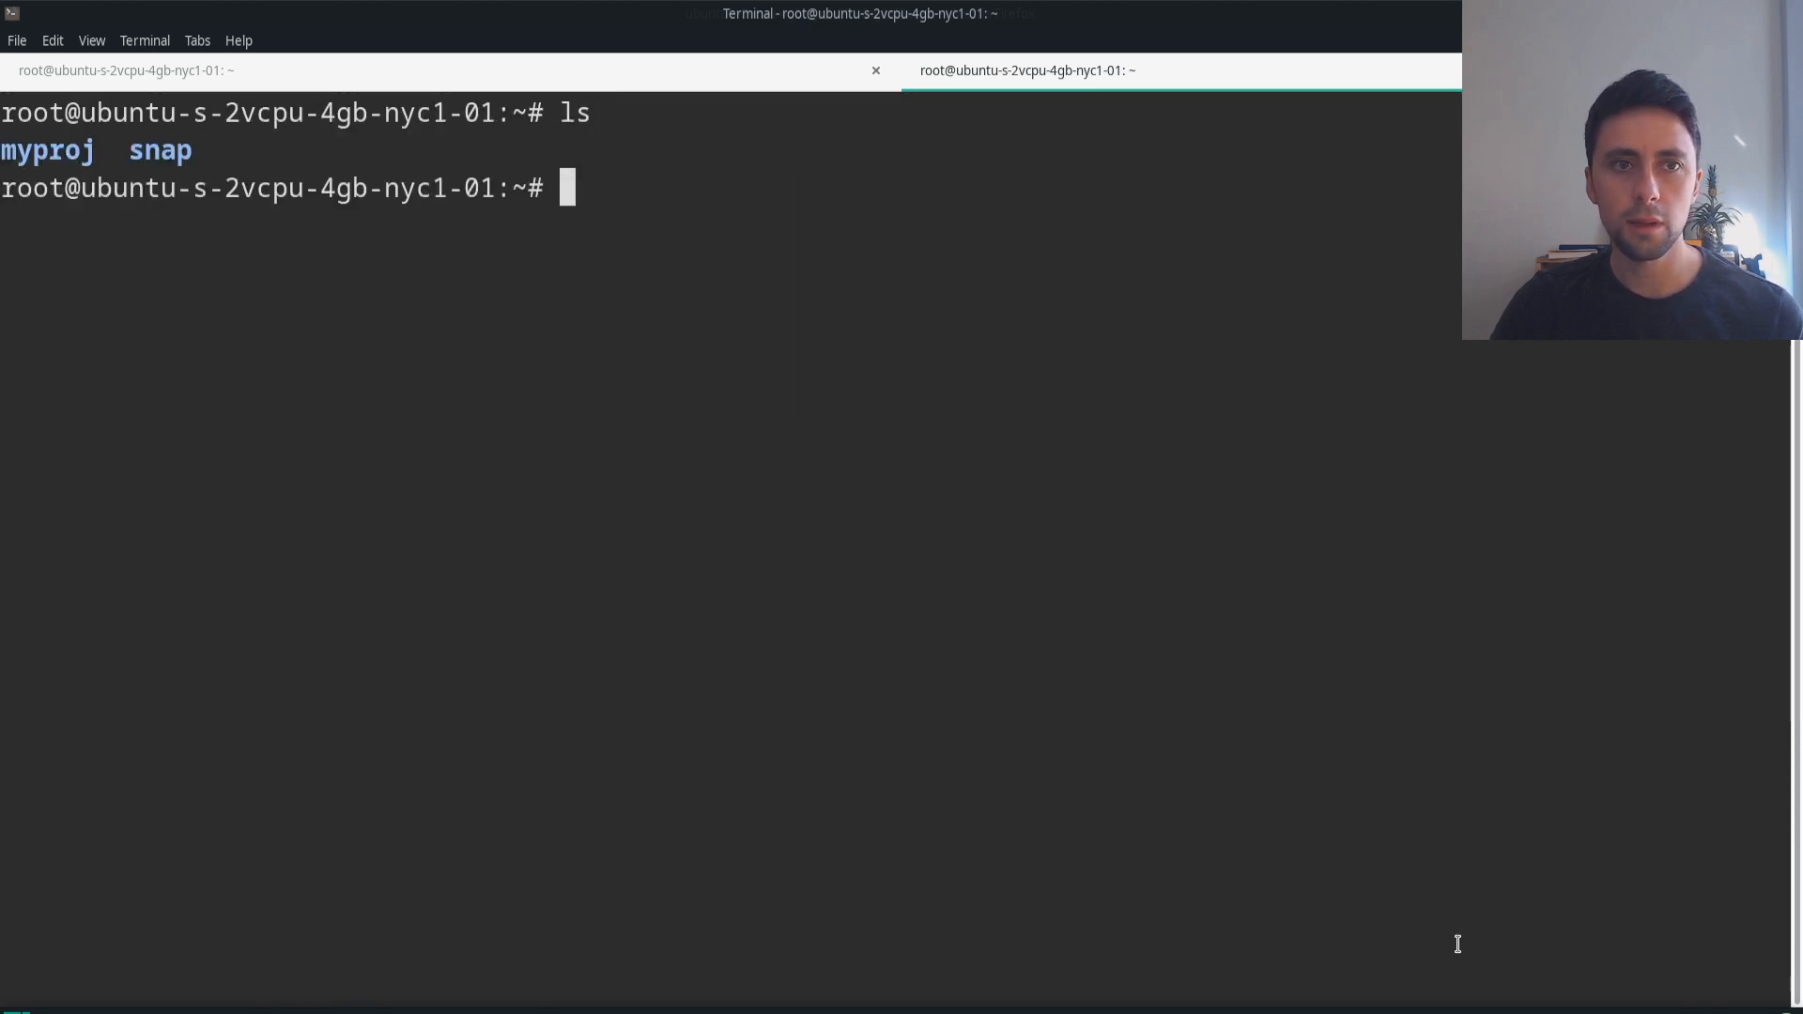
Enter myproj on the droplet and type docker compose -f production.yml up -d --build
{"action": "type", "text": "cd myproj/"}
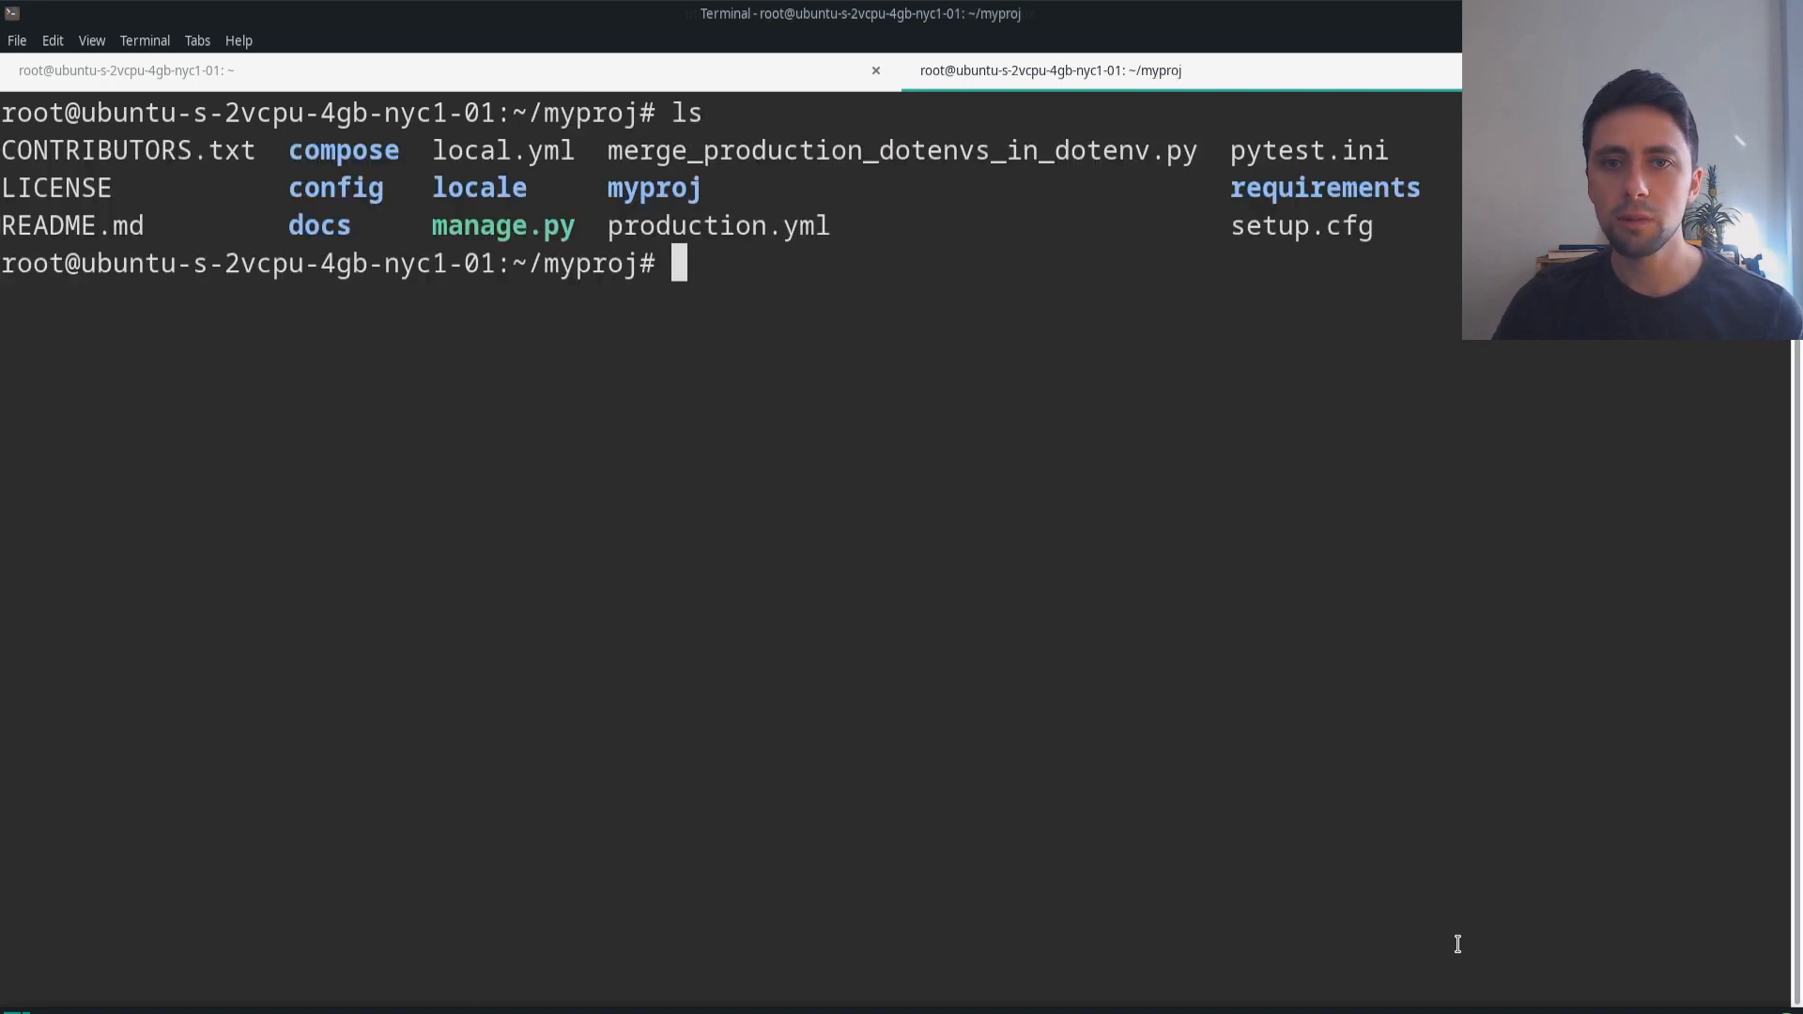
{"action": "type", "text": "docker compose -f local.yml up -d --build"}
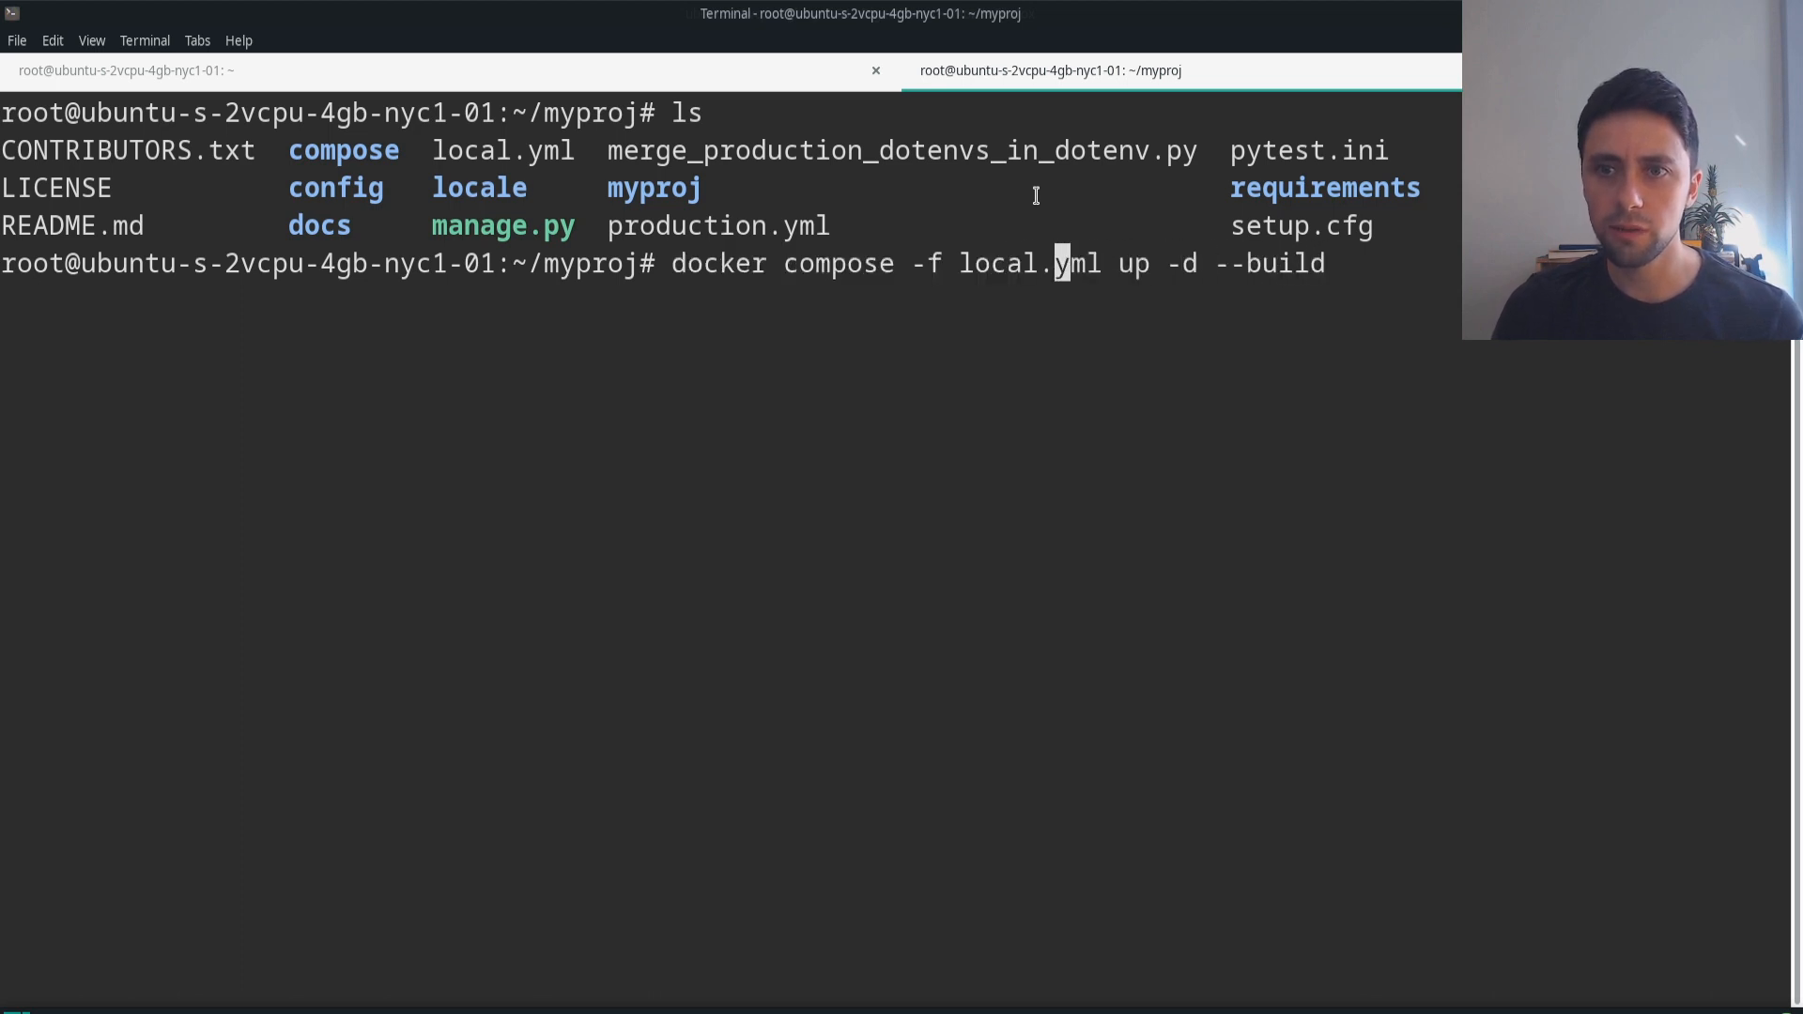
{"action": "key", "text": "BackSpace"}
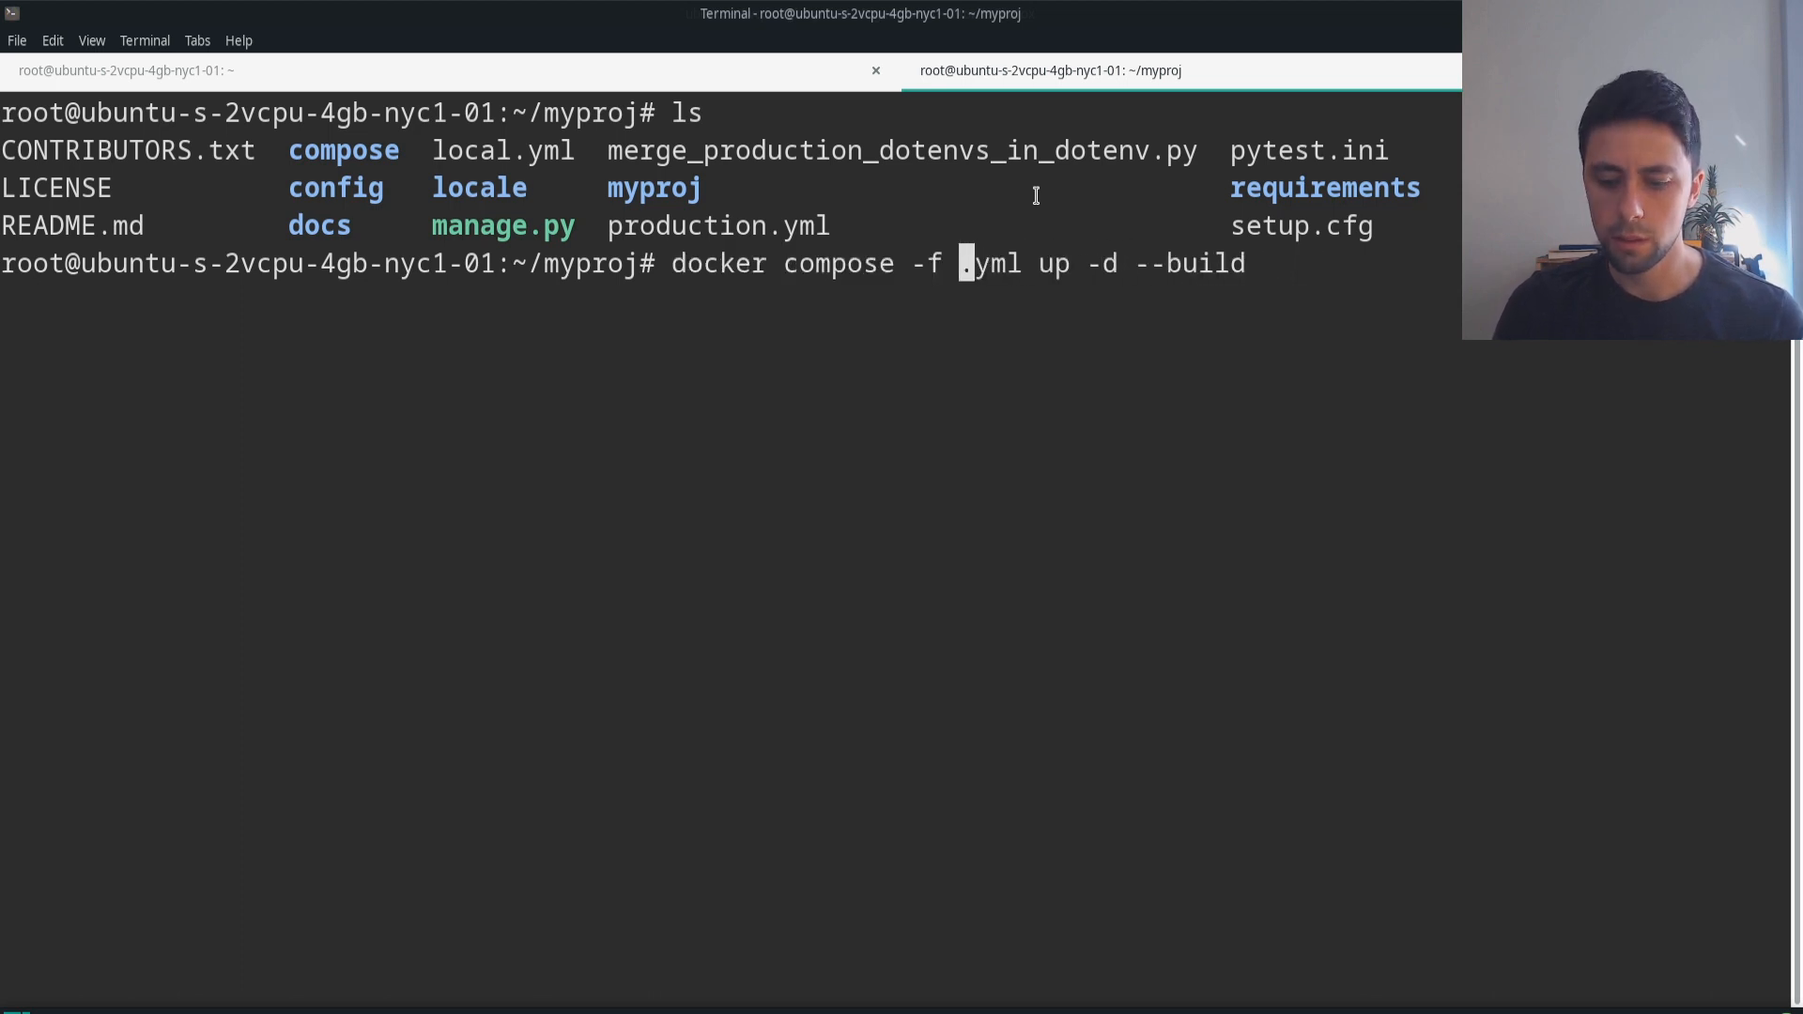
{"action": "type", "text": "productio"}
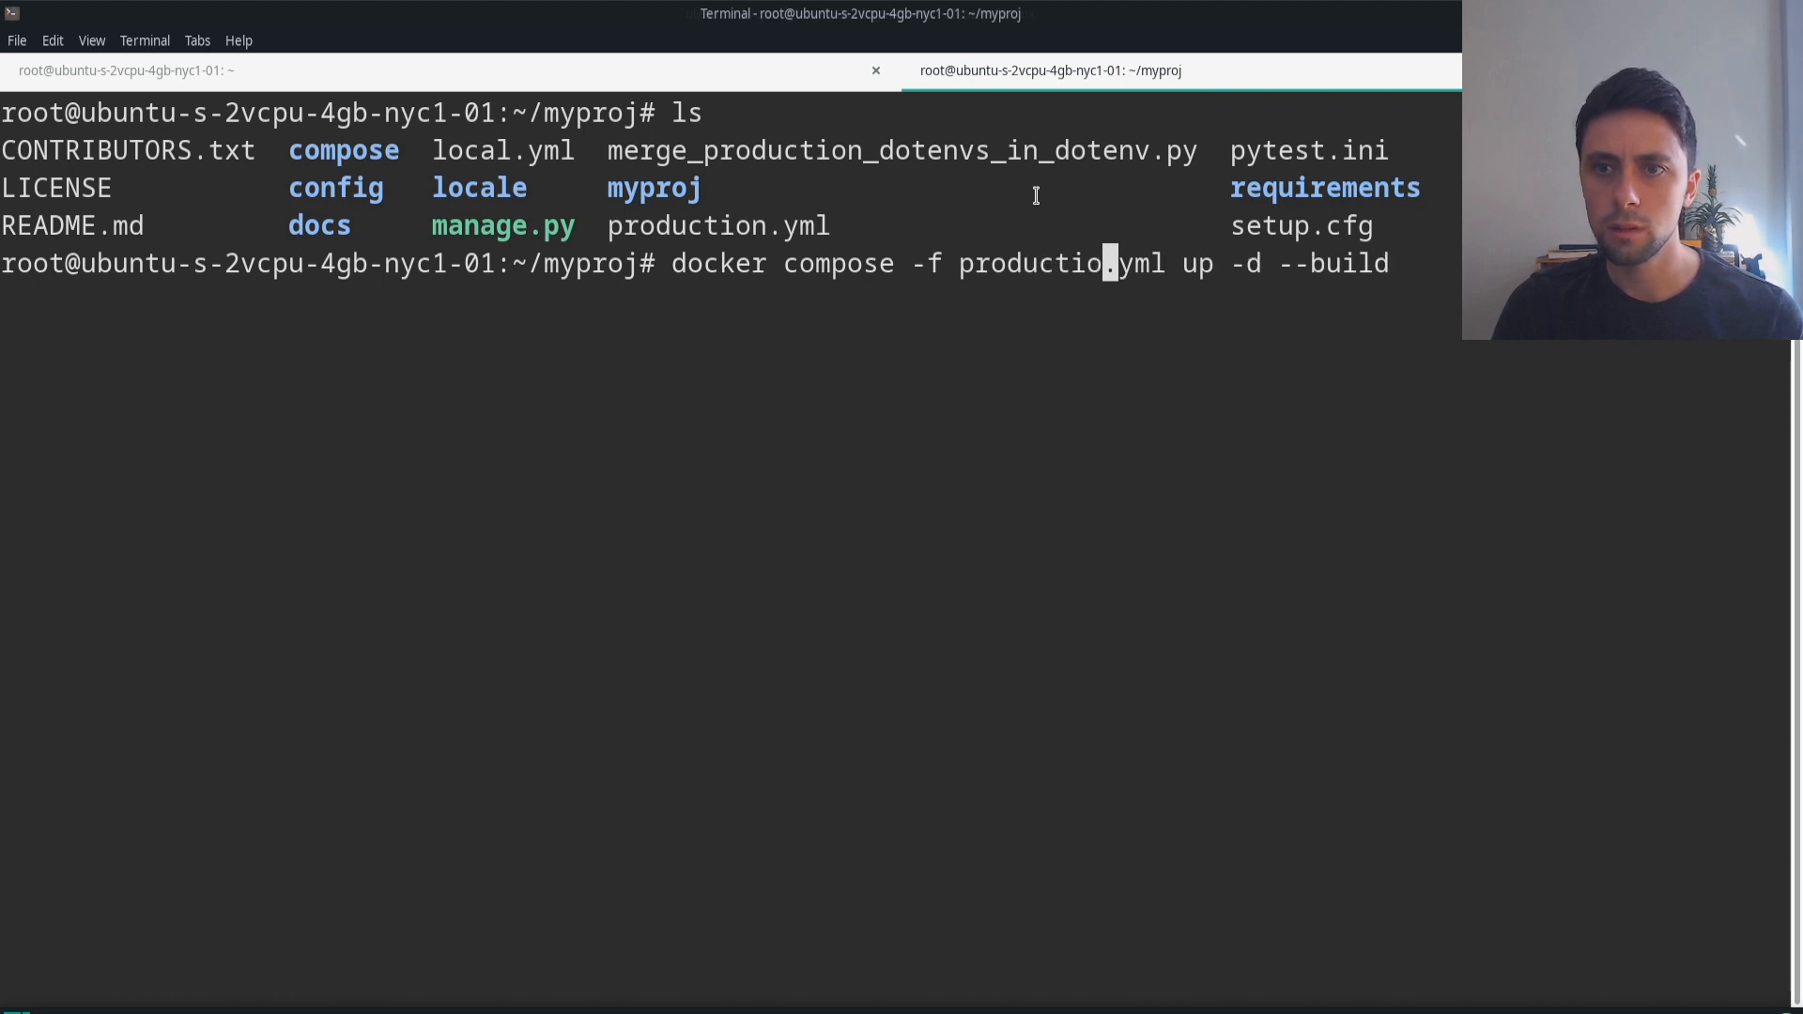